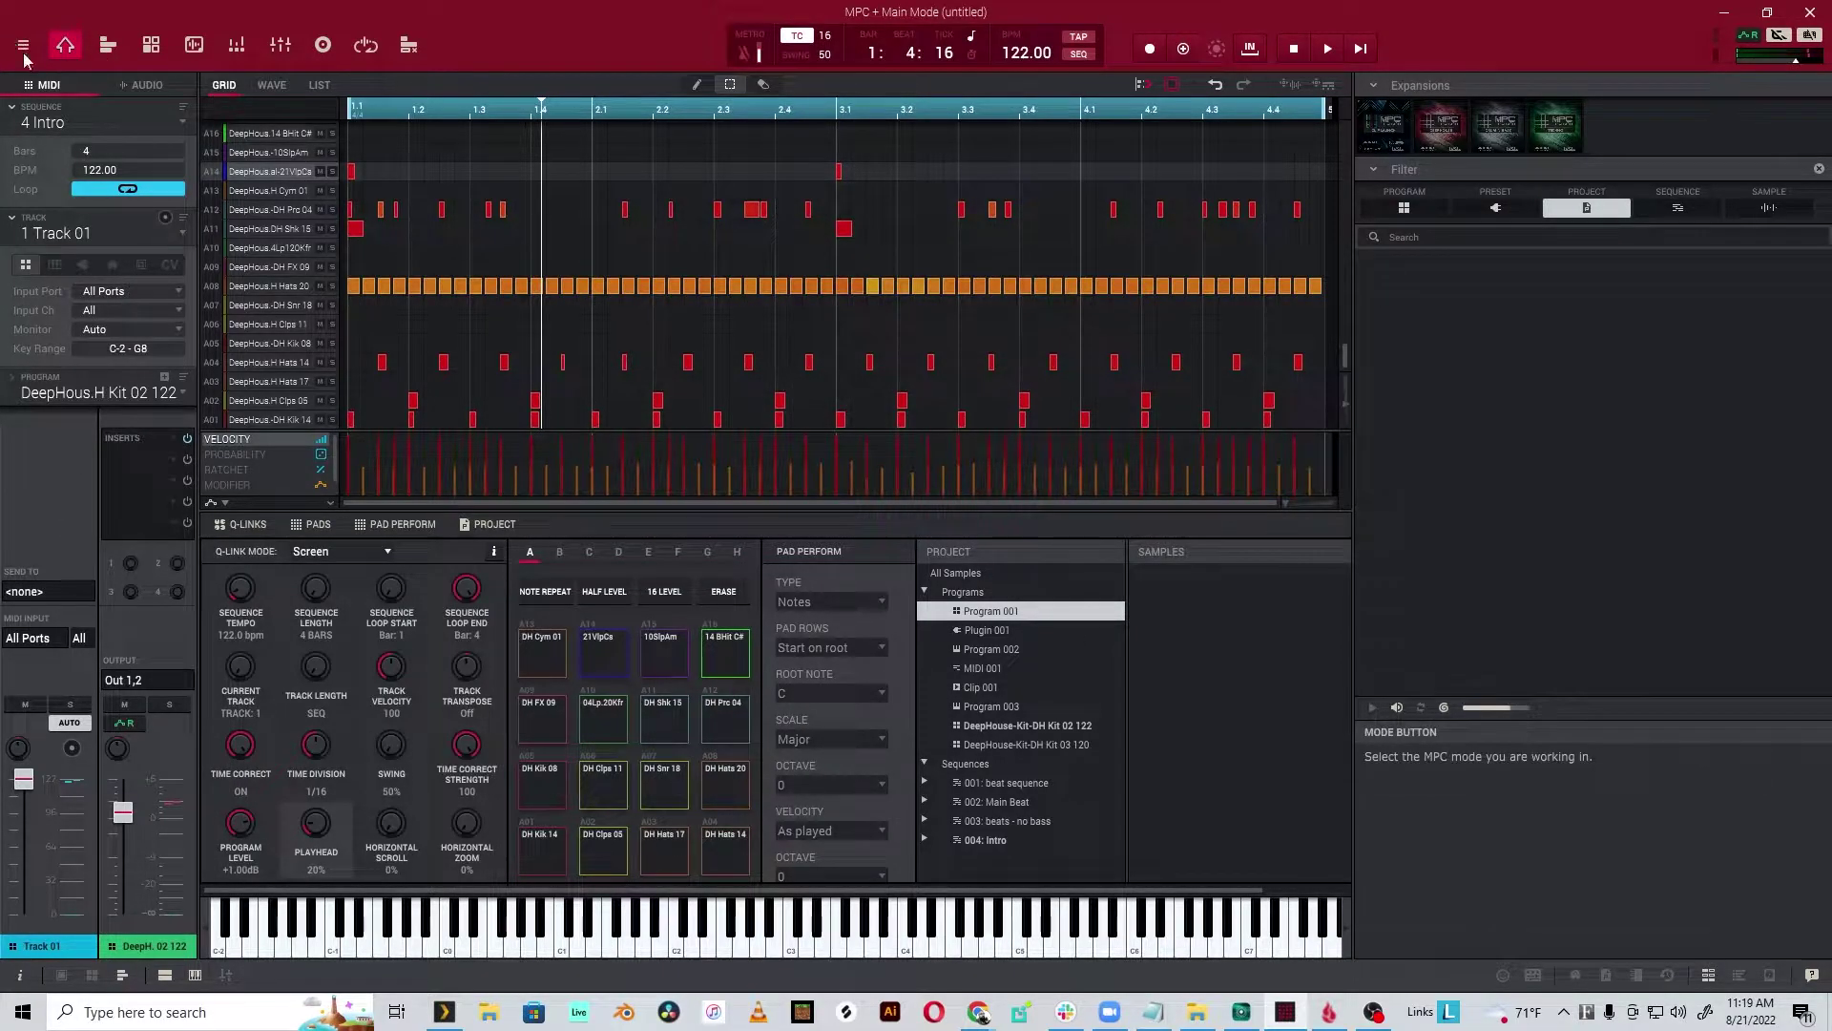
# - Browse the main menu's Tools and View options toward the Mode submenu
pyautogui.click(27, 42)
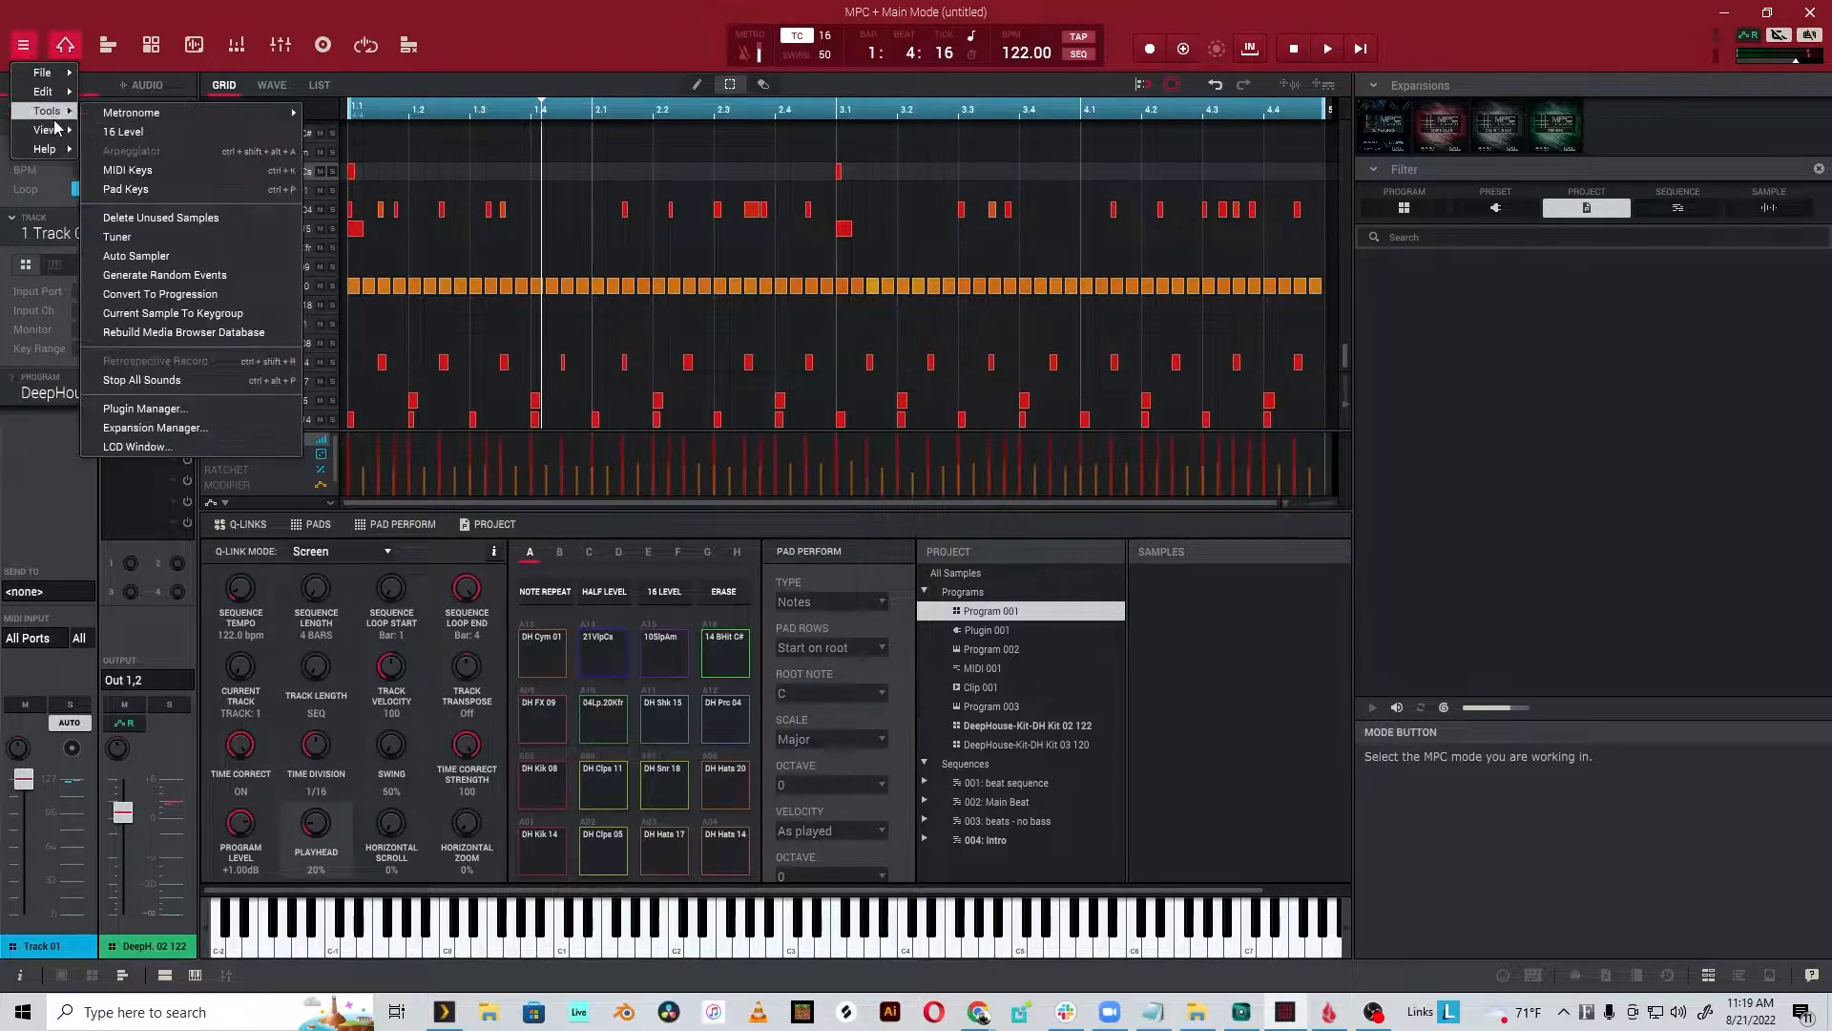
pyautogui.click(36, 129)
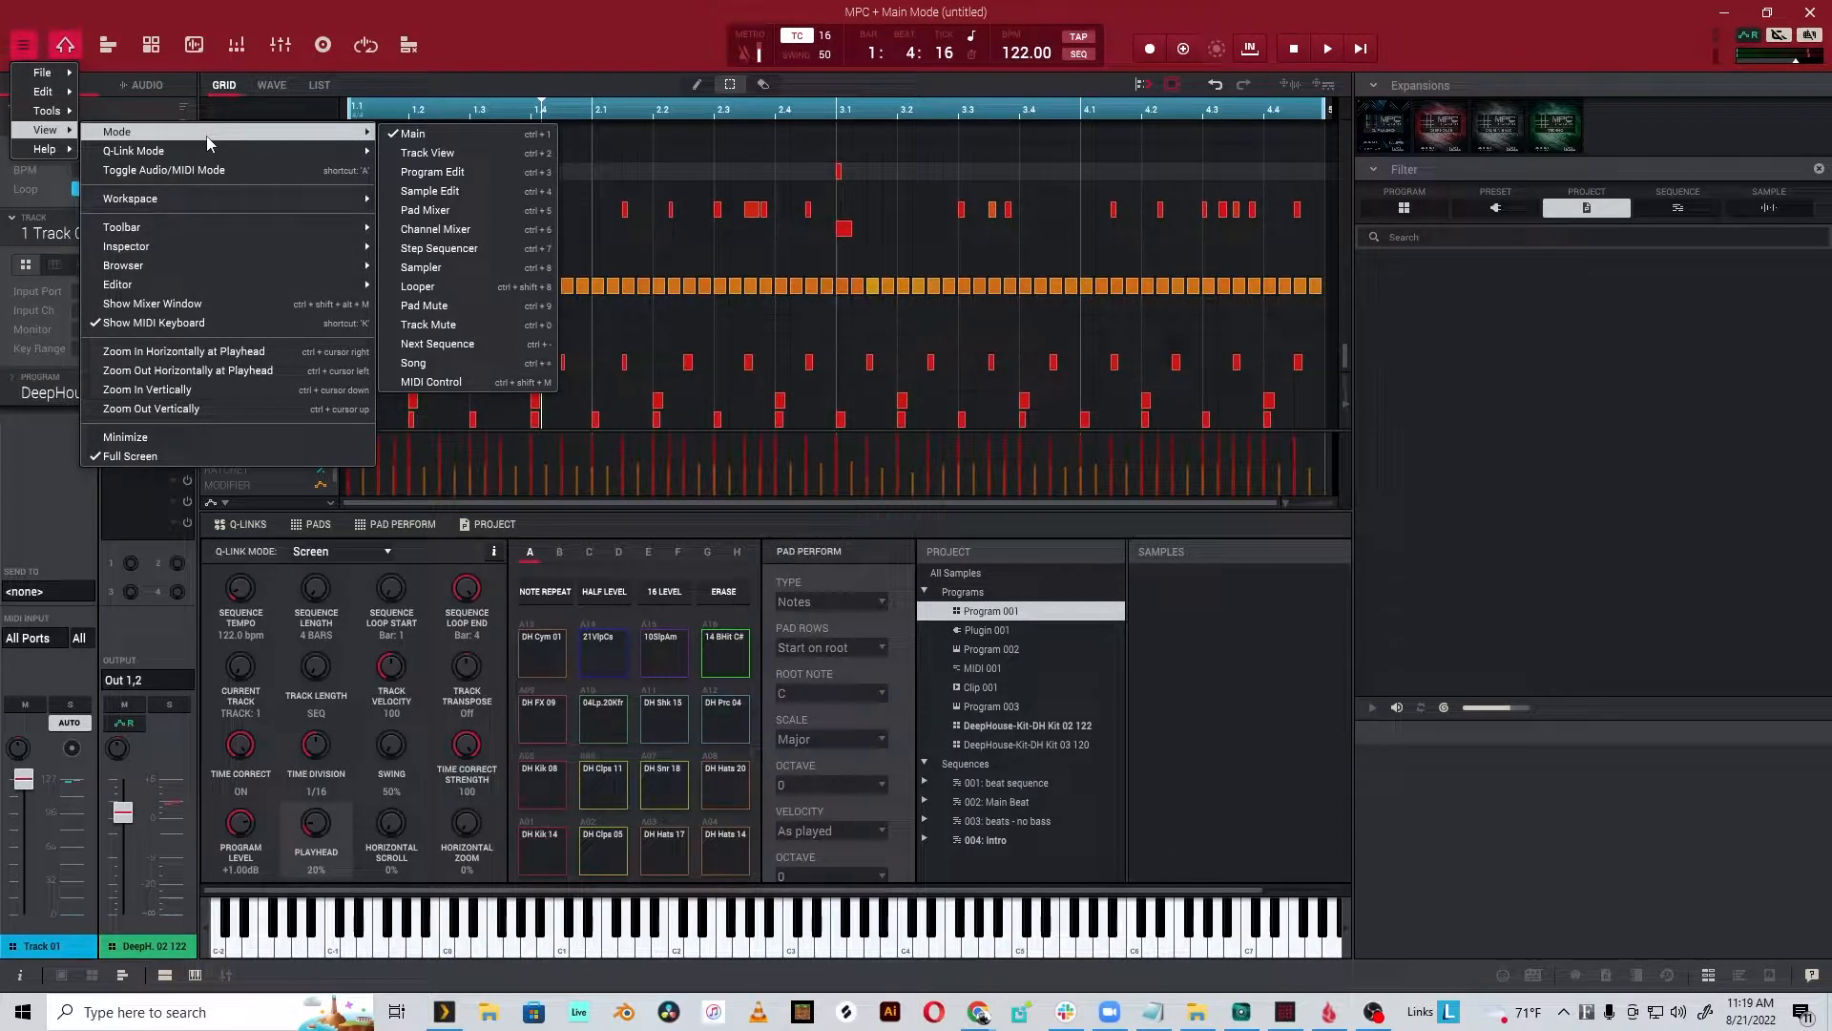
pyautogui.moveTo(466, 133)
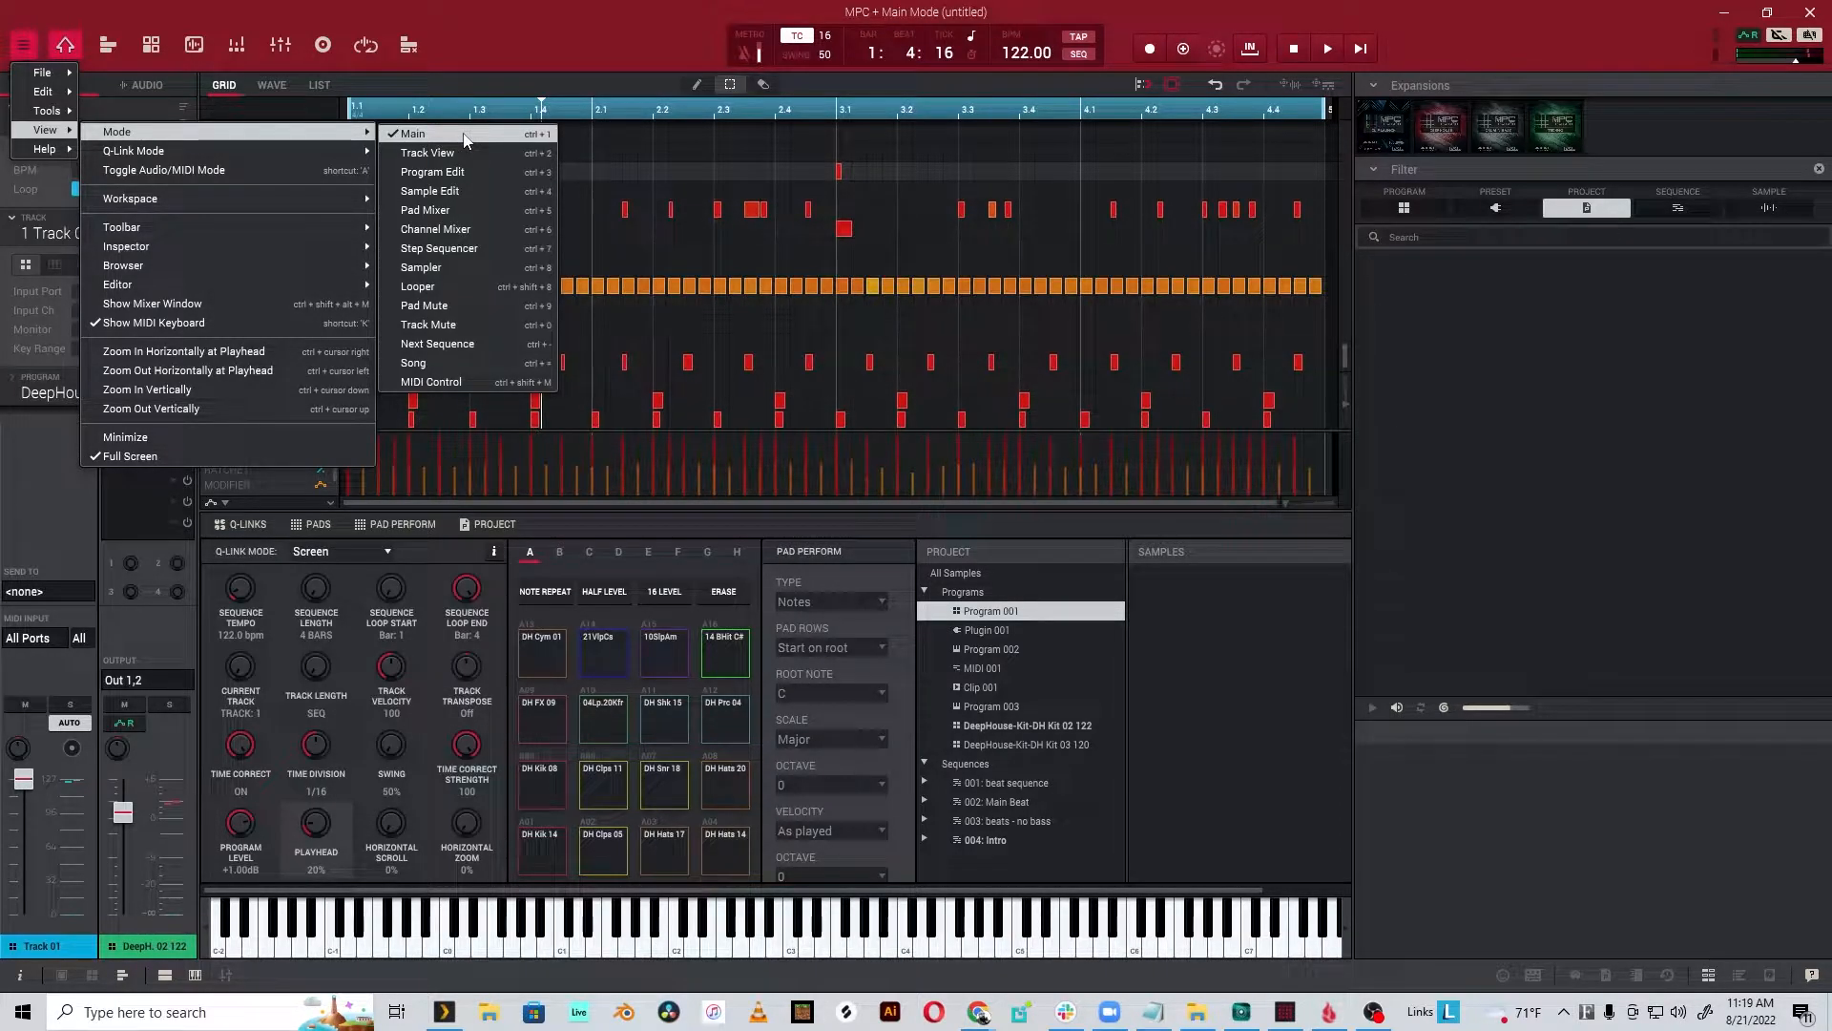
pyautogui.moveTo(441, 363)
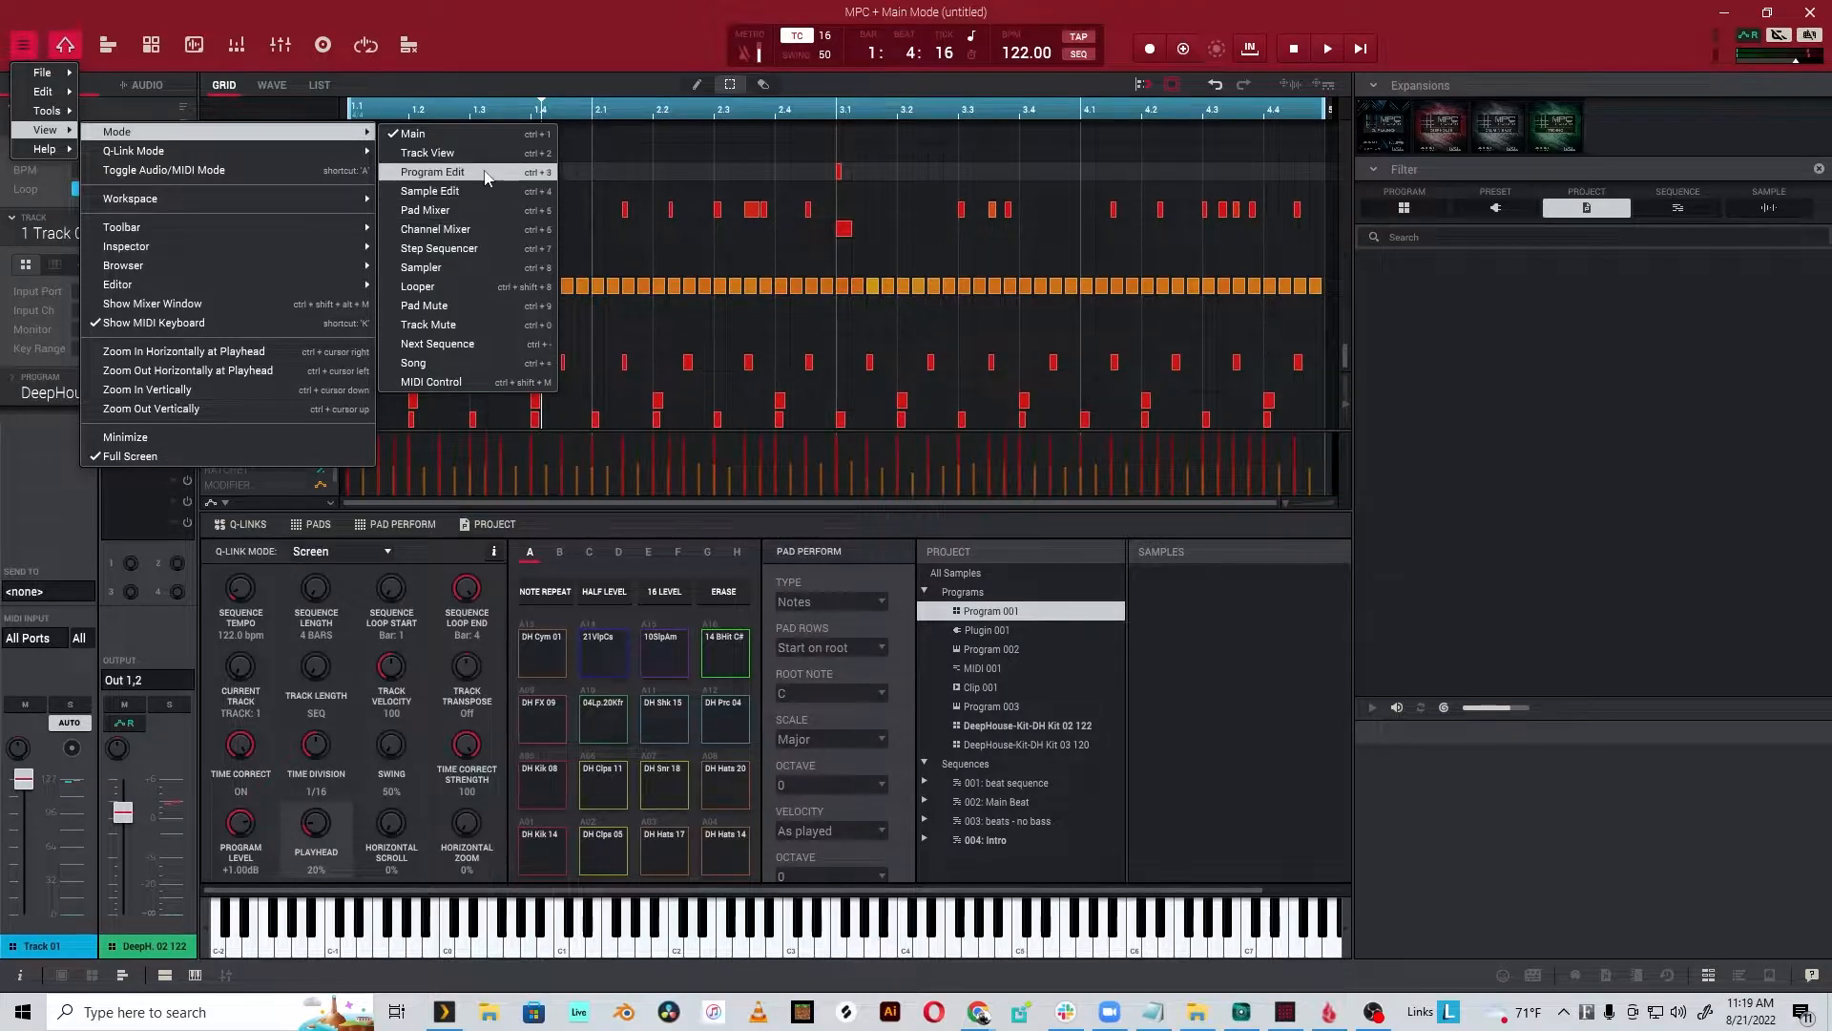
pyautogui.moveTo(473, 333)
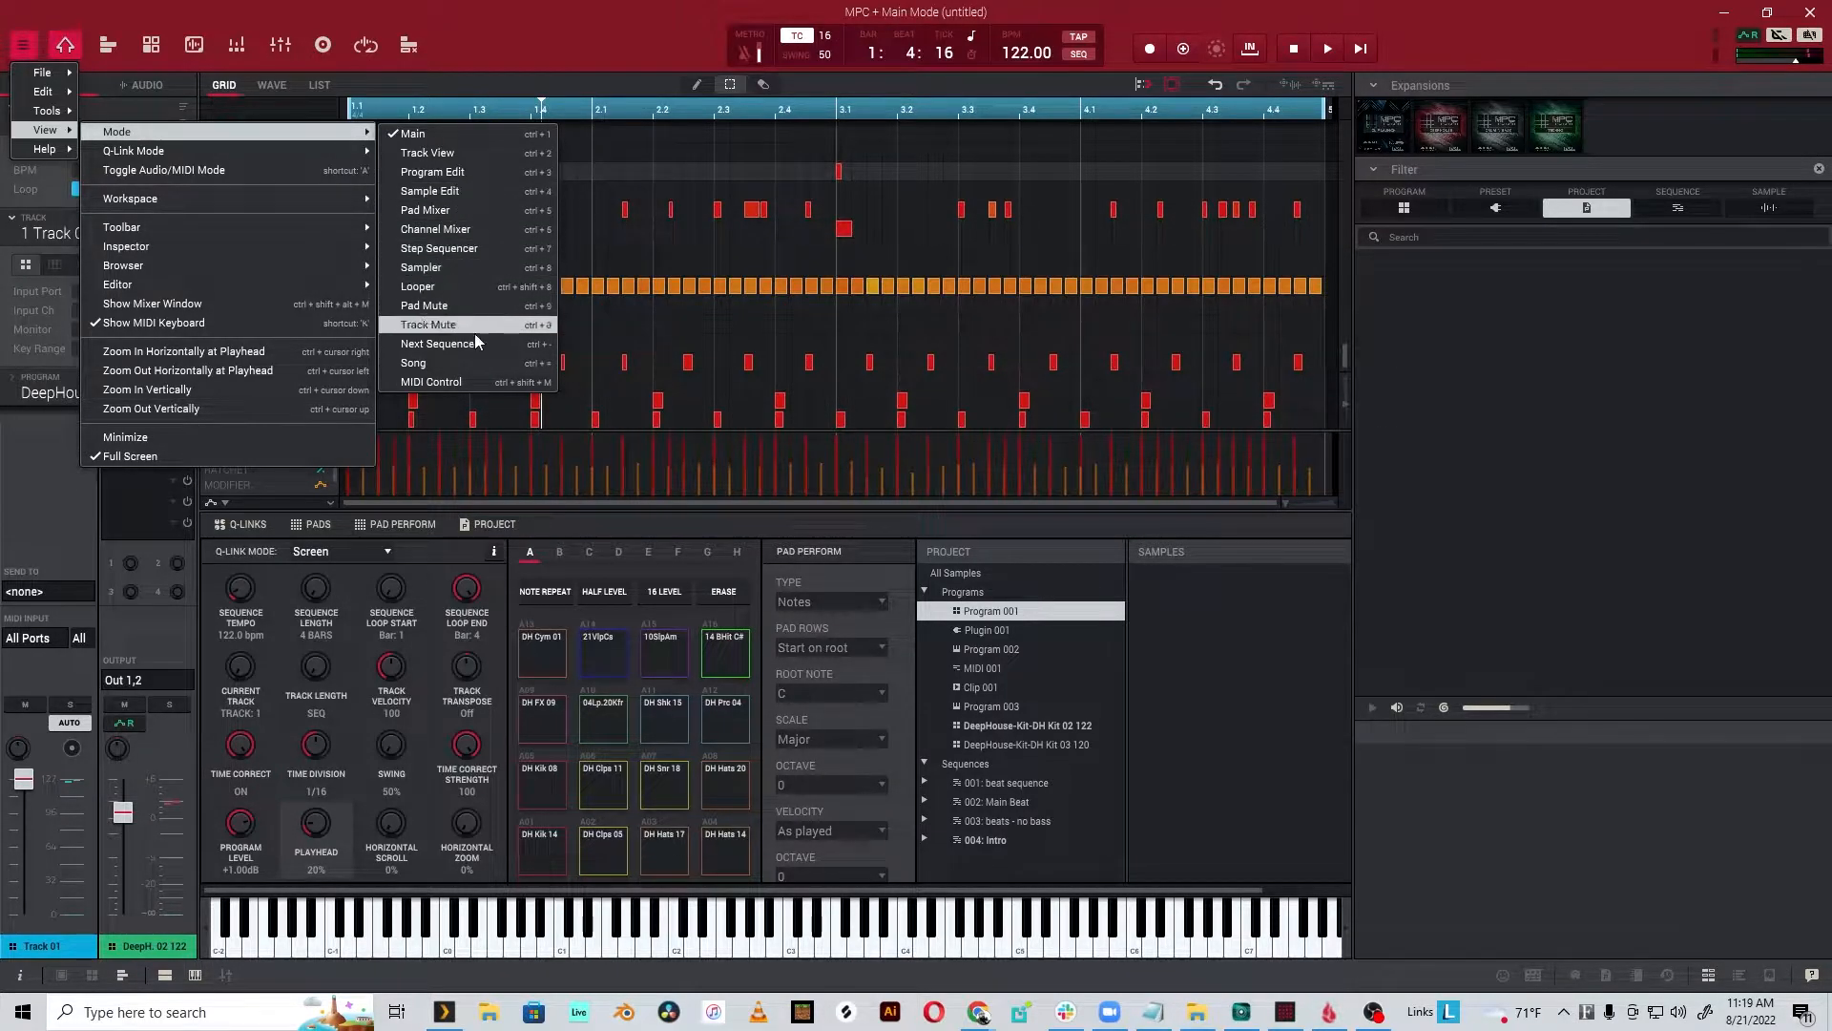
pyautogui.moveTo(451, 362)
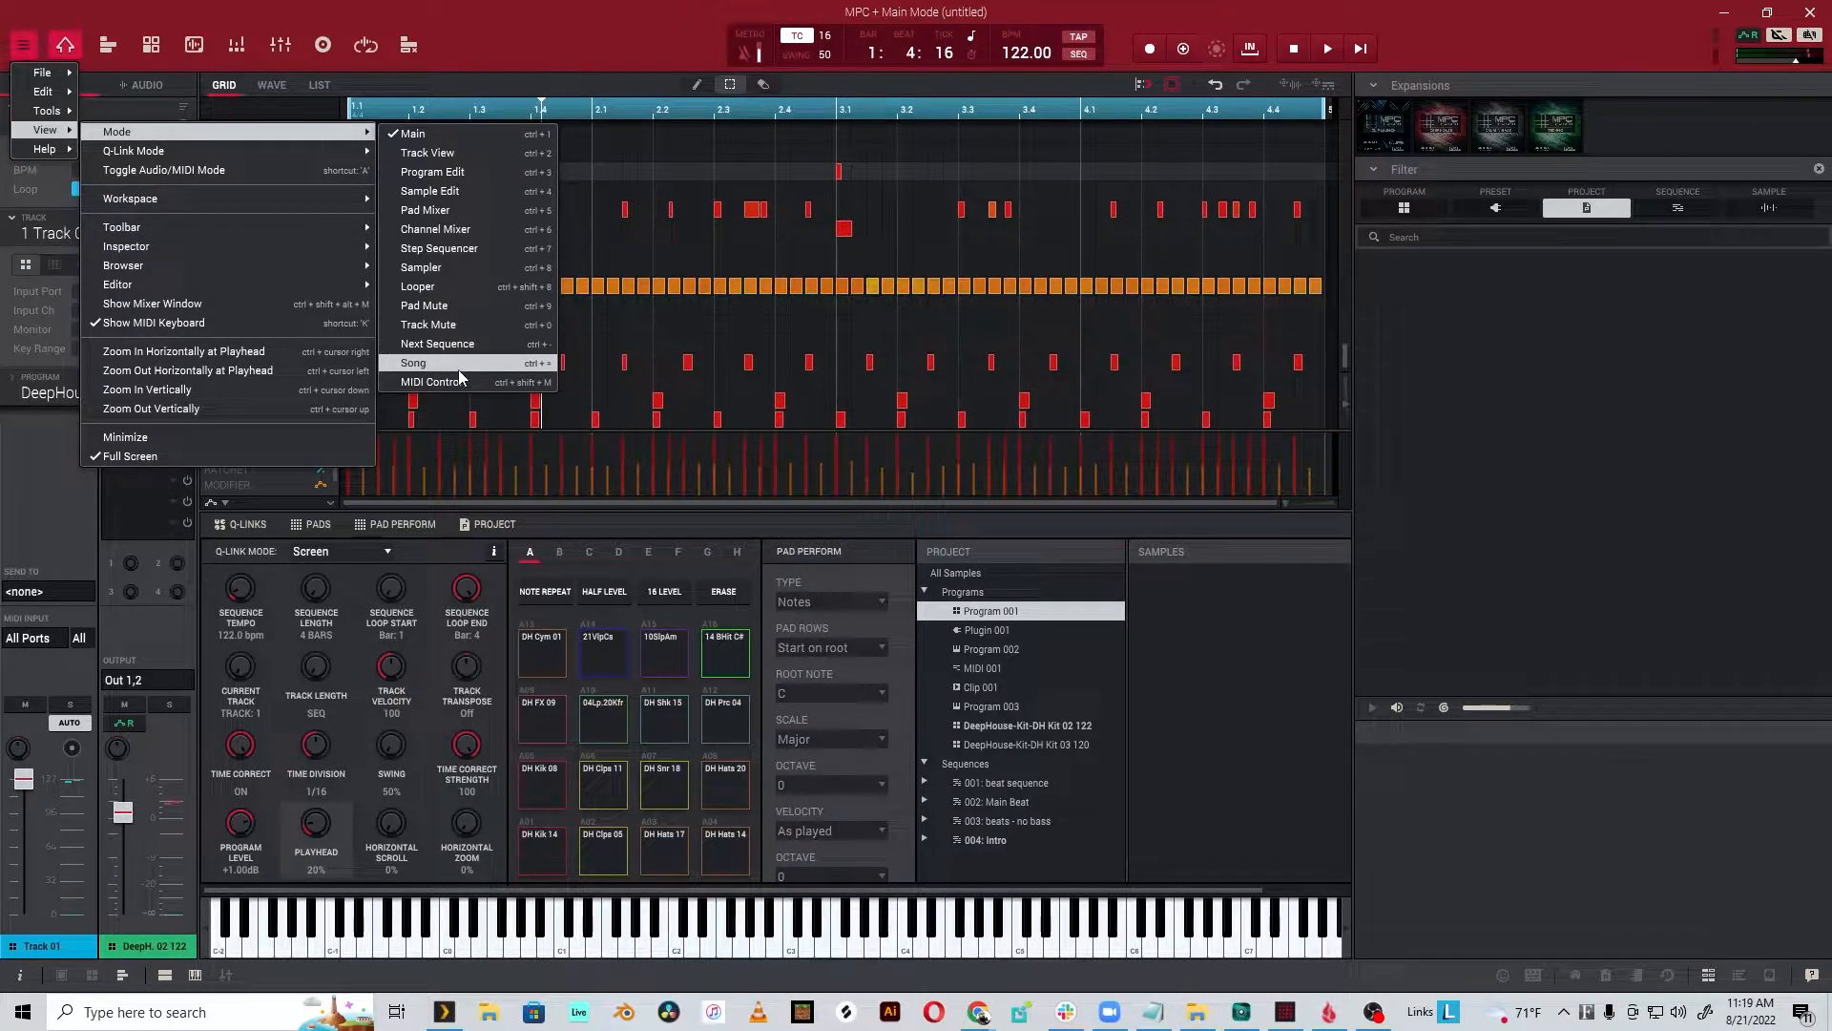
# - Switch to Song mode and rename the song to 'Pad Exploder'
pyautogui.click(412, 363)
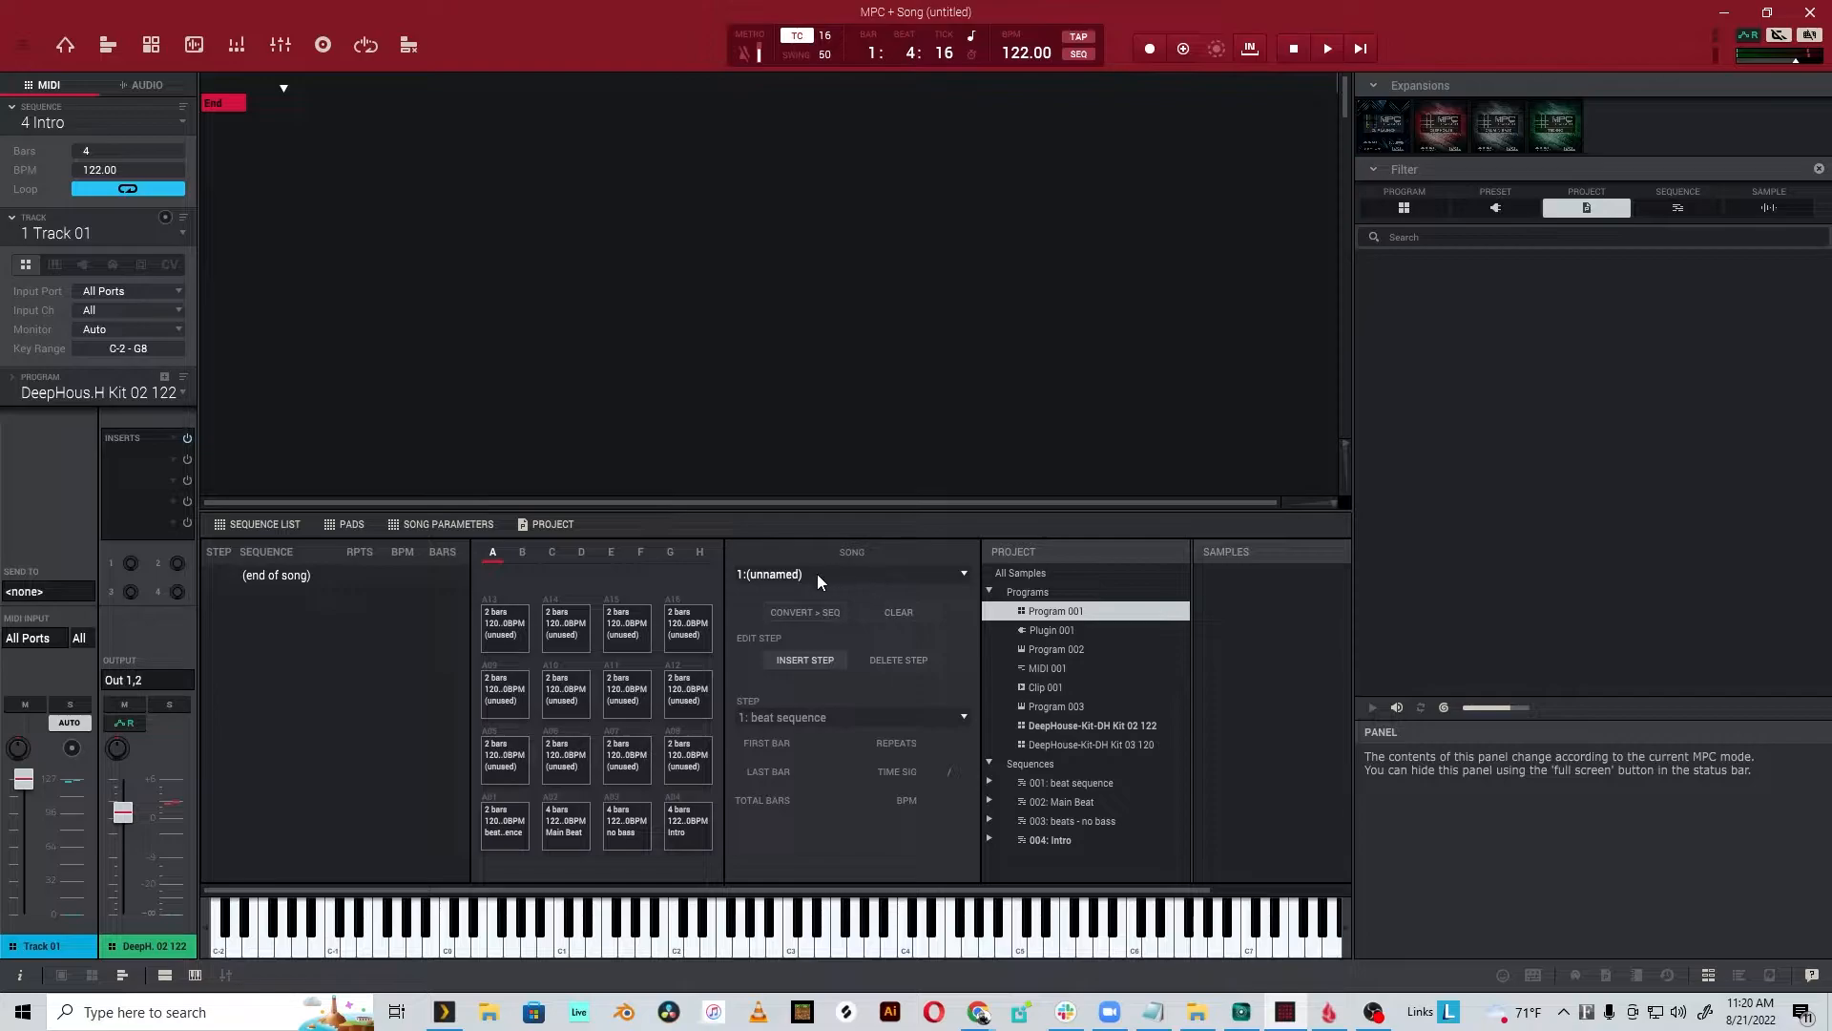
pyautogui.click(798, 575)
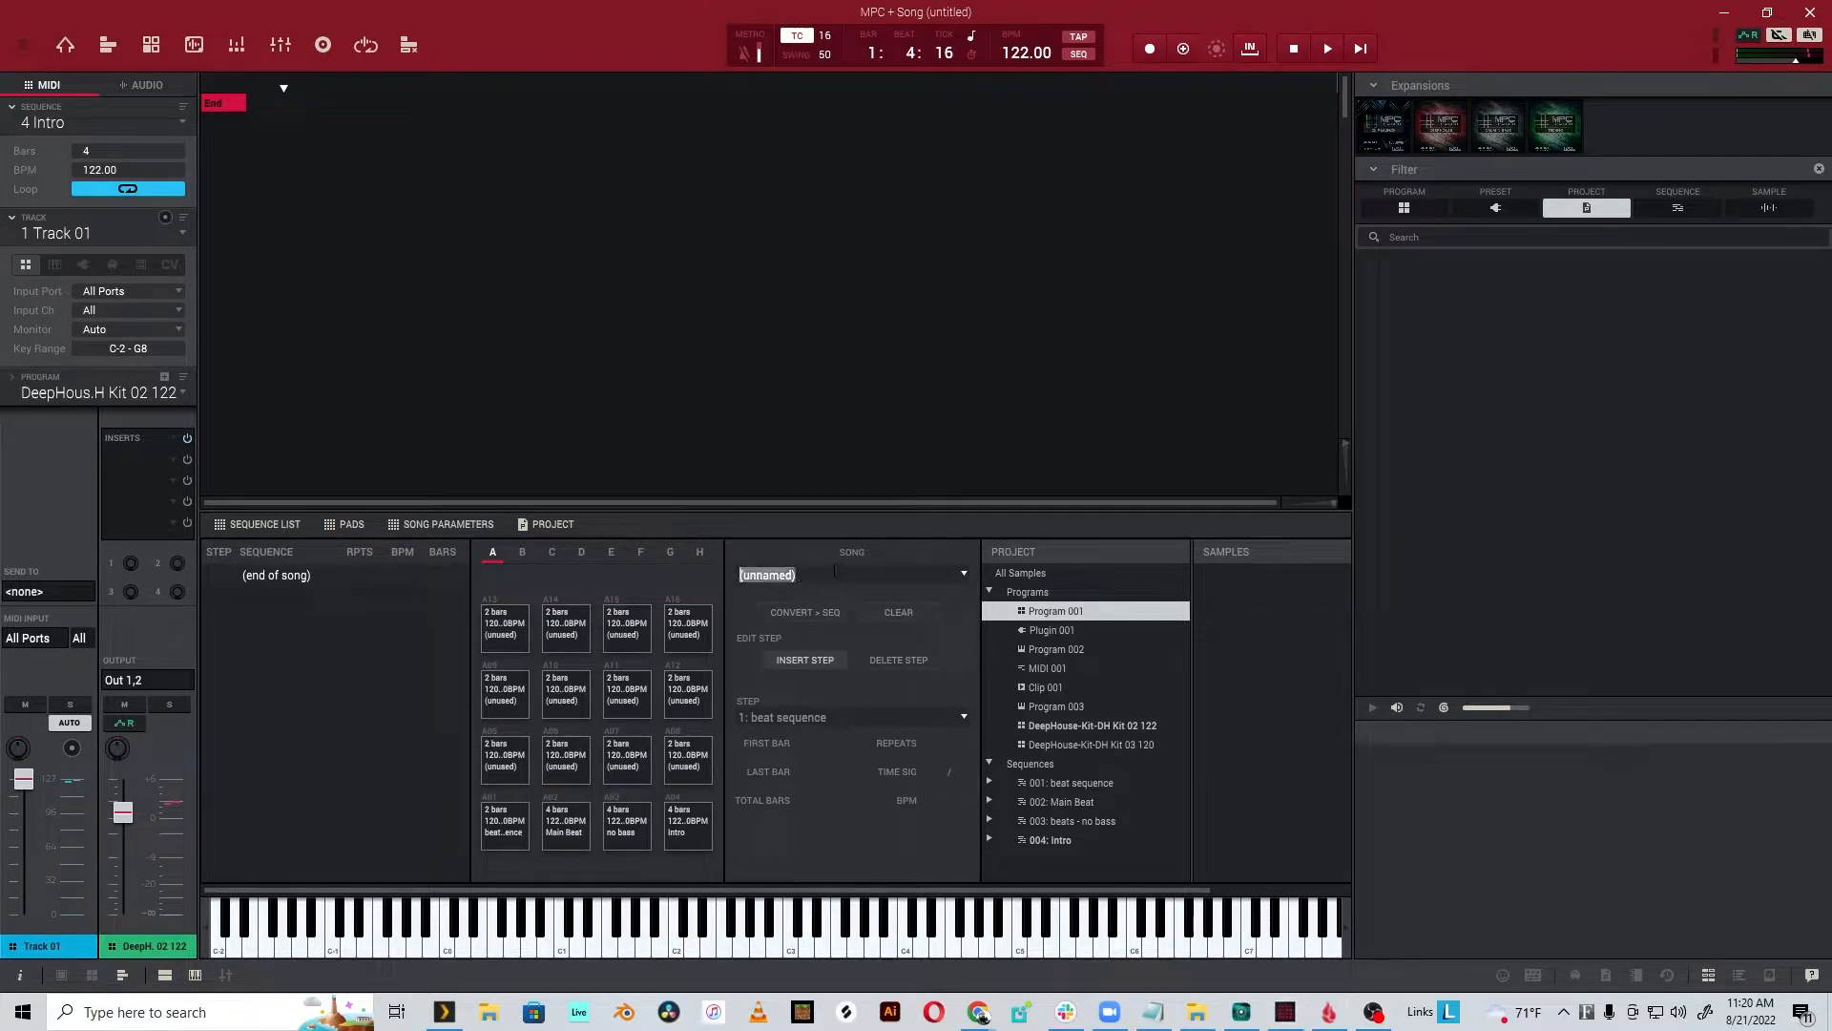
pyautogui.click(836, 574)
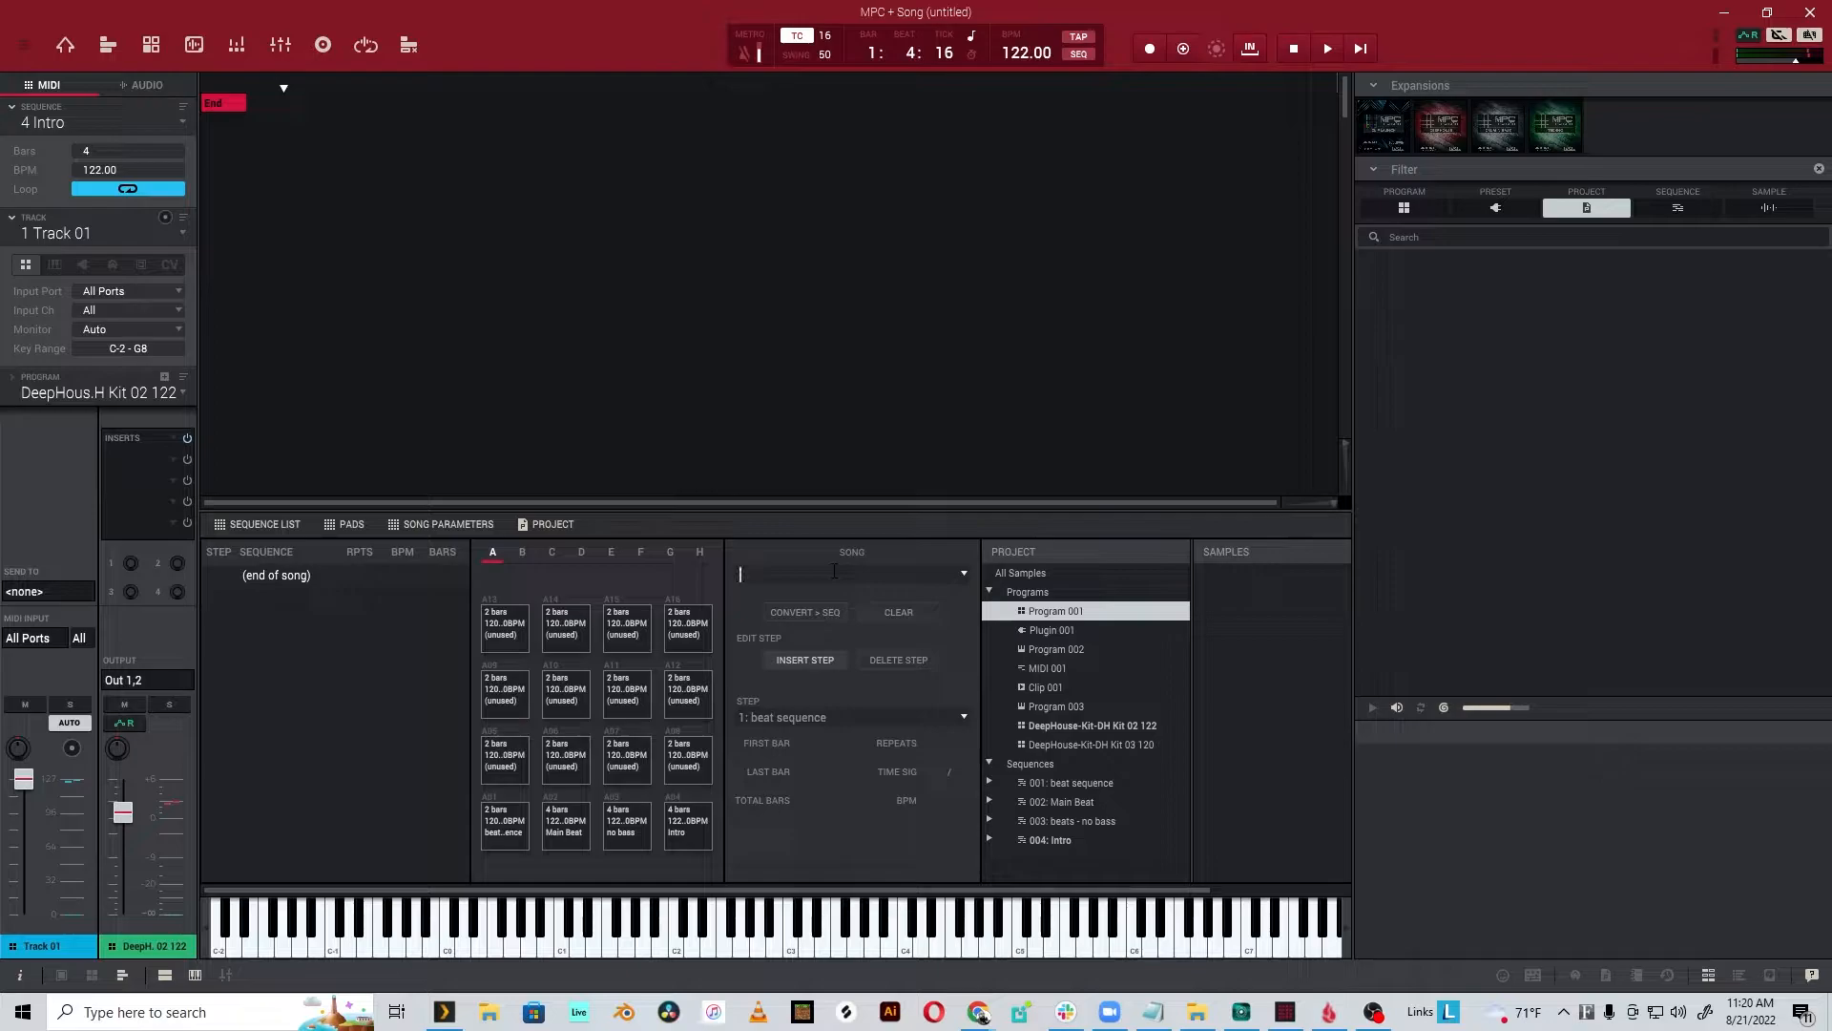
pyautogui.write('Pad Exploder')
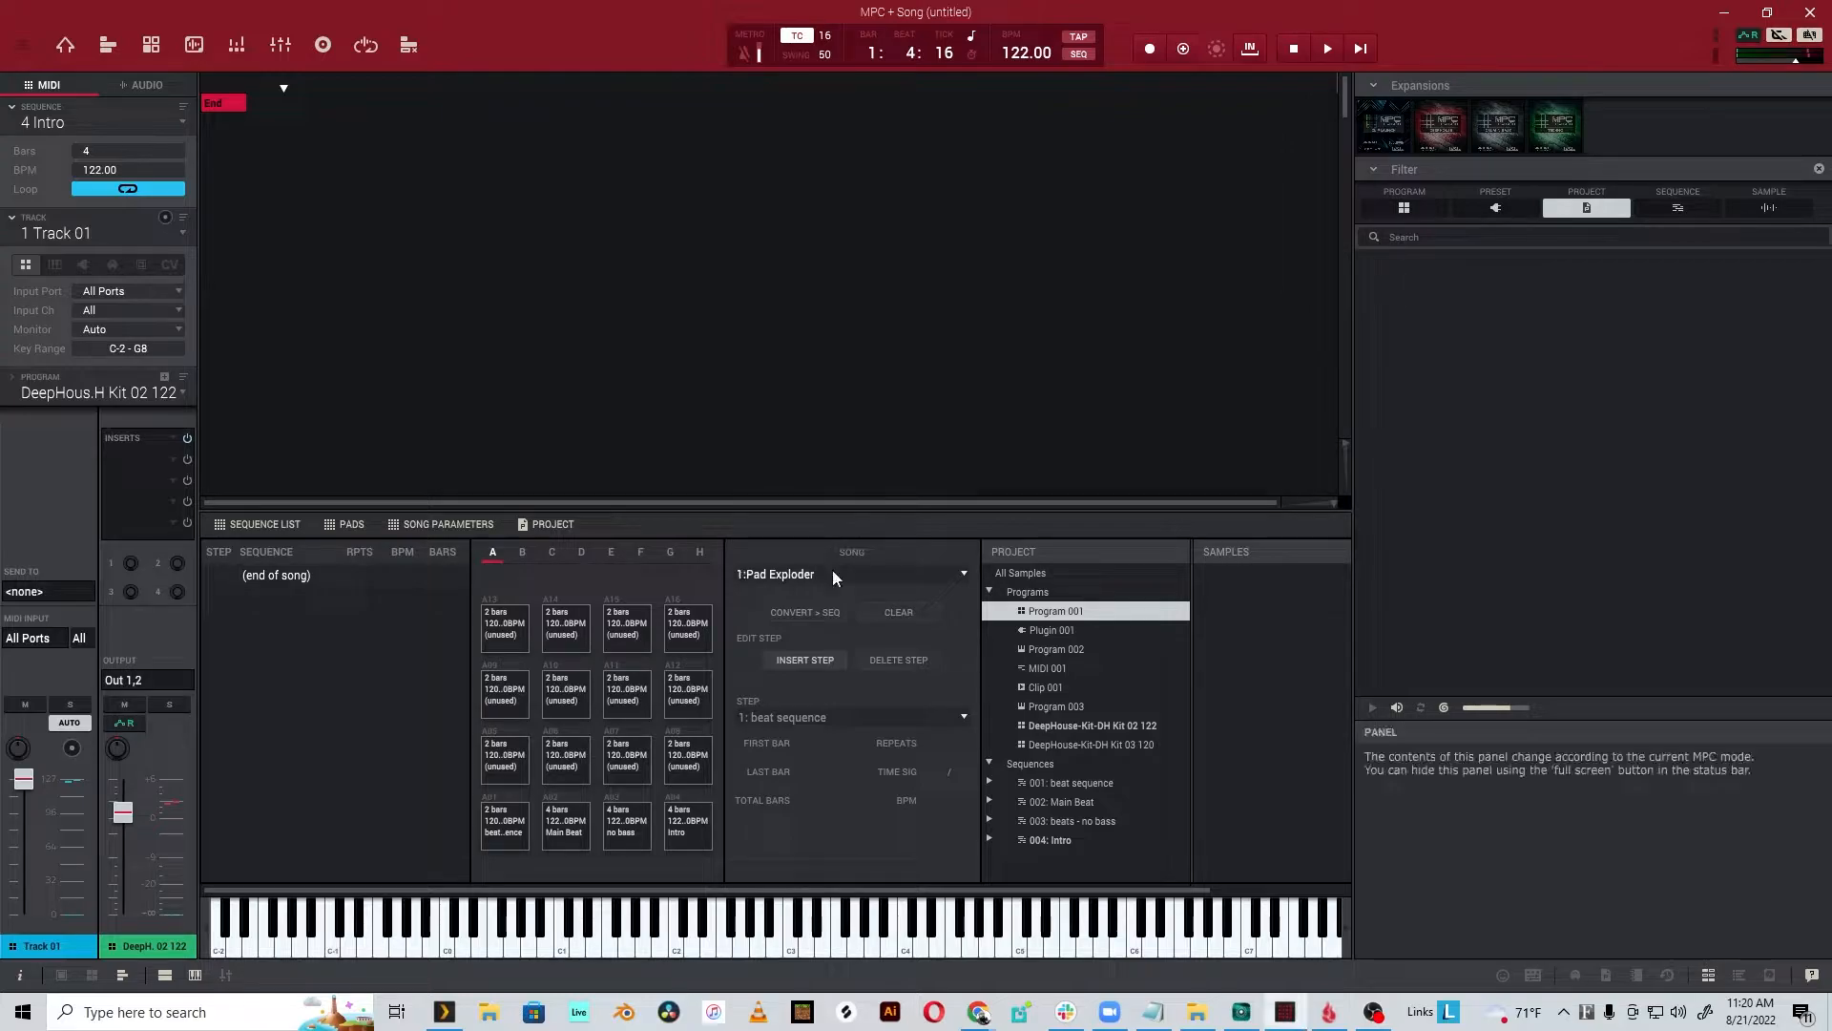
pyautogui.moveTo(825, 636)
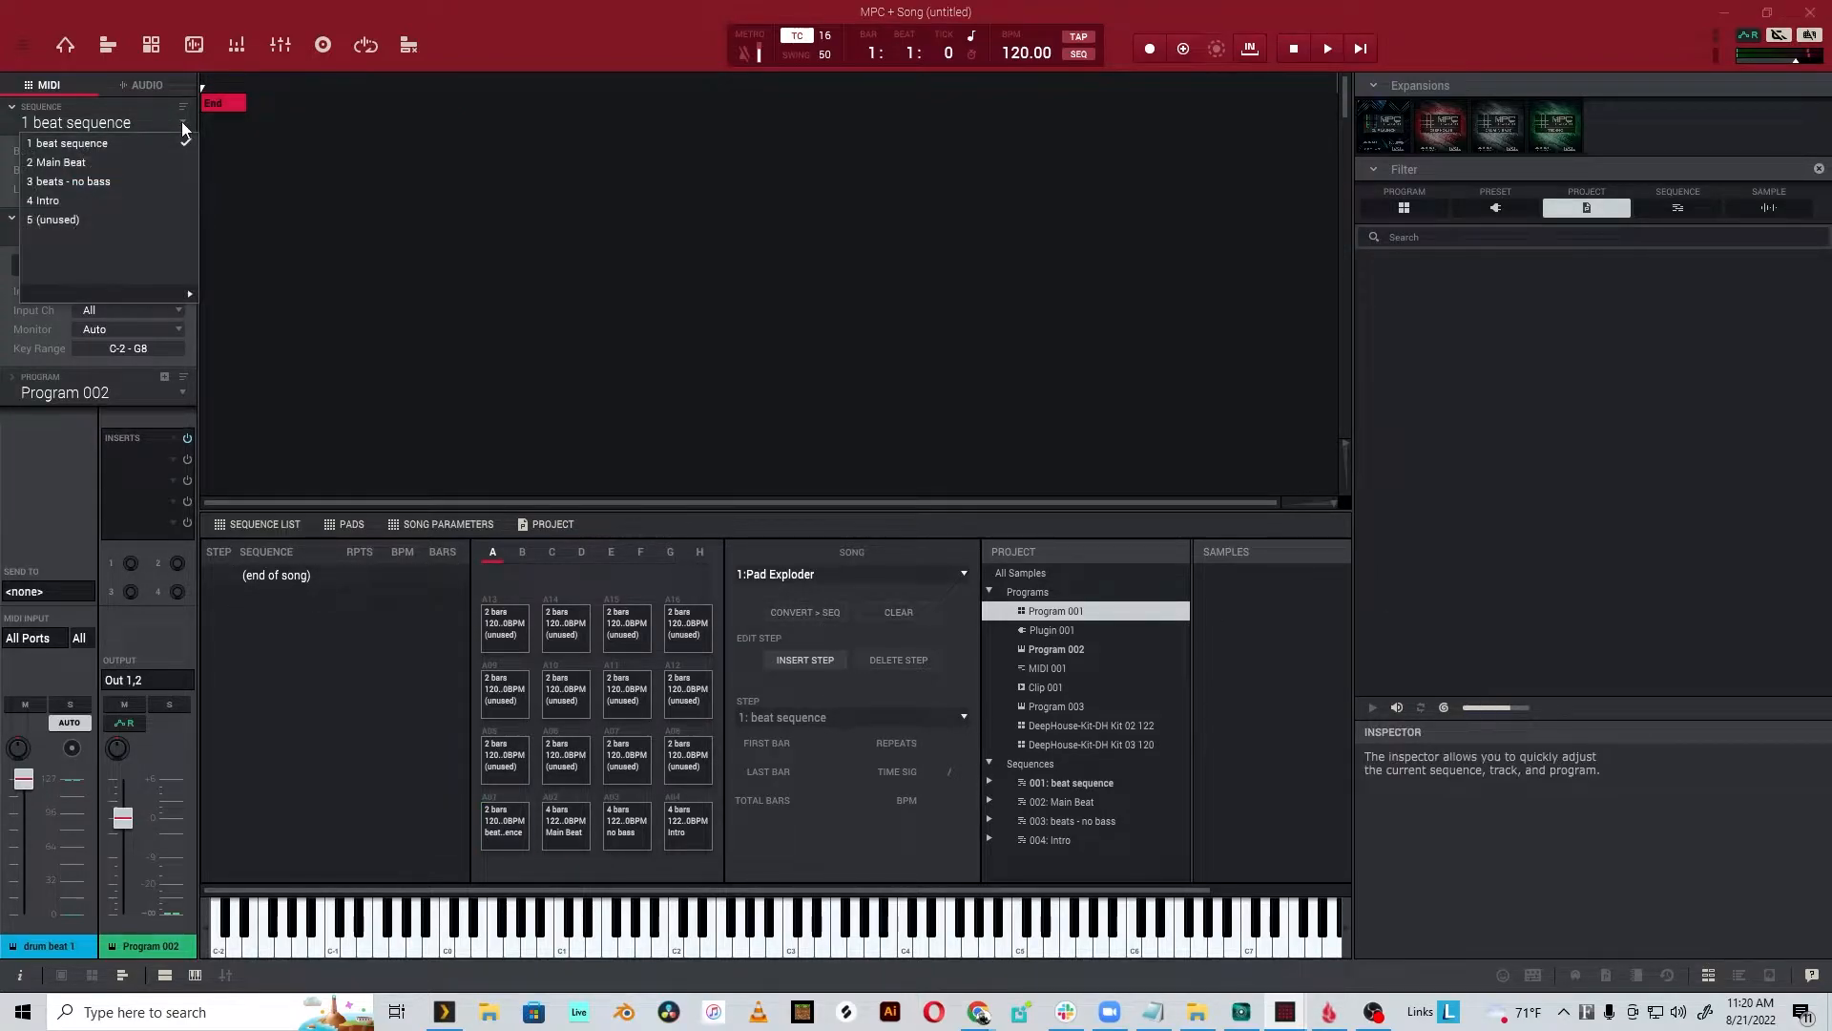
# - Make the beat sequence current and insert song steps that play it
pyautogui.click(43, 201)
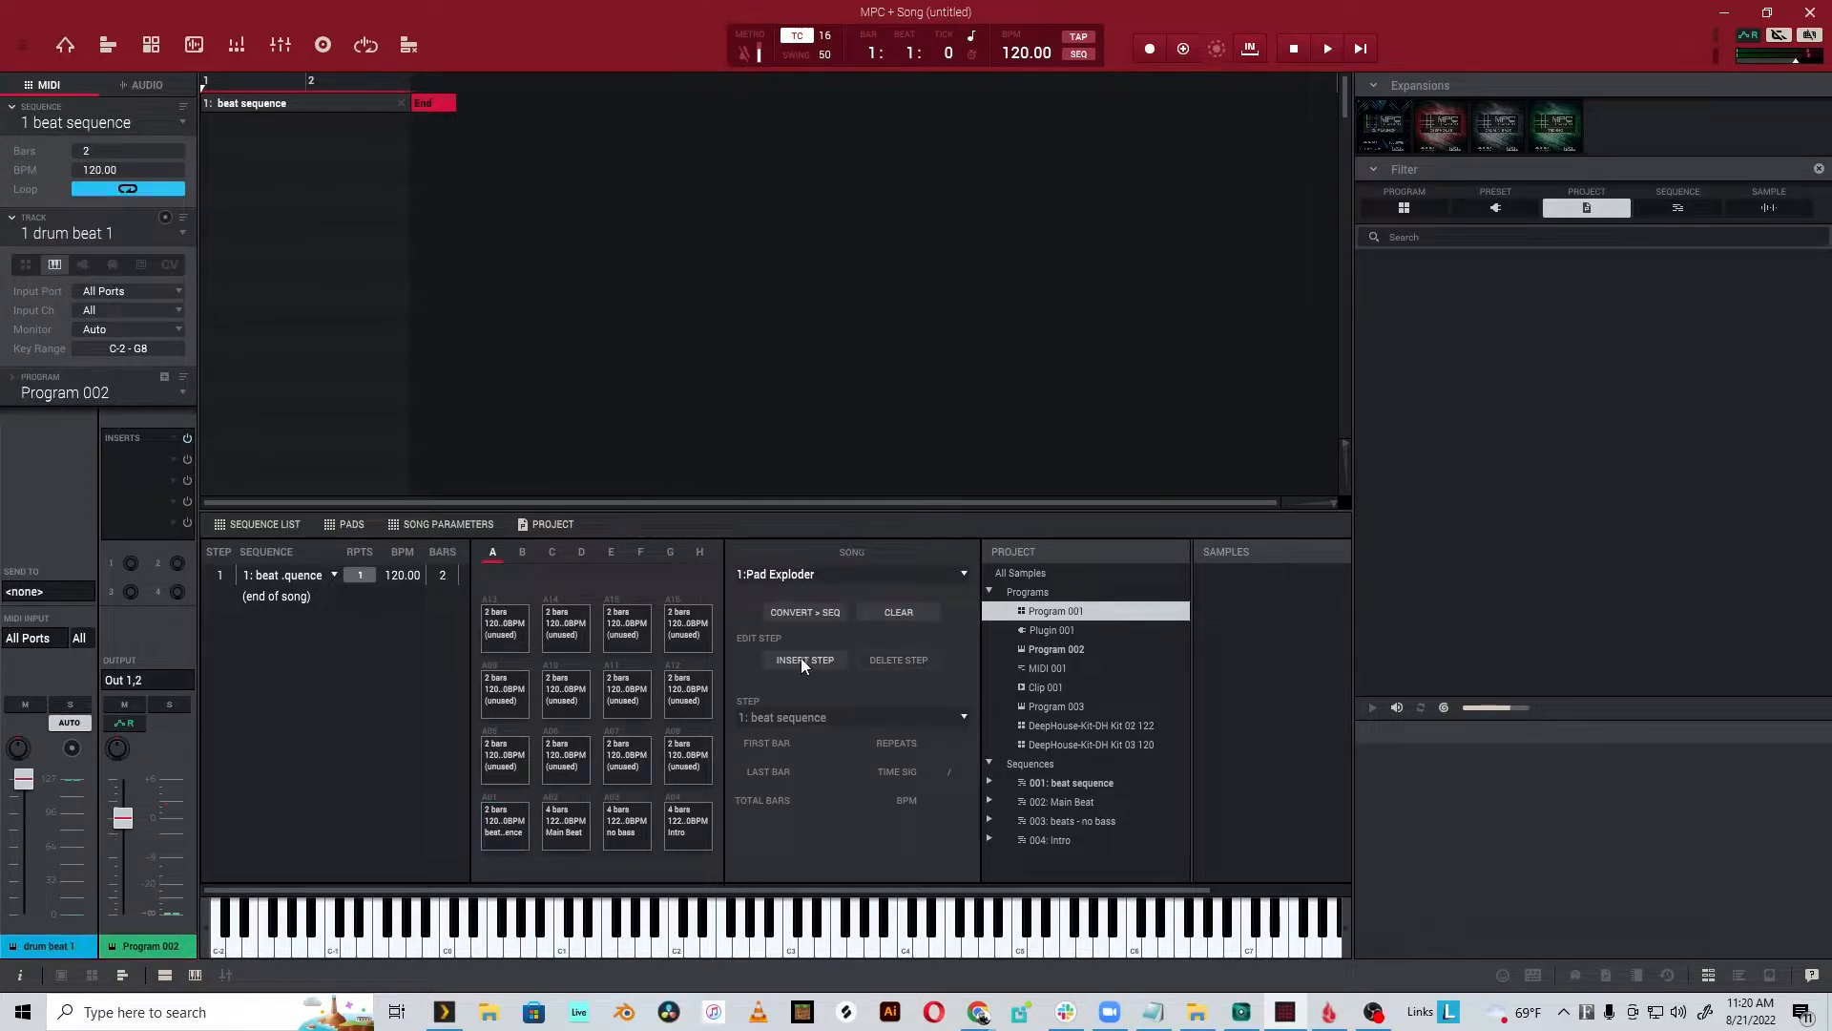
pyautogui.click(803, 659)
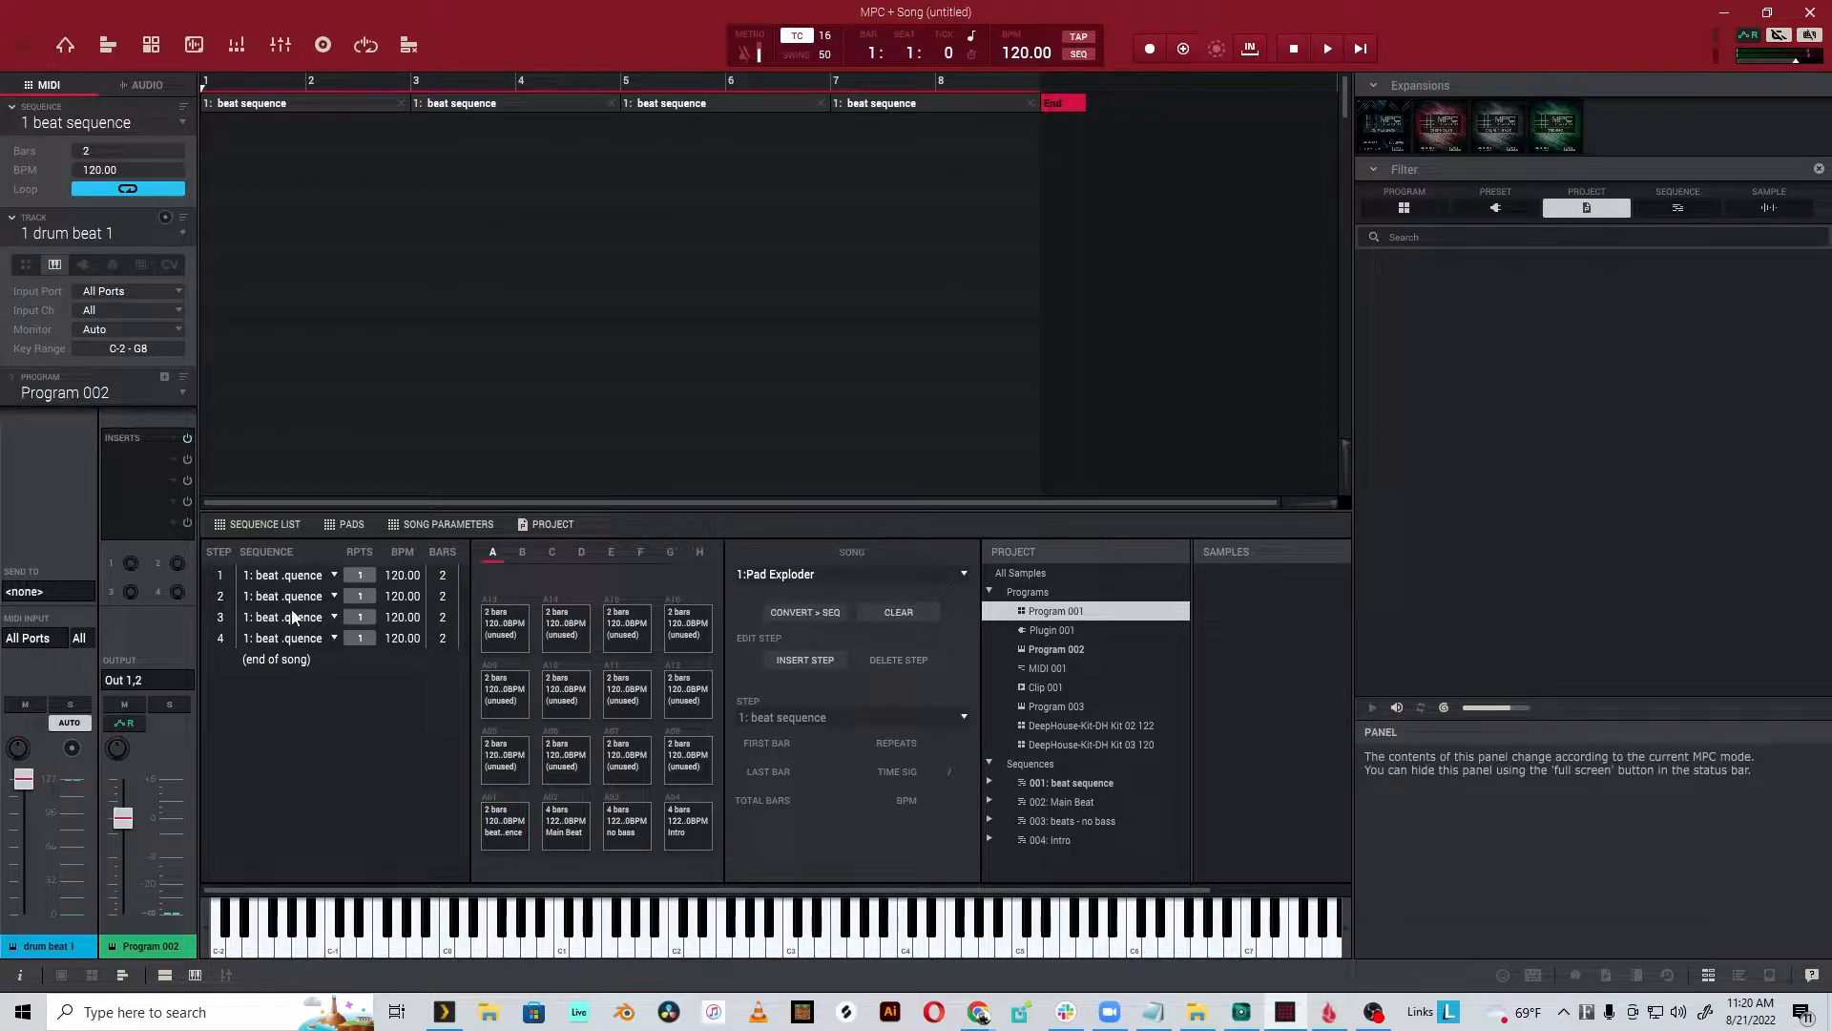
pyautogui.moveTo(855, 584)
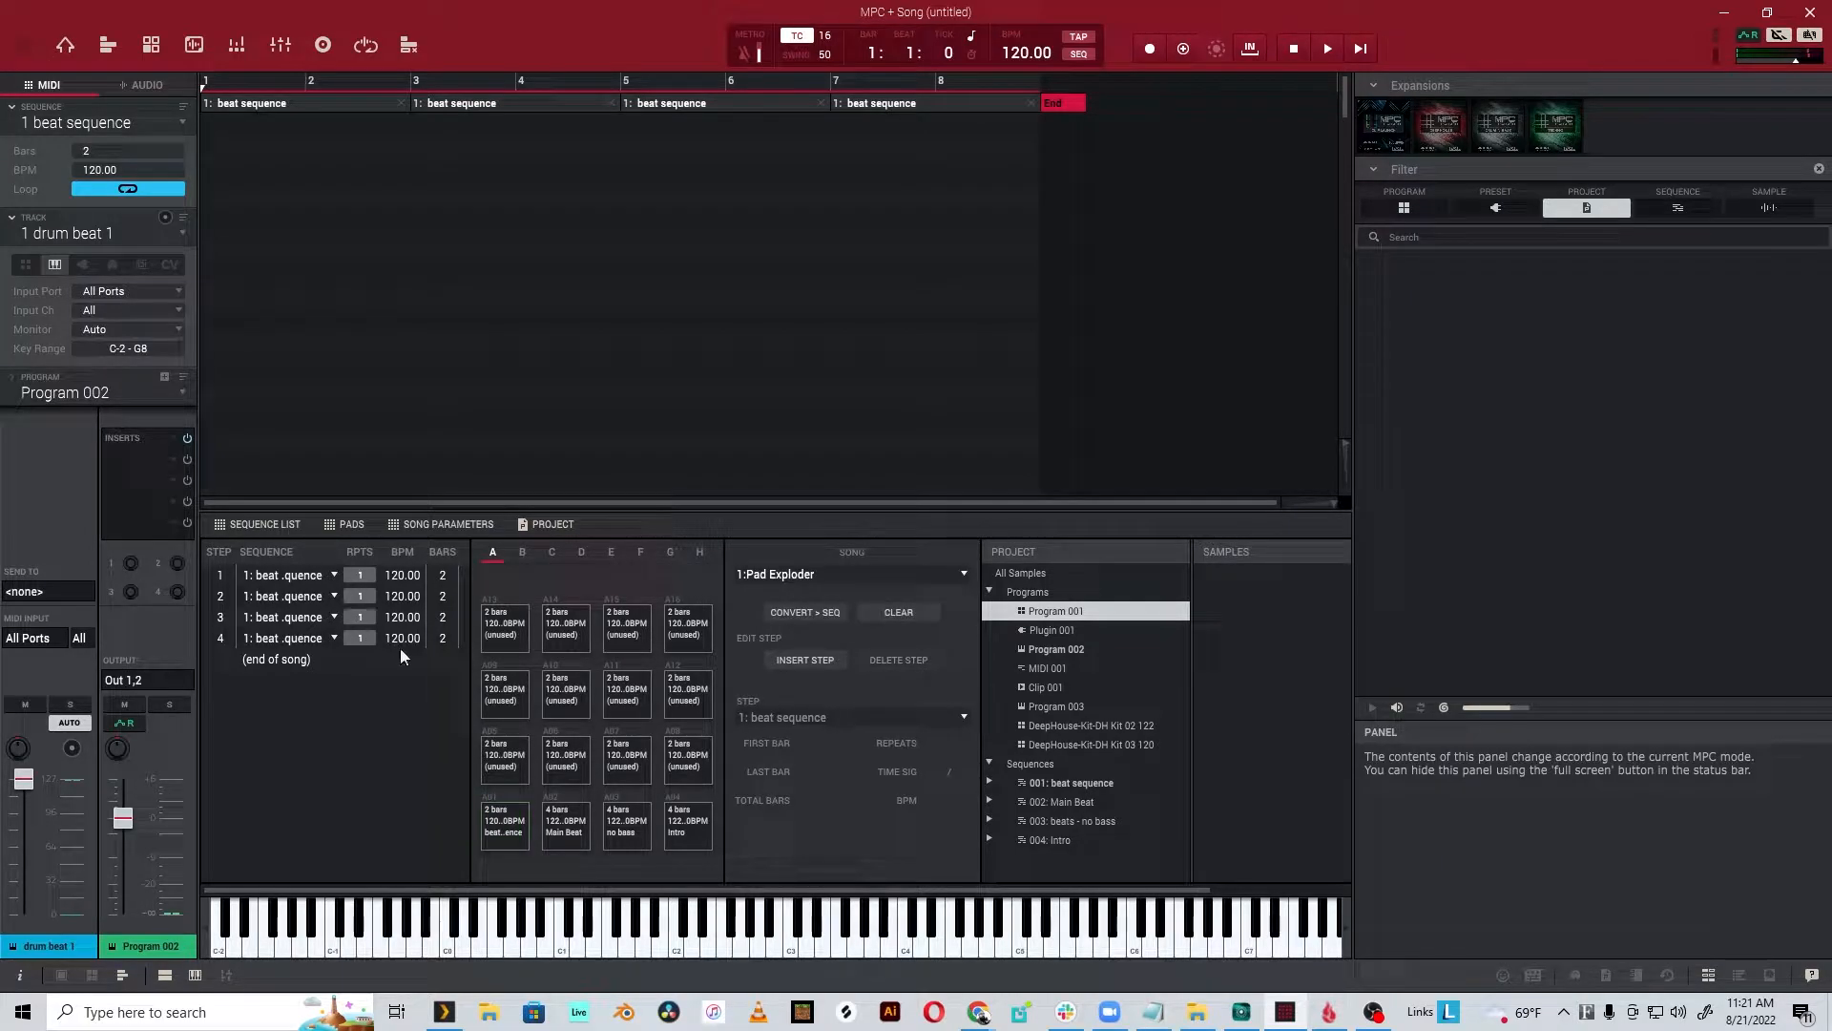
# - Assign the steps 4: Intro, 3: beats - no bass, 2: Main Beat, 3: beats - no bass
pyautogui.click(332, 575)
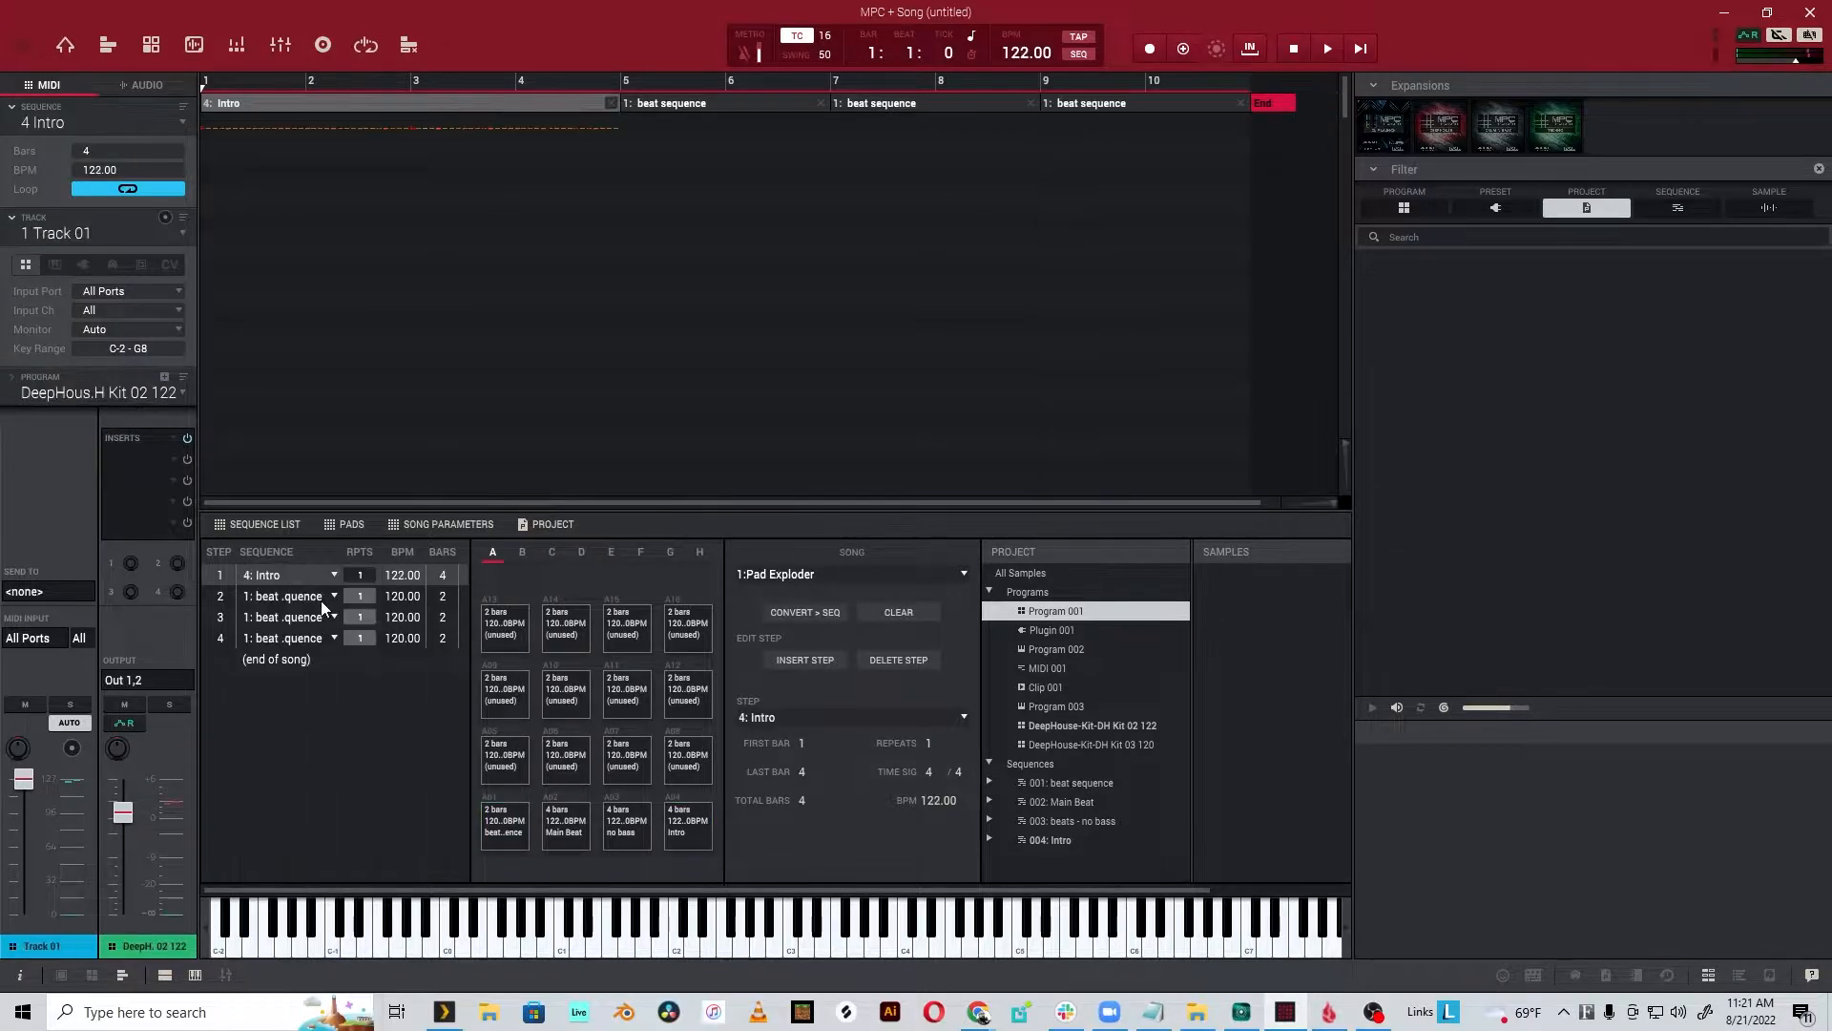
pyautogui.click(280, 595)
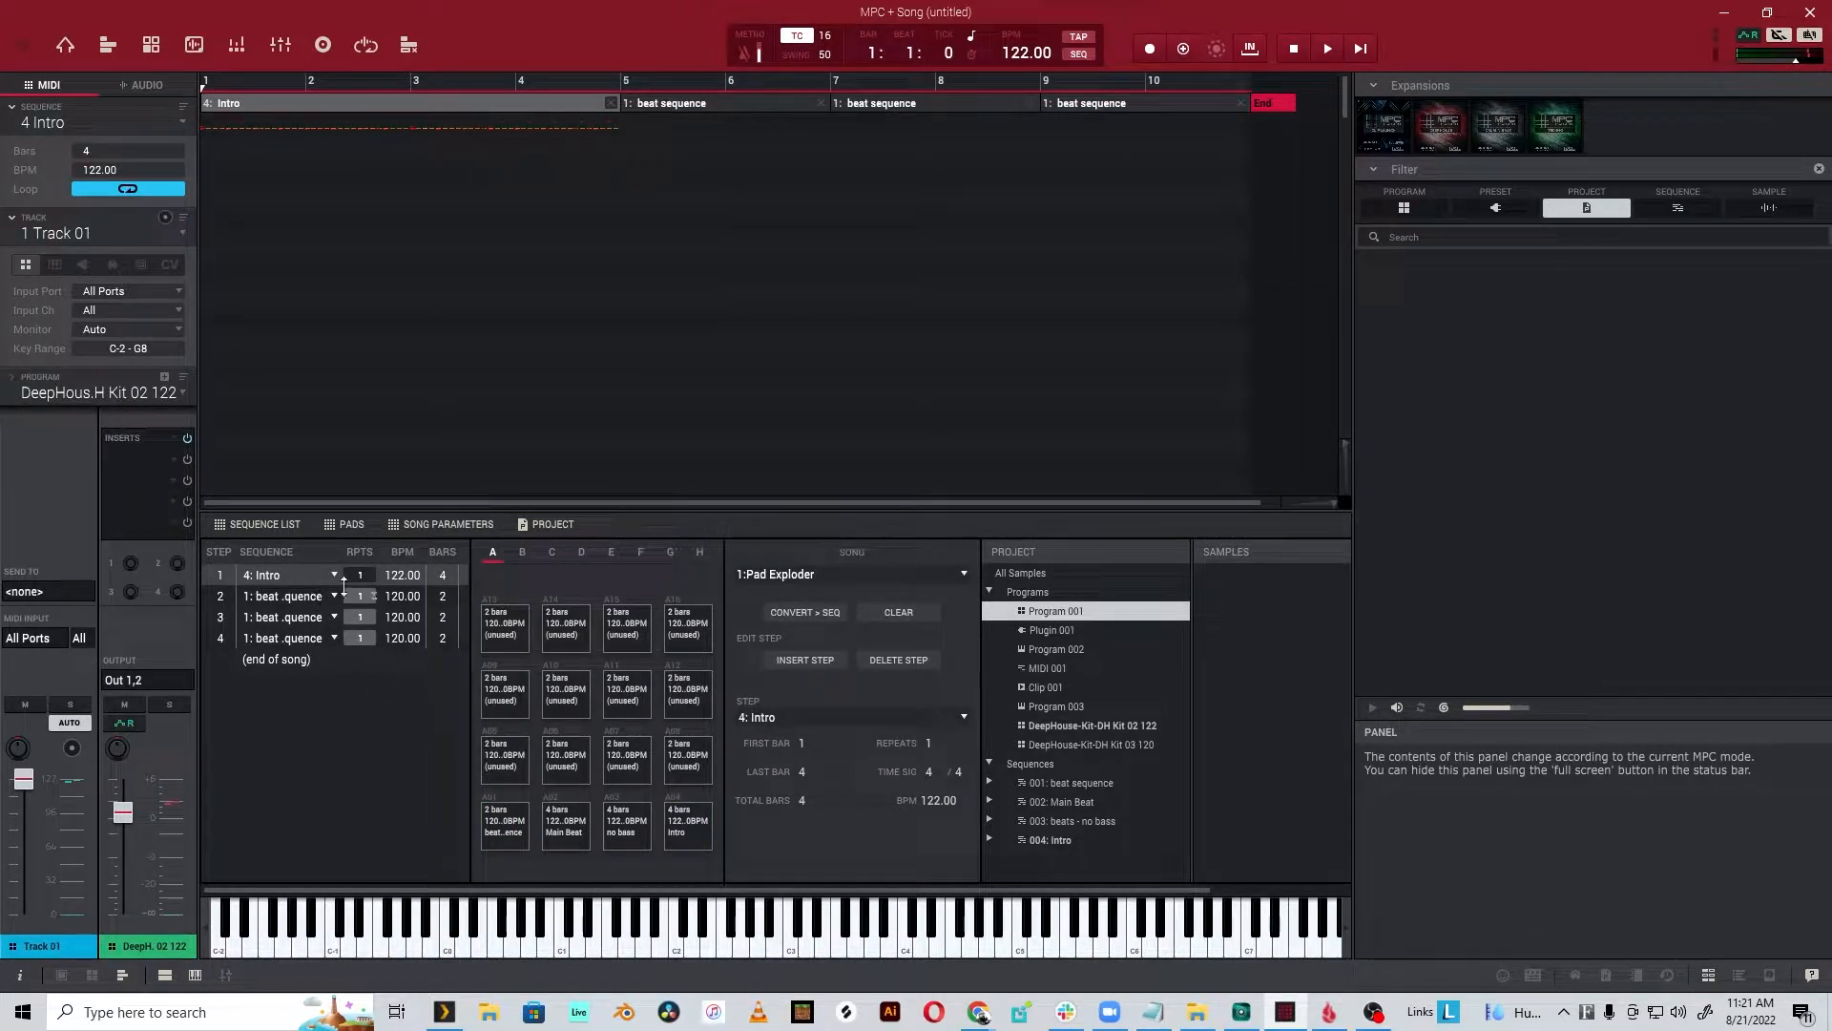
pyautogui.click(333, 596)
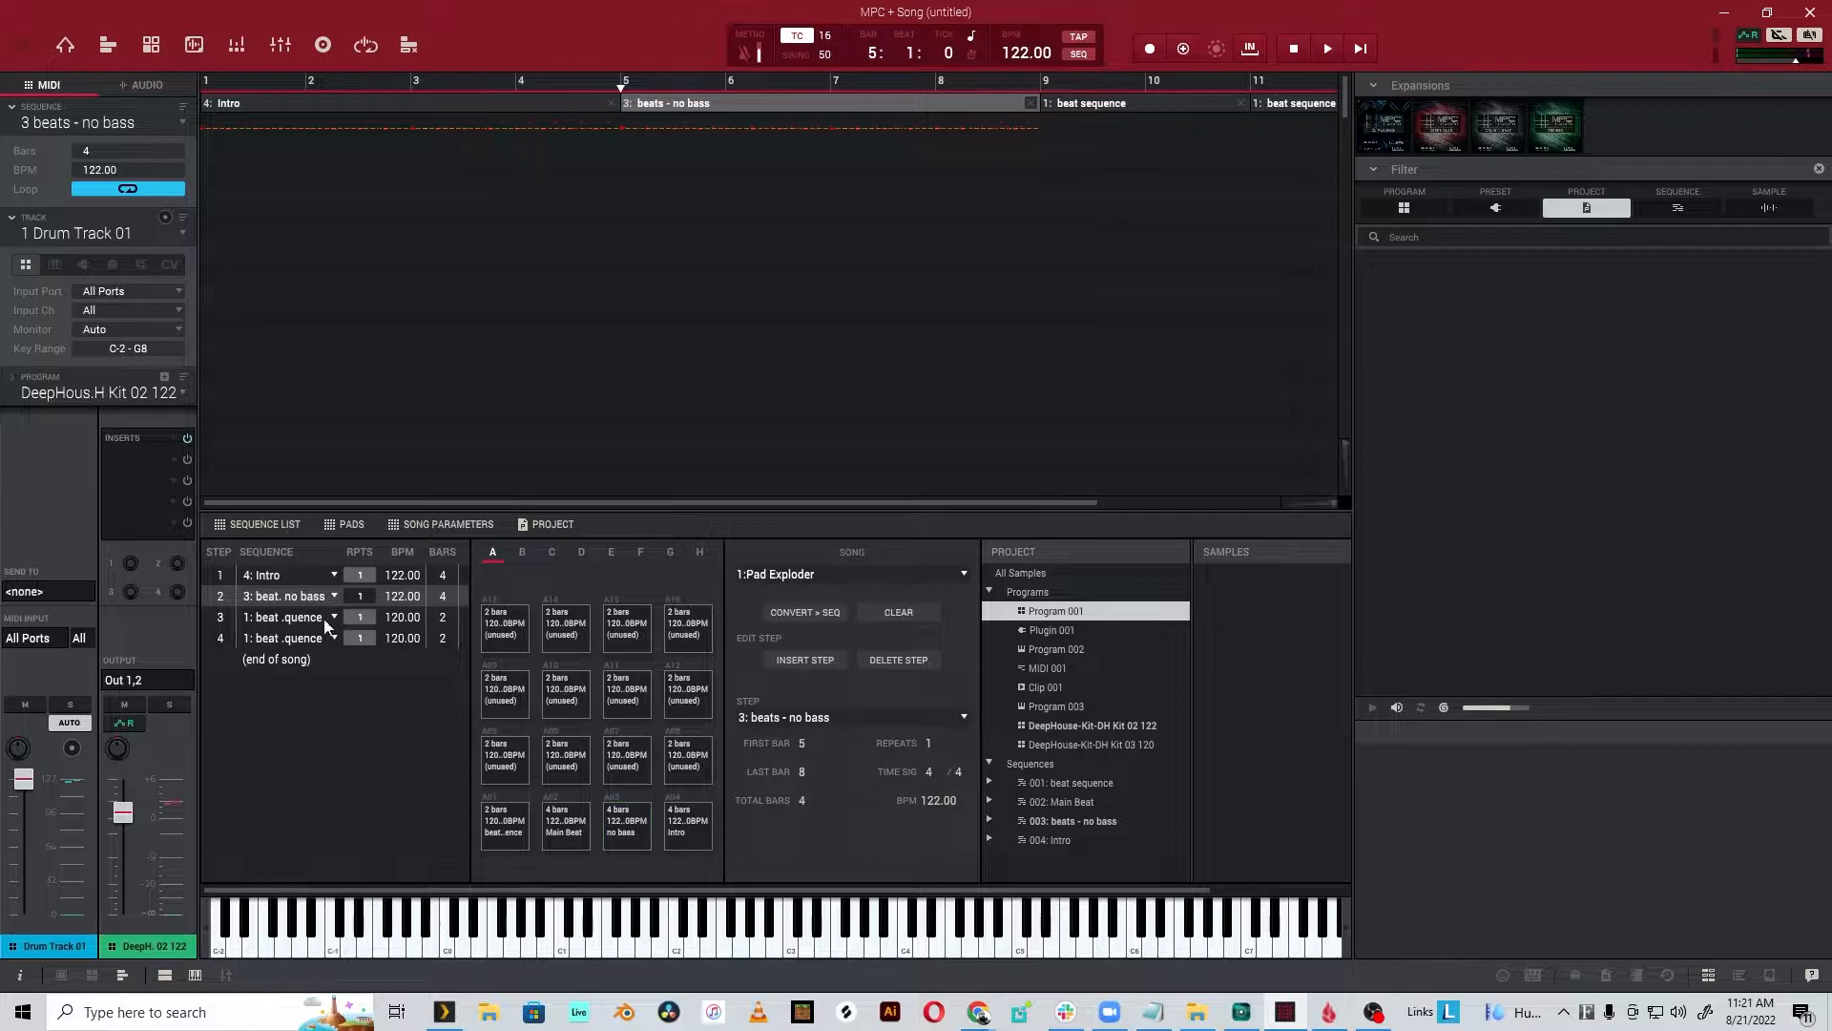
pyautogui.click(332, 637)
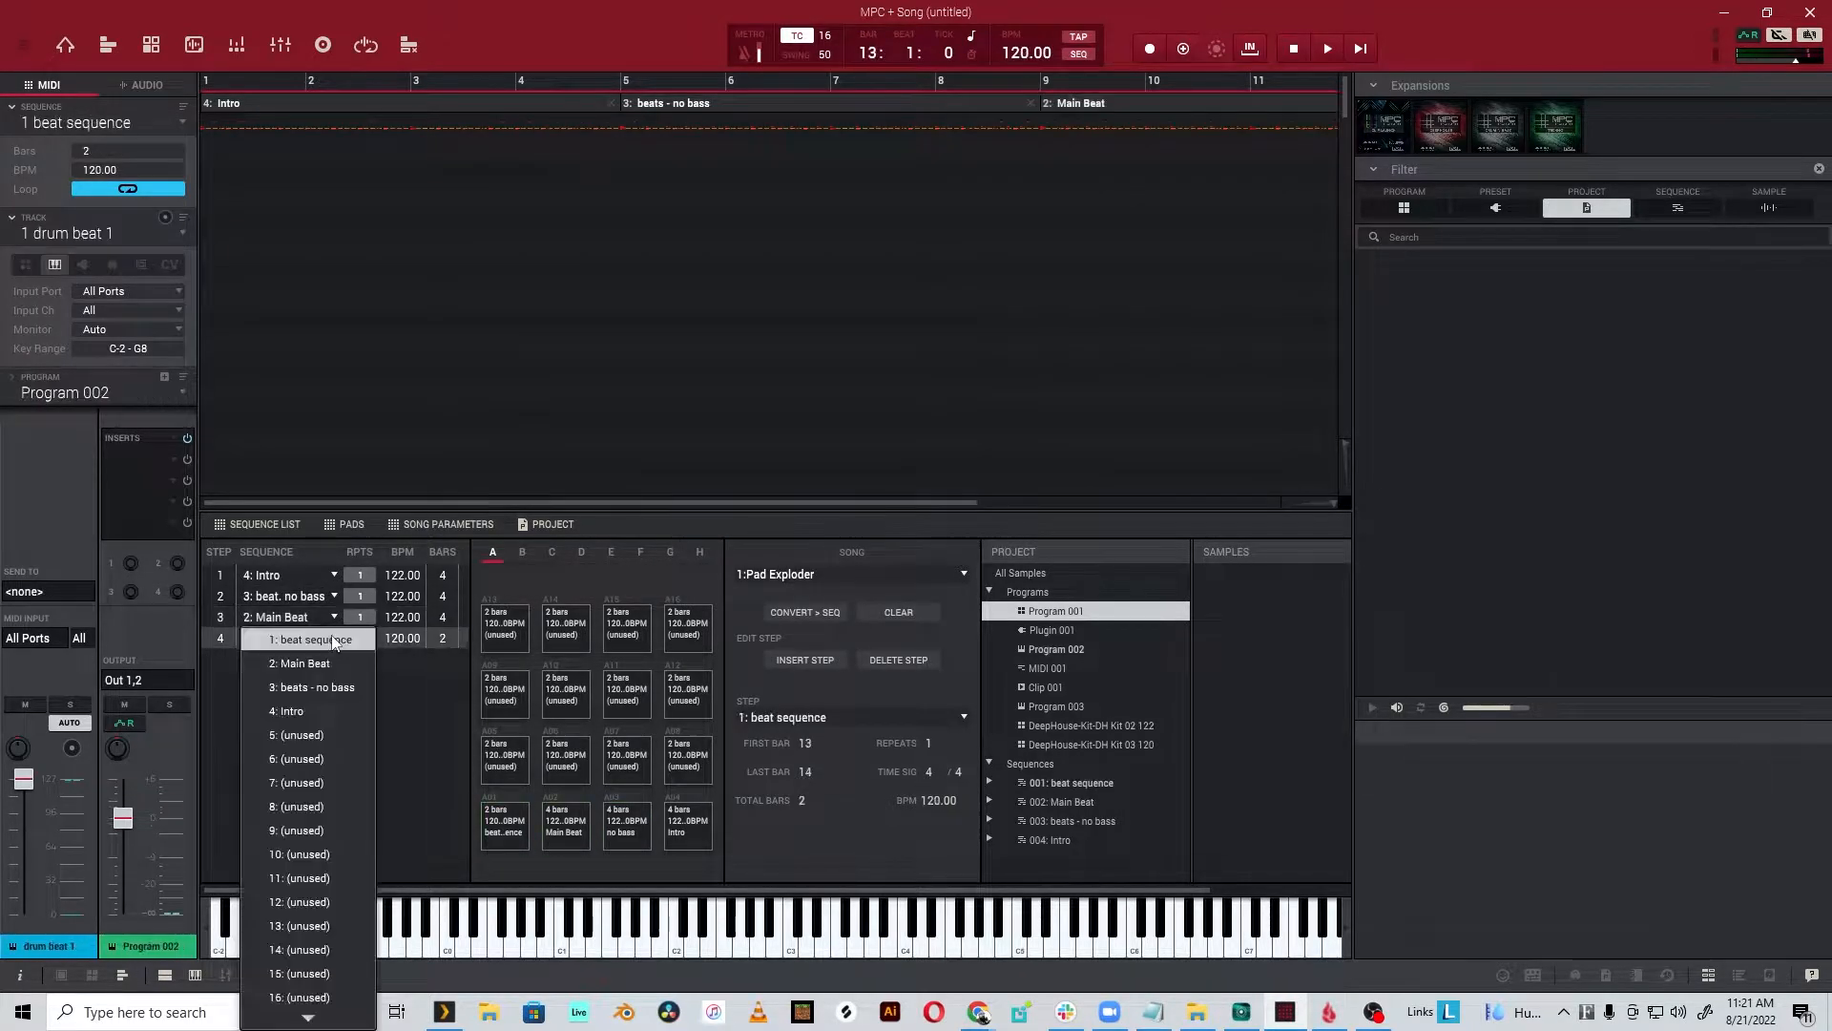
pyautogui.click(313, 687)
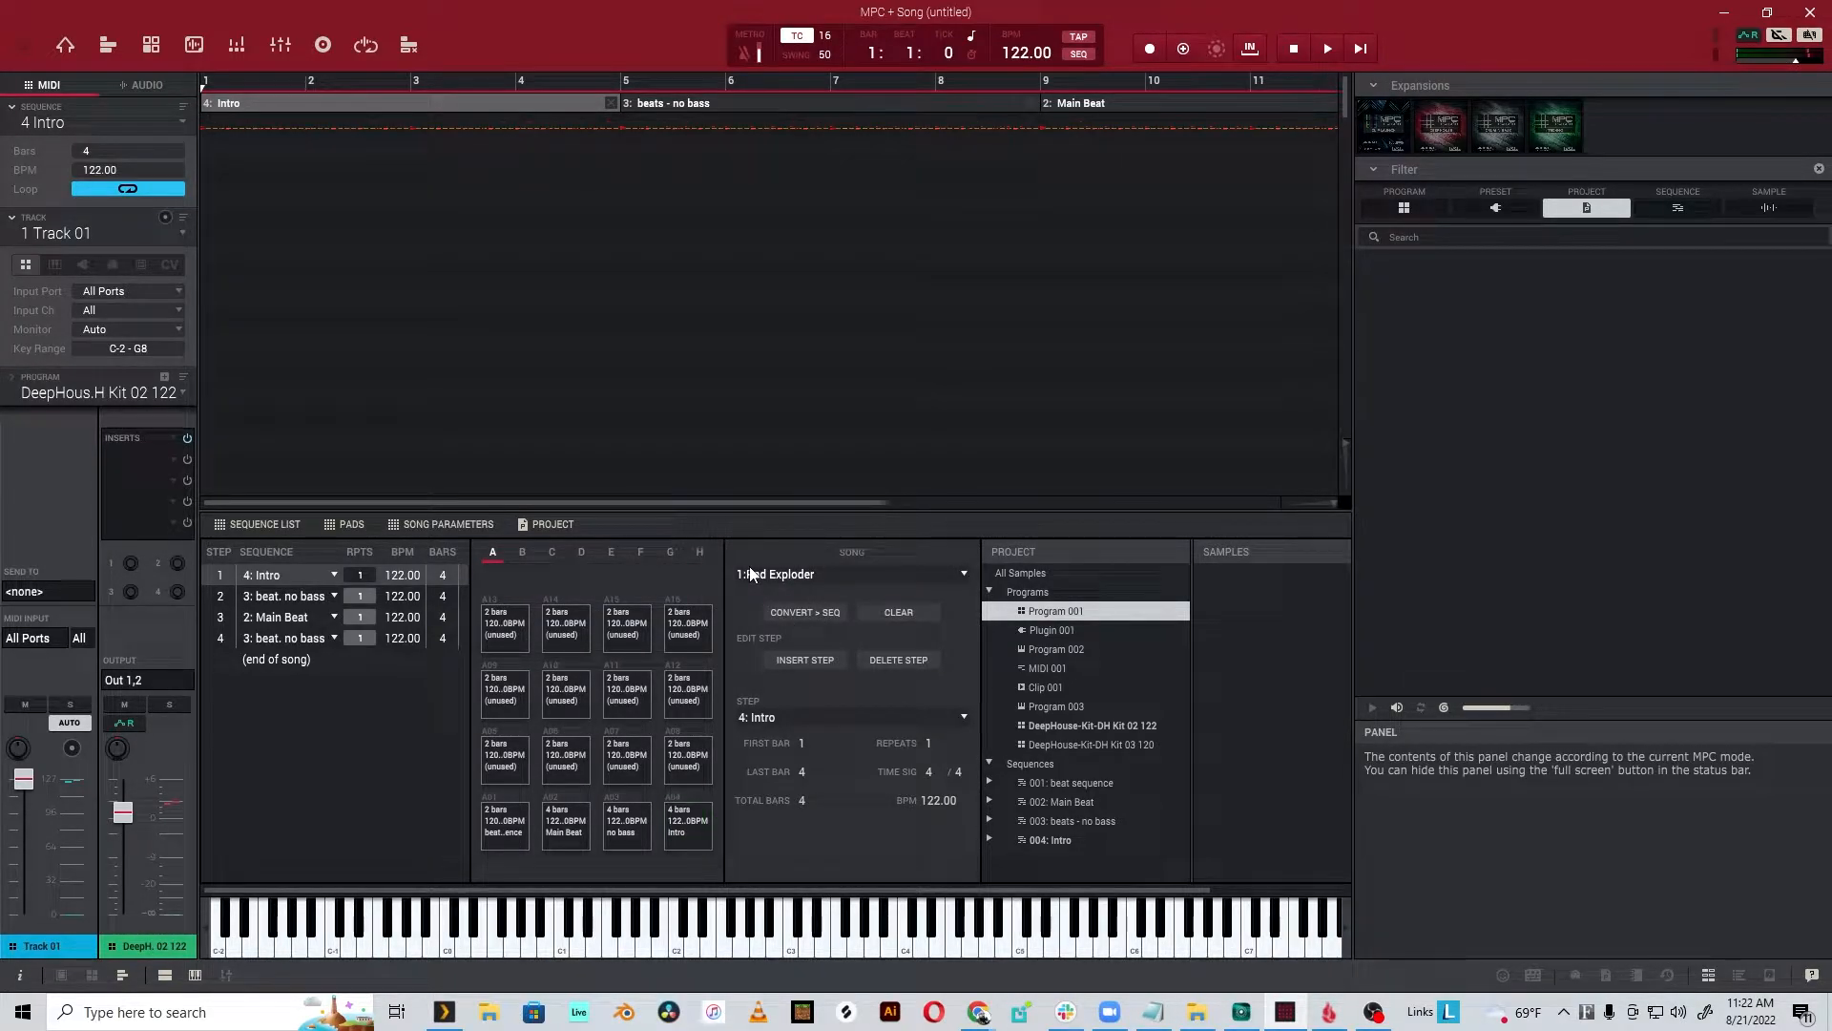
# - Convert the song into unused sequence 10 with Track status set to Ignore Muted Tracks
pyautogui.click(687, 822)
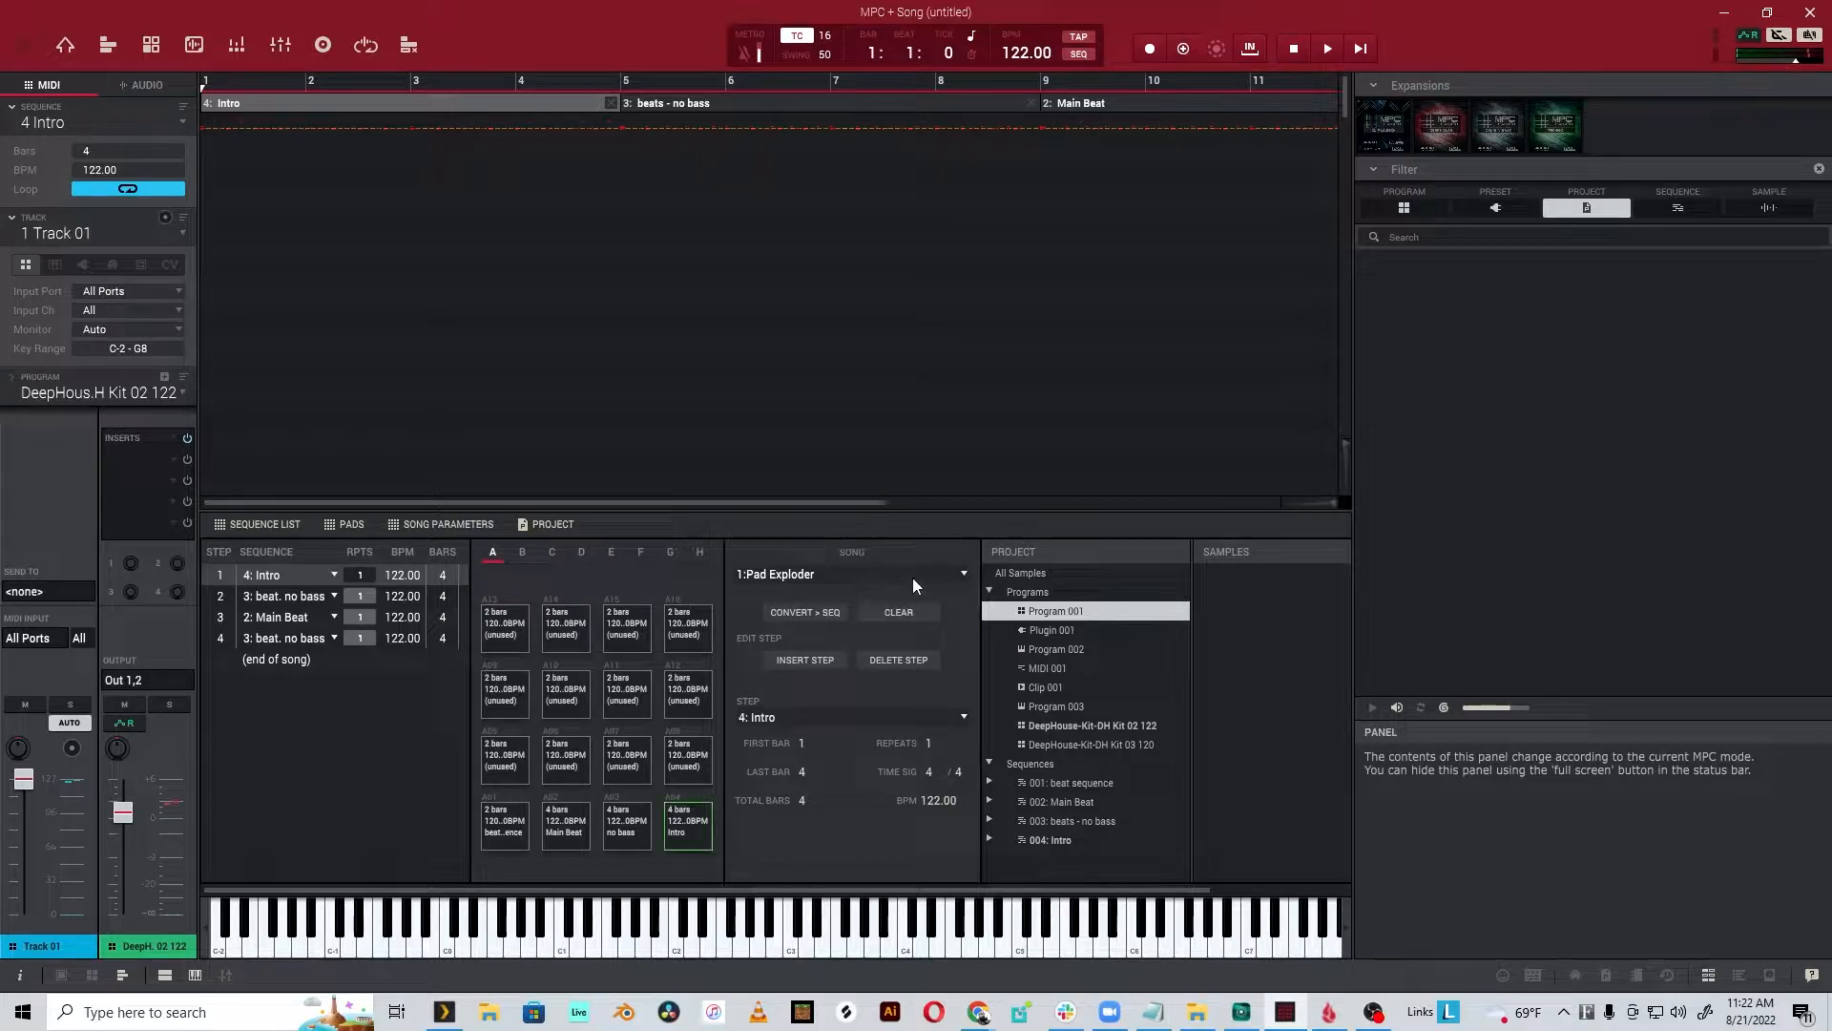
pyautogui.click(804, 611)
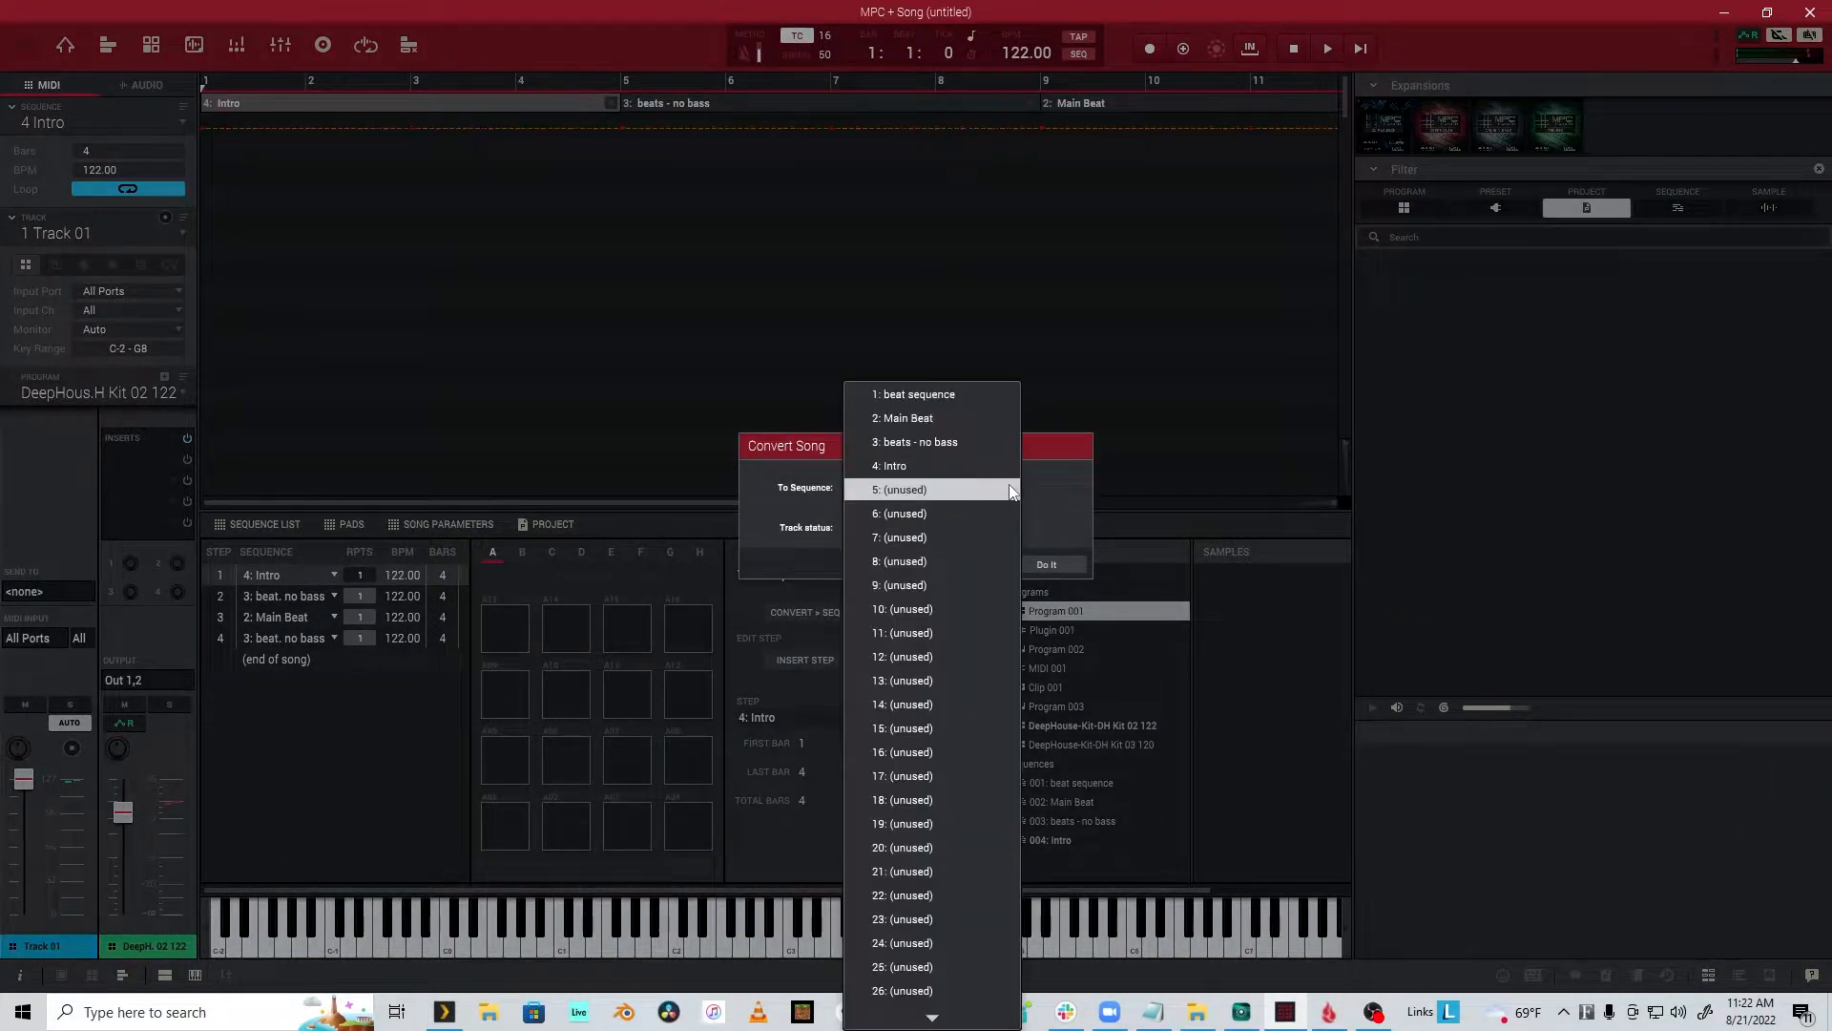
pyautogui.moveTo(1015, 496)
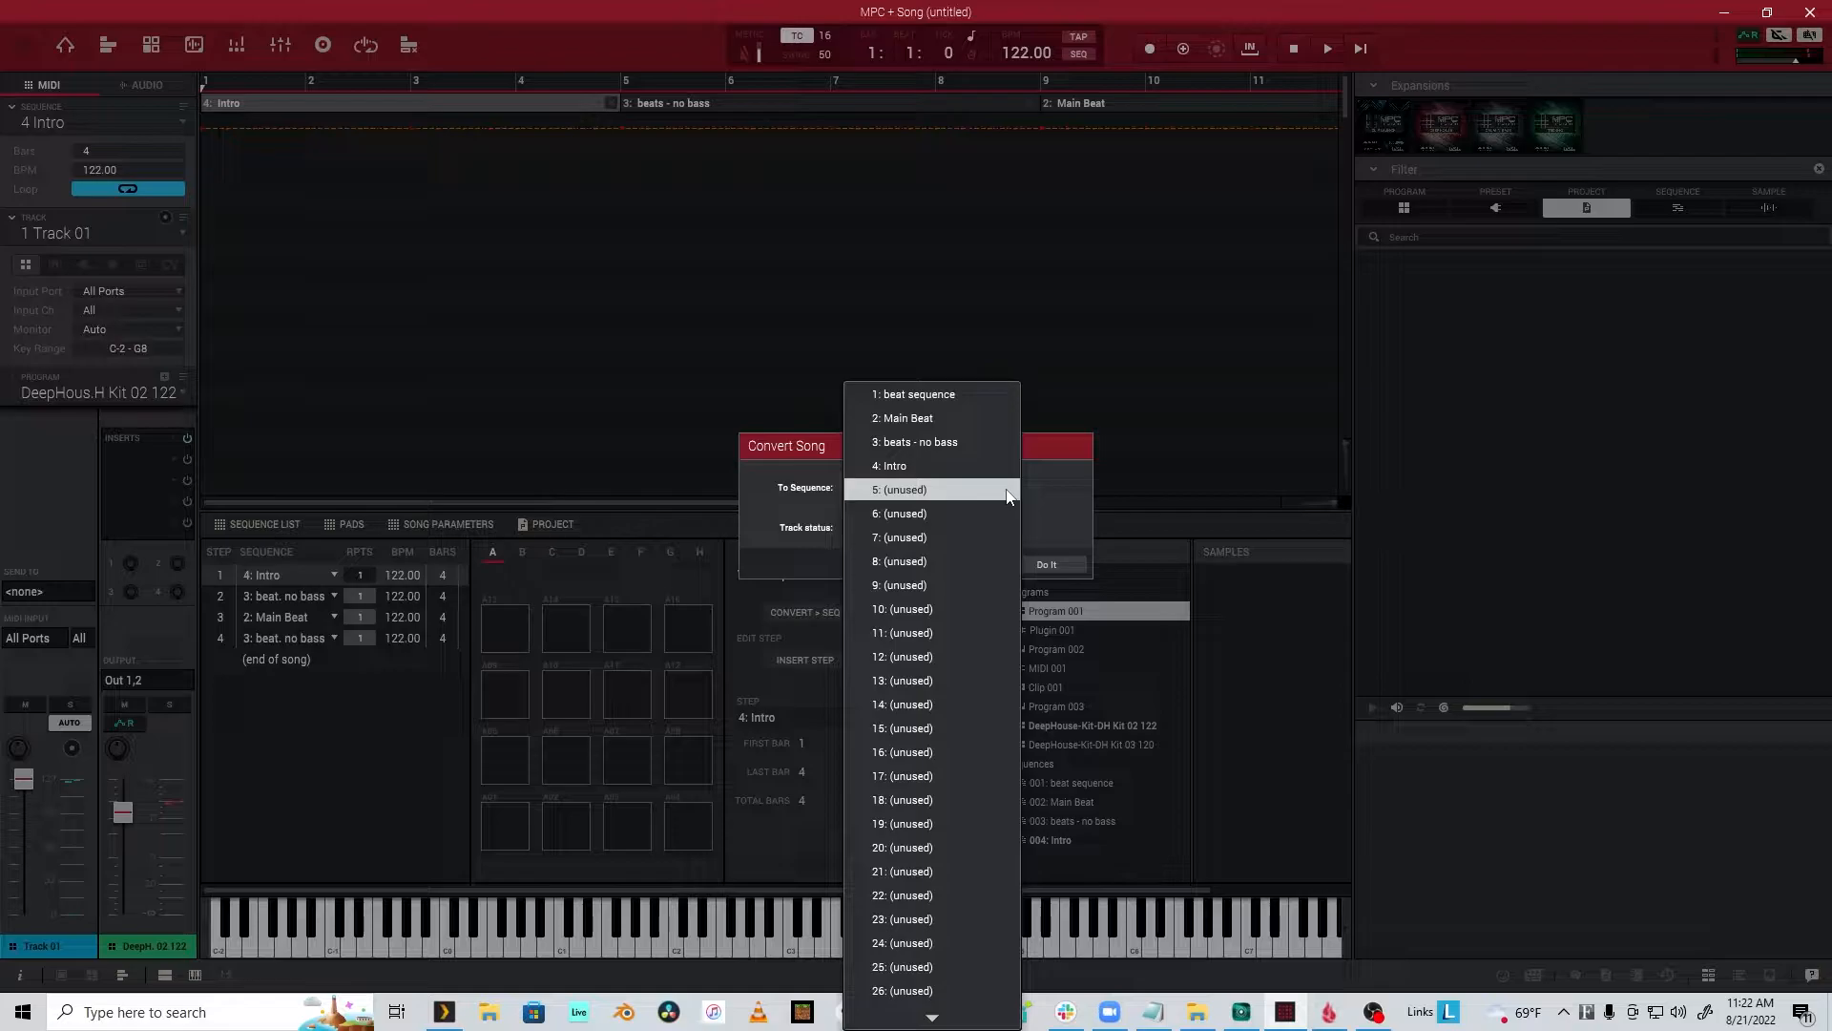
pyautogui.moveTo(937, 538)
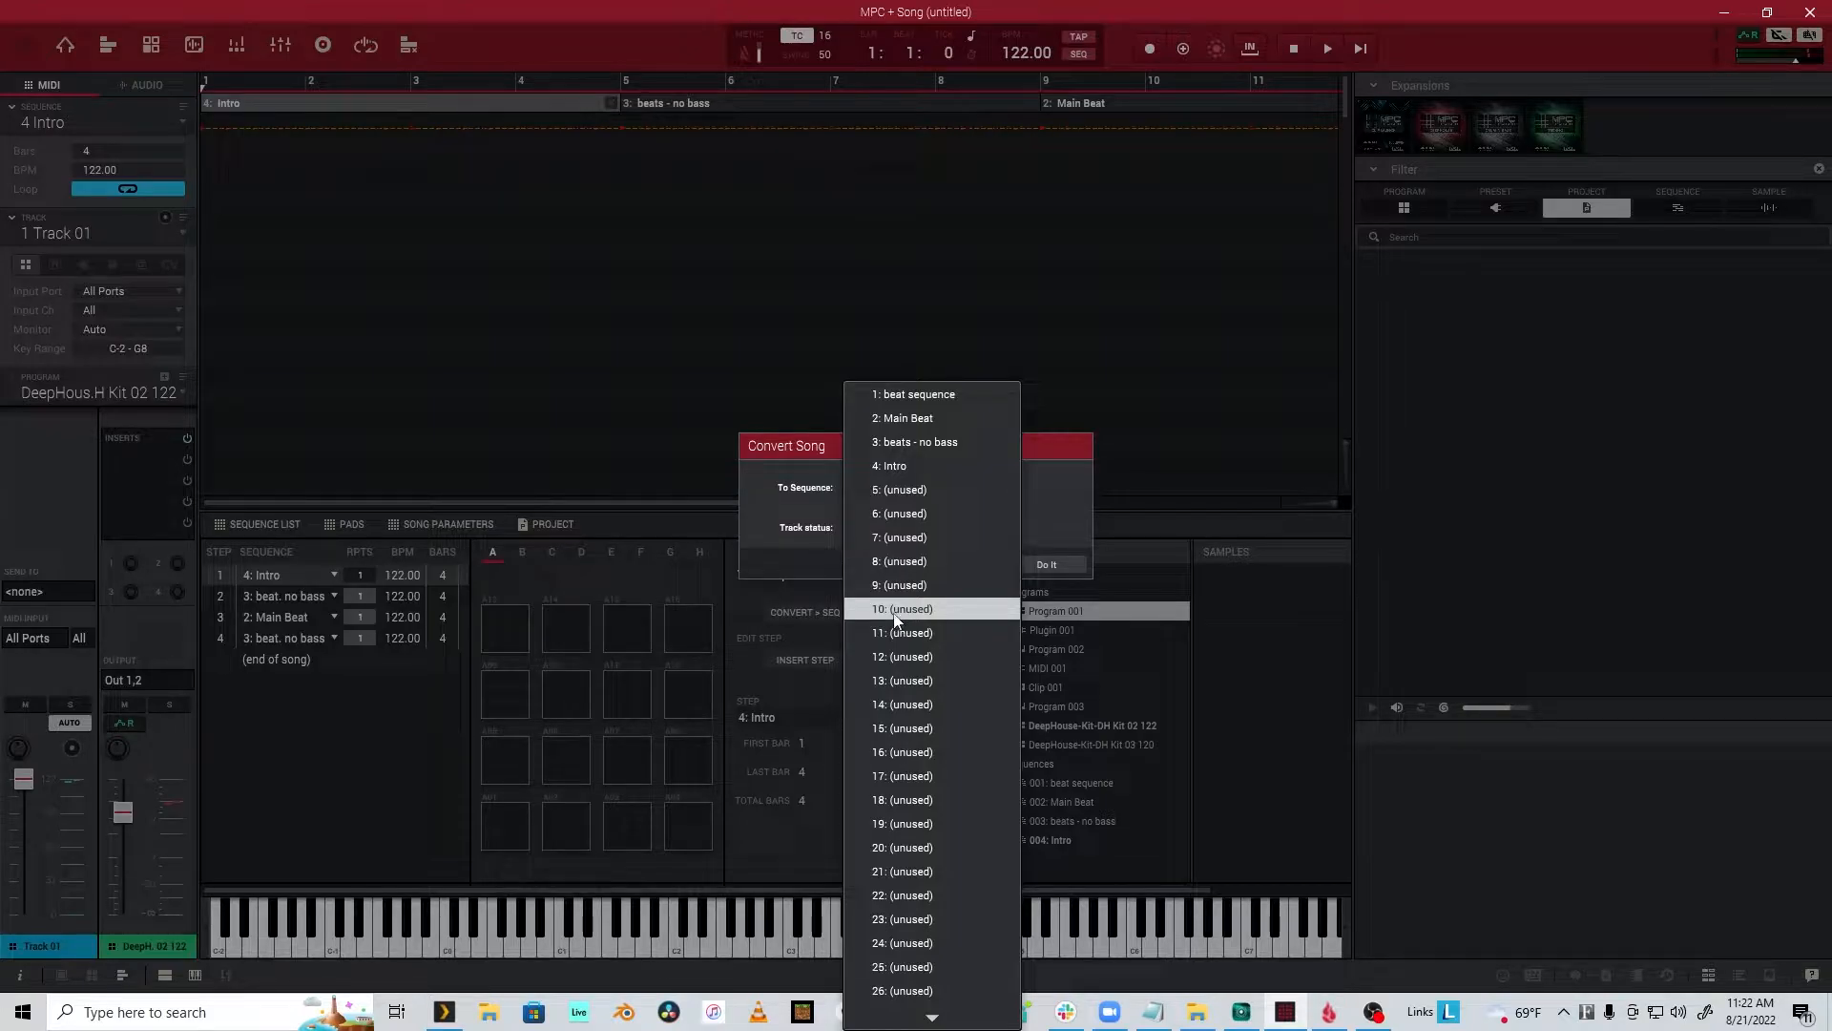
pyautogui.moveTo(929, 514)
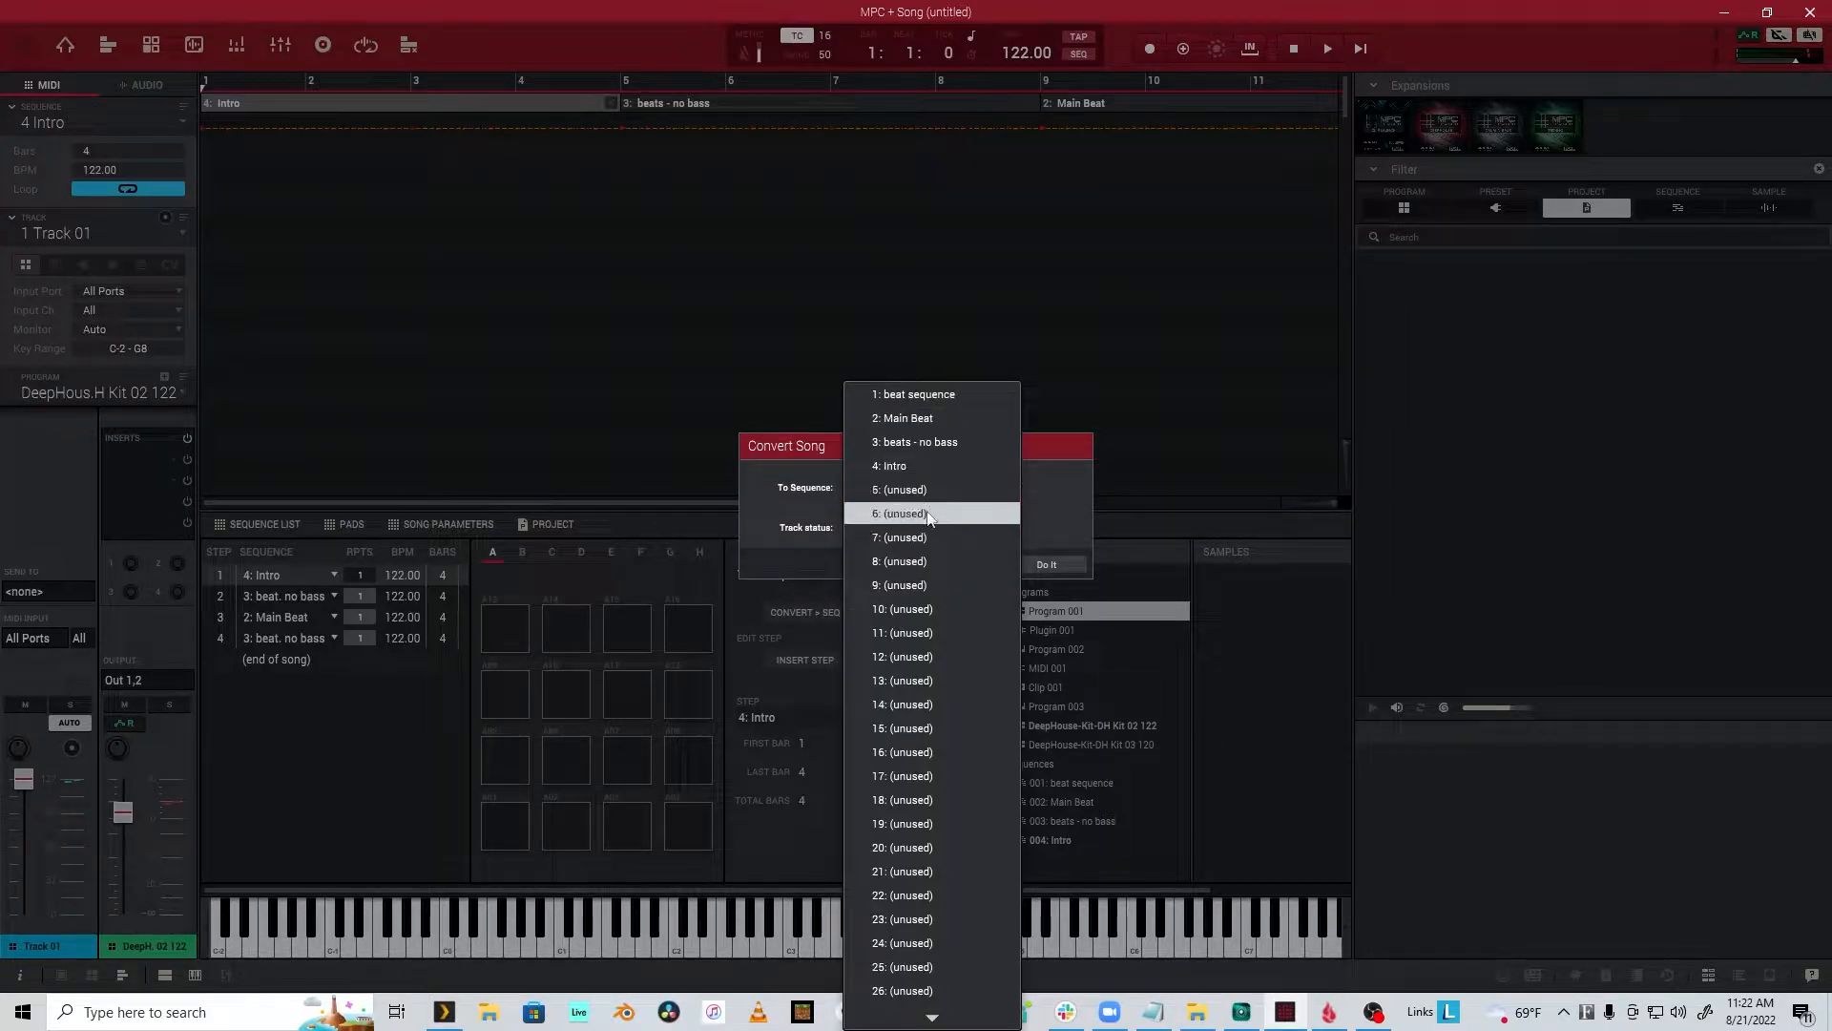
pyautogui.moveTo(932, 609)
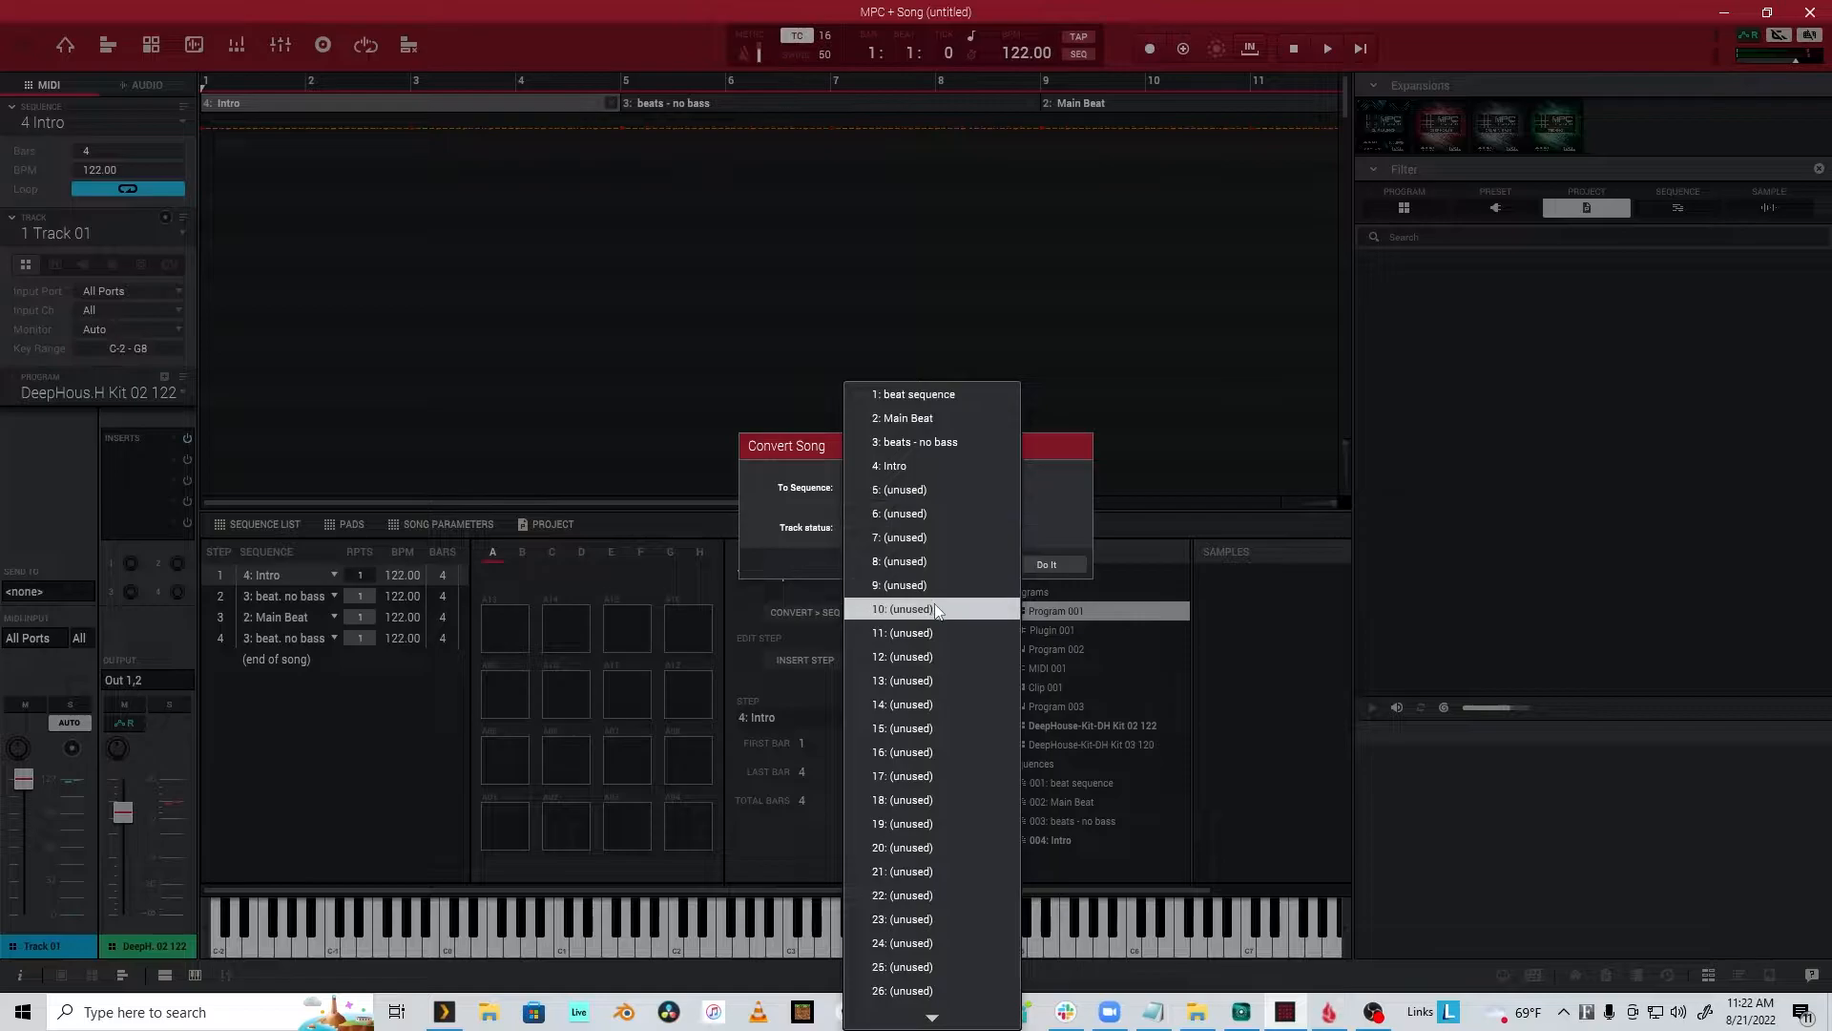
pyautogui.click(903, 609)
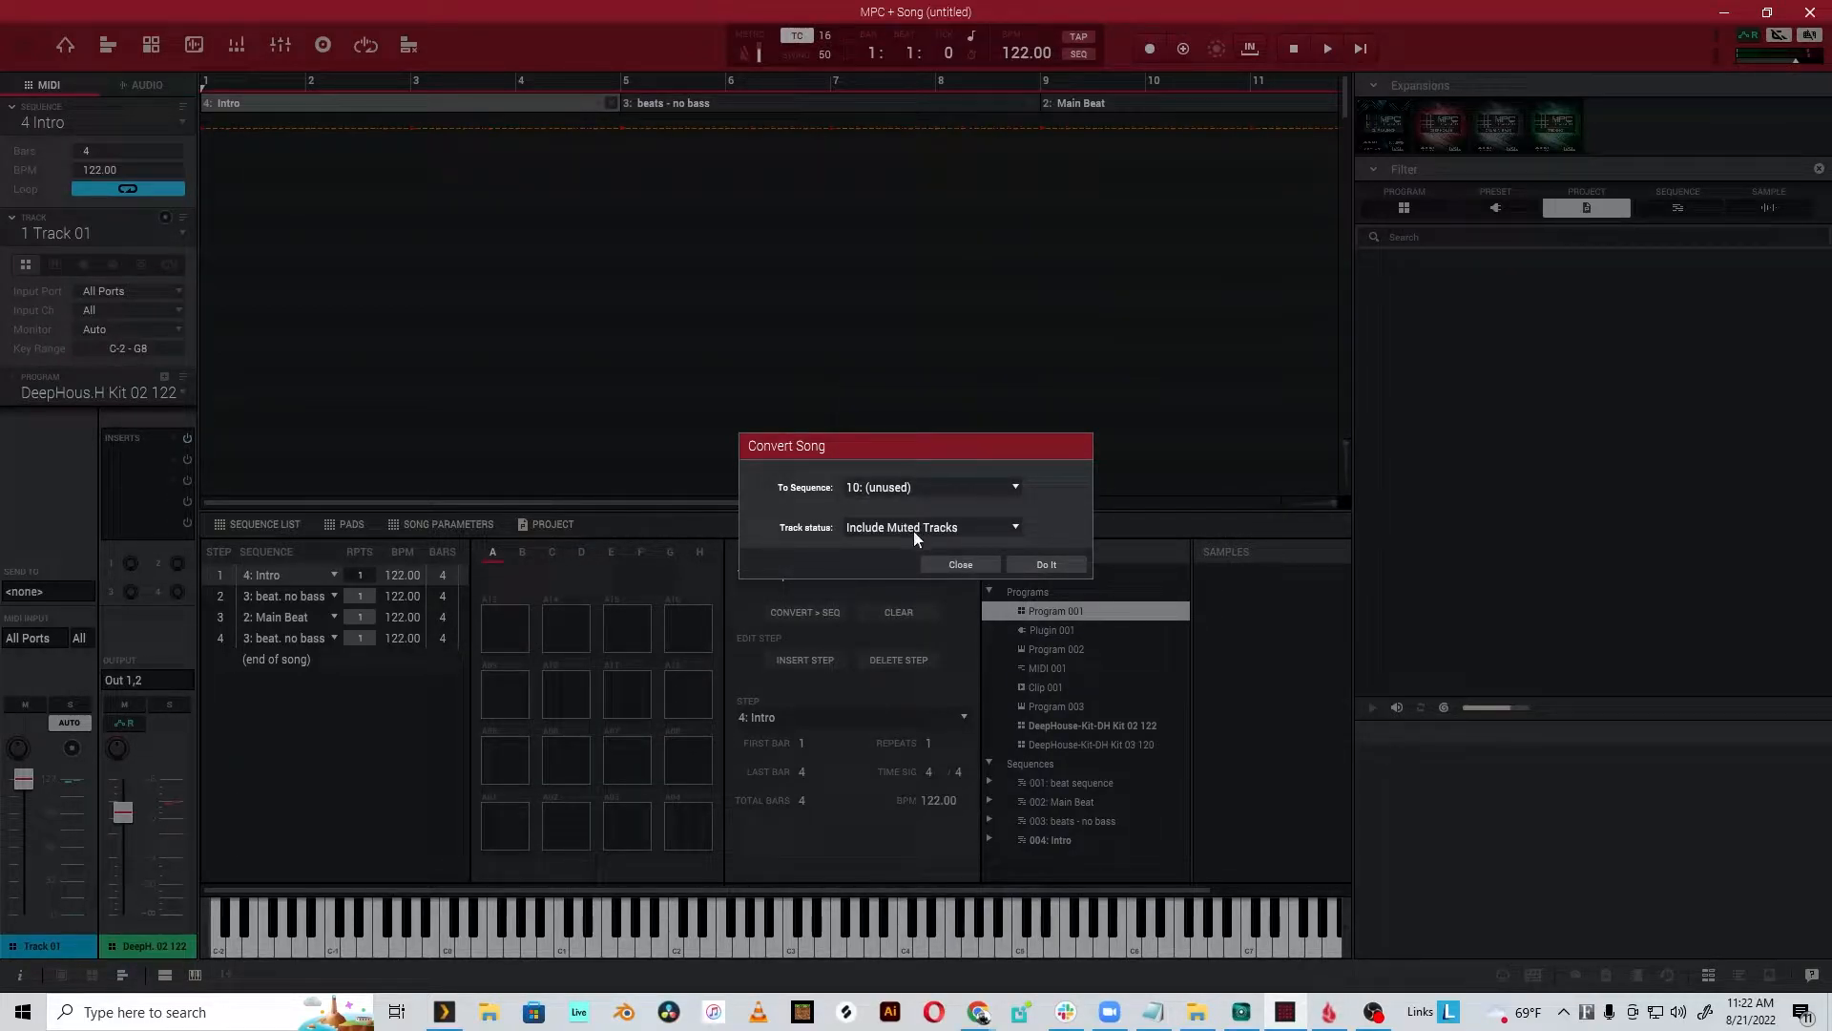
pyautogui.click(932, 526)
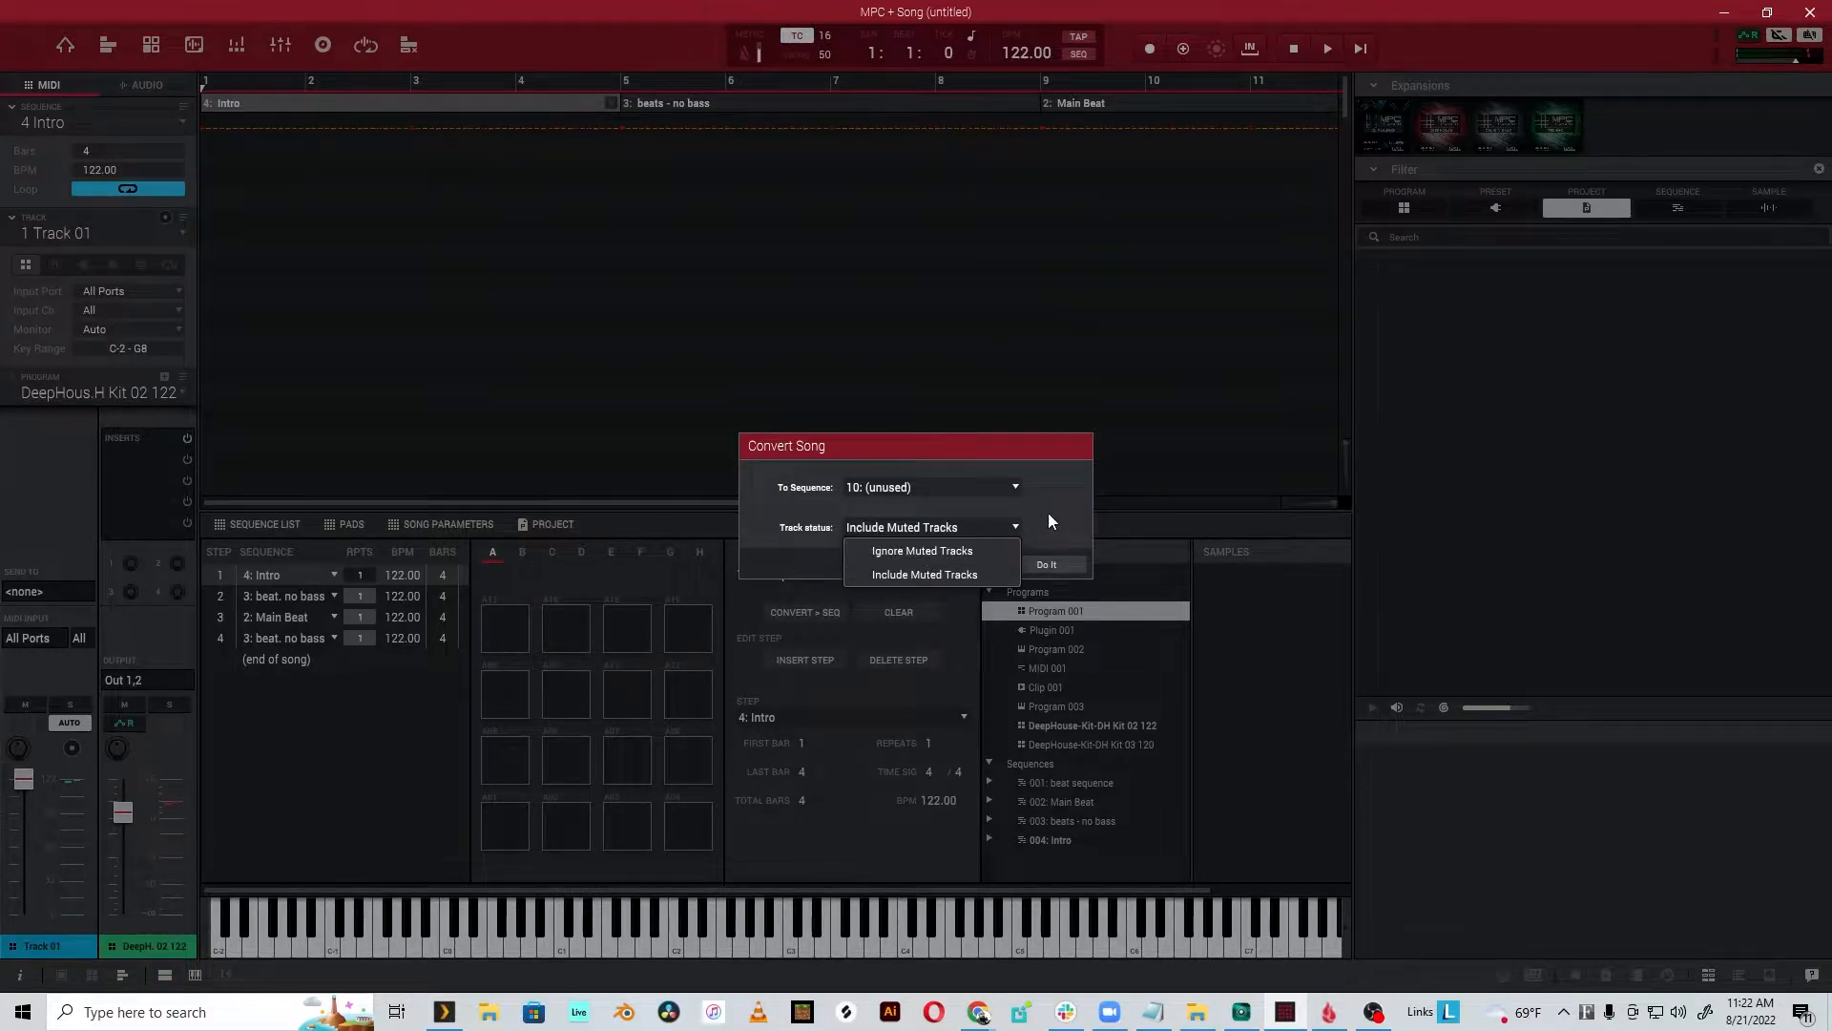
pyautogui.click(926, 573)
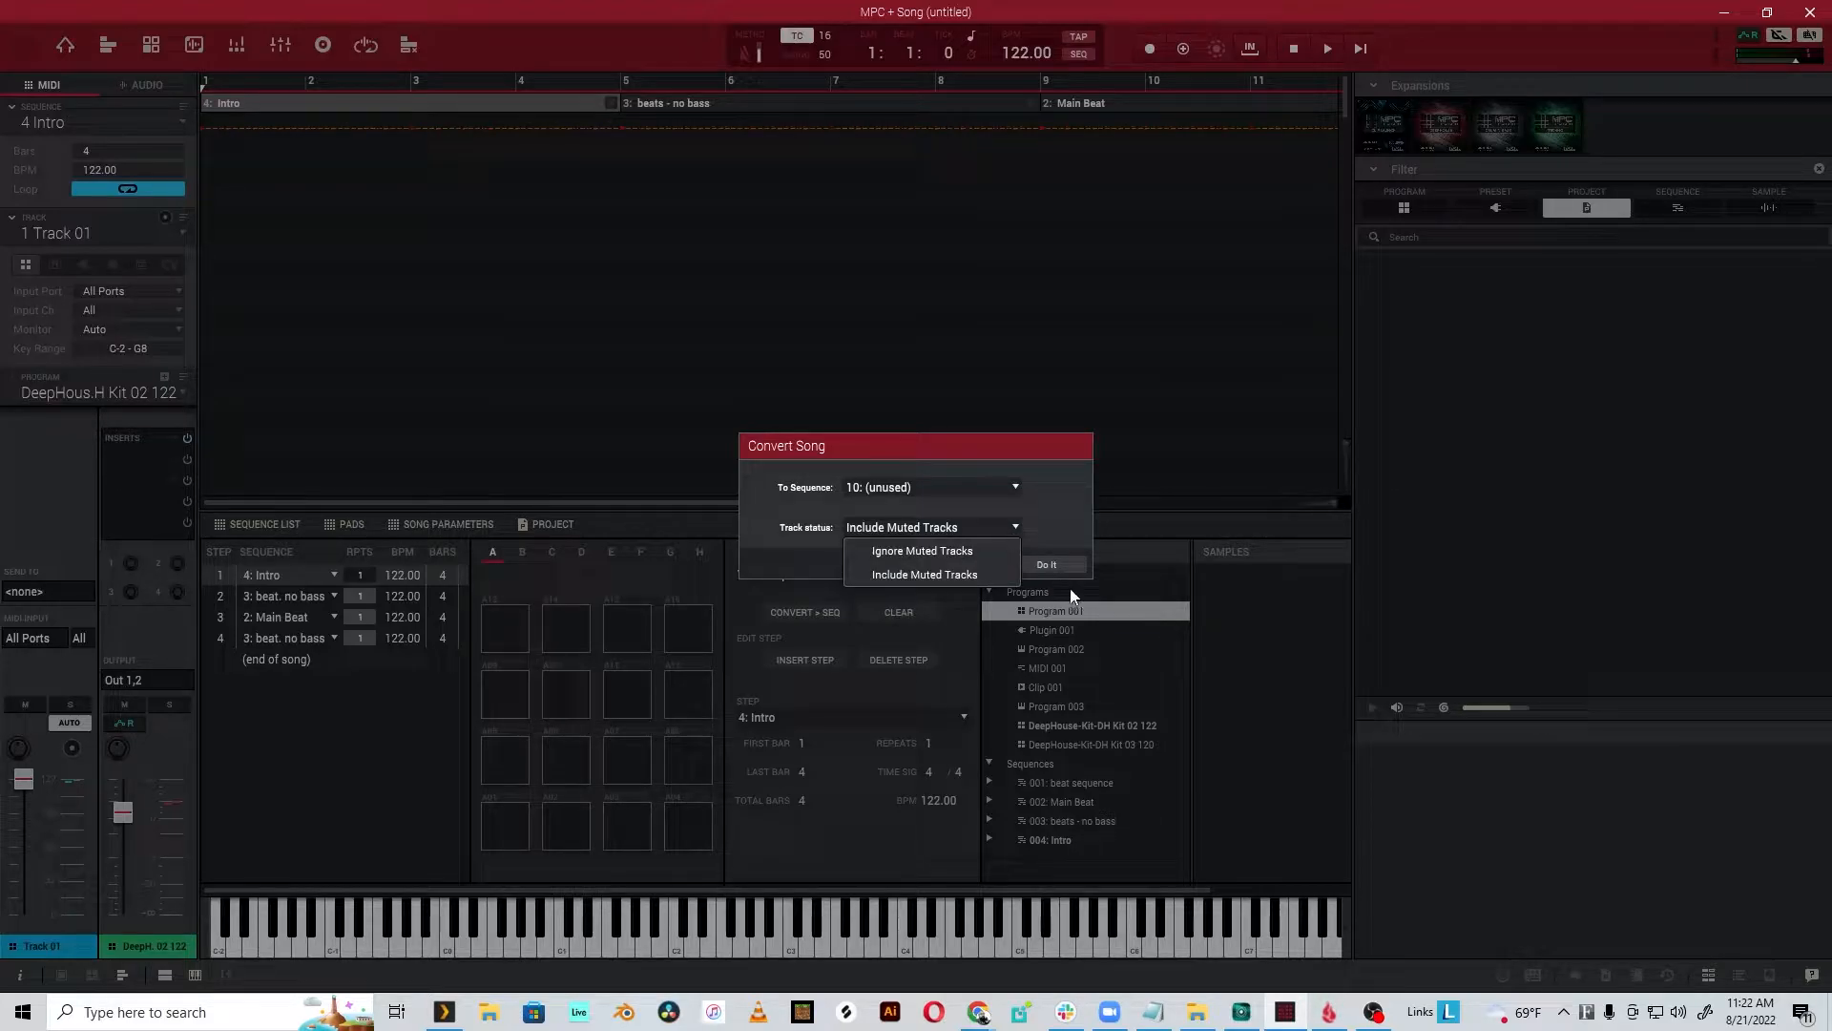
pyautogui.click(925, 575)
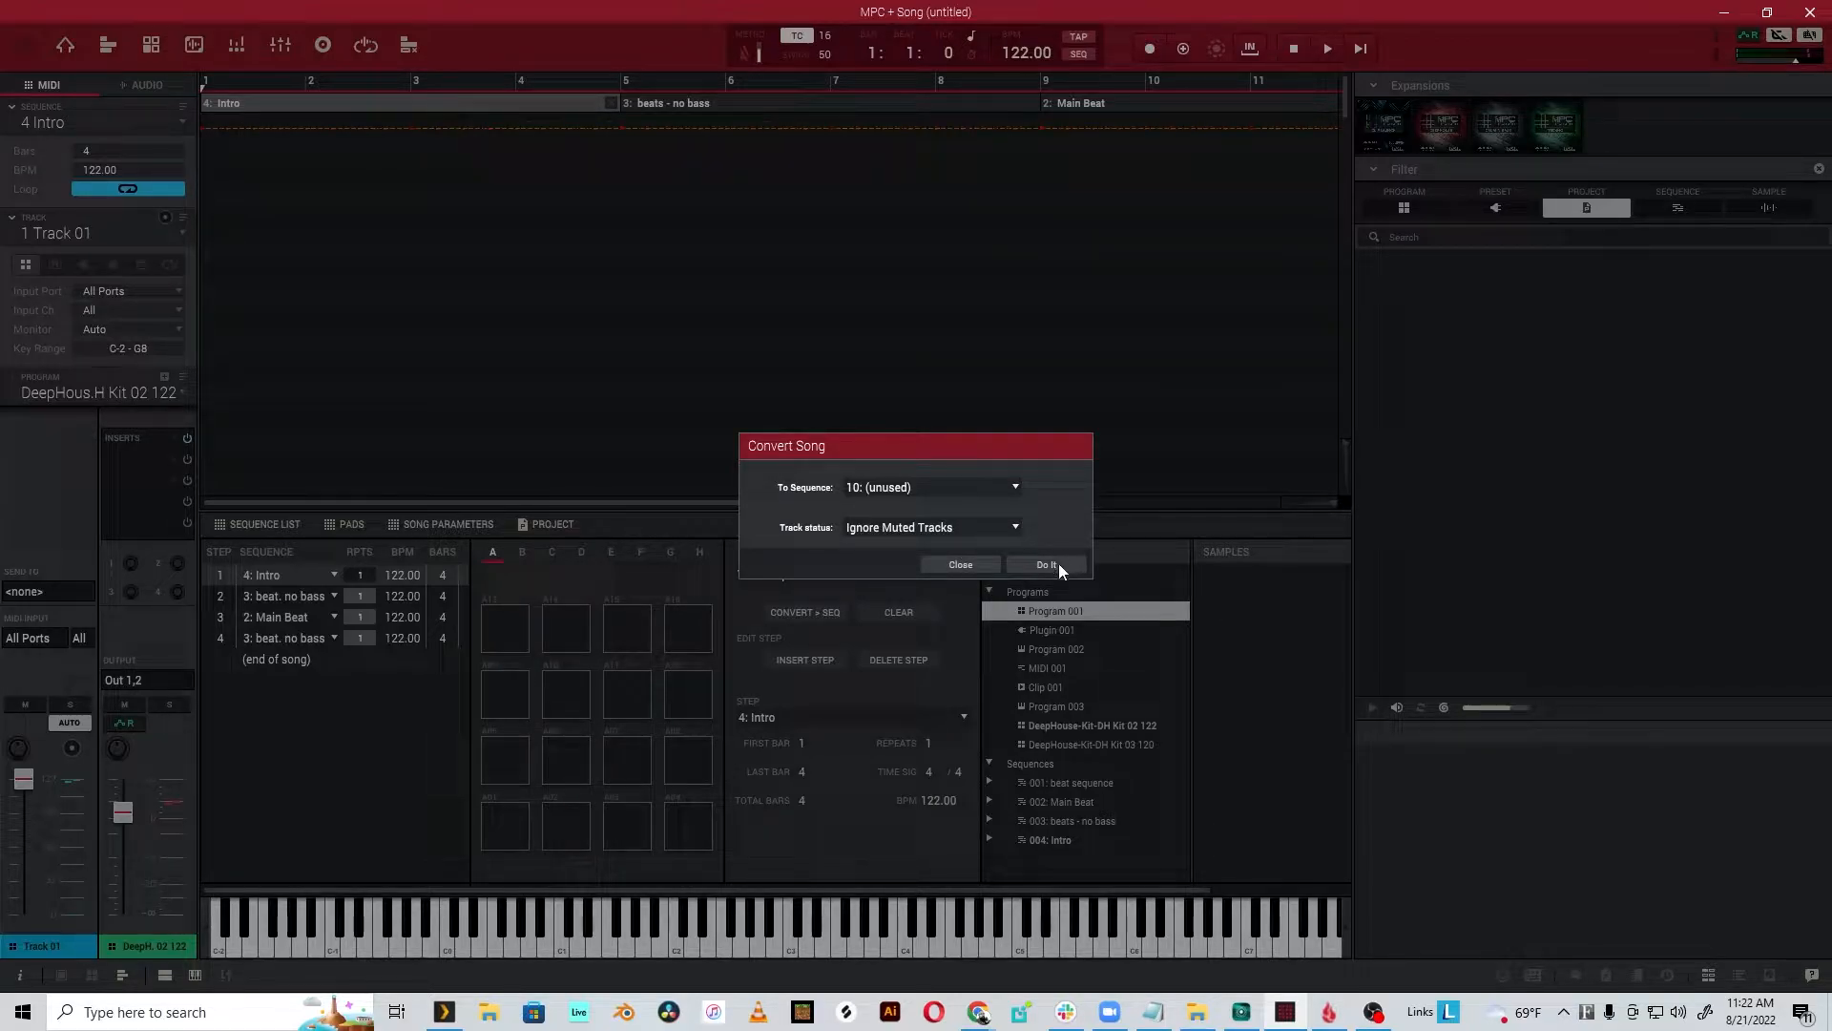
pyautogui.moveTo(1065, 567)
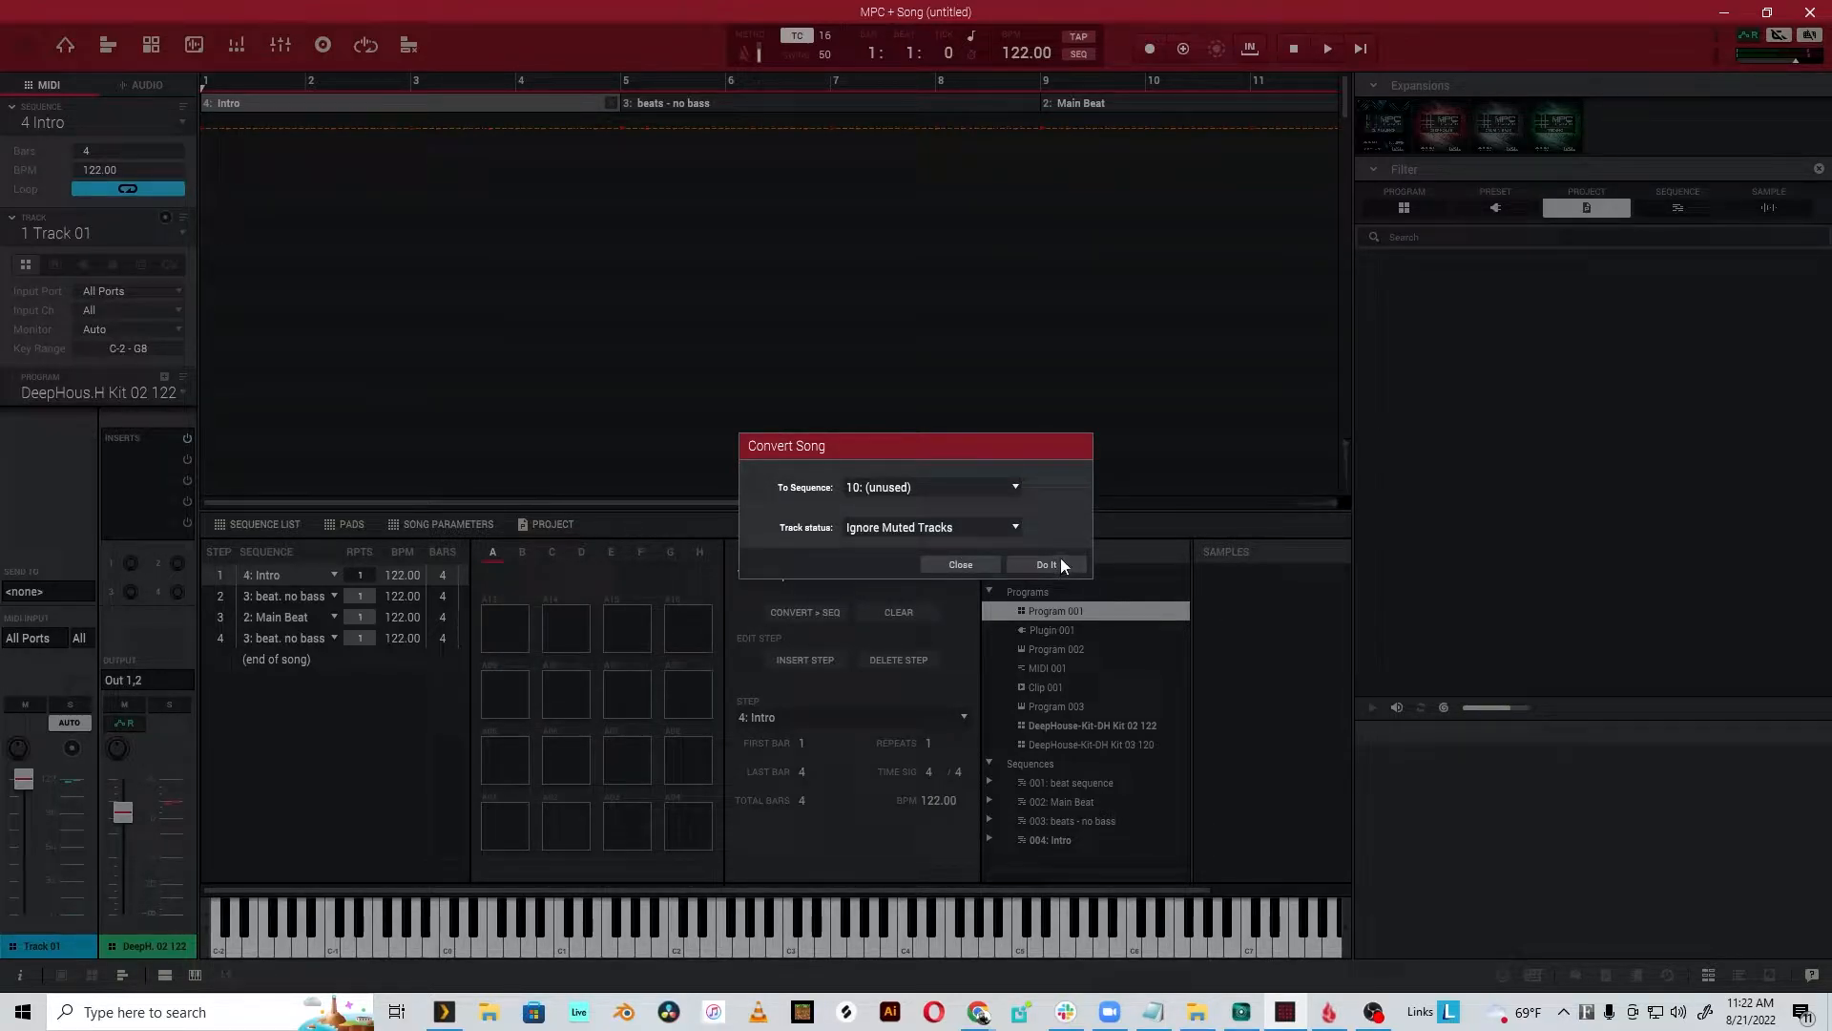
pyautogui.click(1046, 565)
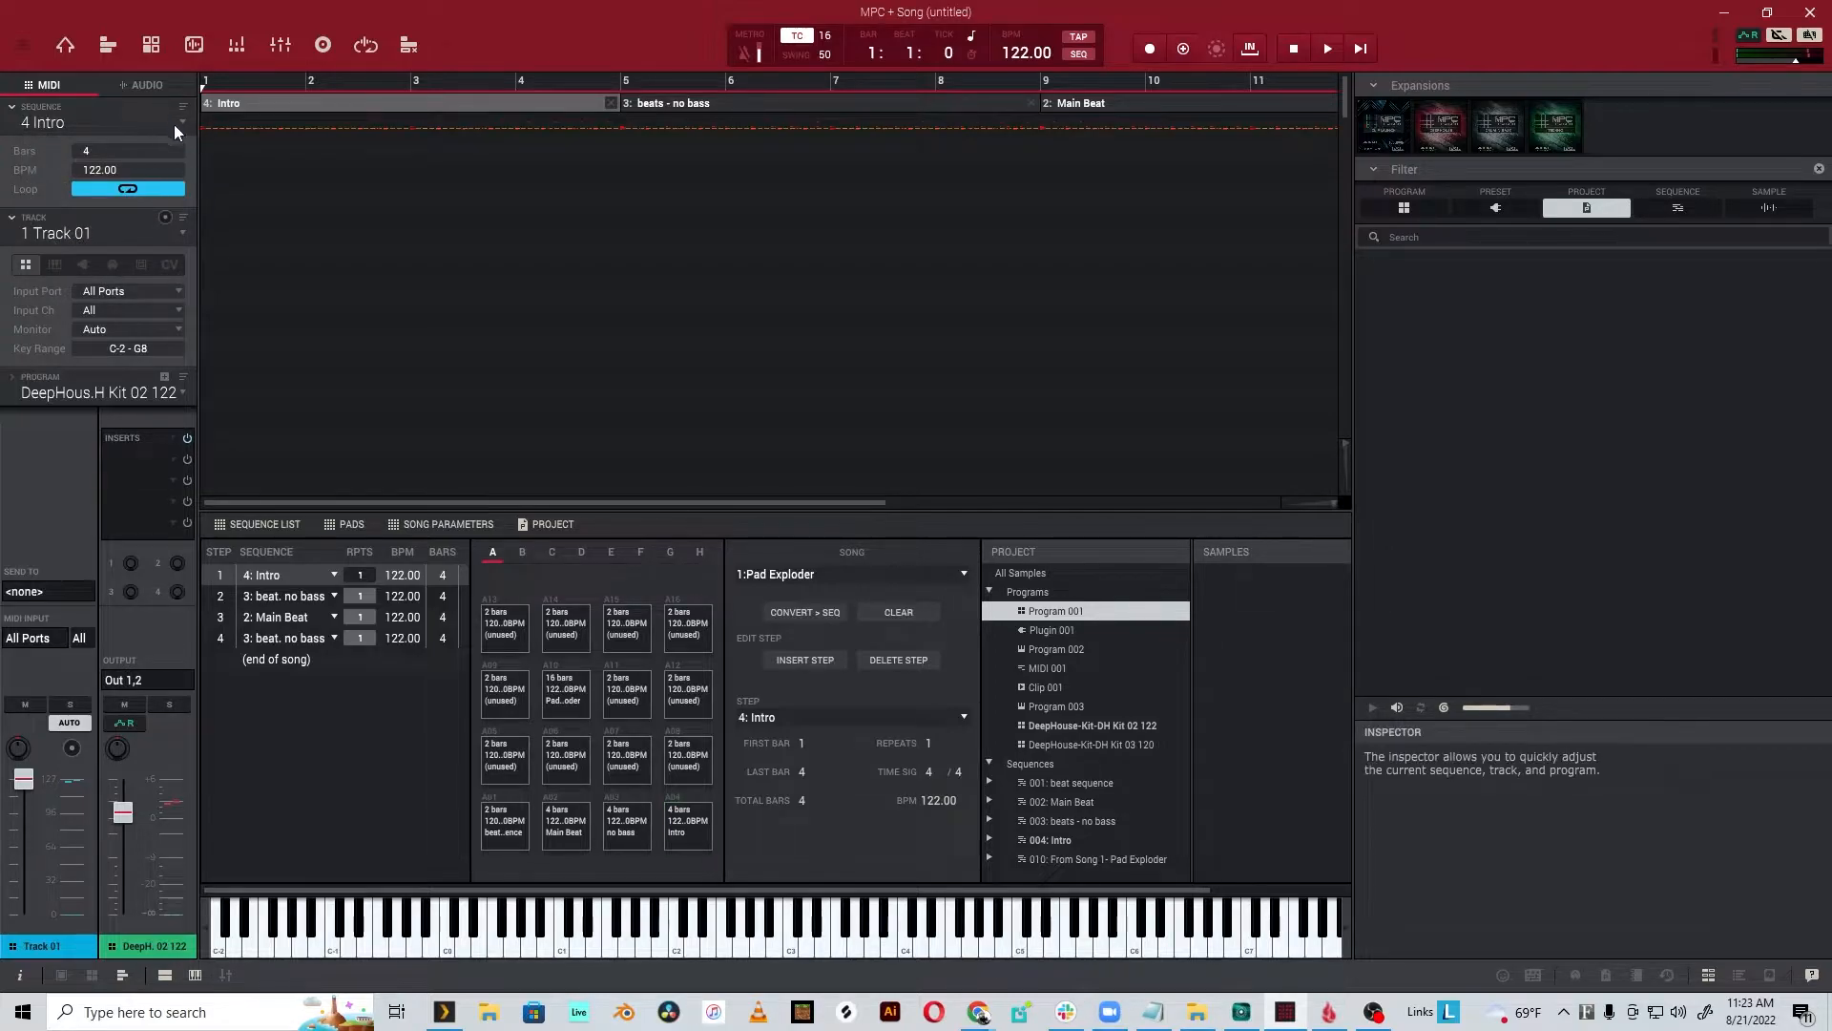
# - Return to Main mode showing sequence 10 'From Song 1 - Pad Exploder'
pyautogui.click(687, 823)
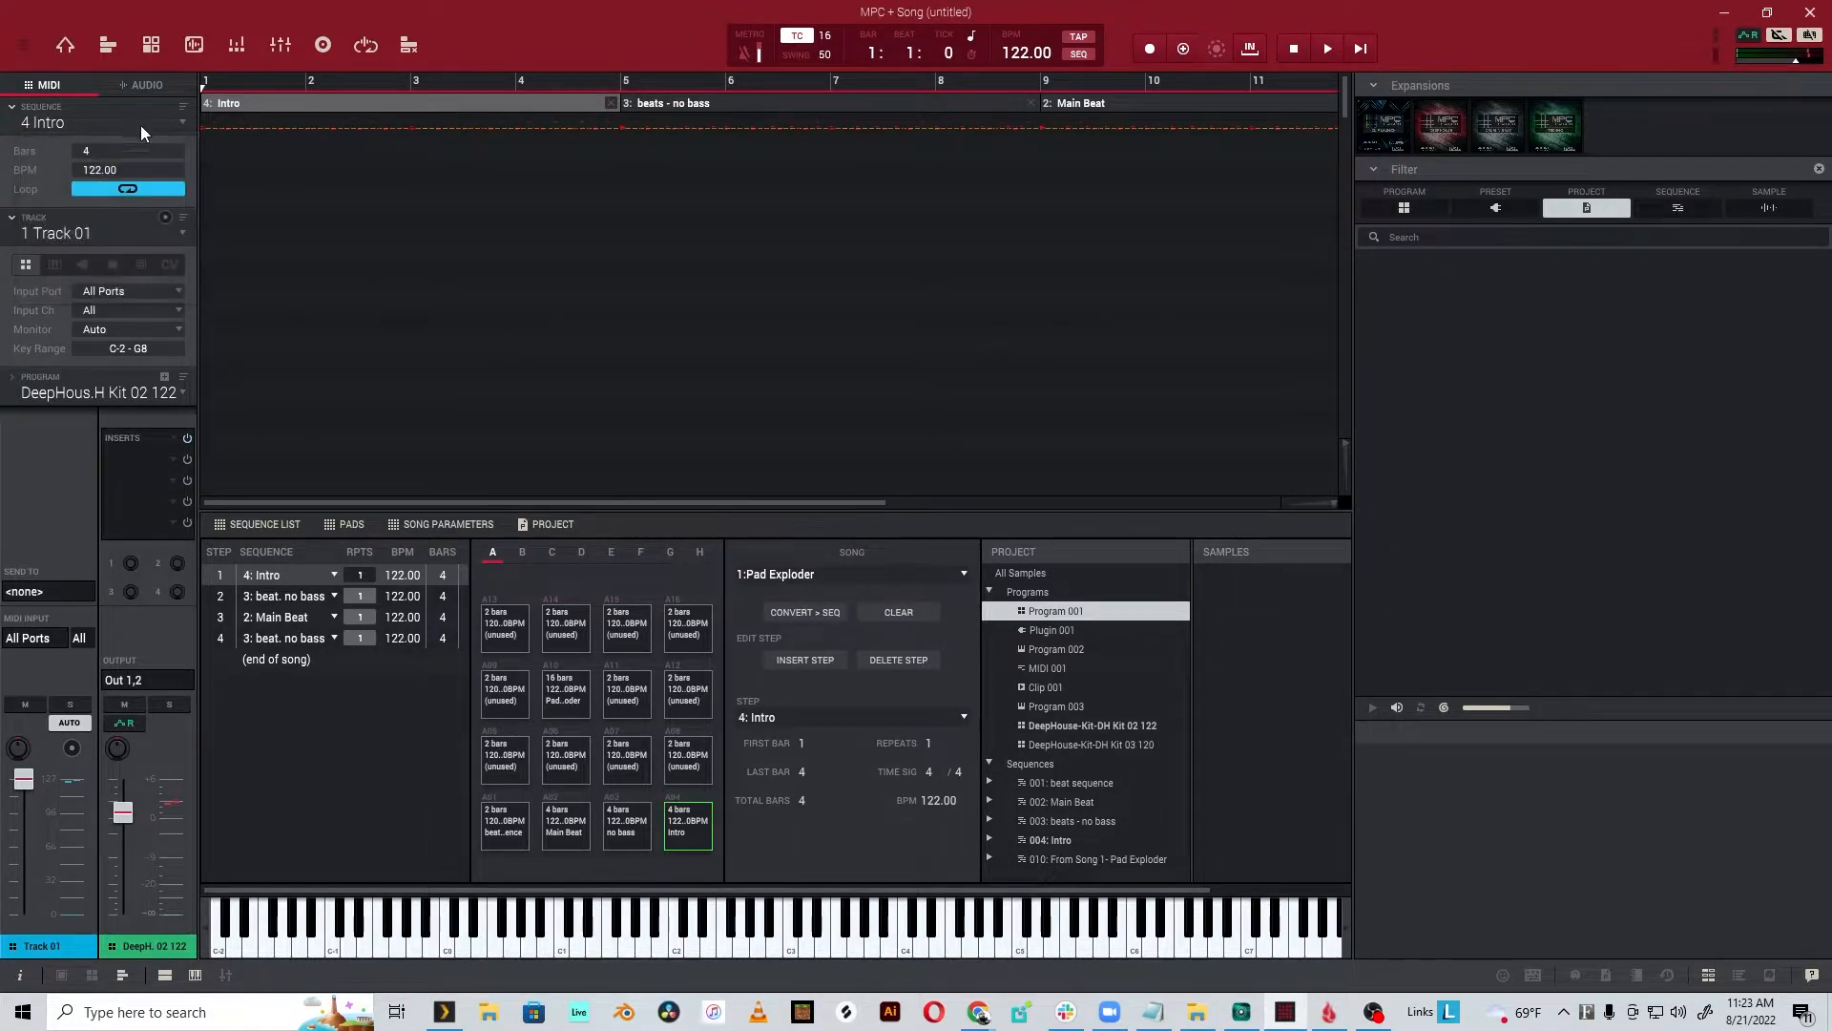
pyautogui.click(19, 44)
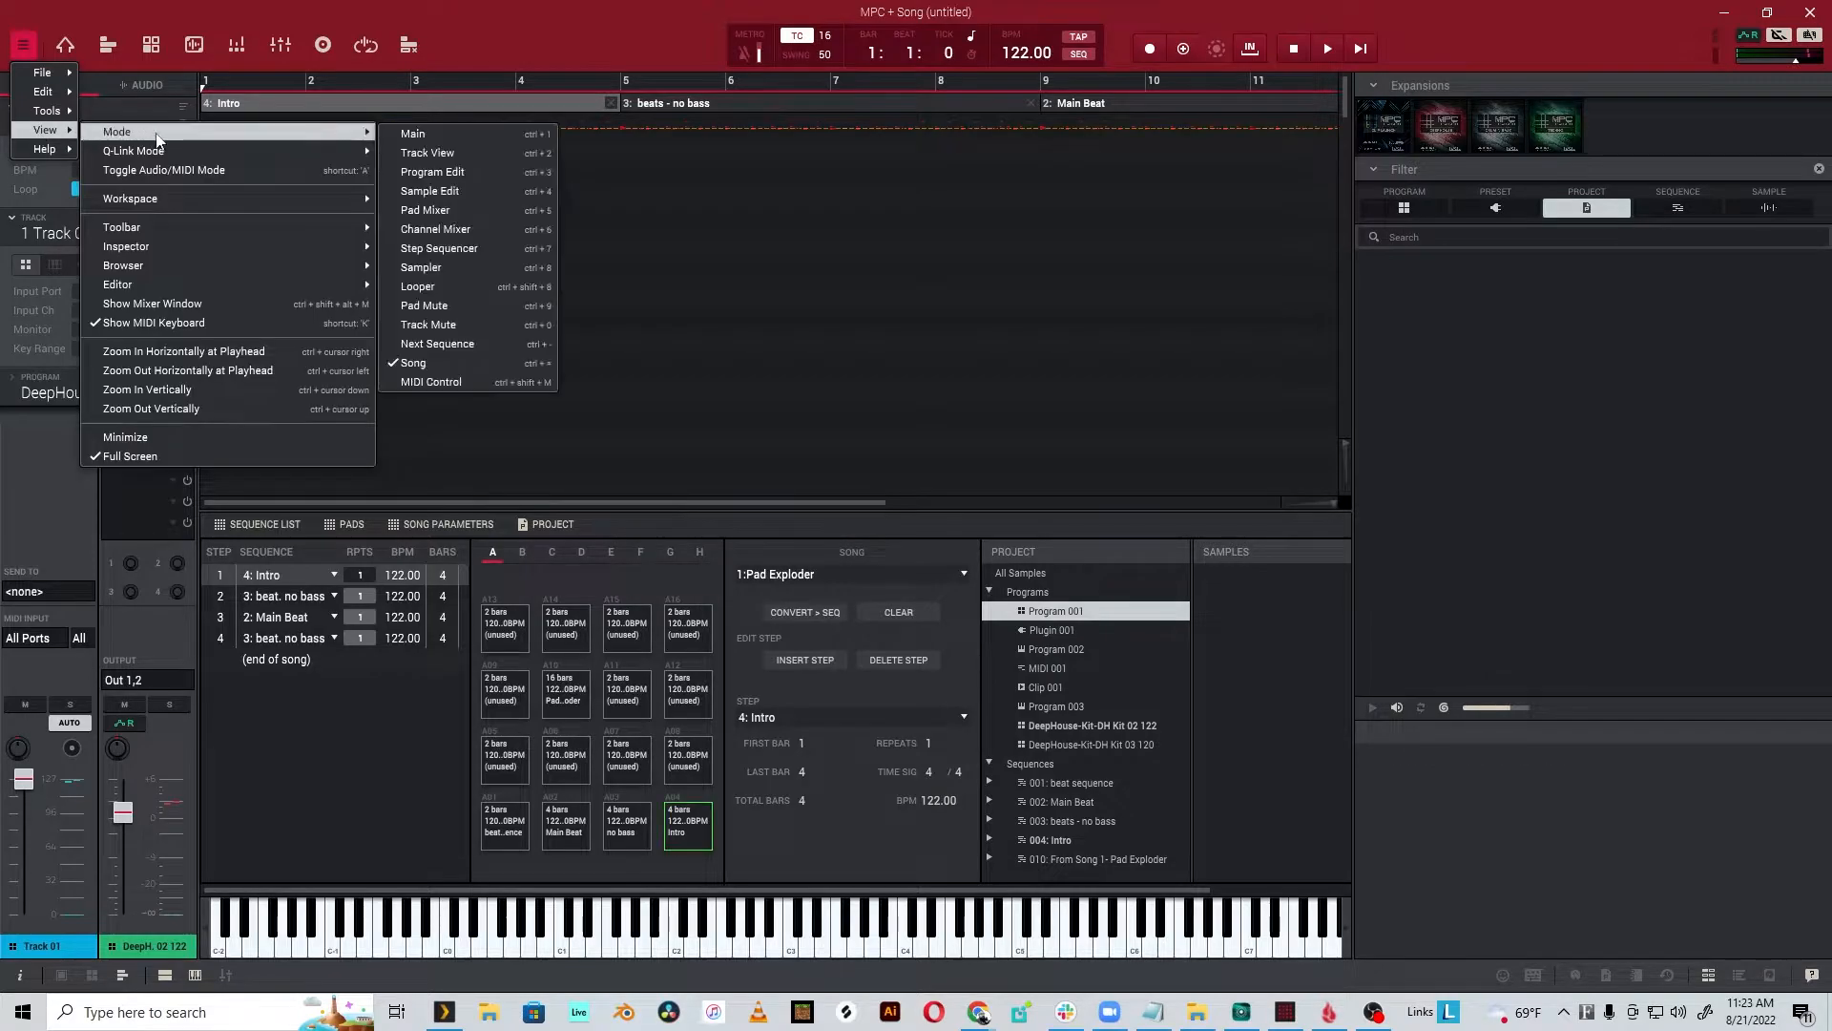
pyautogui.click(412, 134)
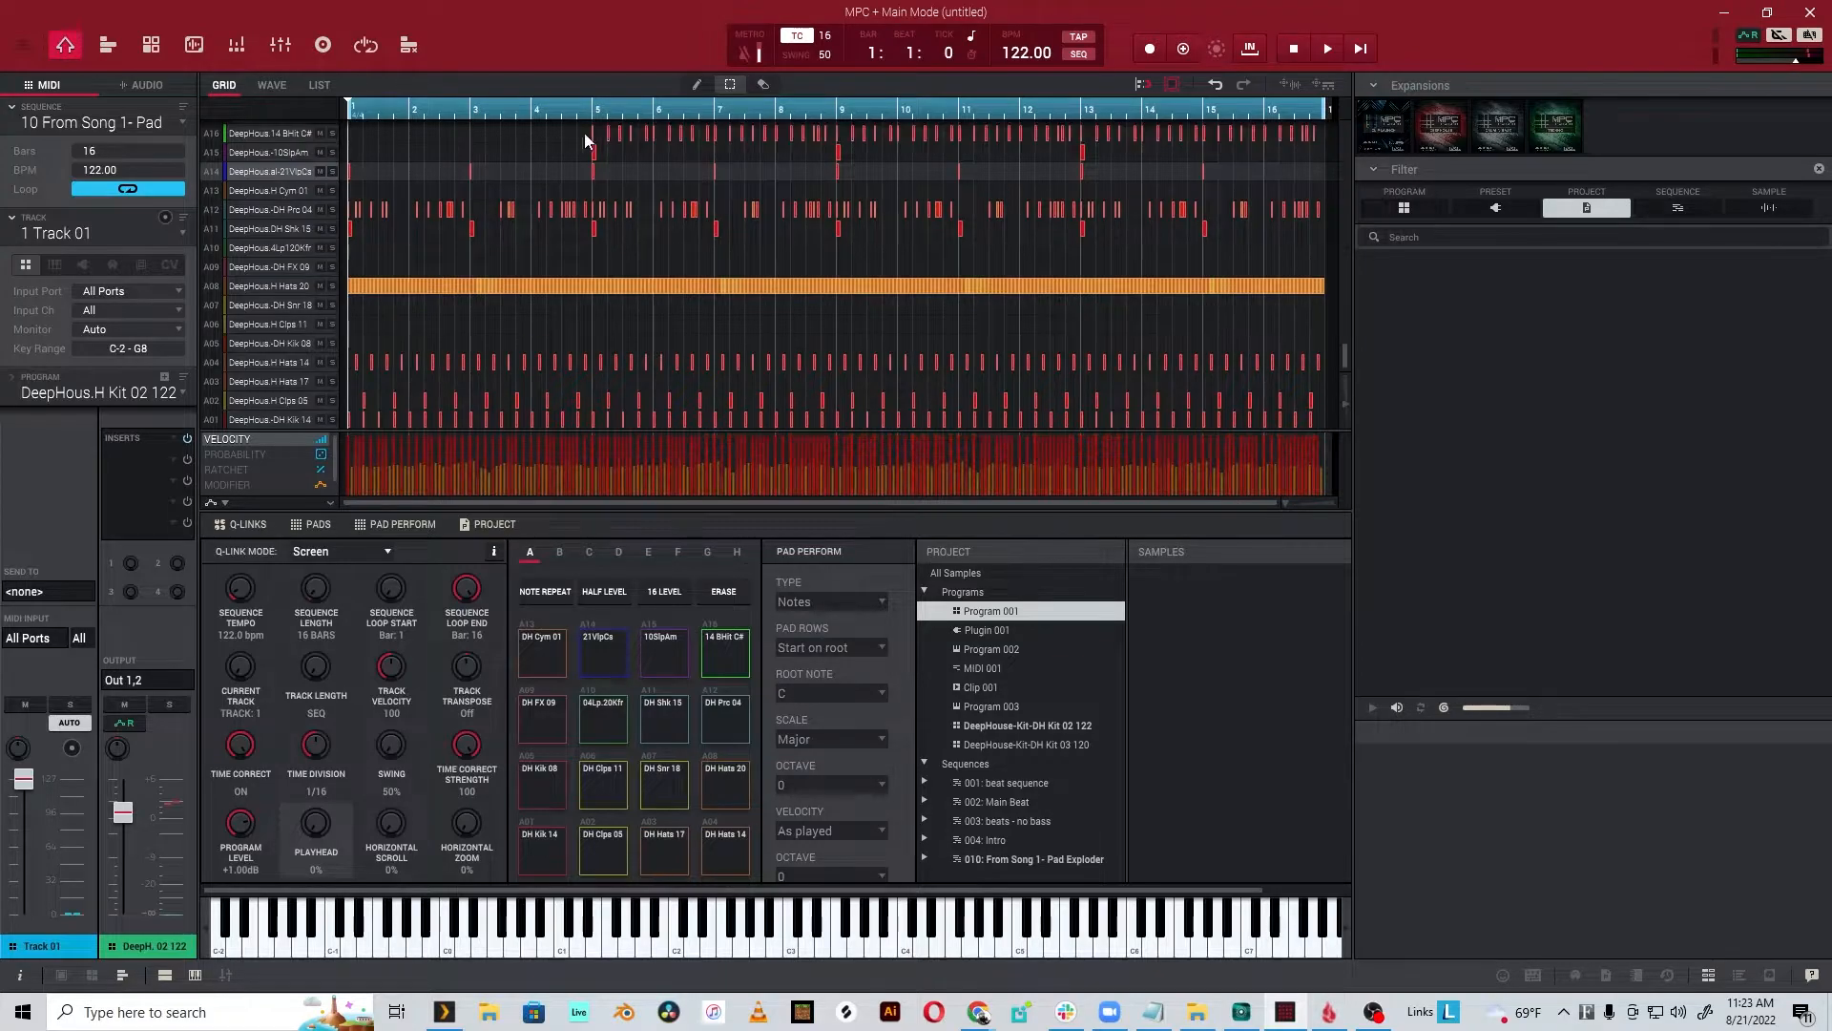
pyautogui.click(1328, 47)
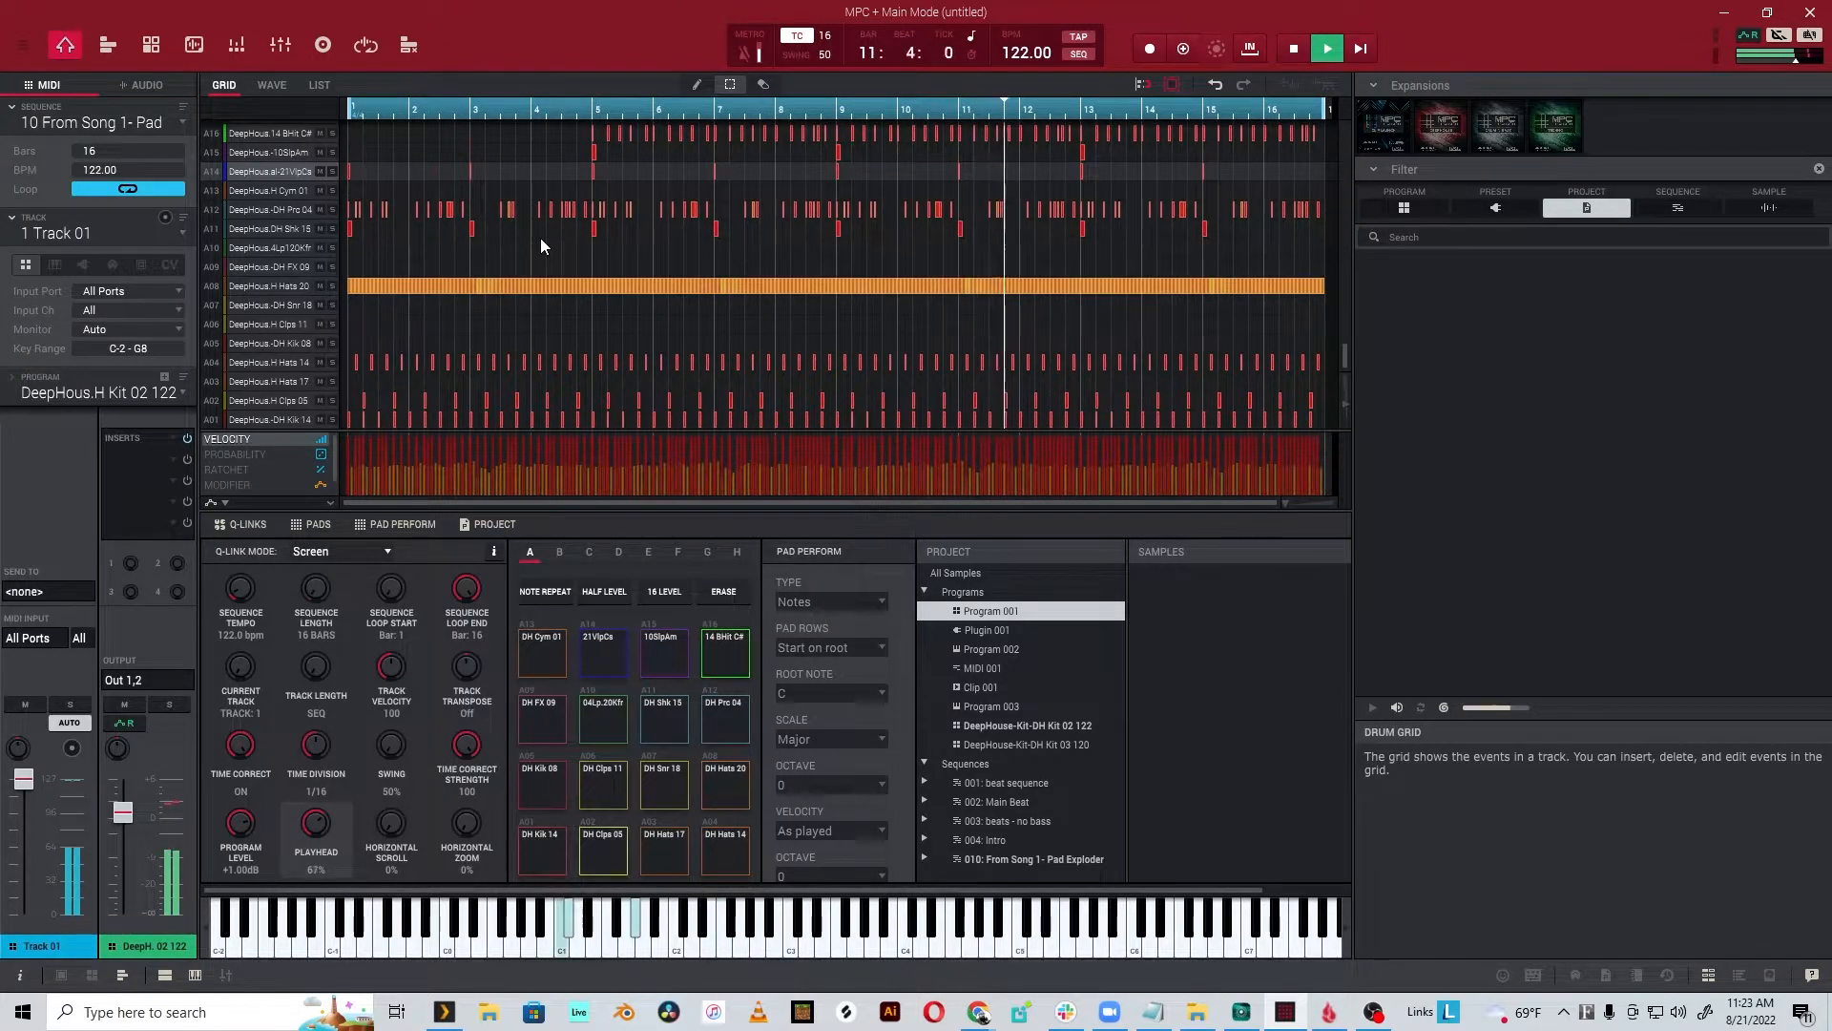
pyautogui.click(1329, 46)
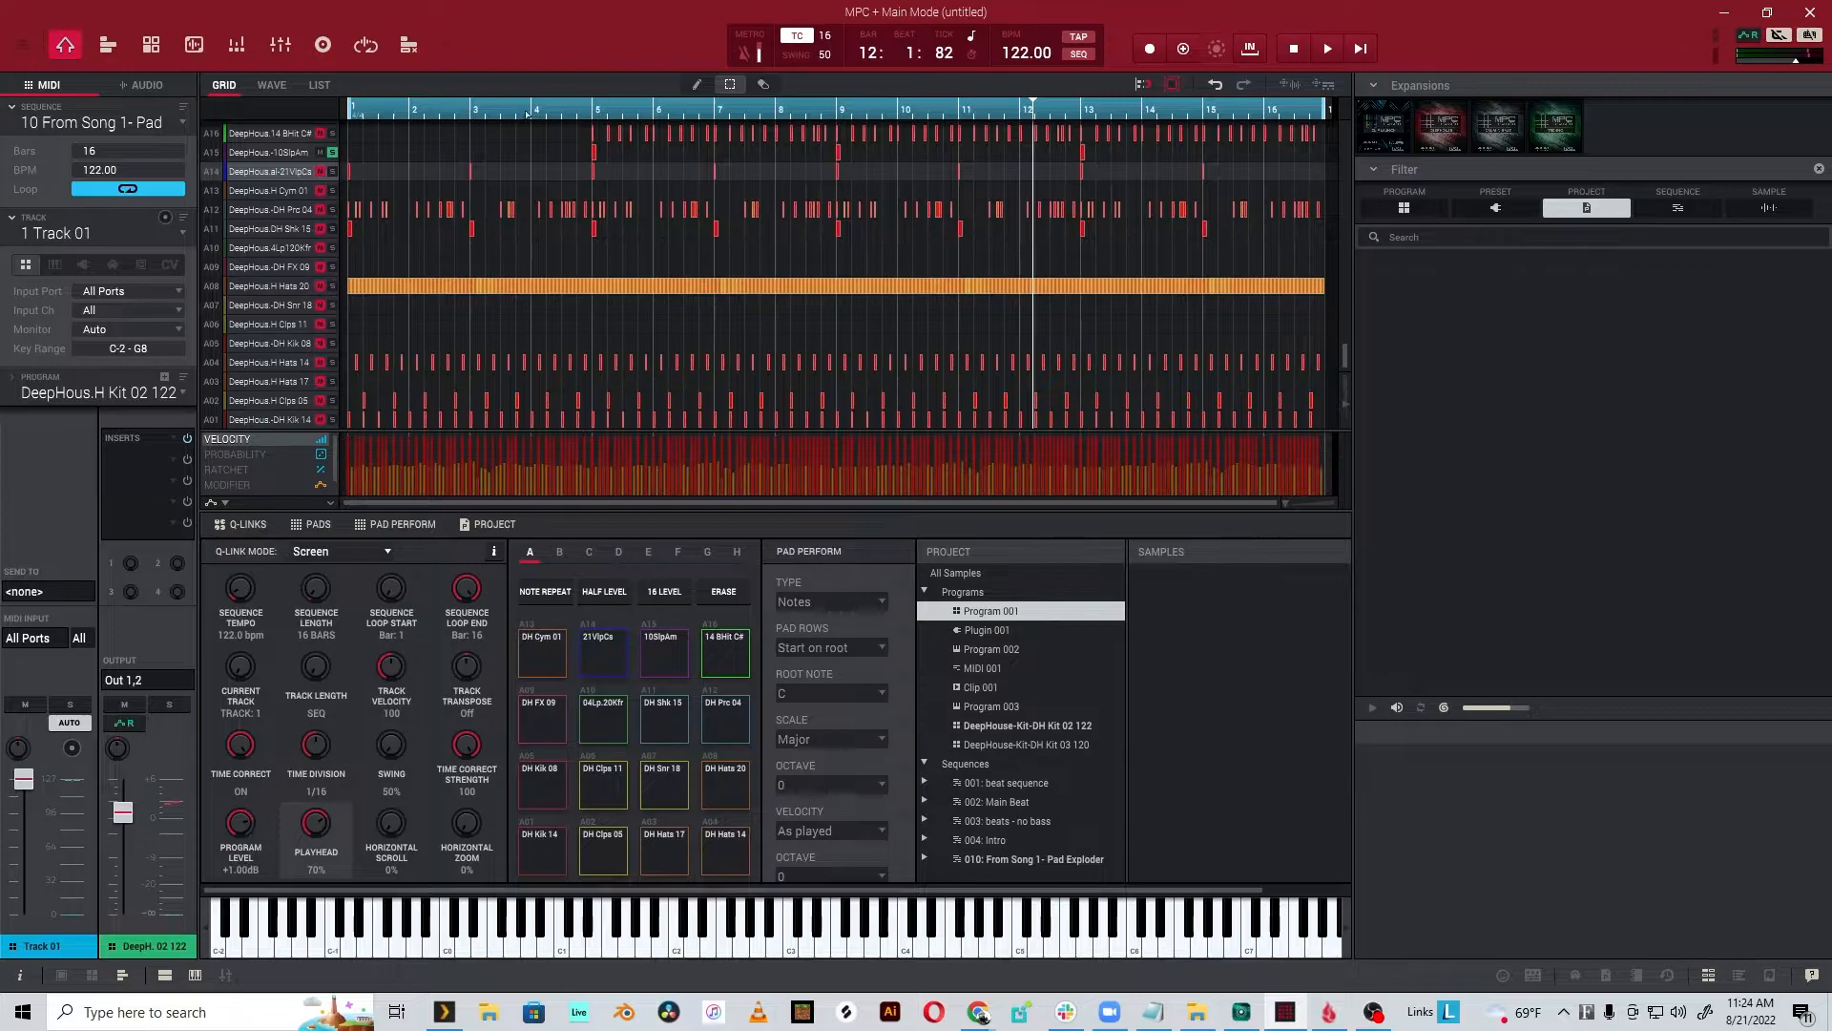
pyautogui.click(1327, 48)
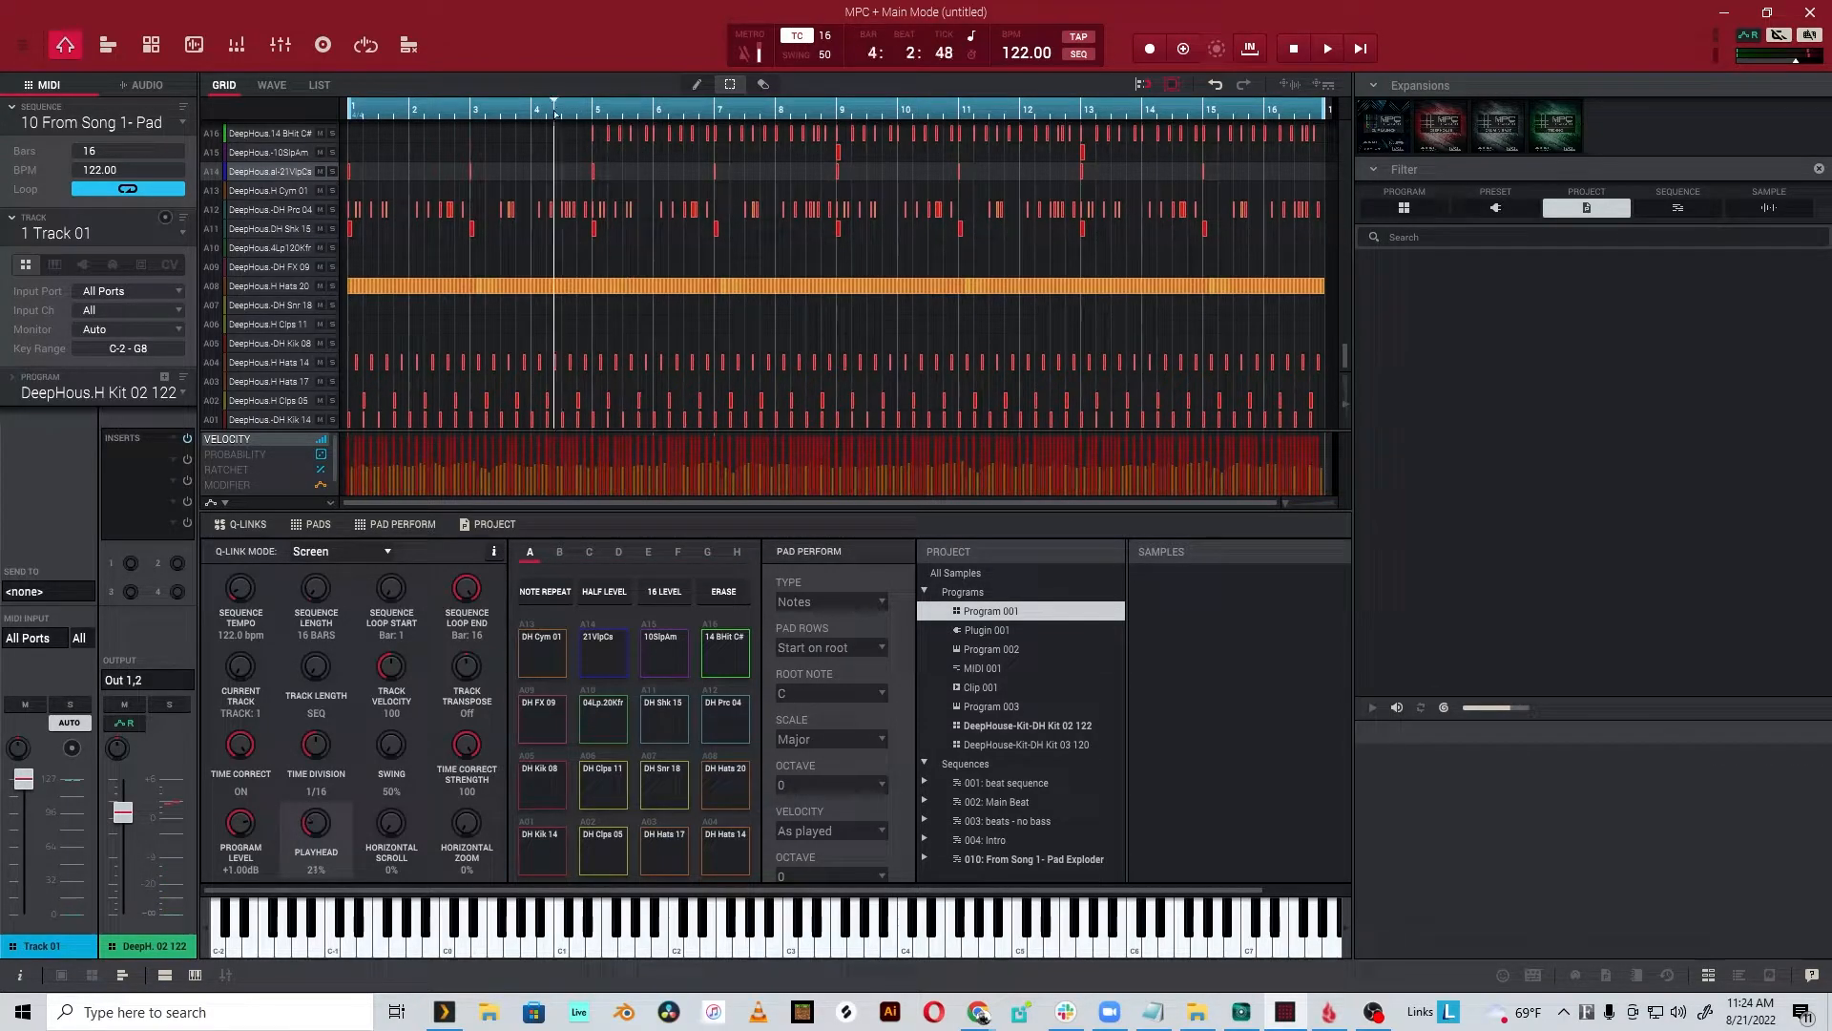
pyautogui.click(1326, 48)
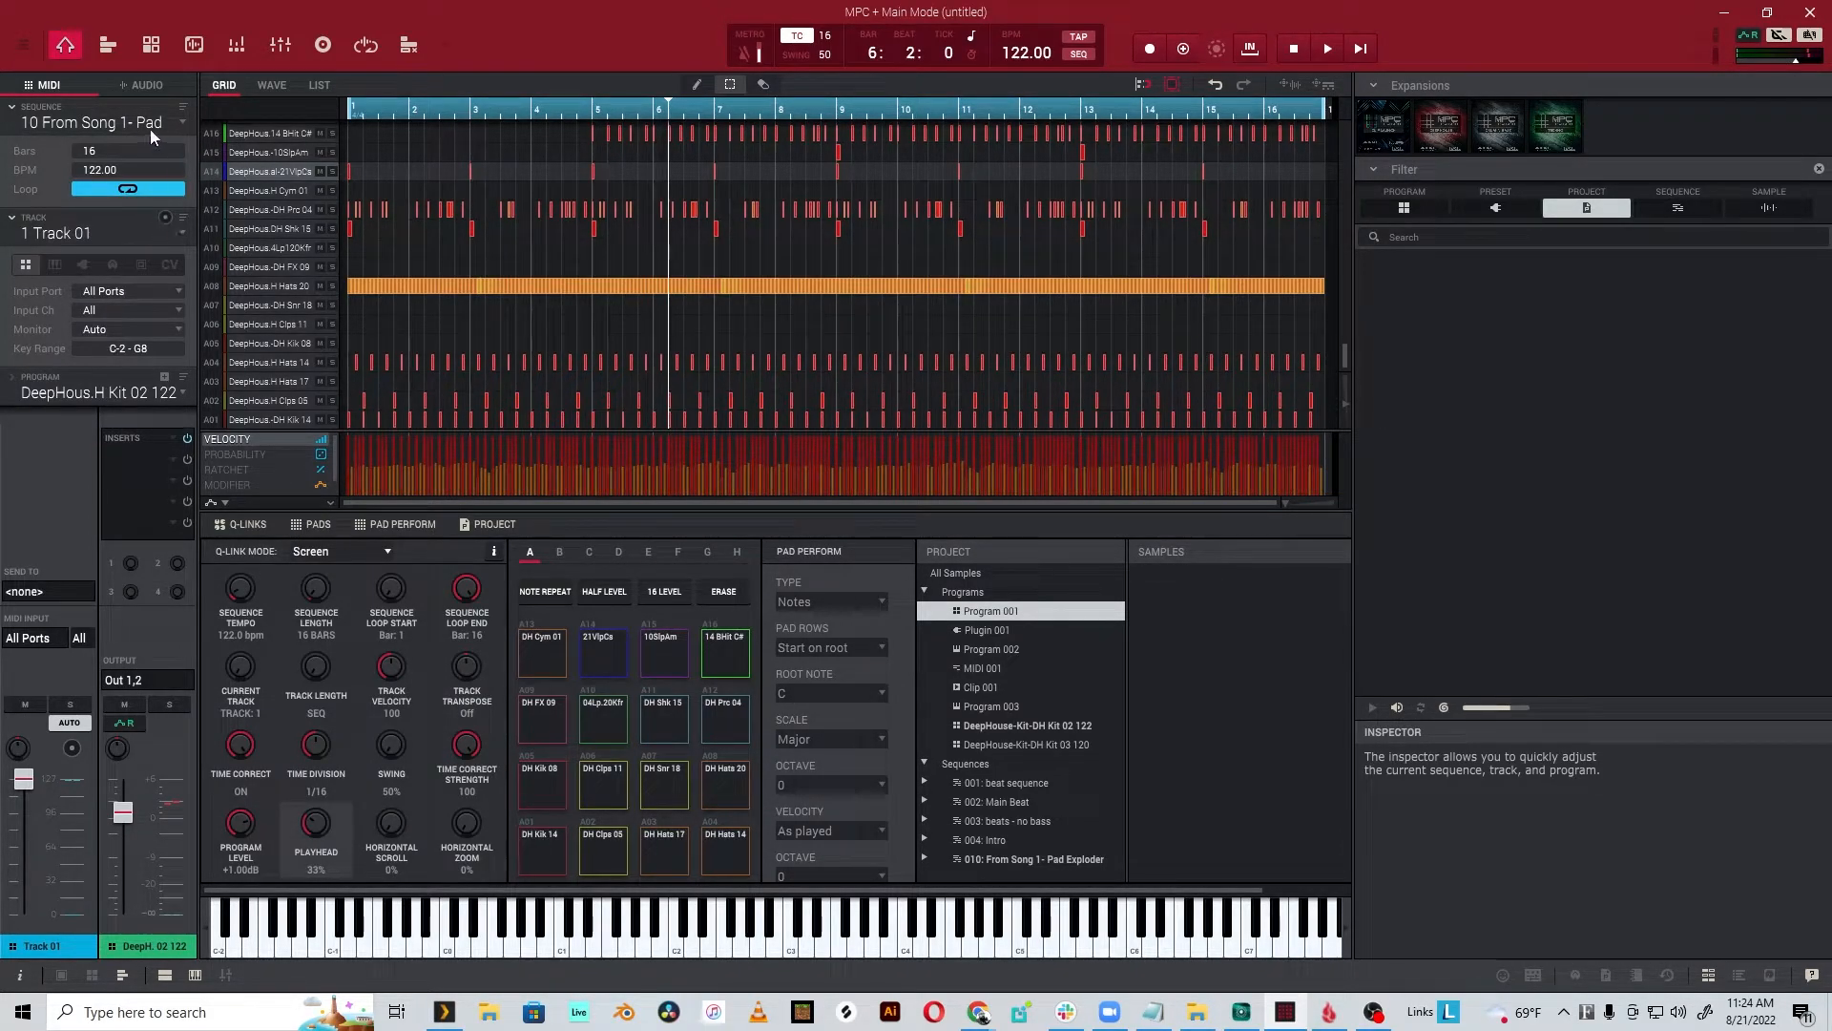
pyautogui.click(22, 46)
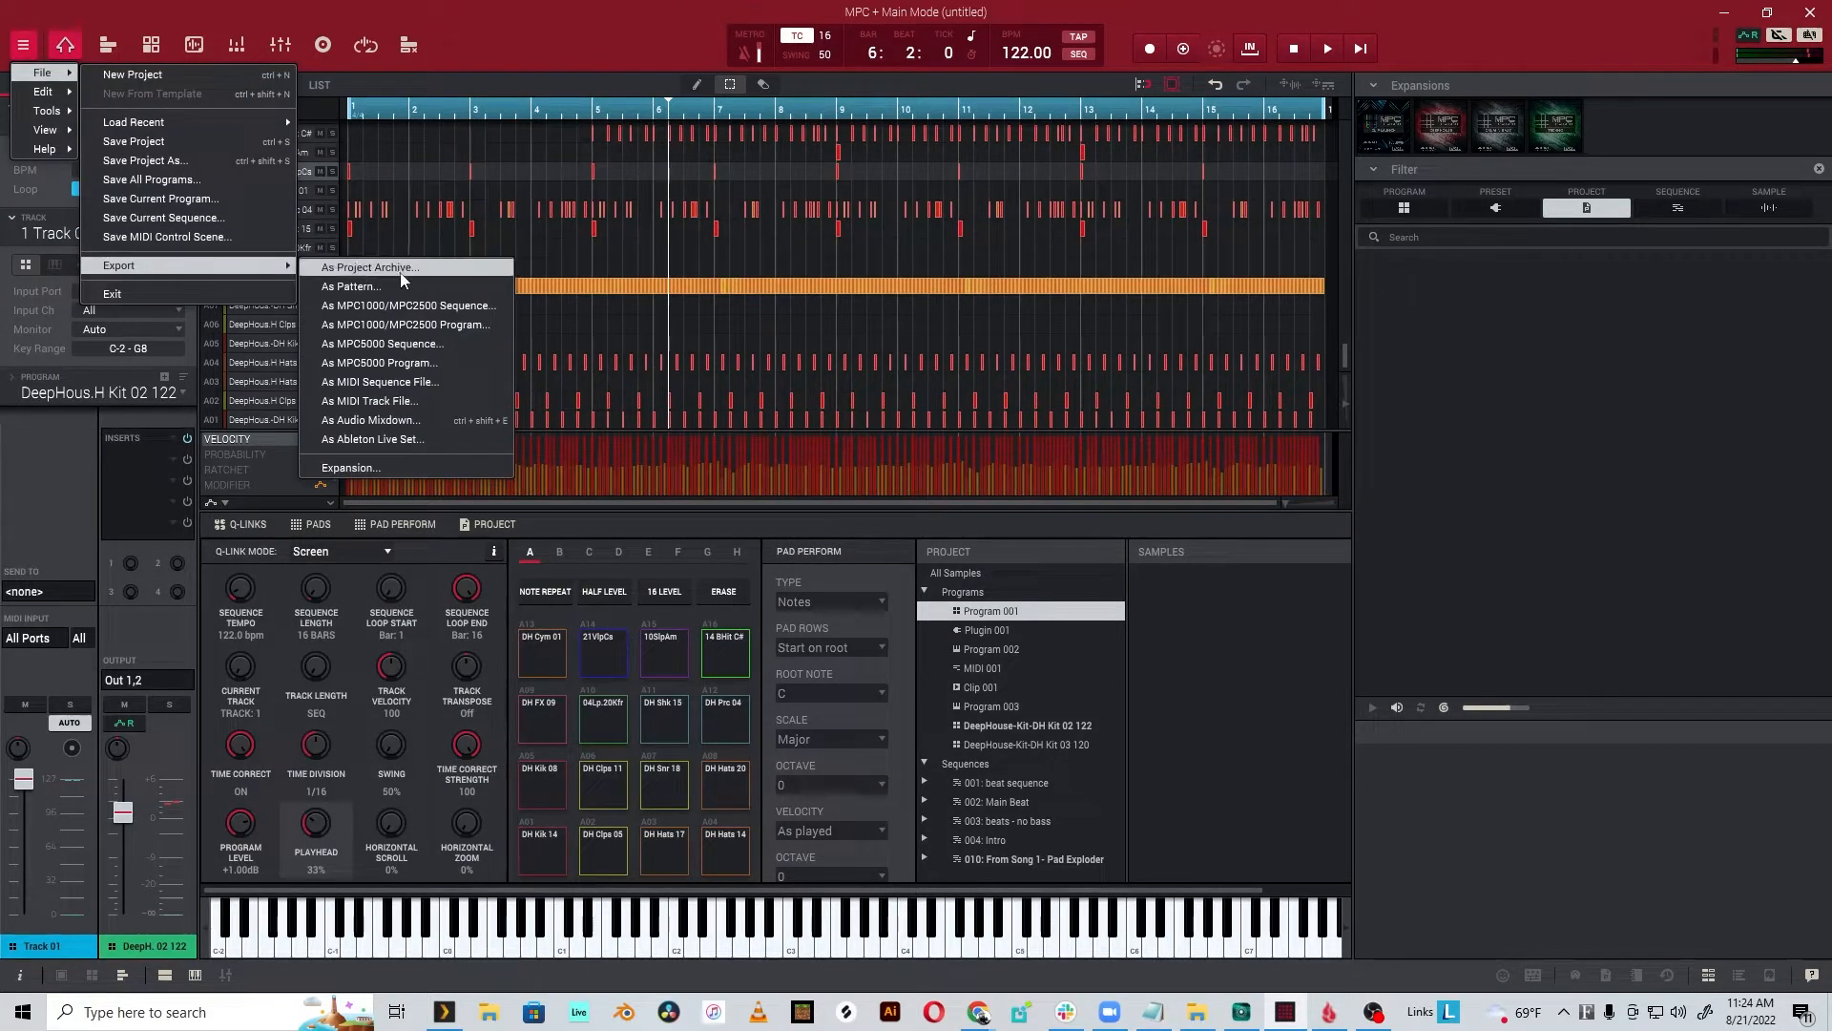
pyautogui.click(371, 420)
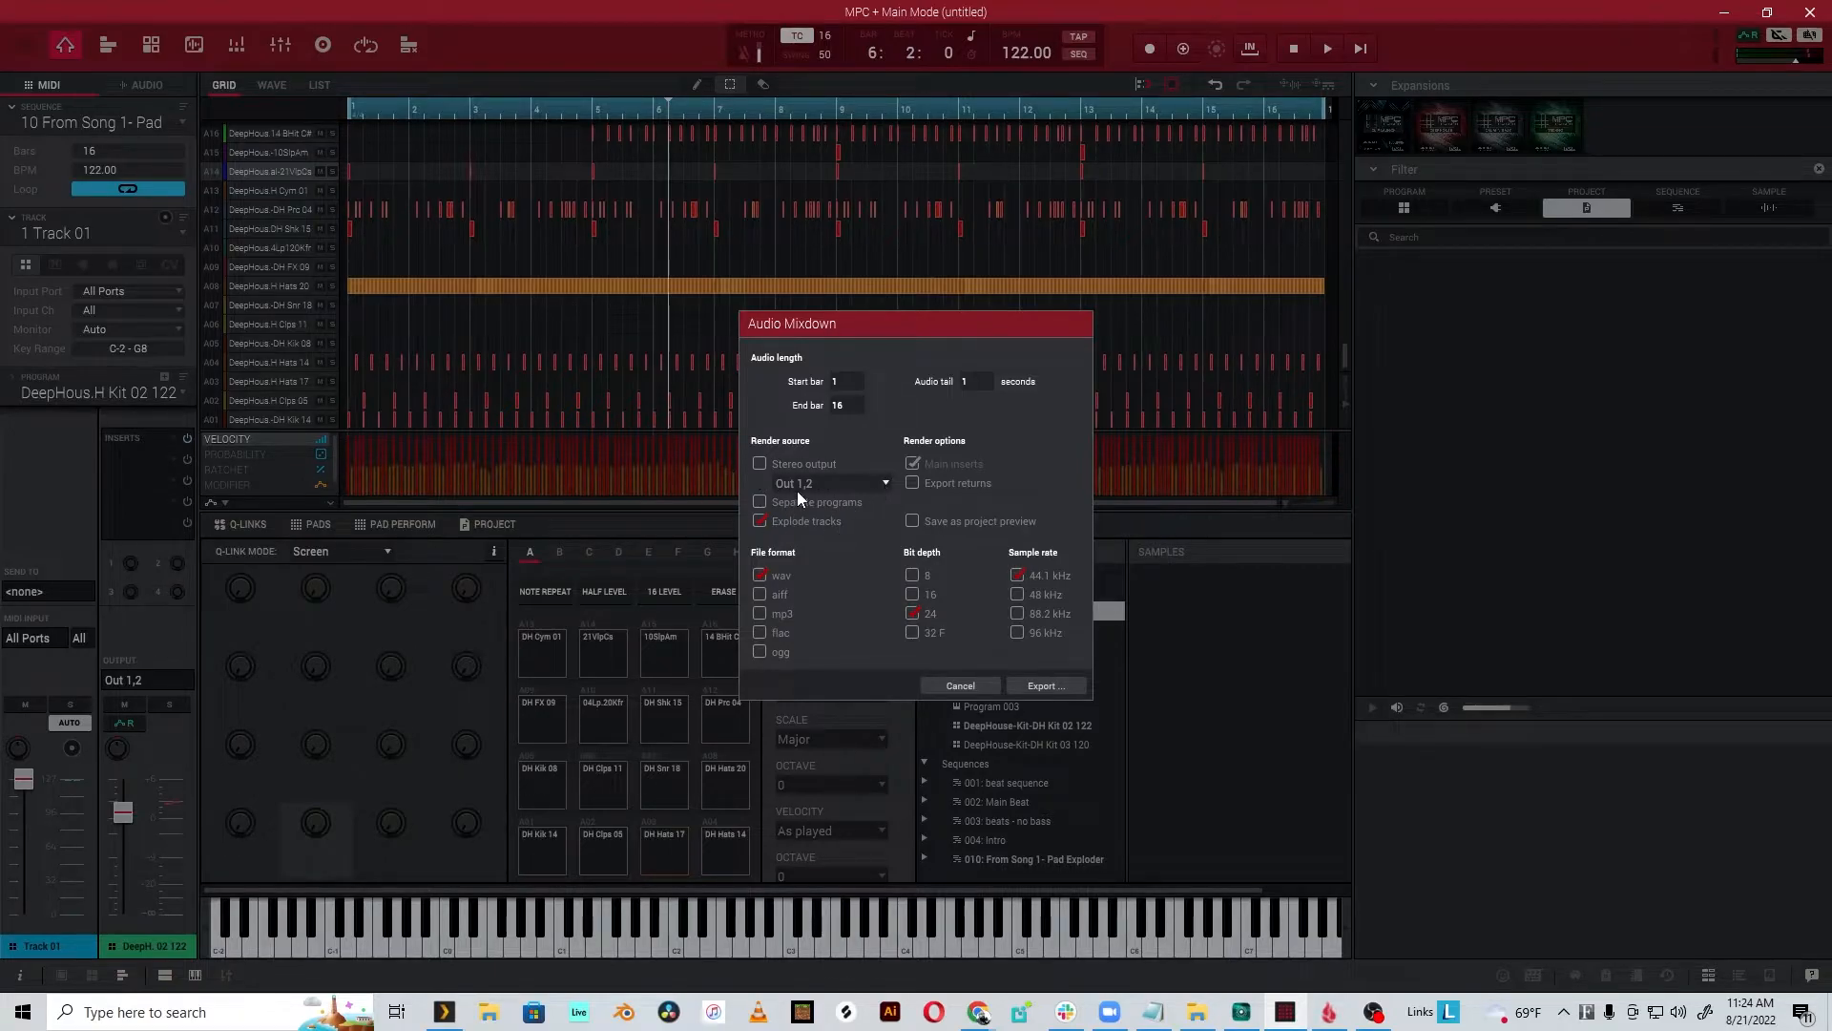
pyautogui.click(960, 686)
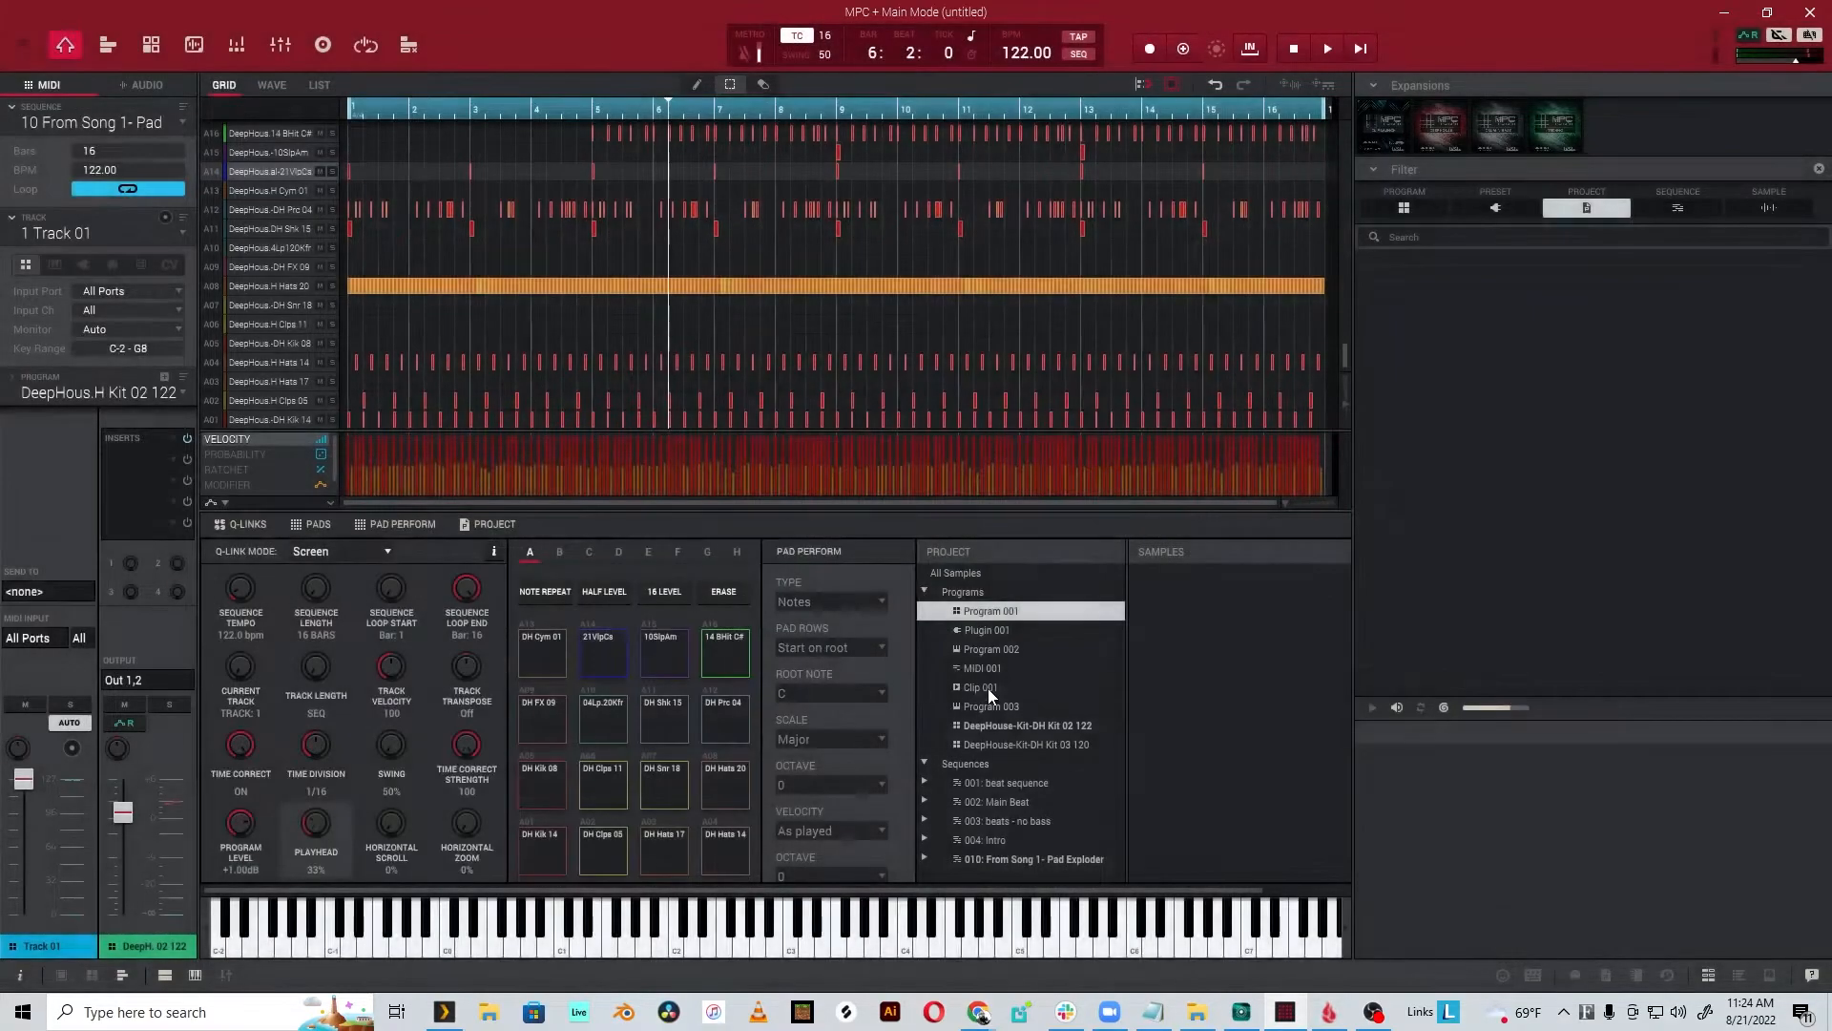
pyautogui.click(183, 219)
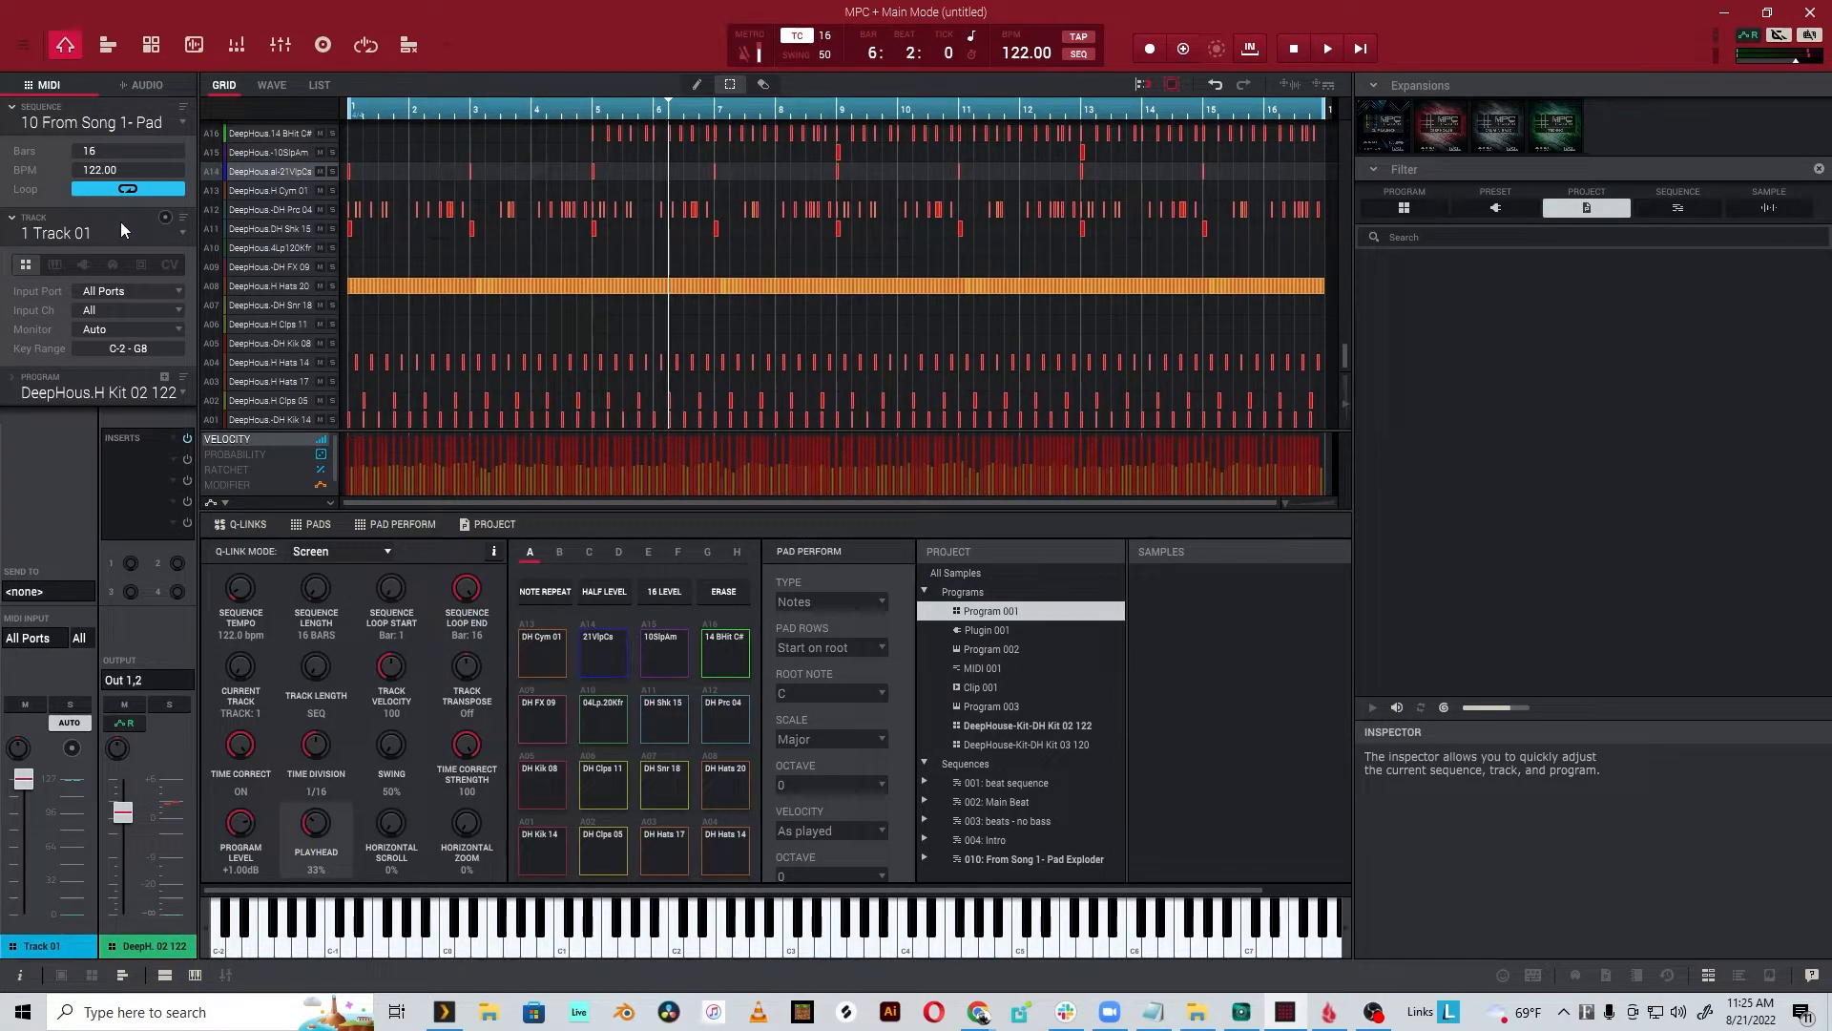
pyautogui.moveTo(147, 242)
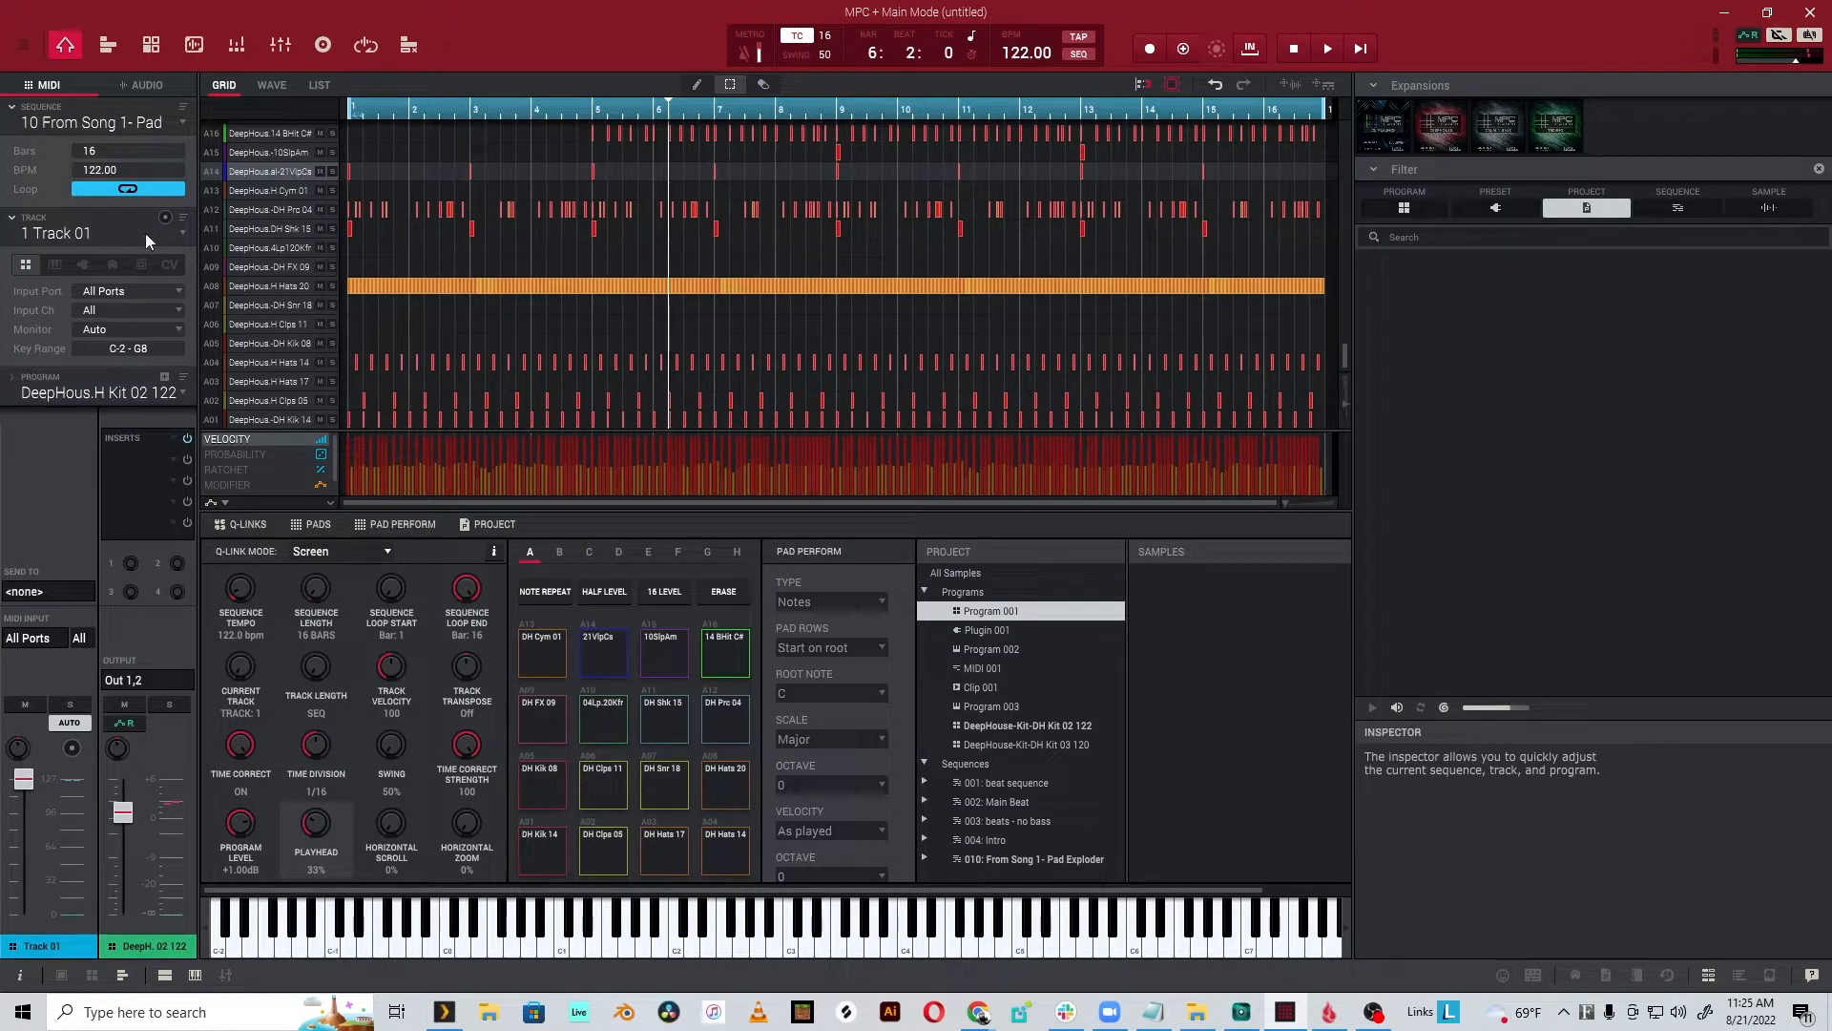
pyautogui.click(91, 233)
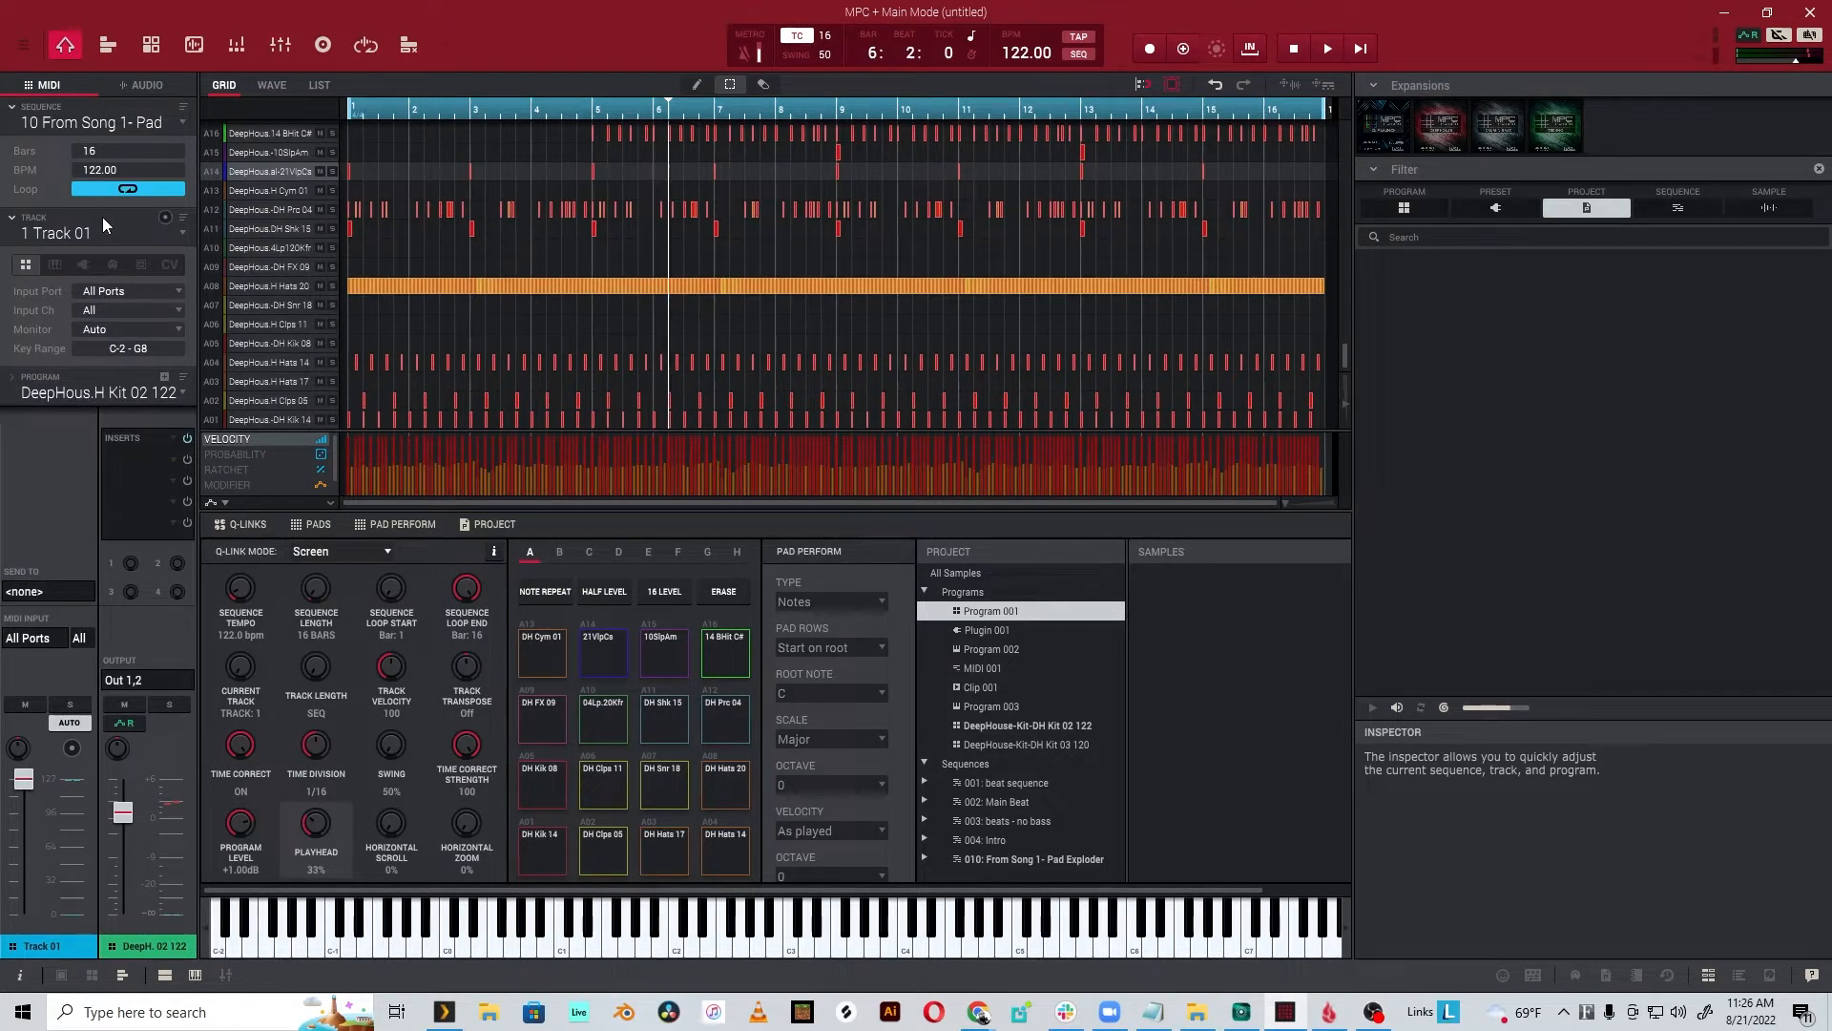
# - Explode Track 01 via Edit > Track and review the new per-pad Tracks 02–08
pyautogui.click(21, 42)
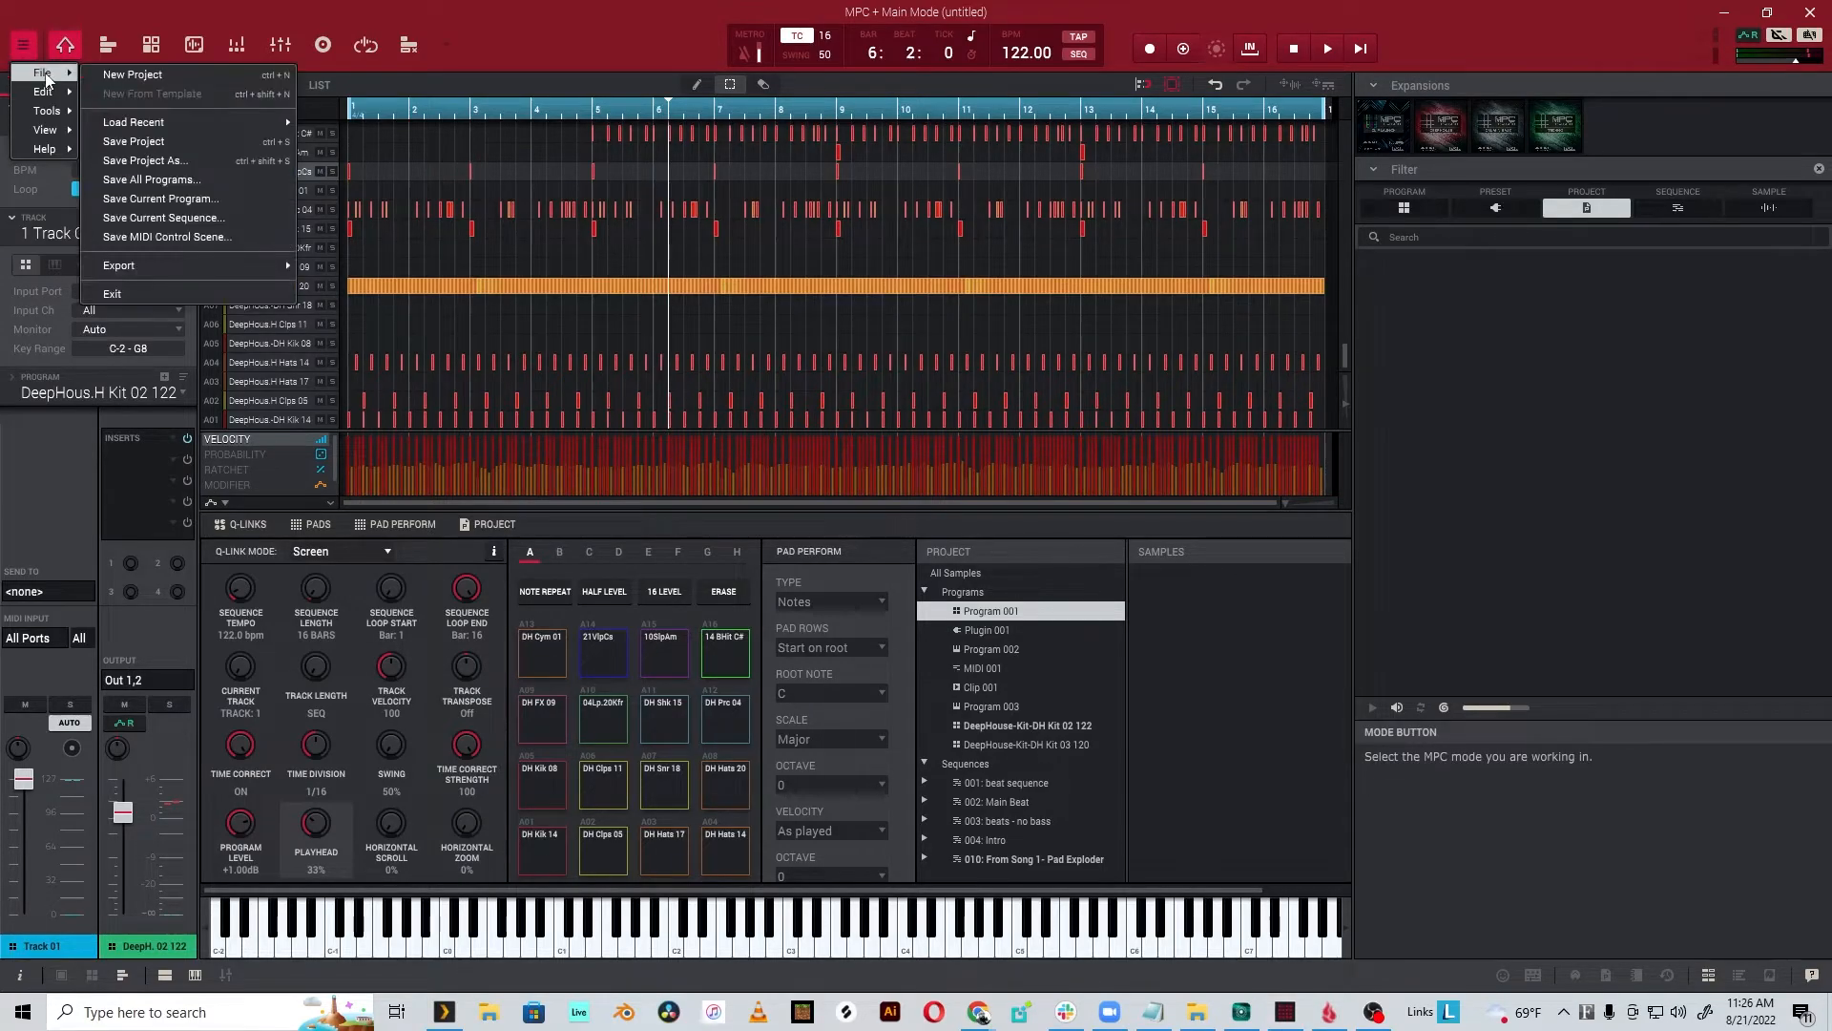
pyautogui.click(35, 92)
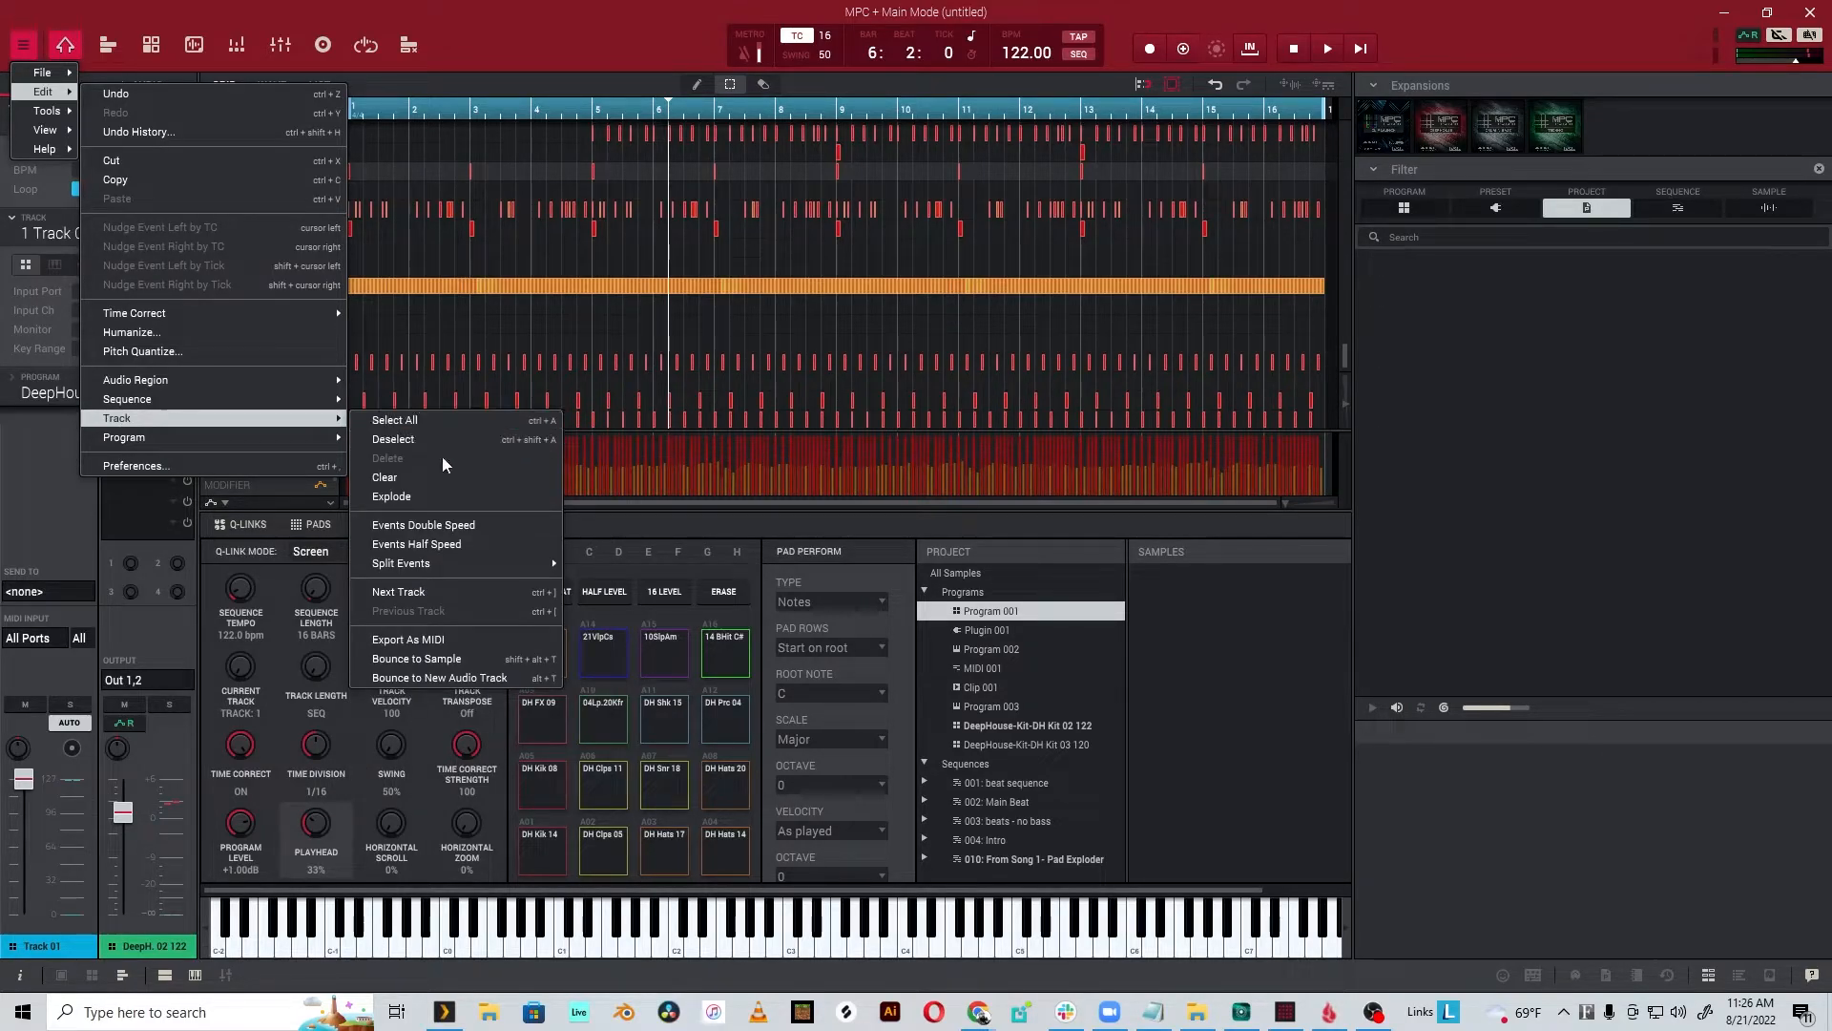
pyautogui.moveTo(435, 497)
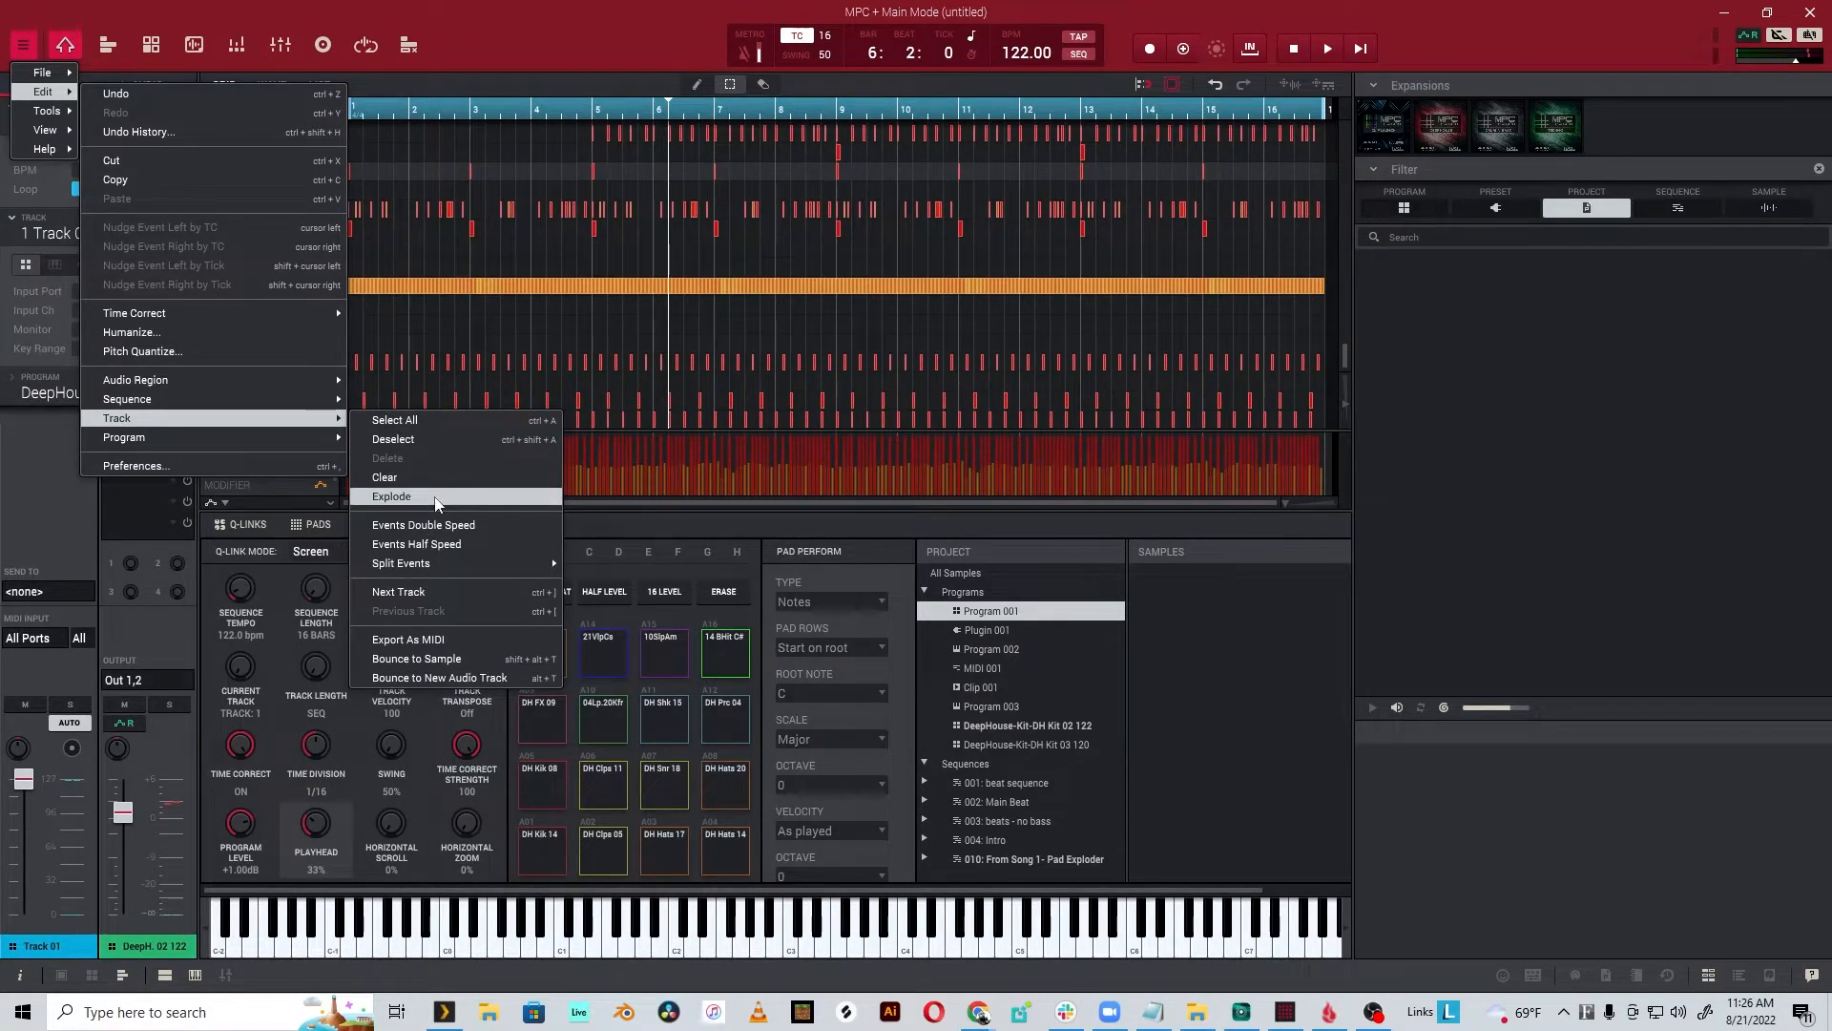
pyautogui.moveTo(416, 497)
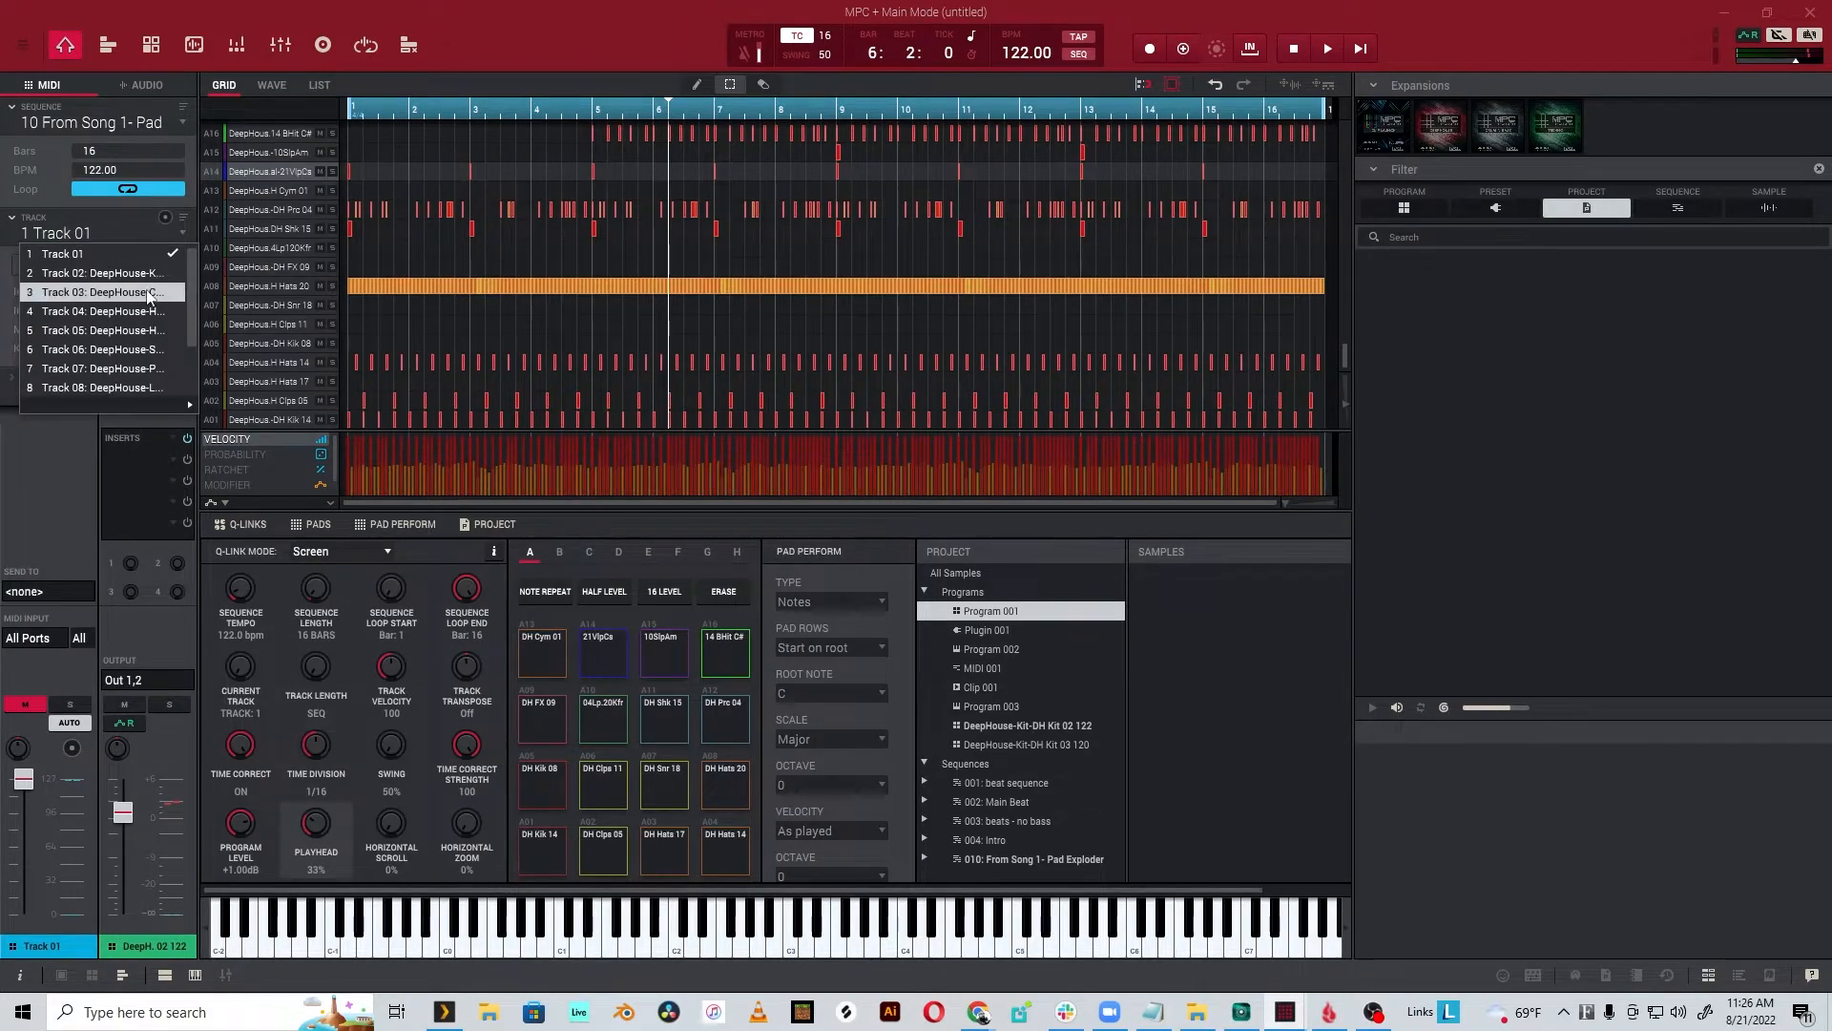
pyautogui.scroll(-3)
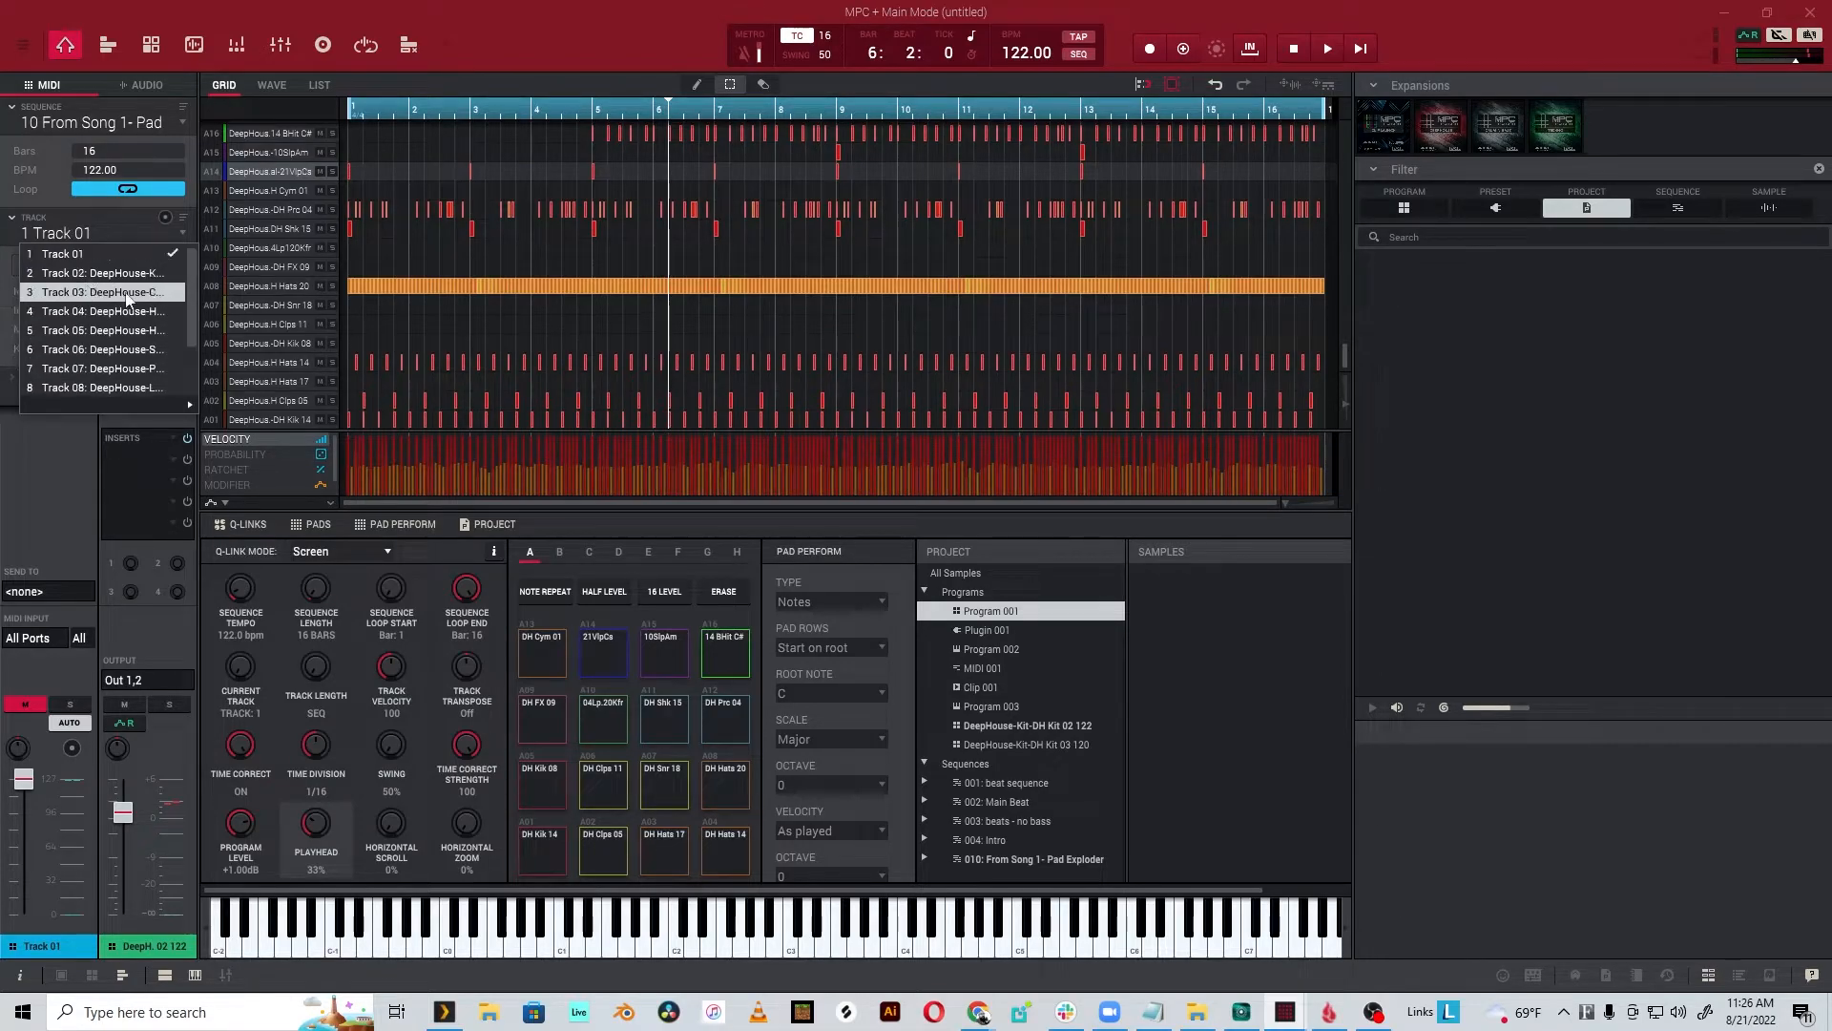
pyautogui.click(104, 273)
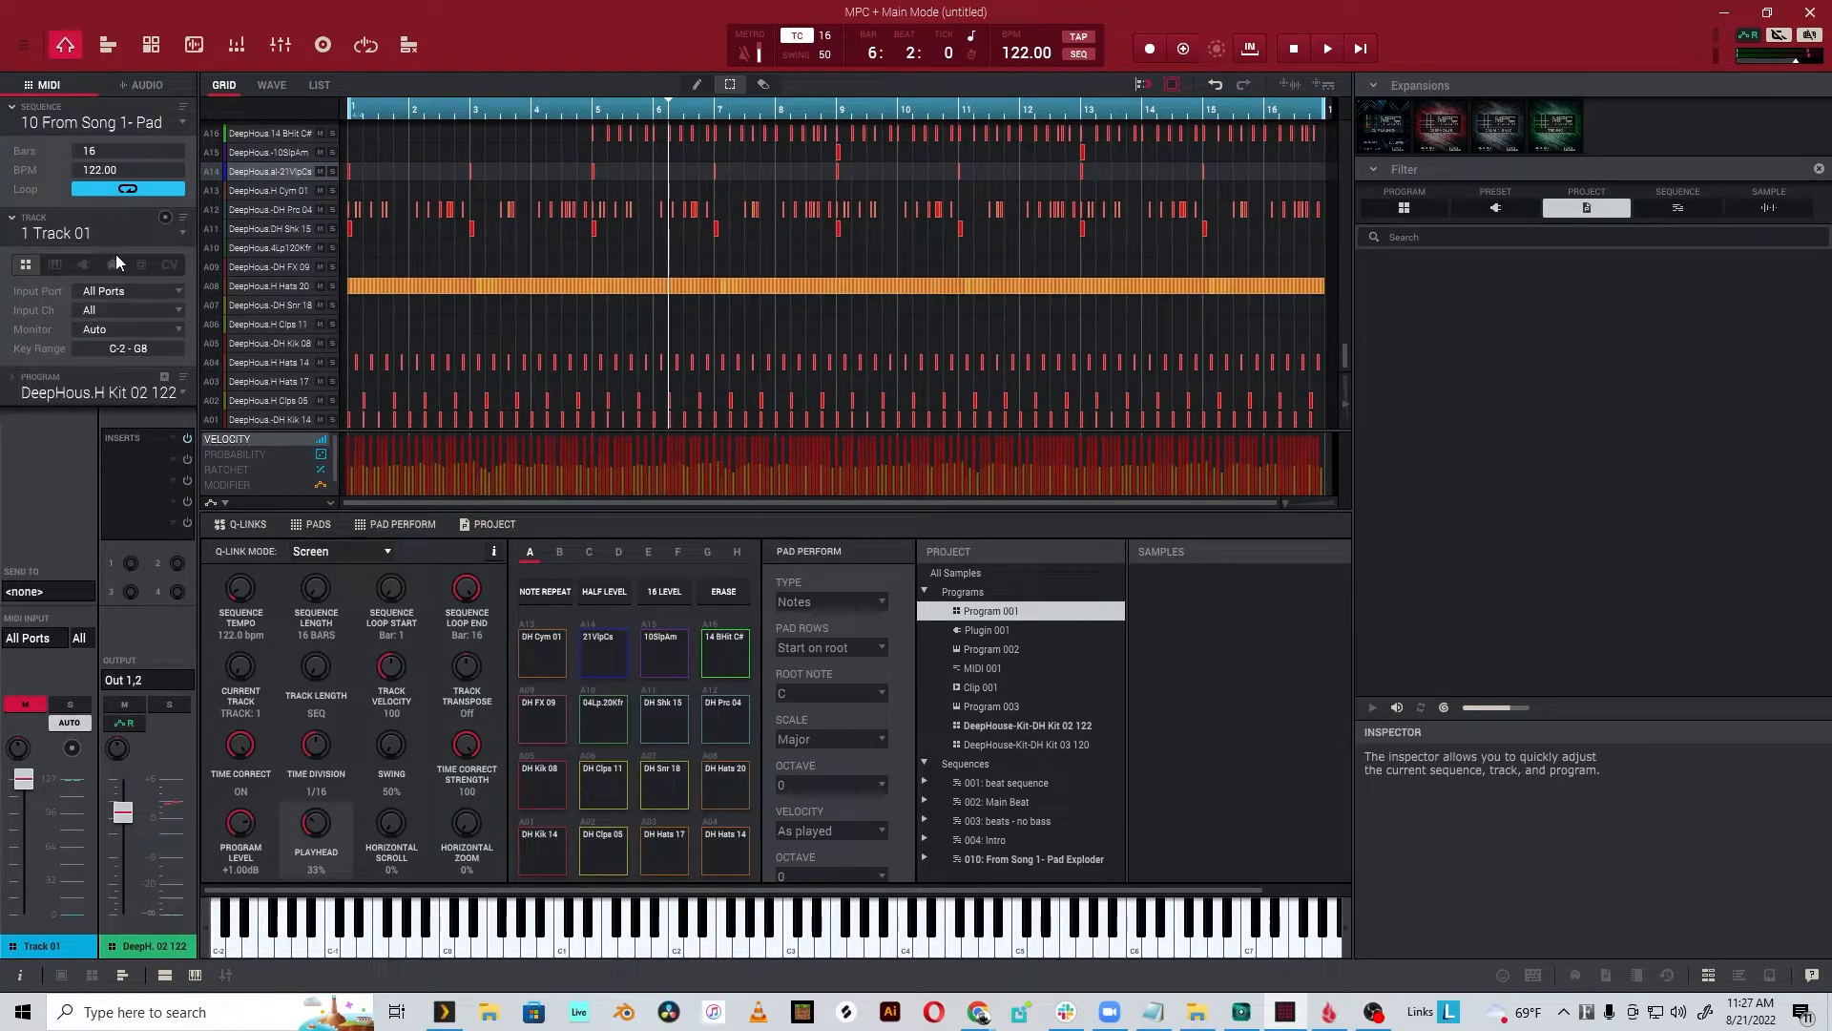
pyautogui.moveTo(187, 176)
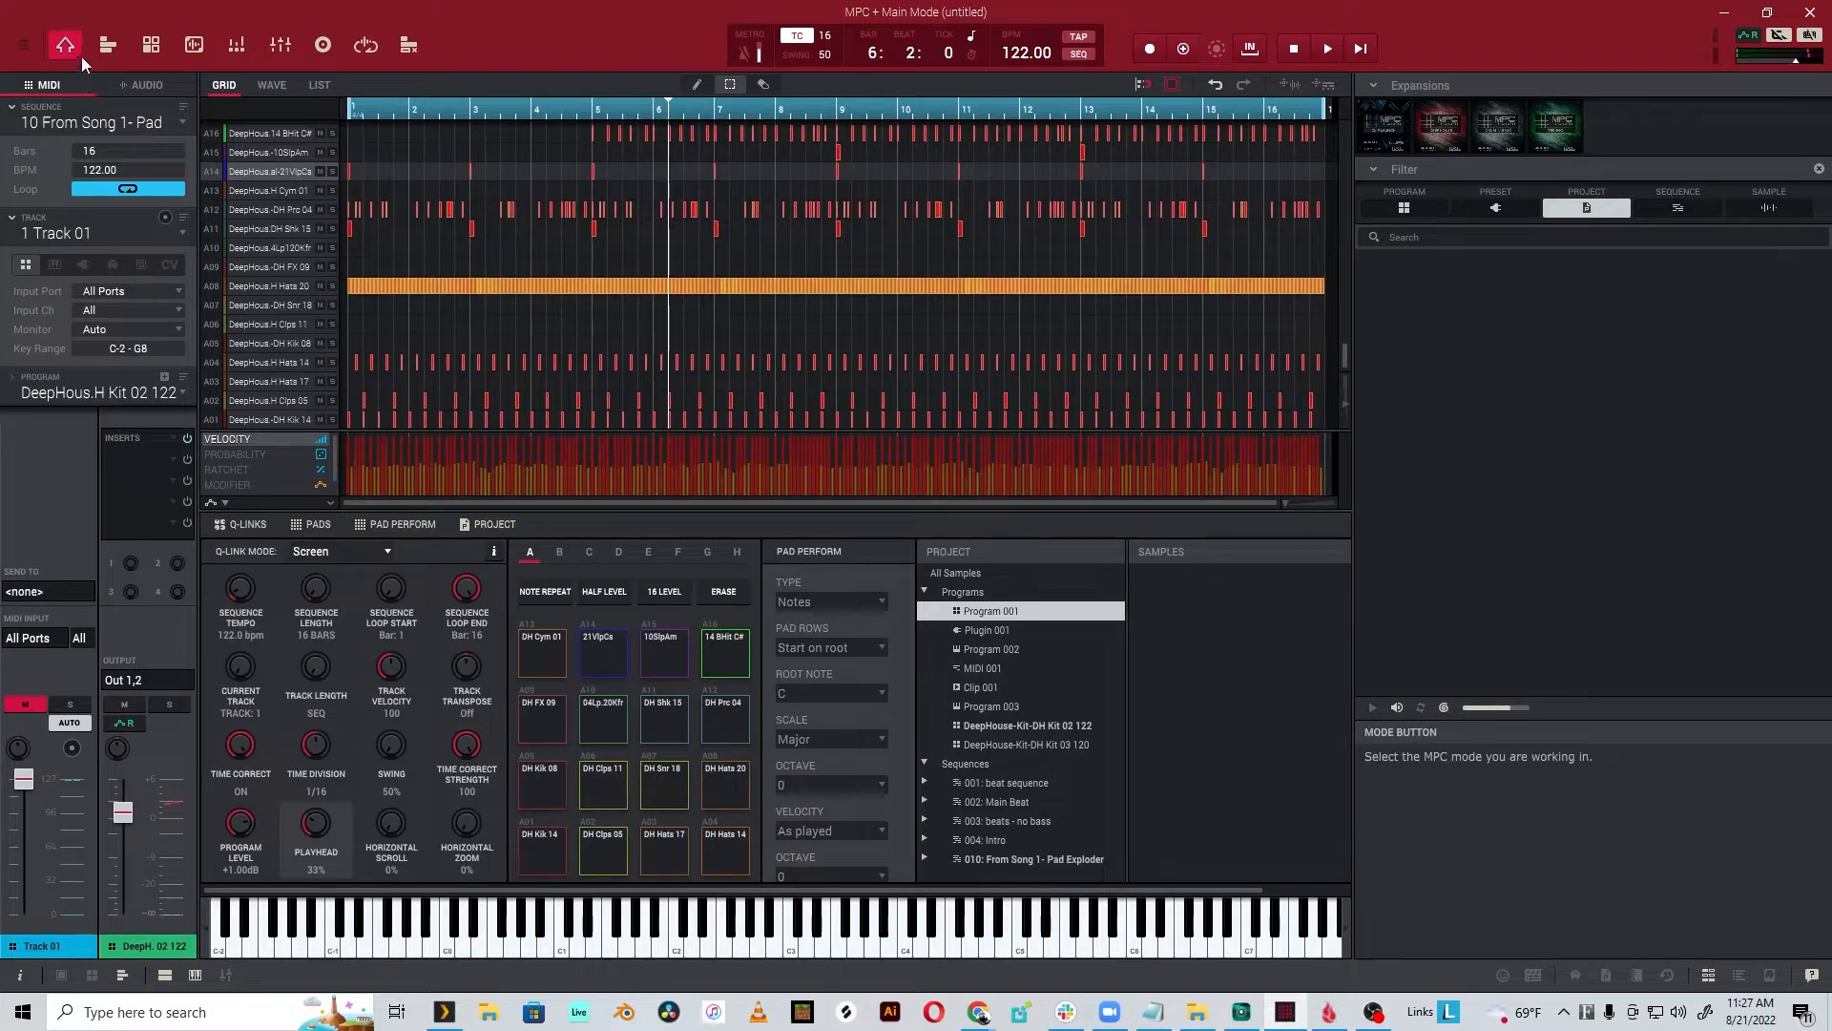
# - Start an Audio Mixdown export of bars 1–16 with Explode tracks, wav, 24-bit, 48 kHz
pyautogui.click(23, 40)
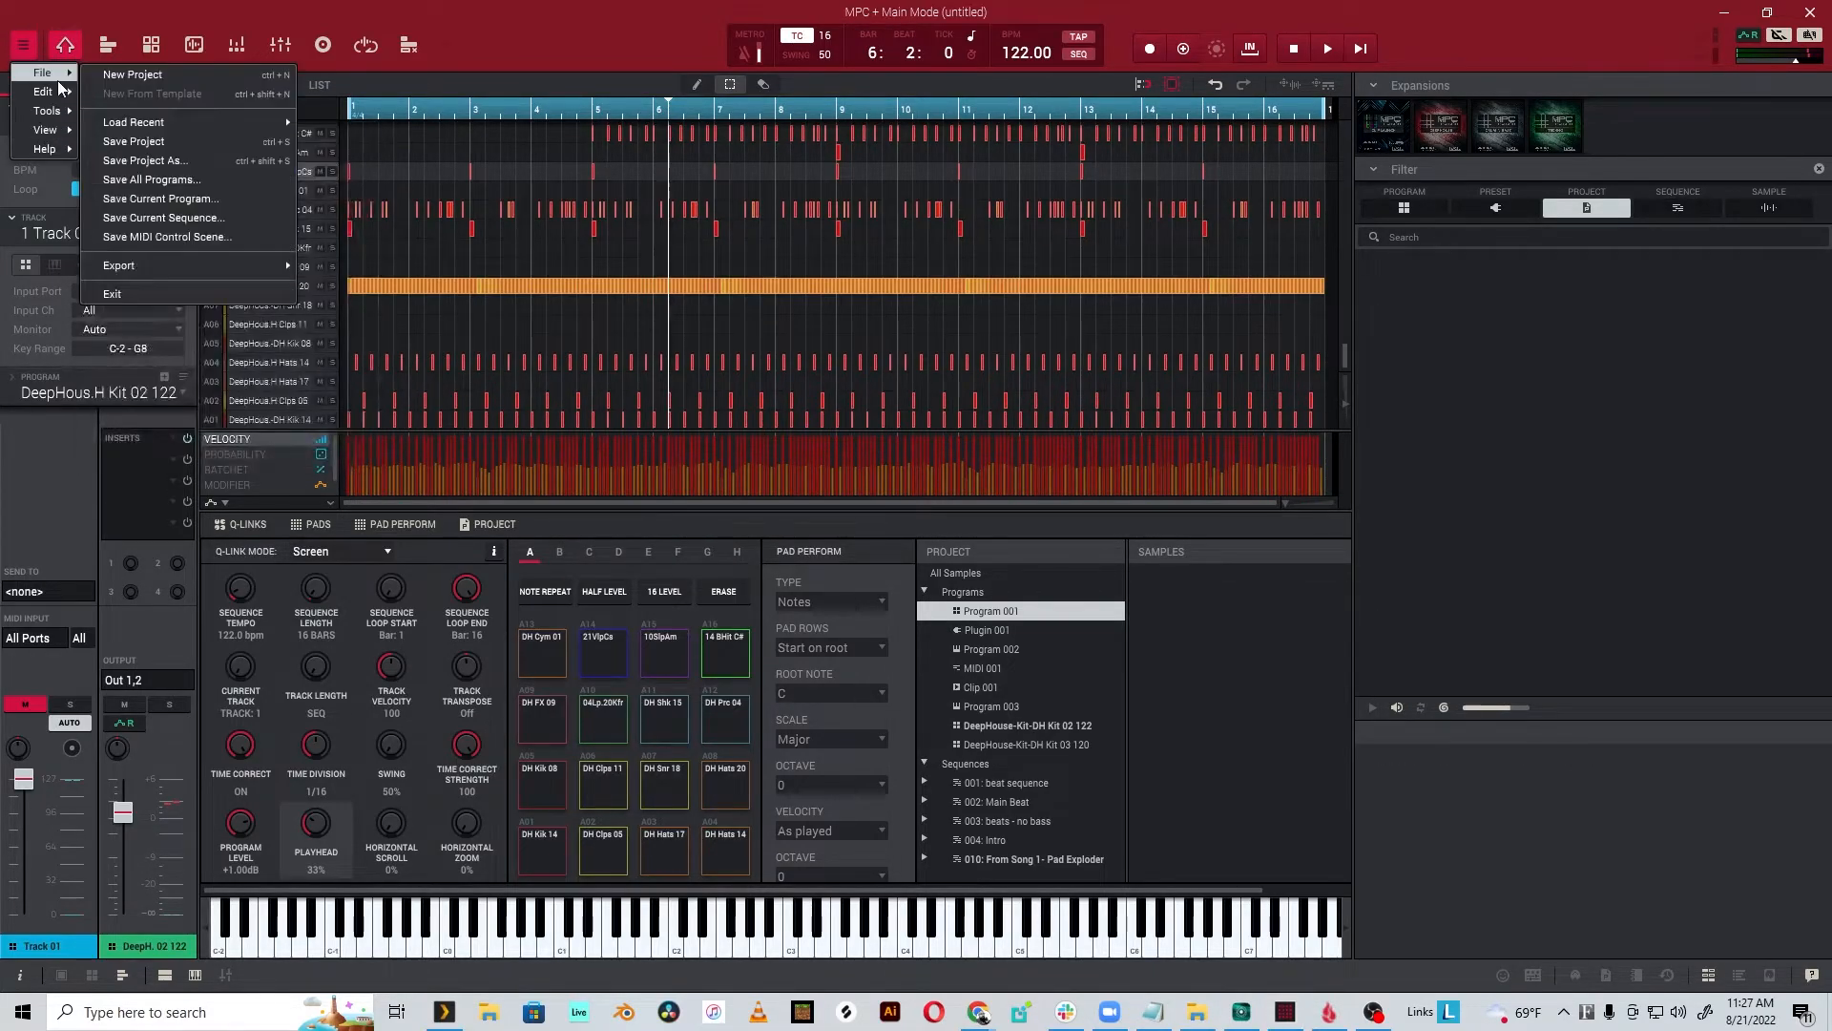
pyautogui.click(118, 265)
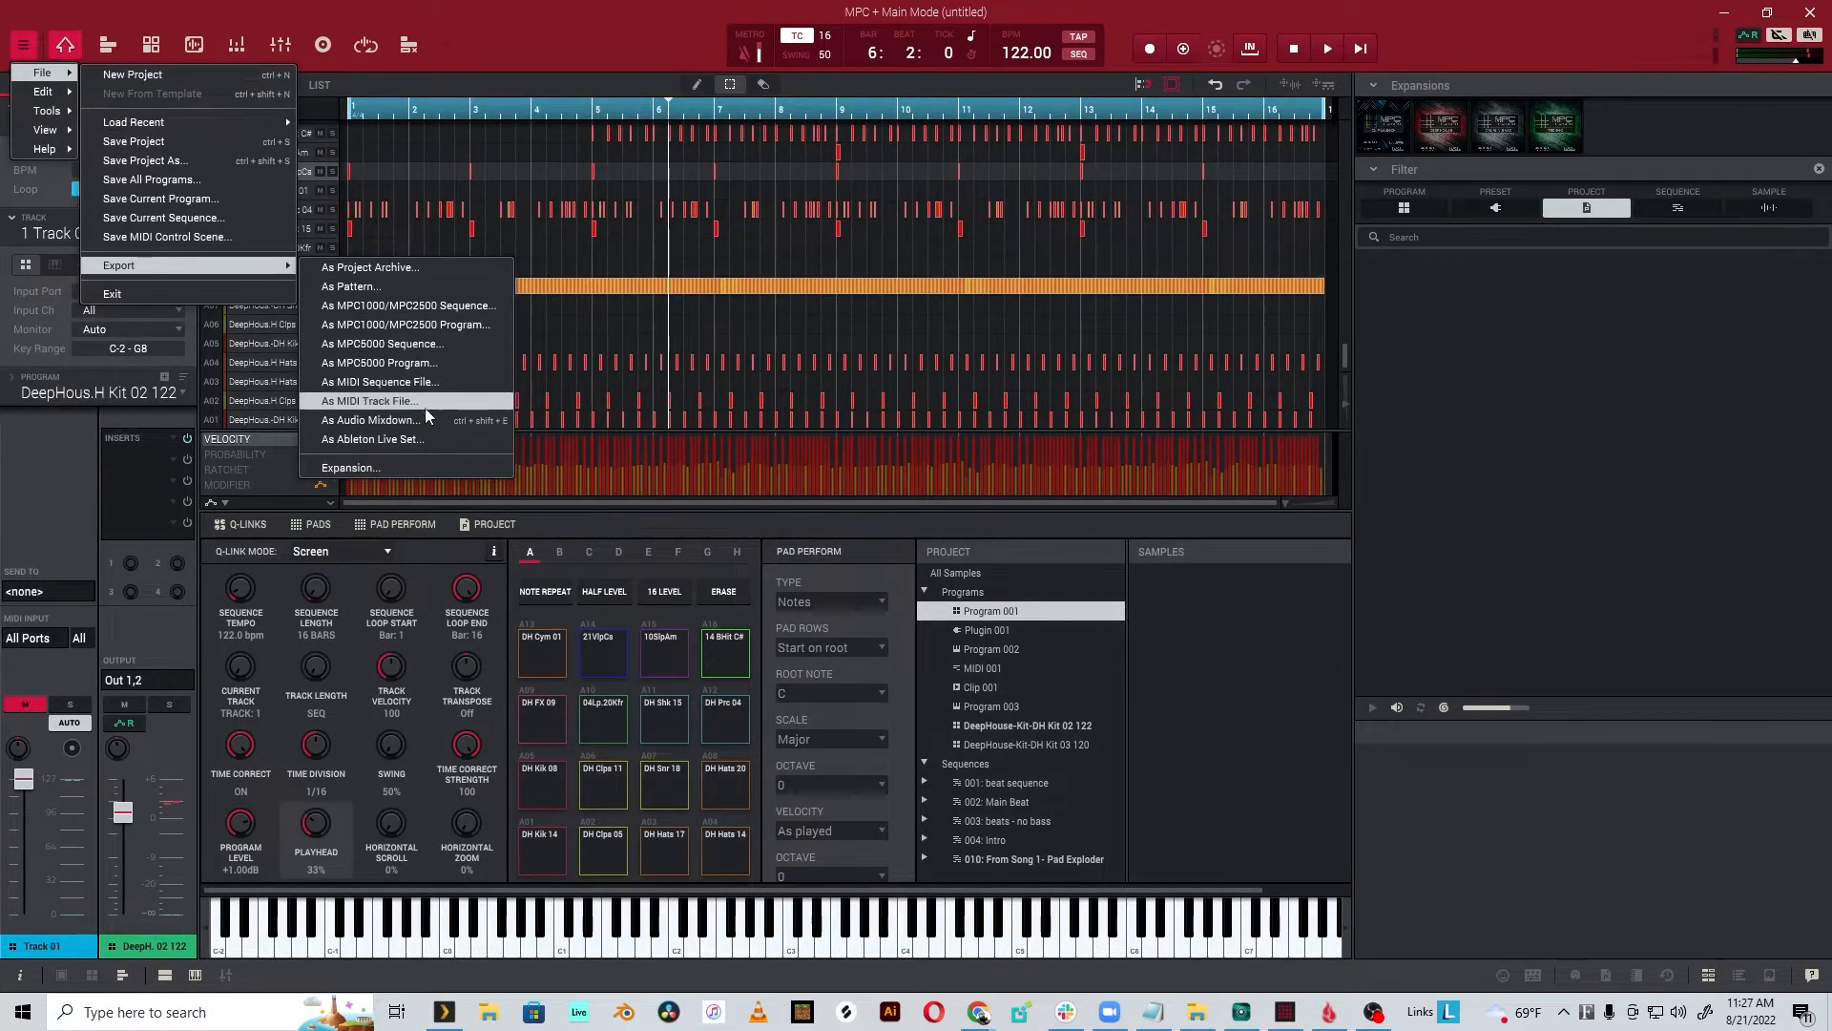
pyautogui.click(368, 418)
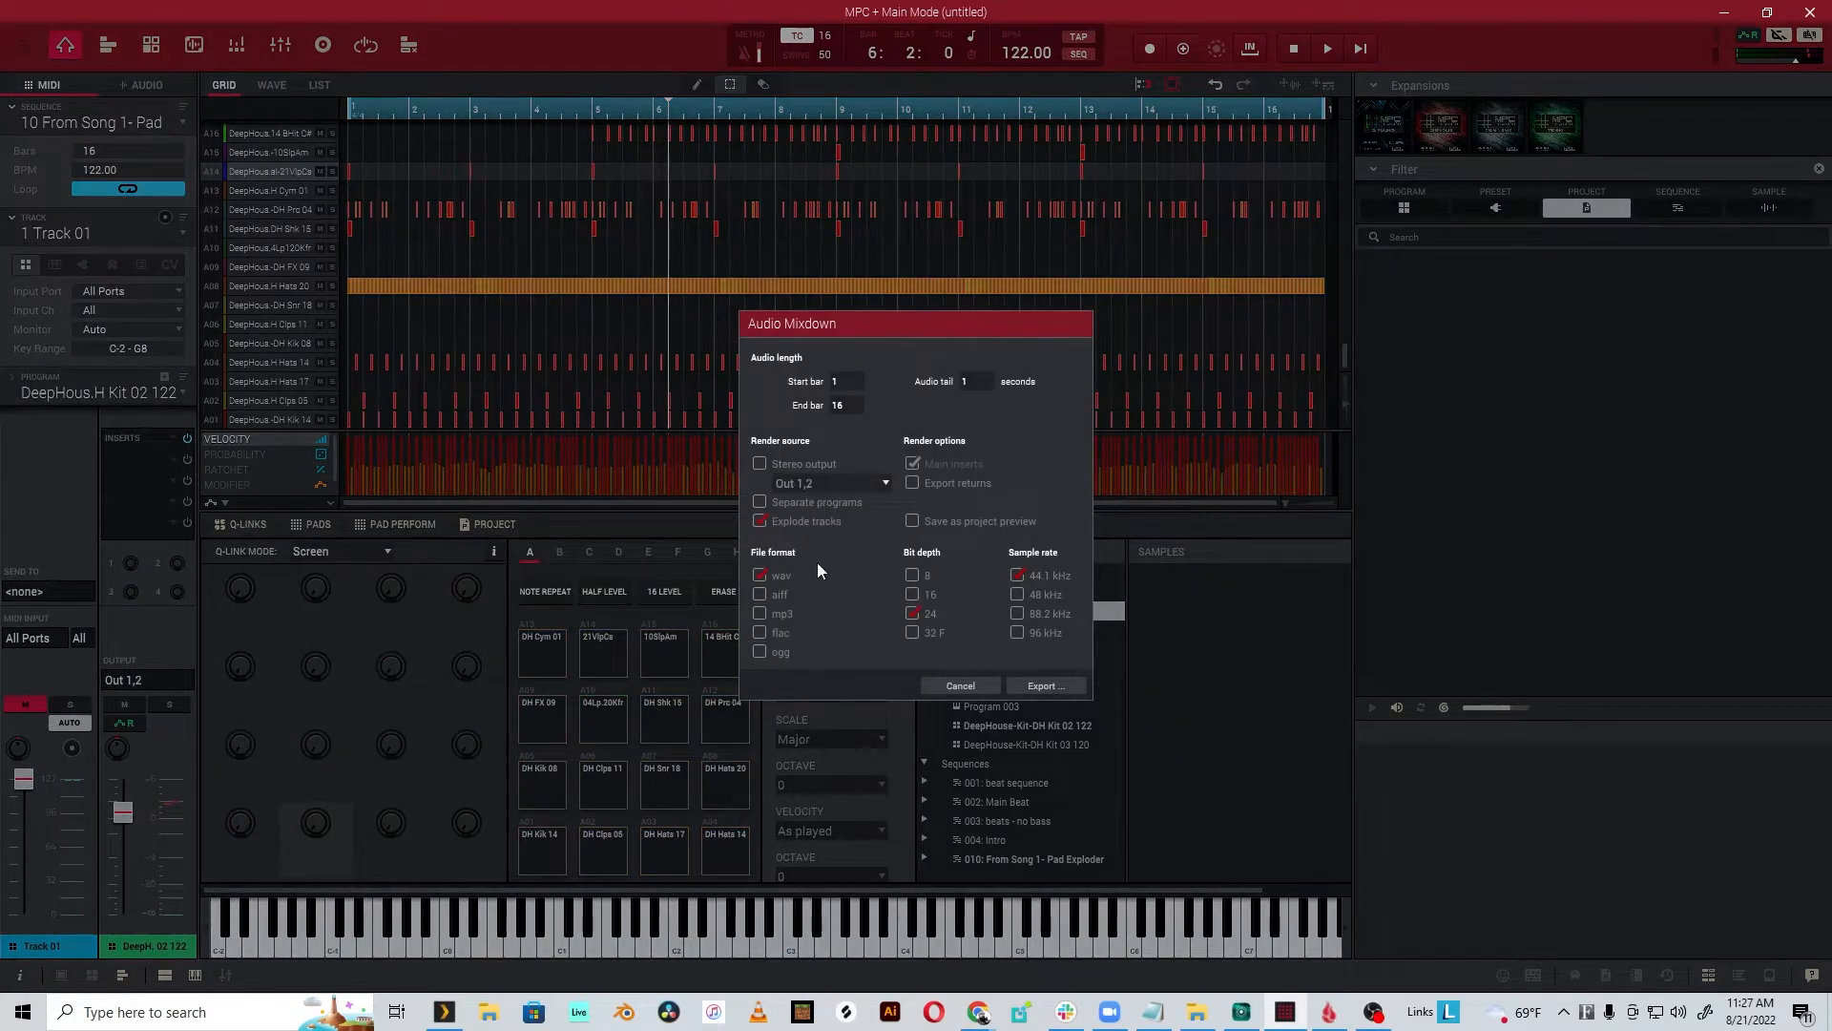
pyautogui.moveTo(855, 565)
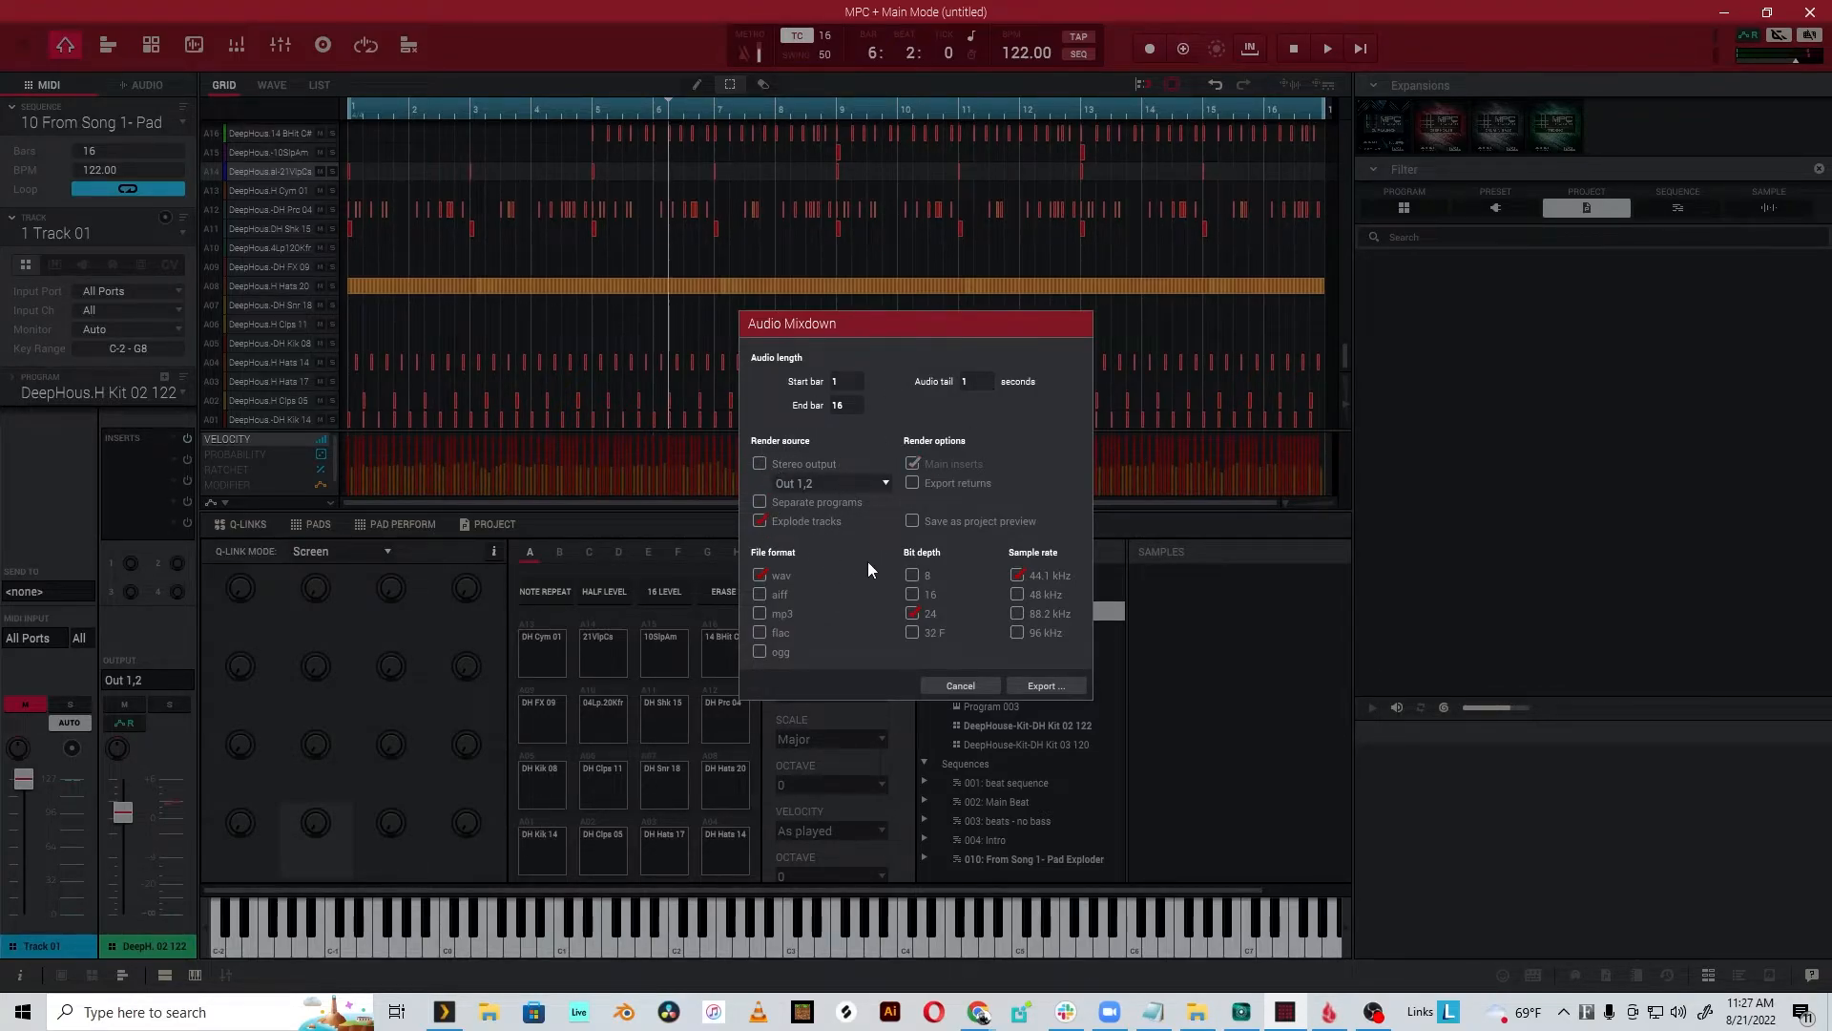
pyautogui.moveTo(866, 614)
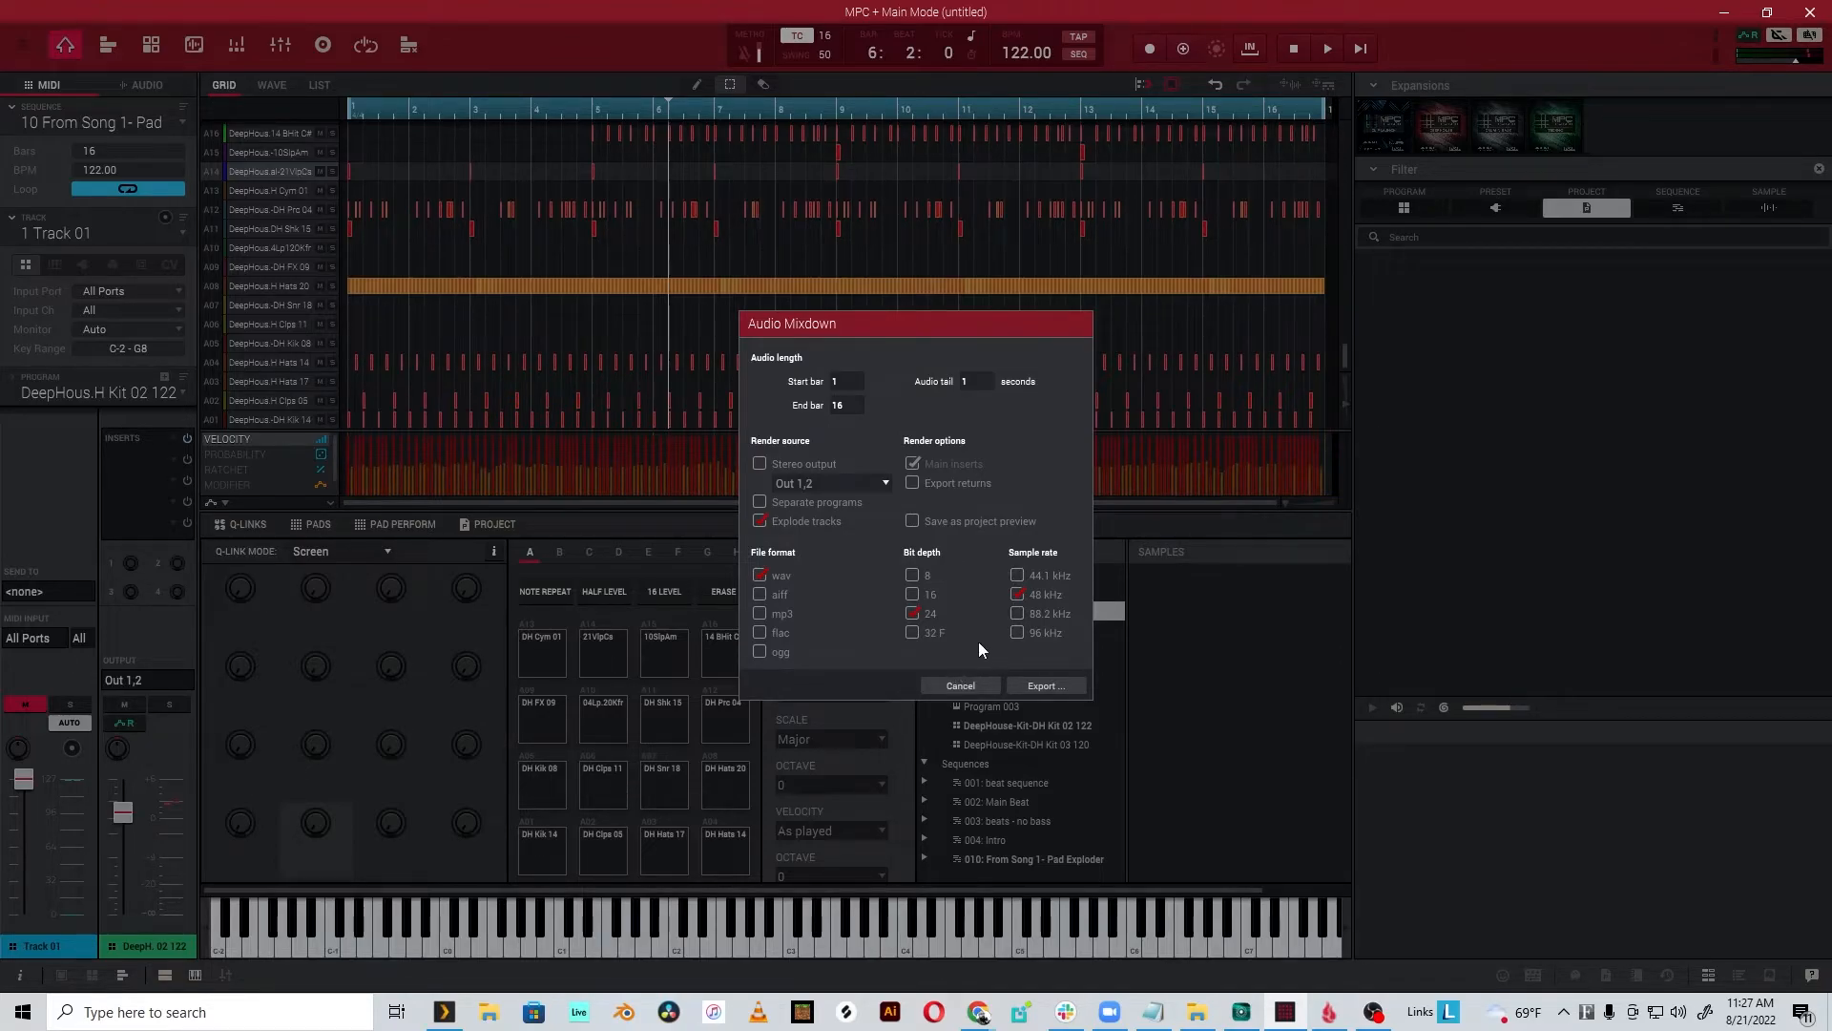
pyautogui.moveTo(970, 577)
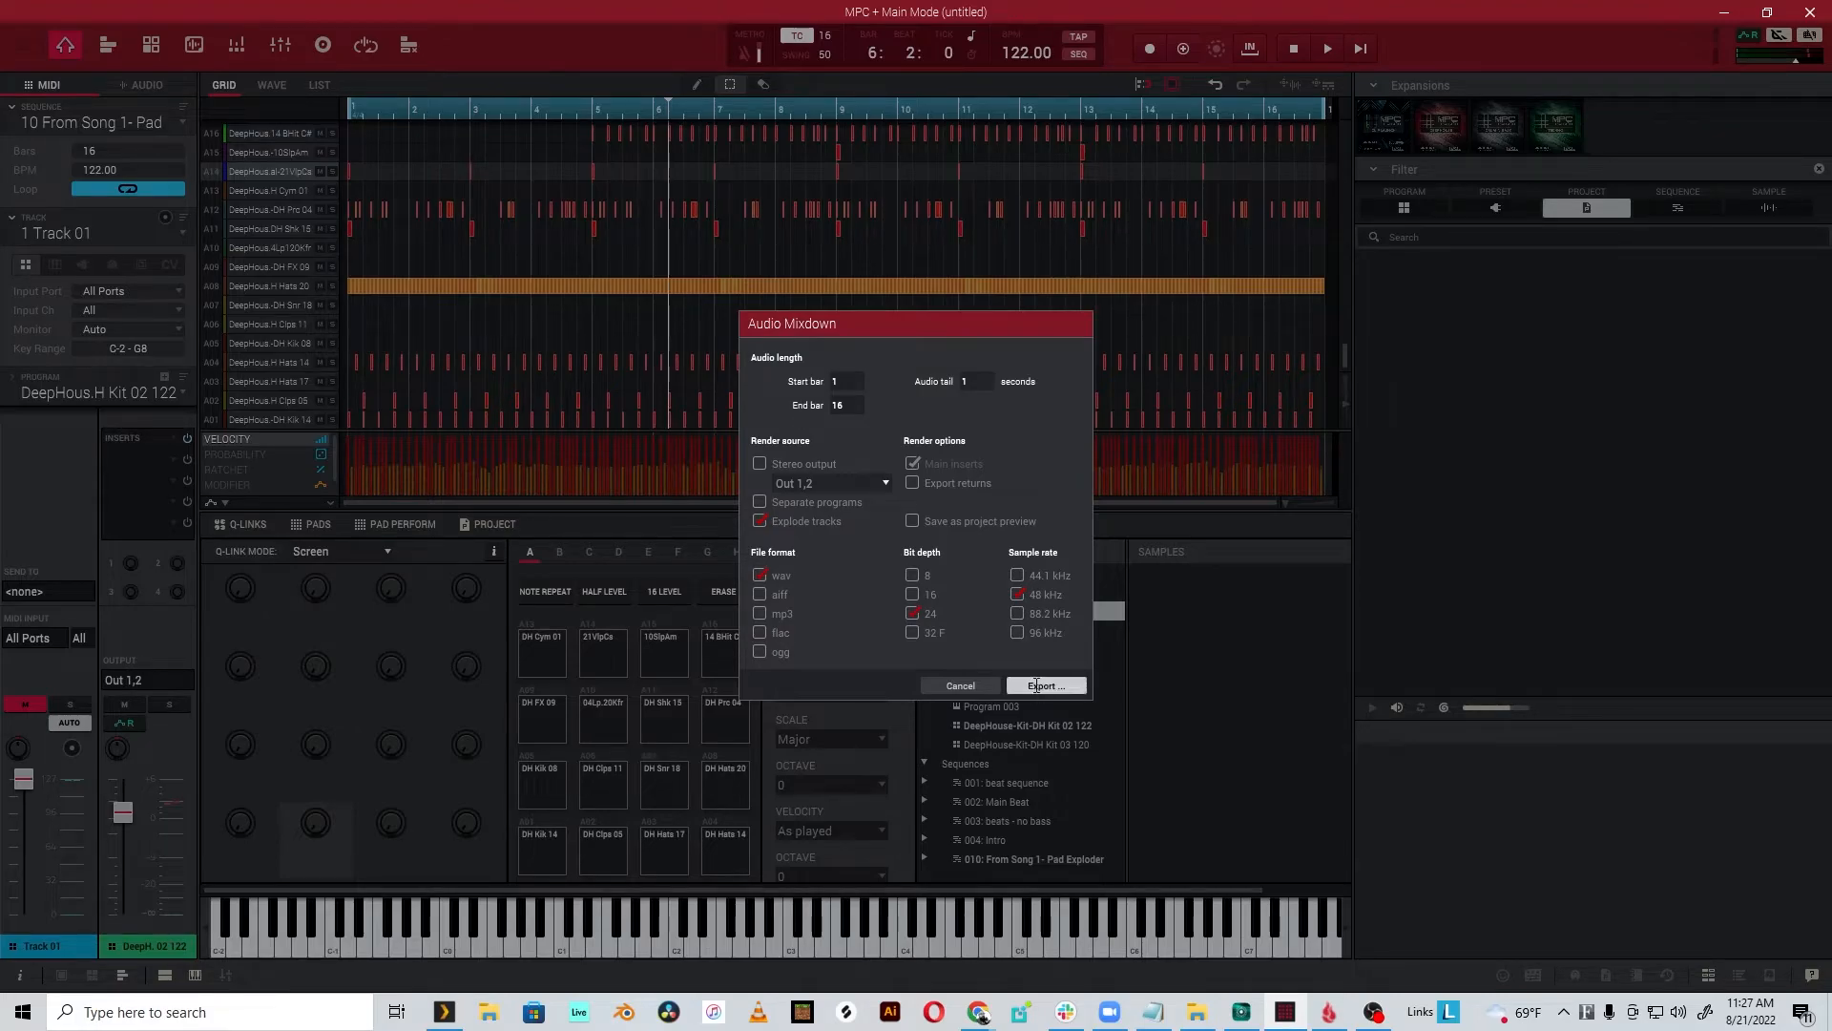
# - Create a new 'Drum exploder' folder inside MPCONE-drumexploding as the export location
pyautogui.click(1046, 686)
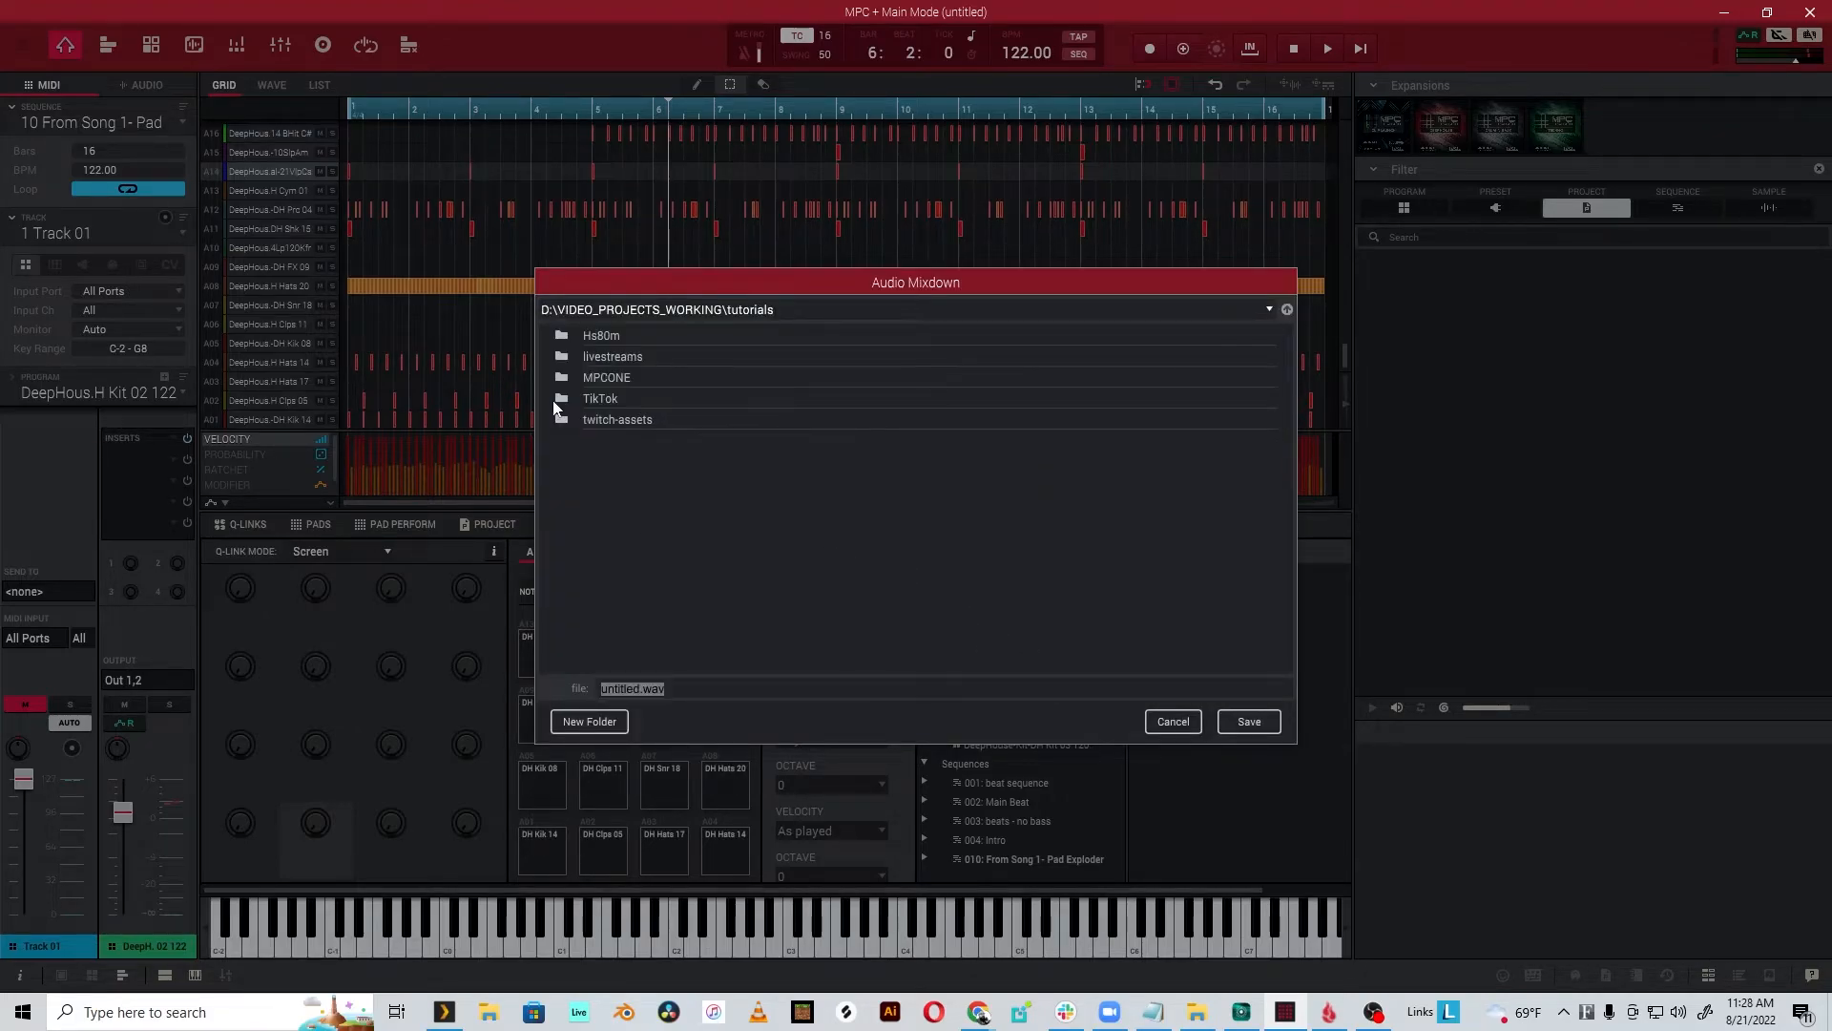
pyautogui.moveTo(688, 443)
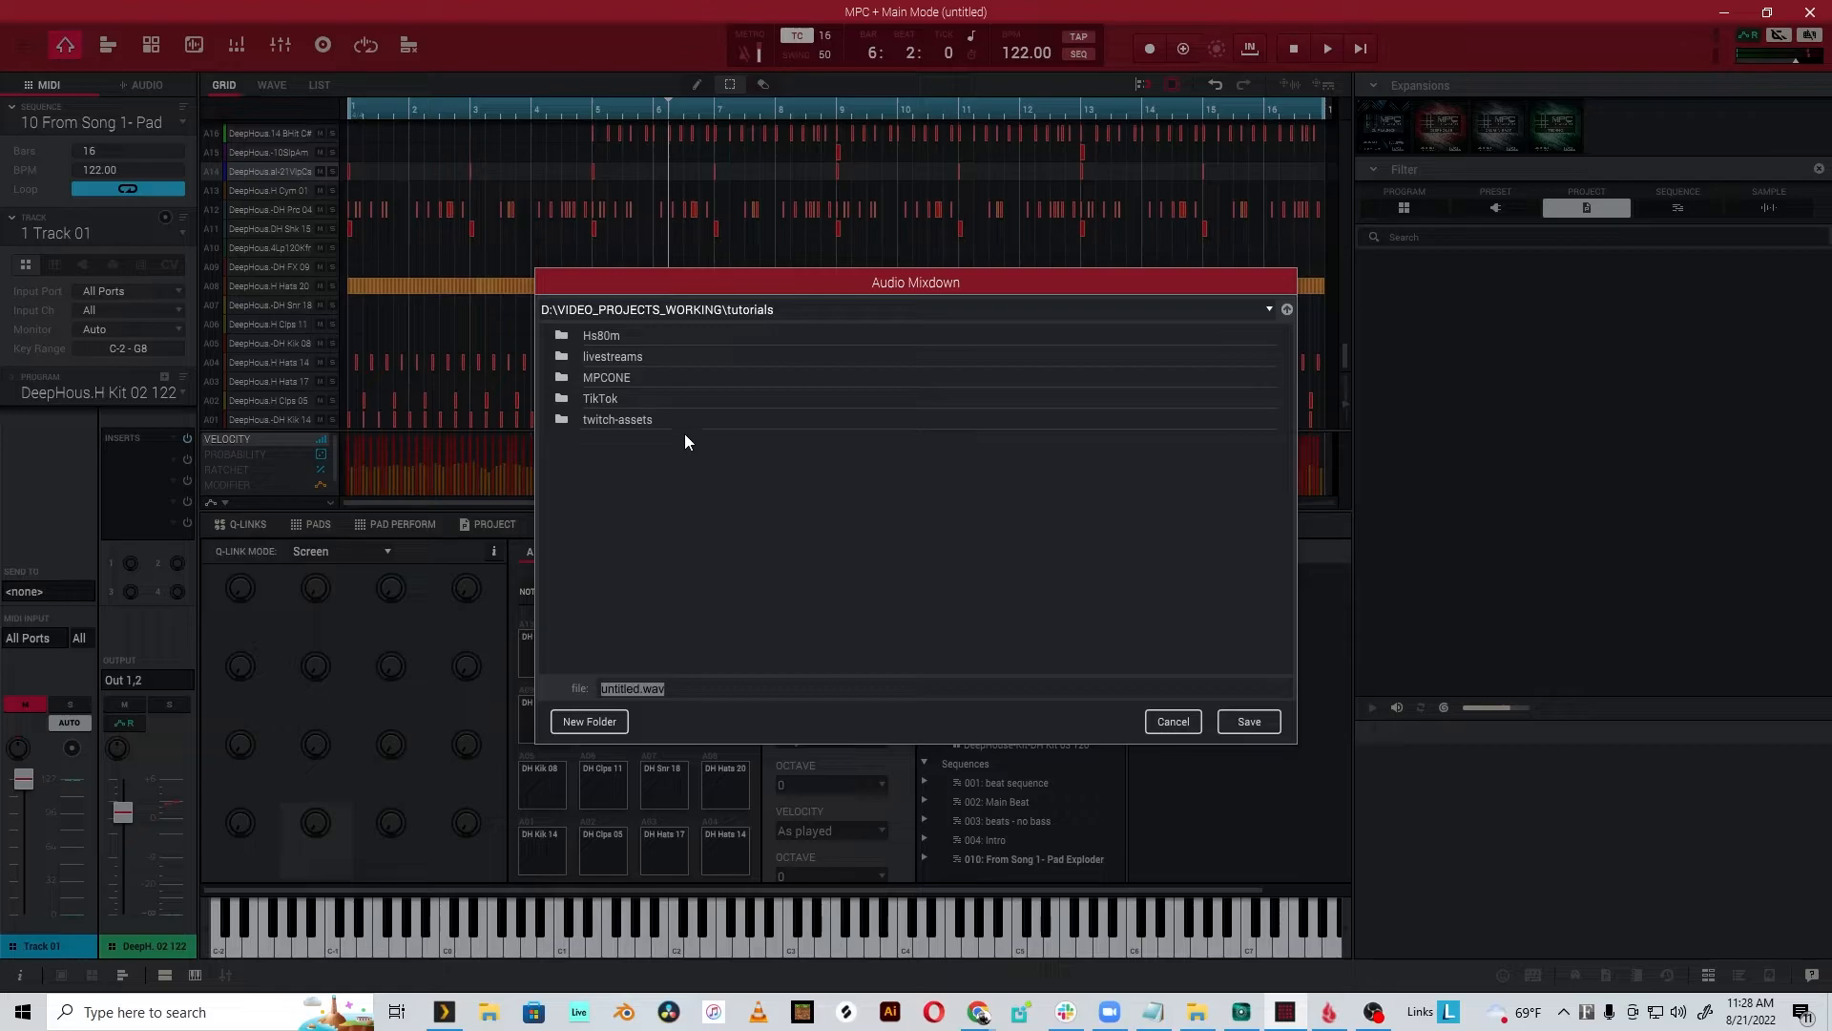
pyautogui.moveTo(607, 389)
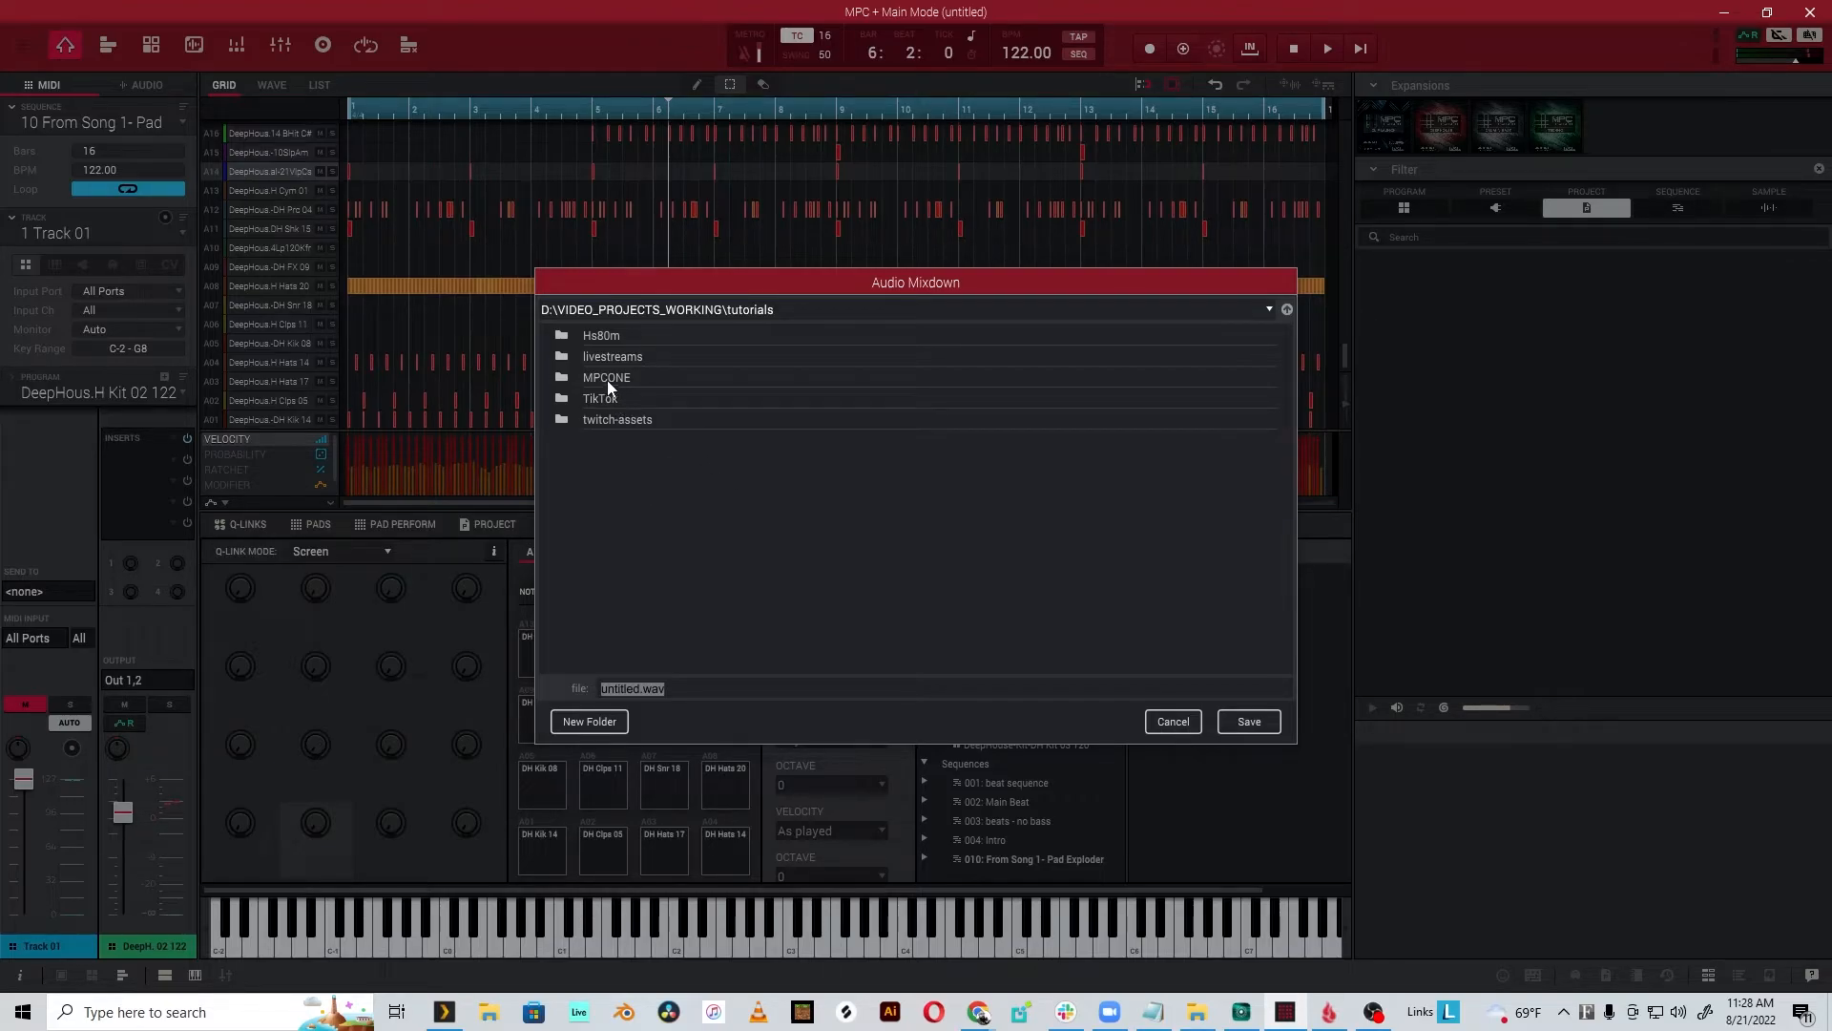
pyautogui.doubleClick(607, 376)
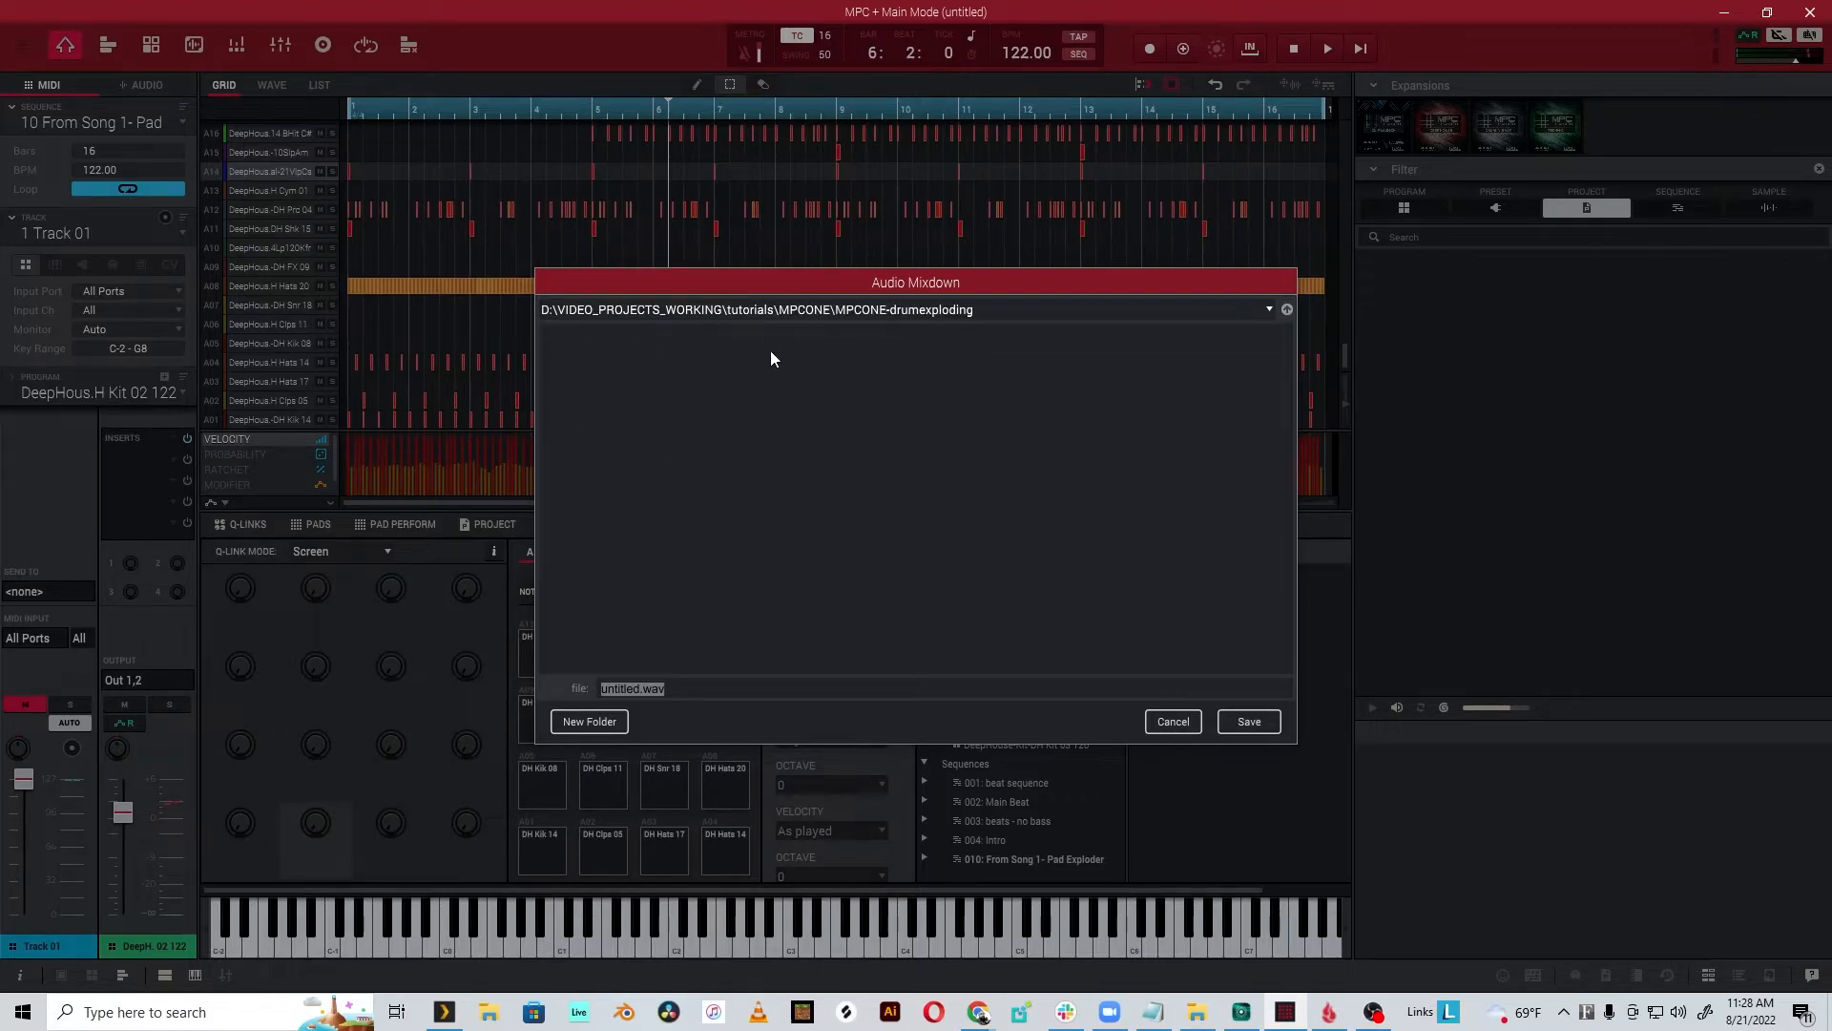
pyautogui.click(588, 722)
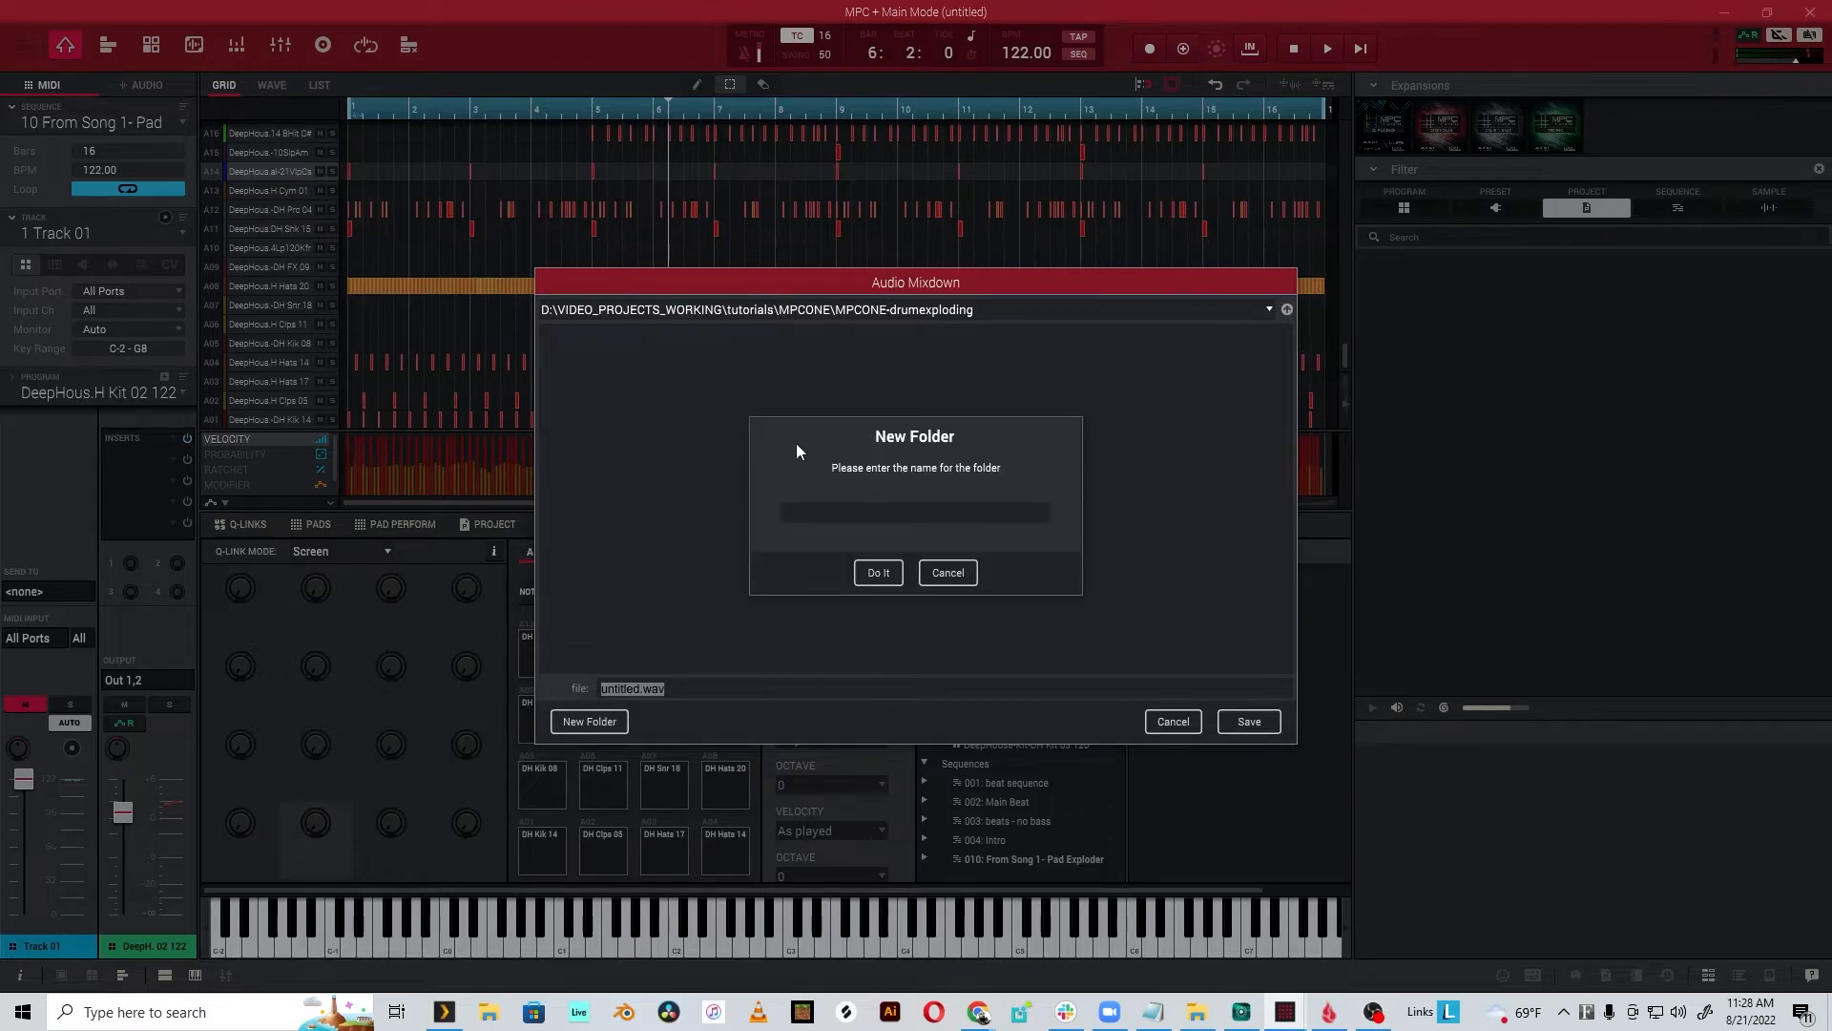
pyautogui.write('Drum eexp')
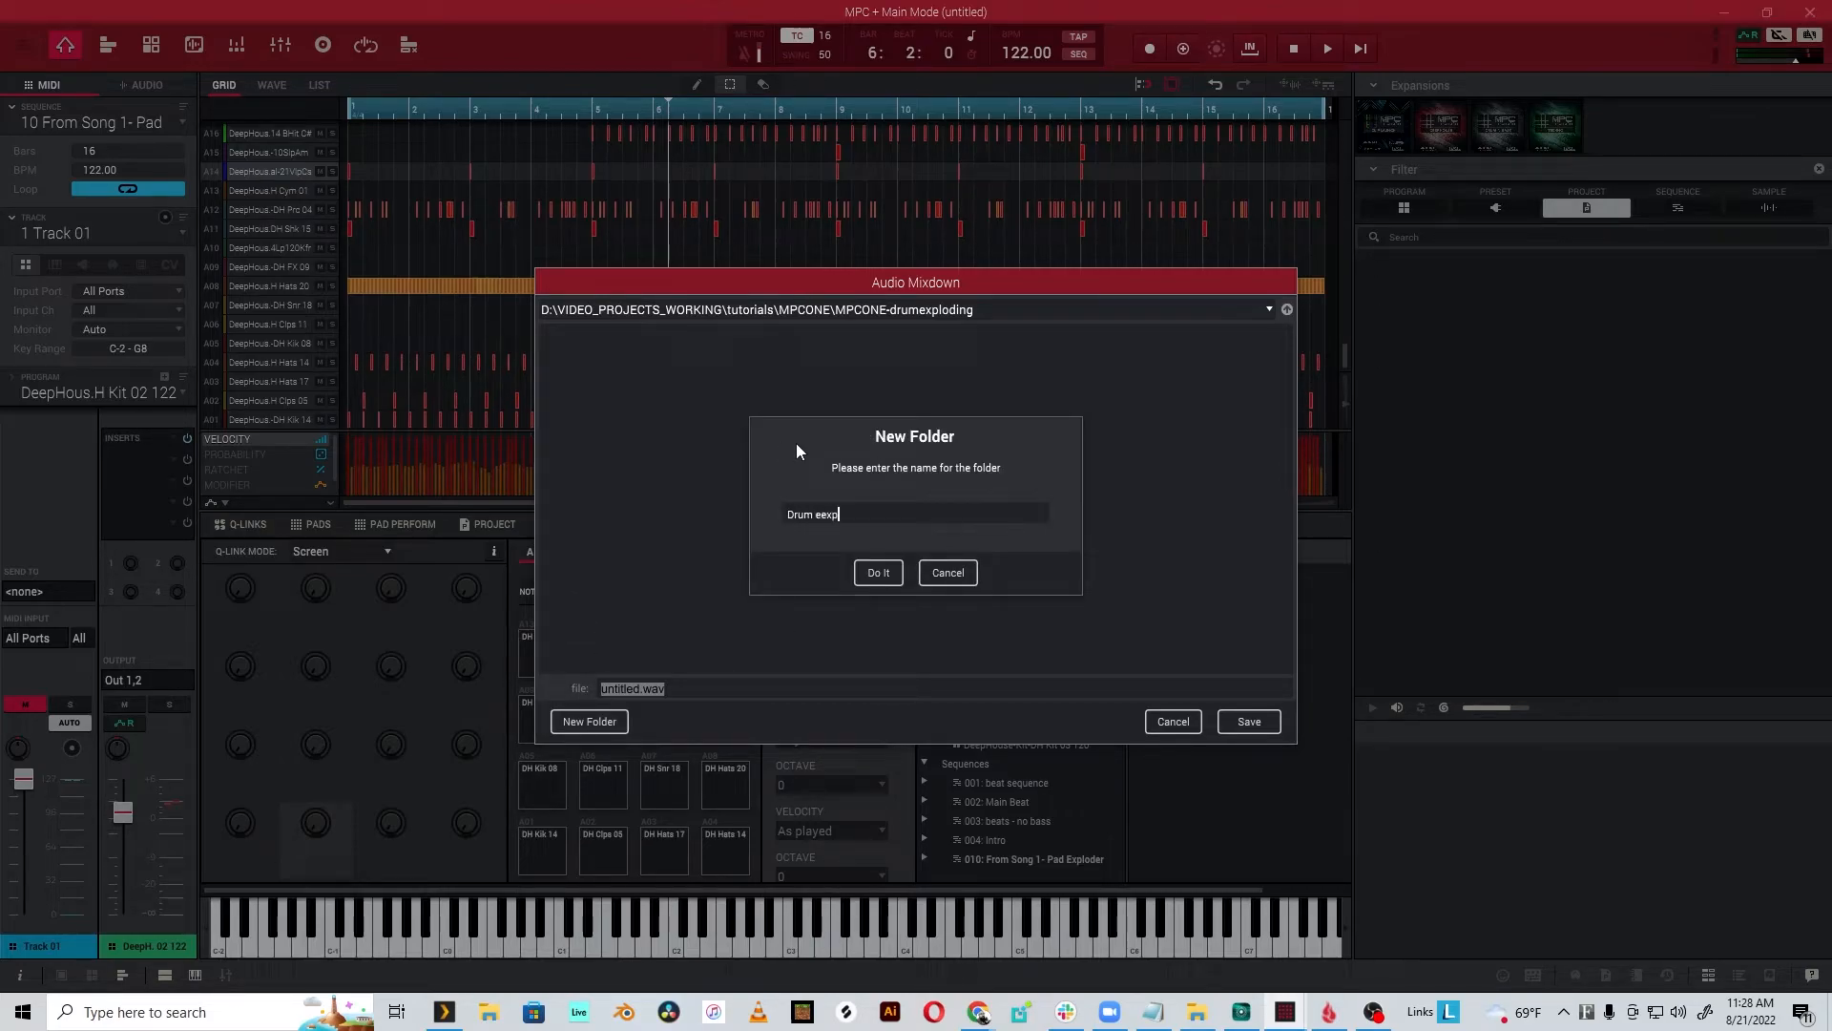
pyautogui.press('Backspace')
pyautogui.write('loder')
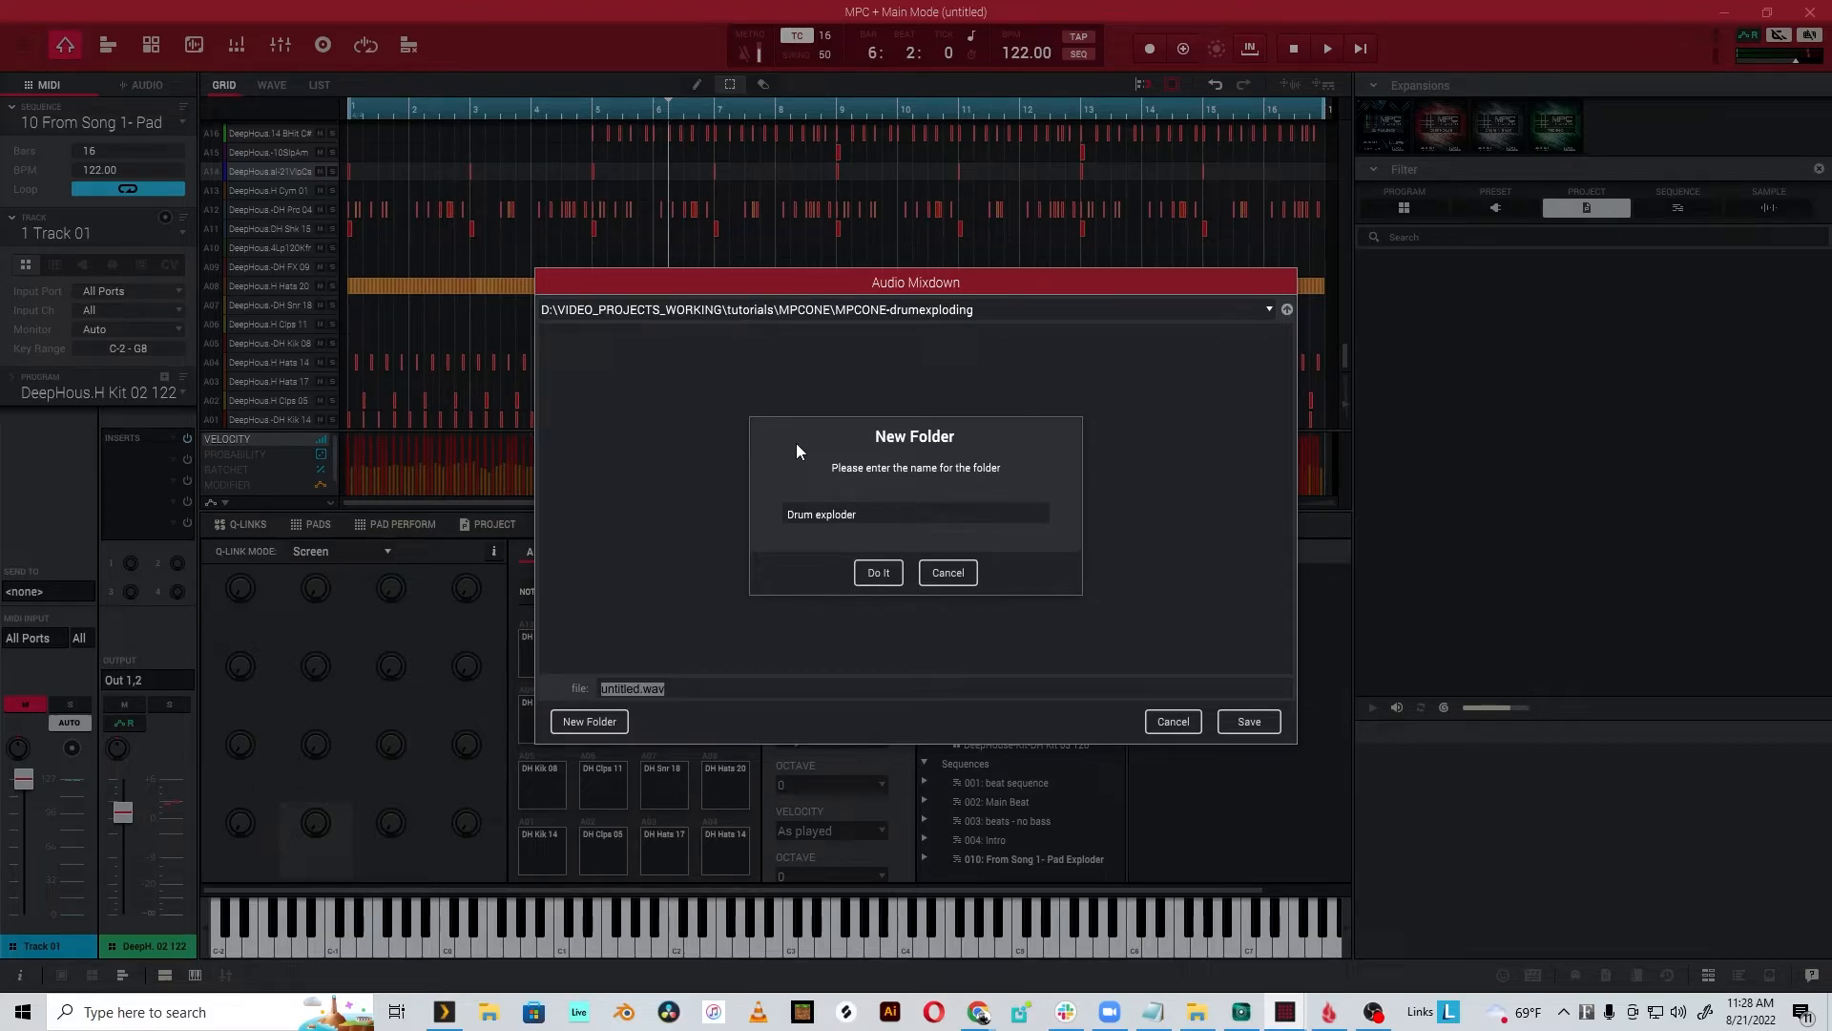
pyautogui.click(878, 572)
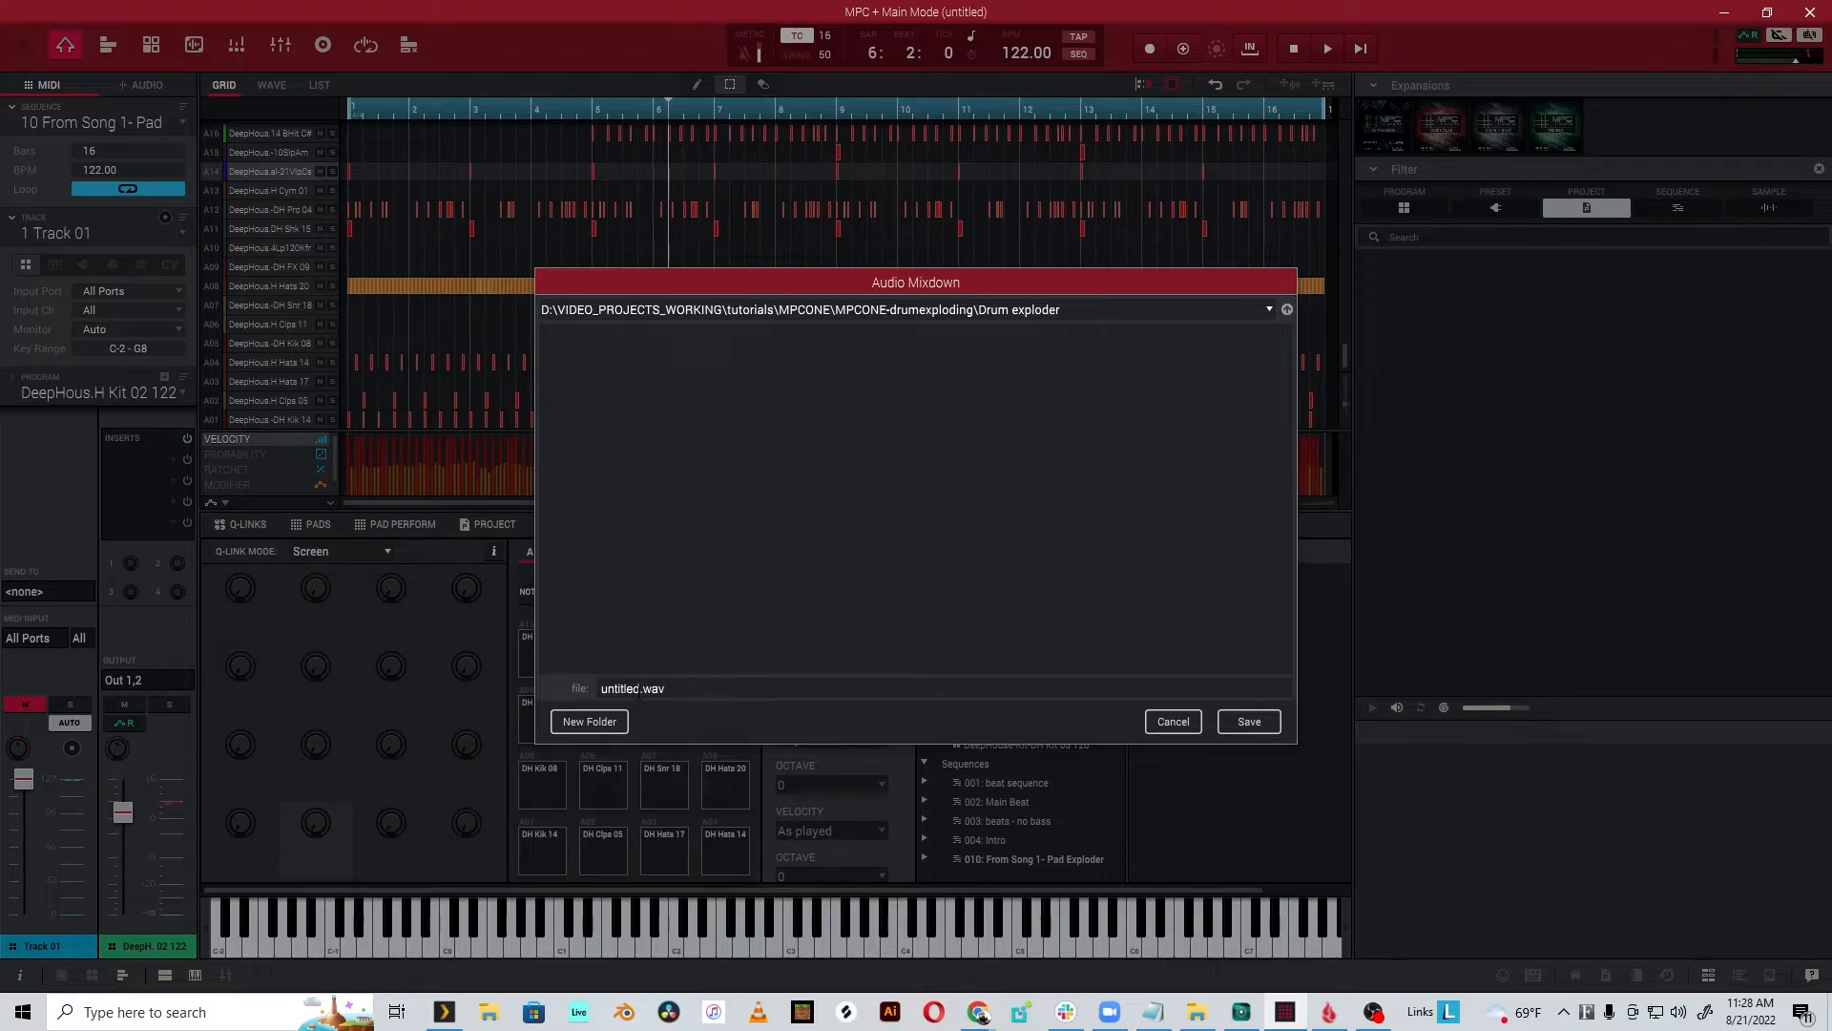
# - Name the stems 'drumexploder' and save to render the per-track WAV files
pyautogui.write('drumexp')
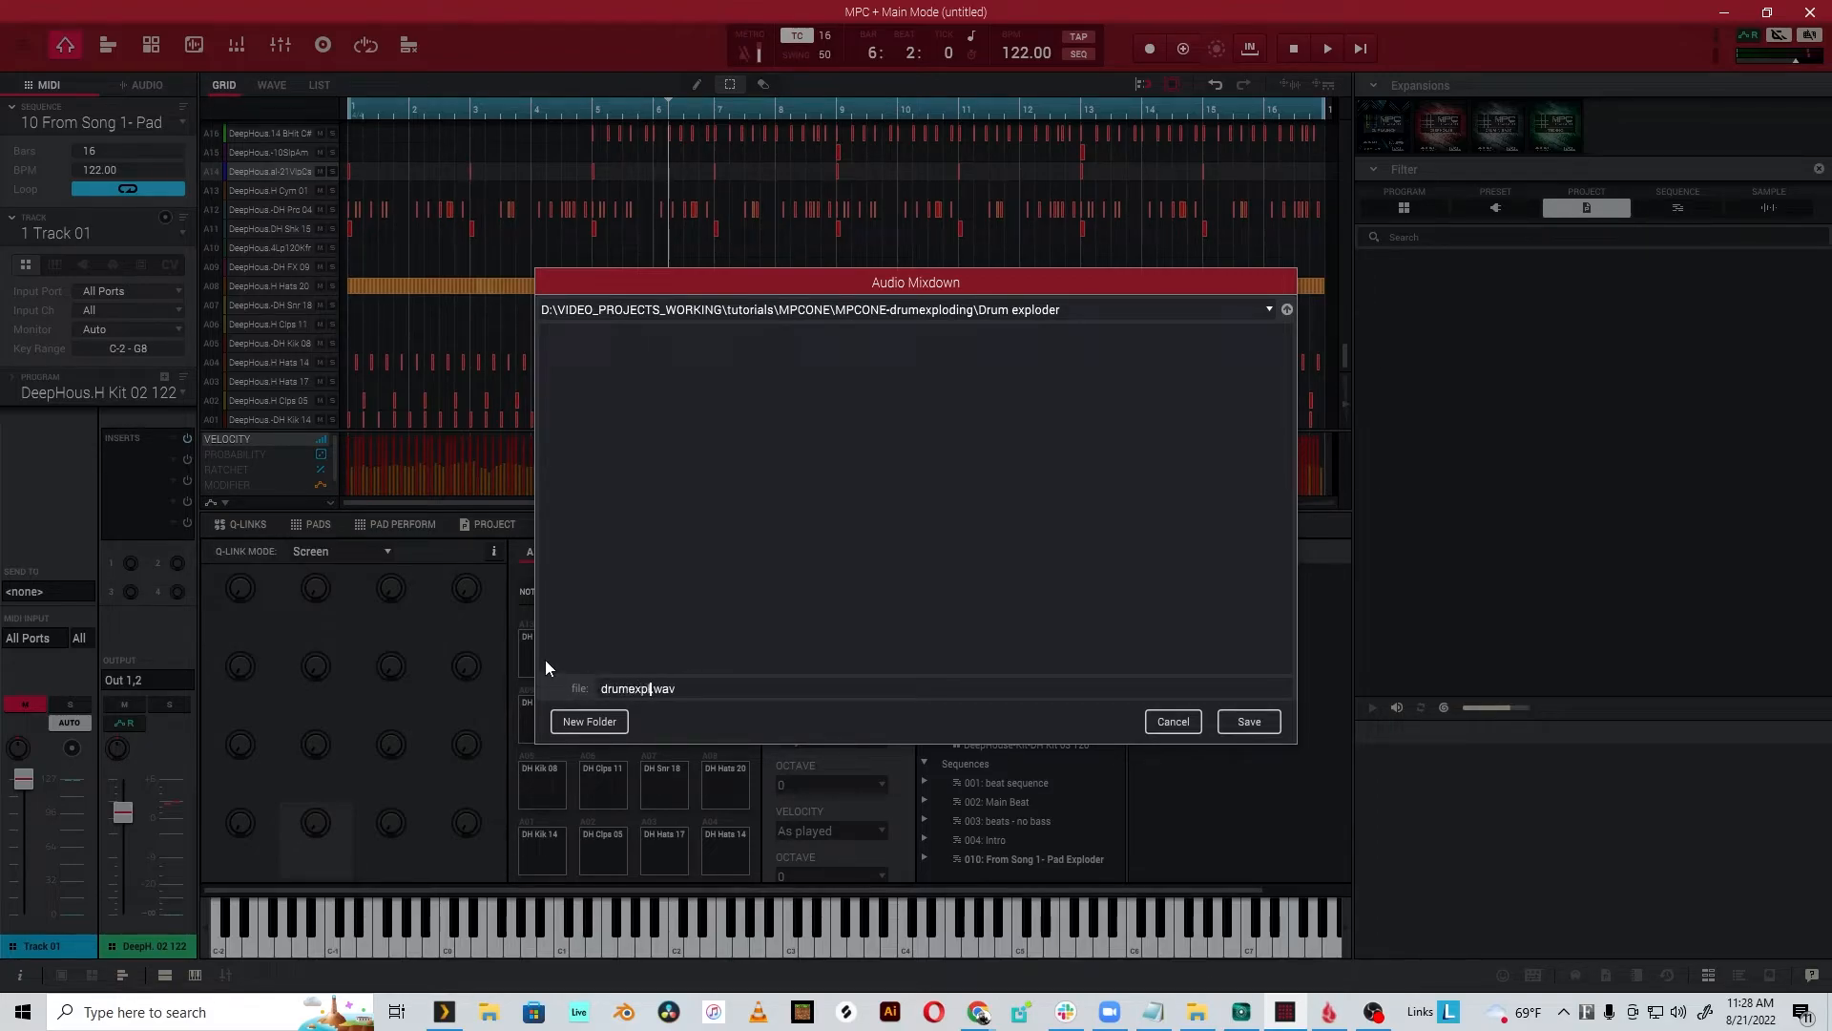
pyautogui.write('oder')
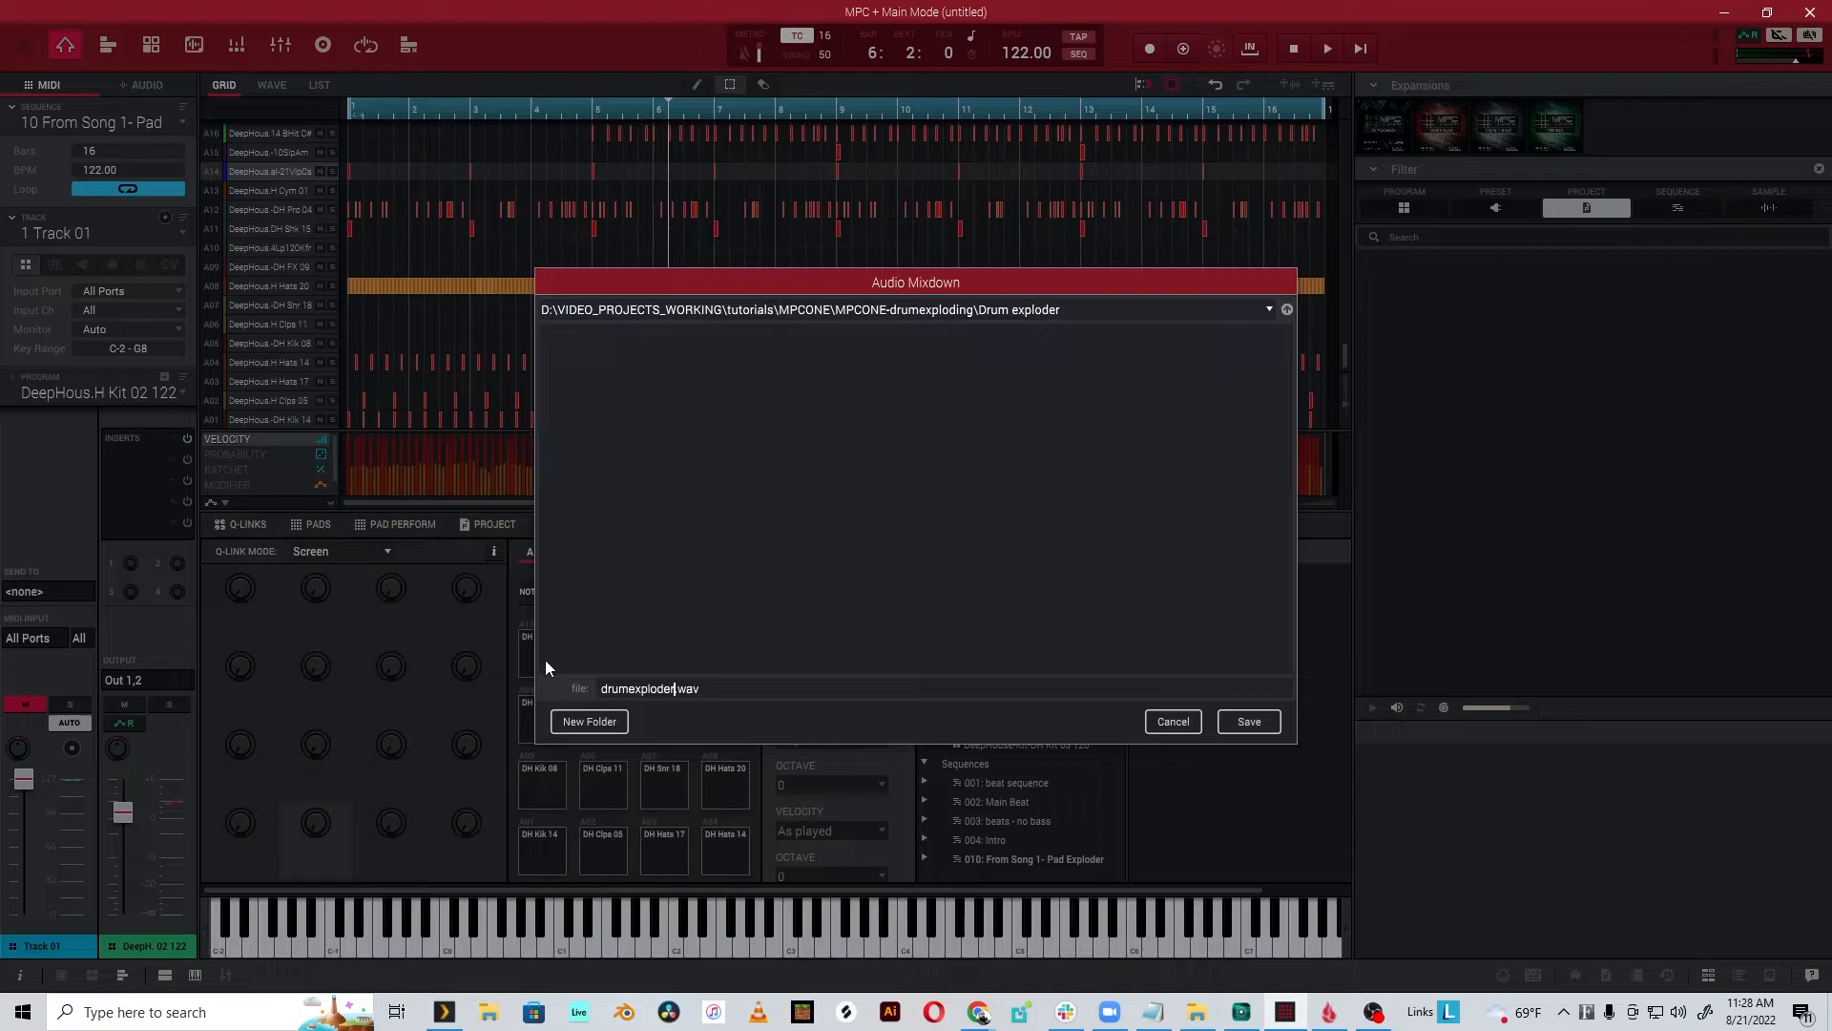
pyautogui.click(1248, 722)
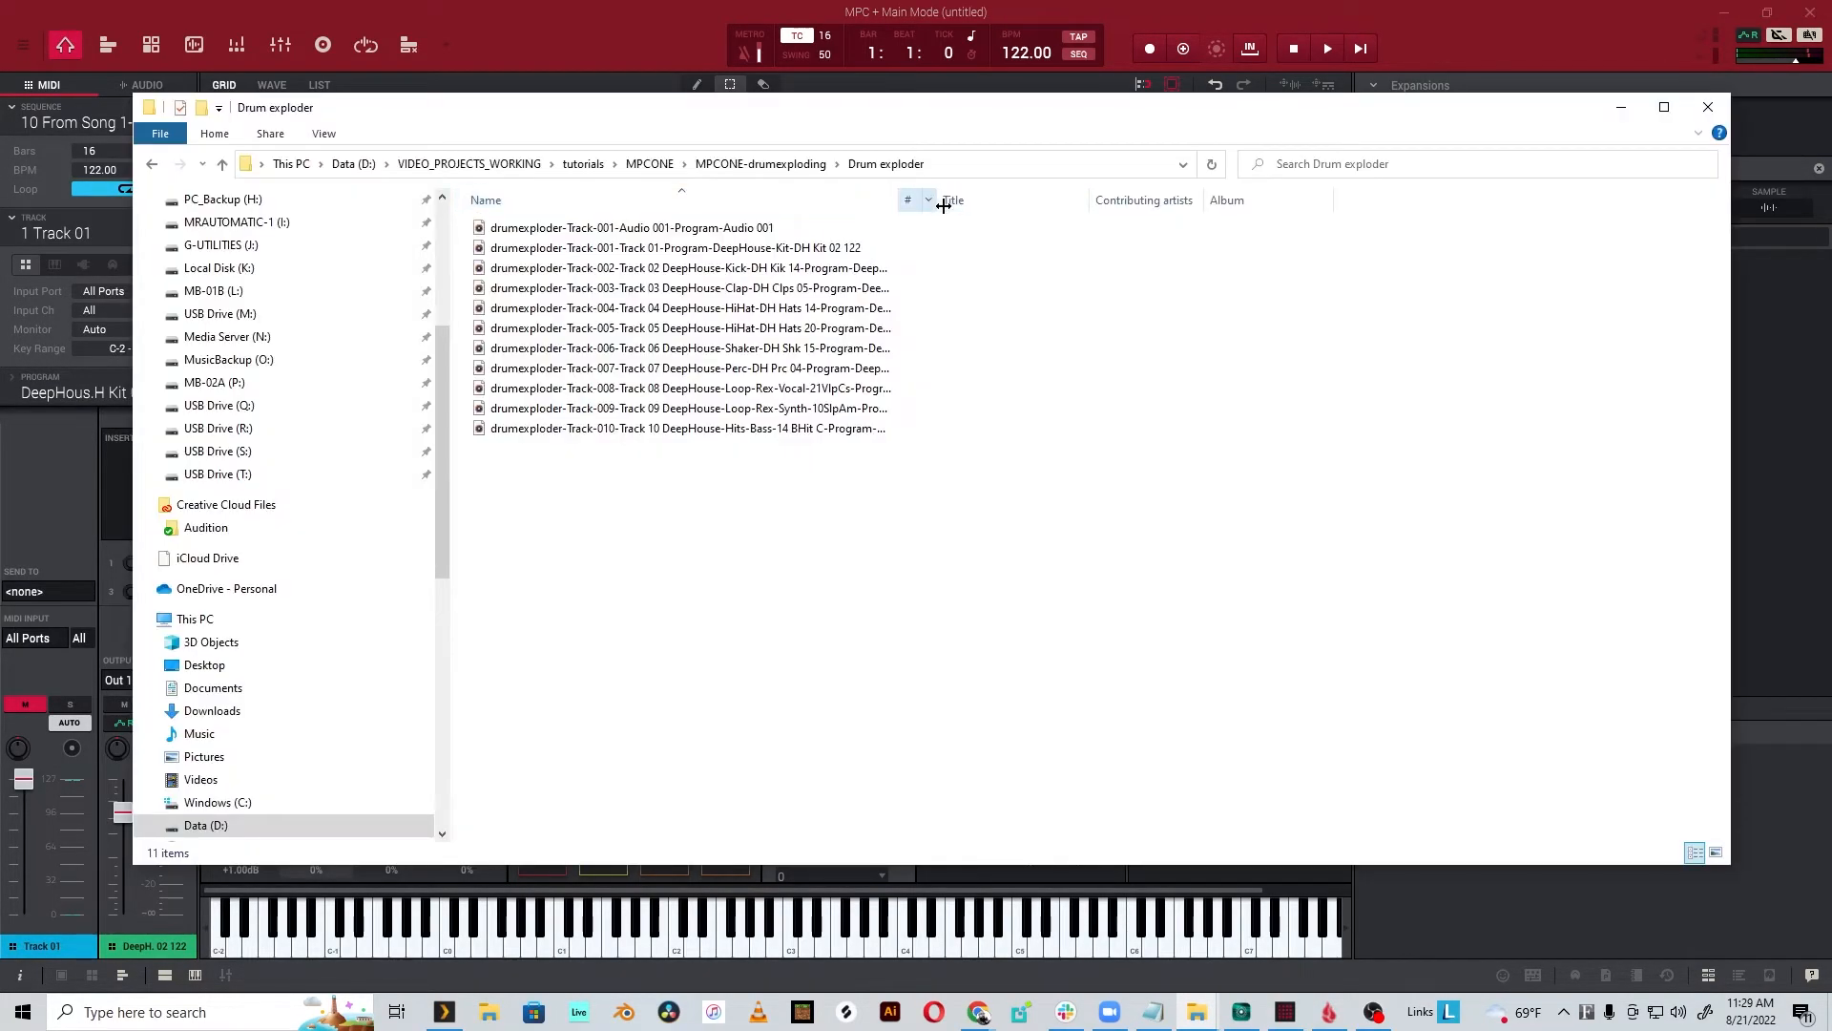
# - Widen the Name column and audition the Track 010 bass hit stem
pyautogui.moveTo(941, 200); pyautogui.dragTo(1080, 201)
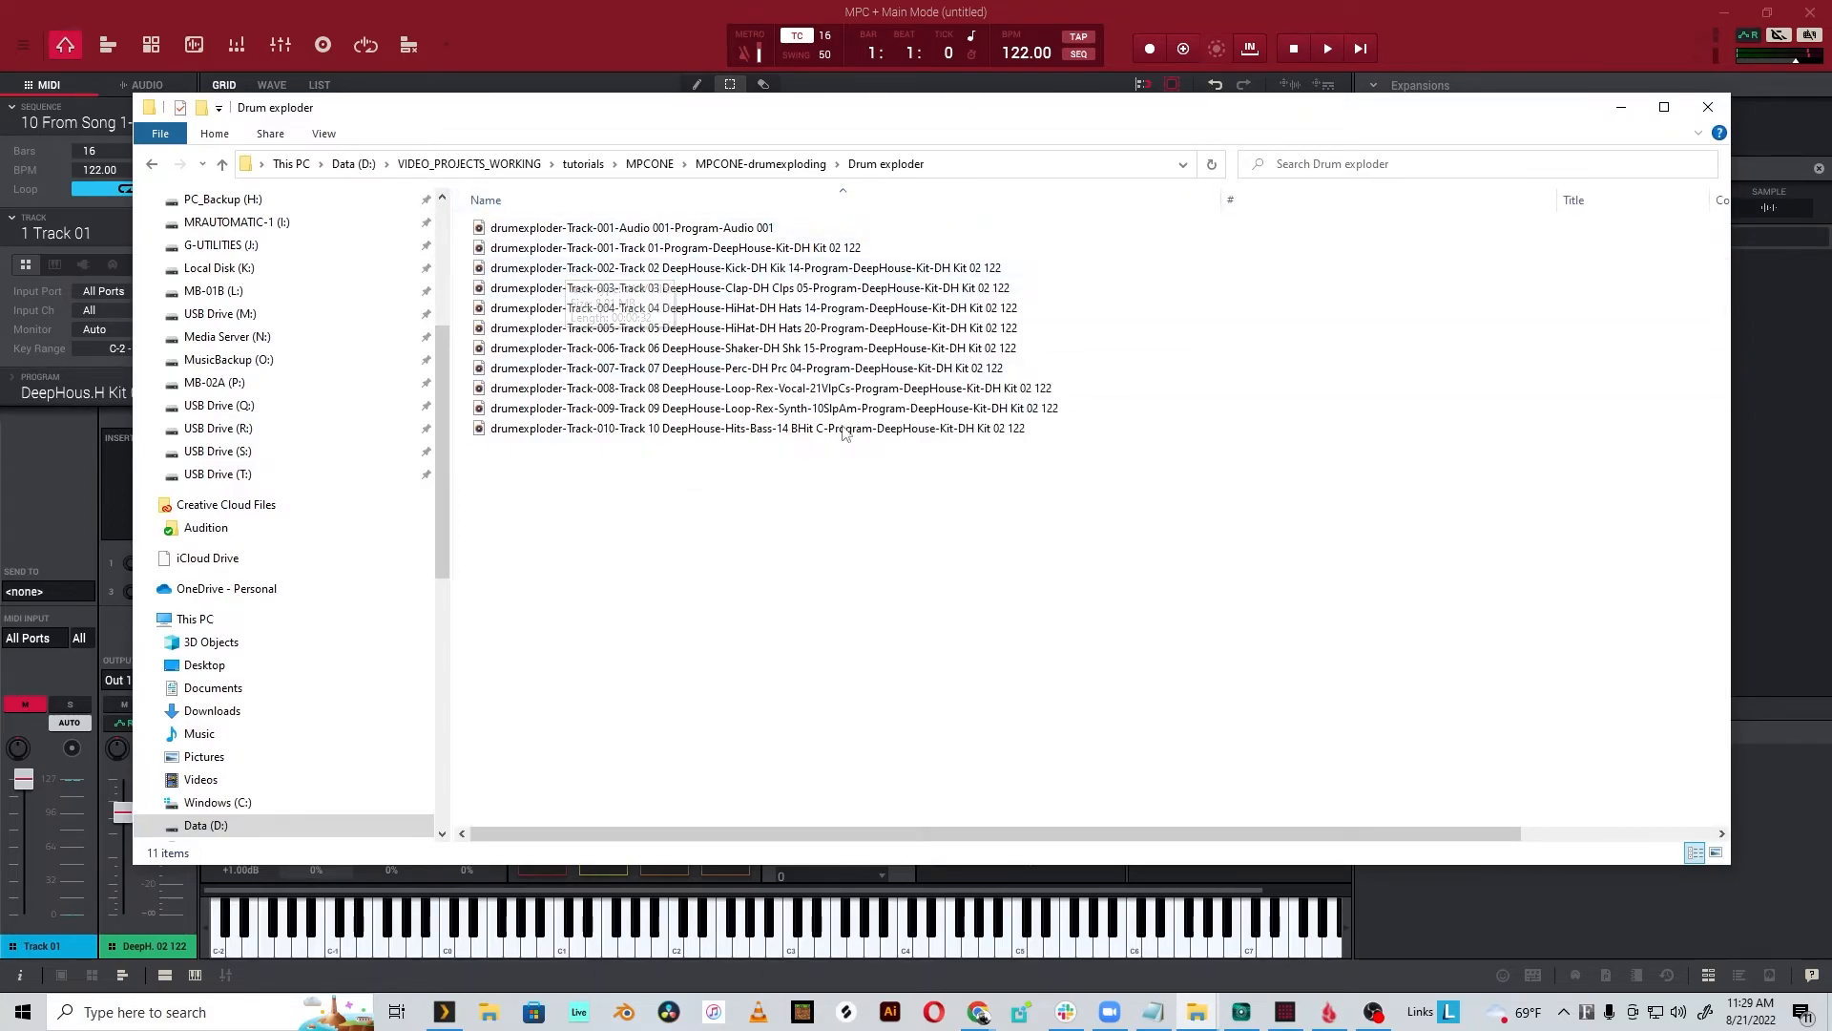
pyautogui.doubleClick(584, 427)
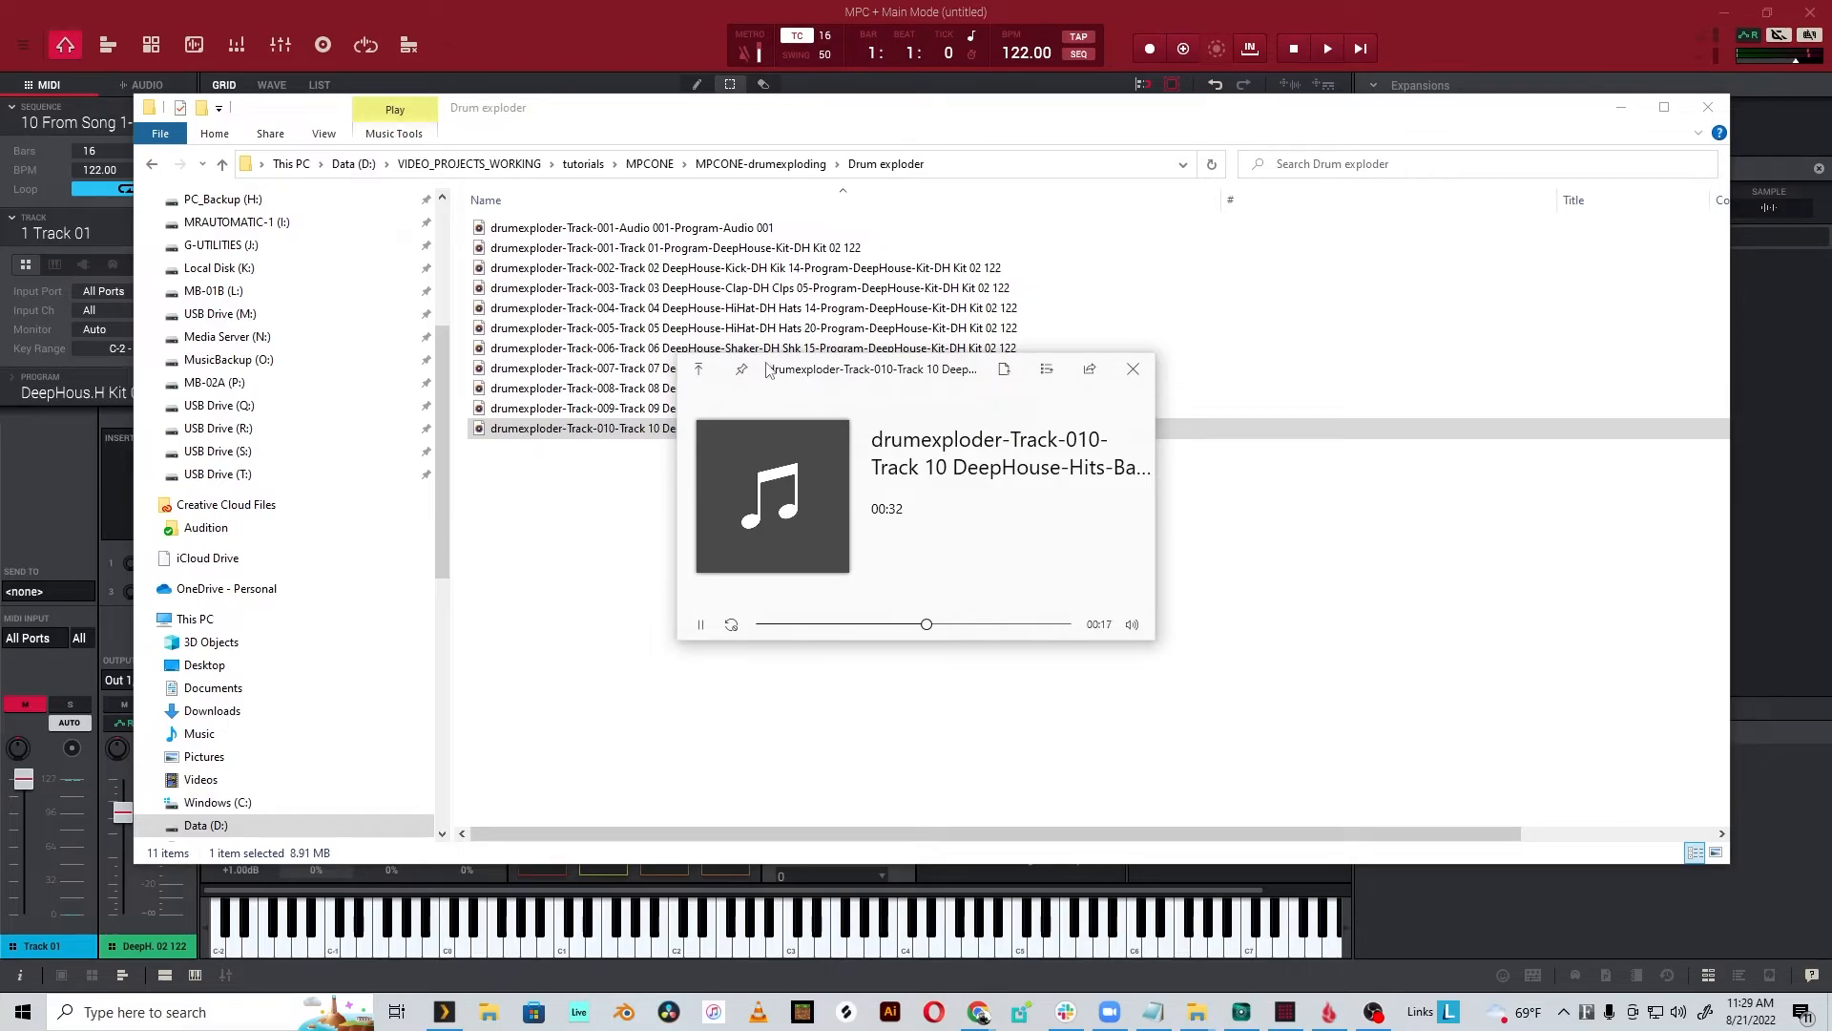
pyautogui.click(1134, 368)
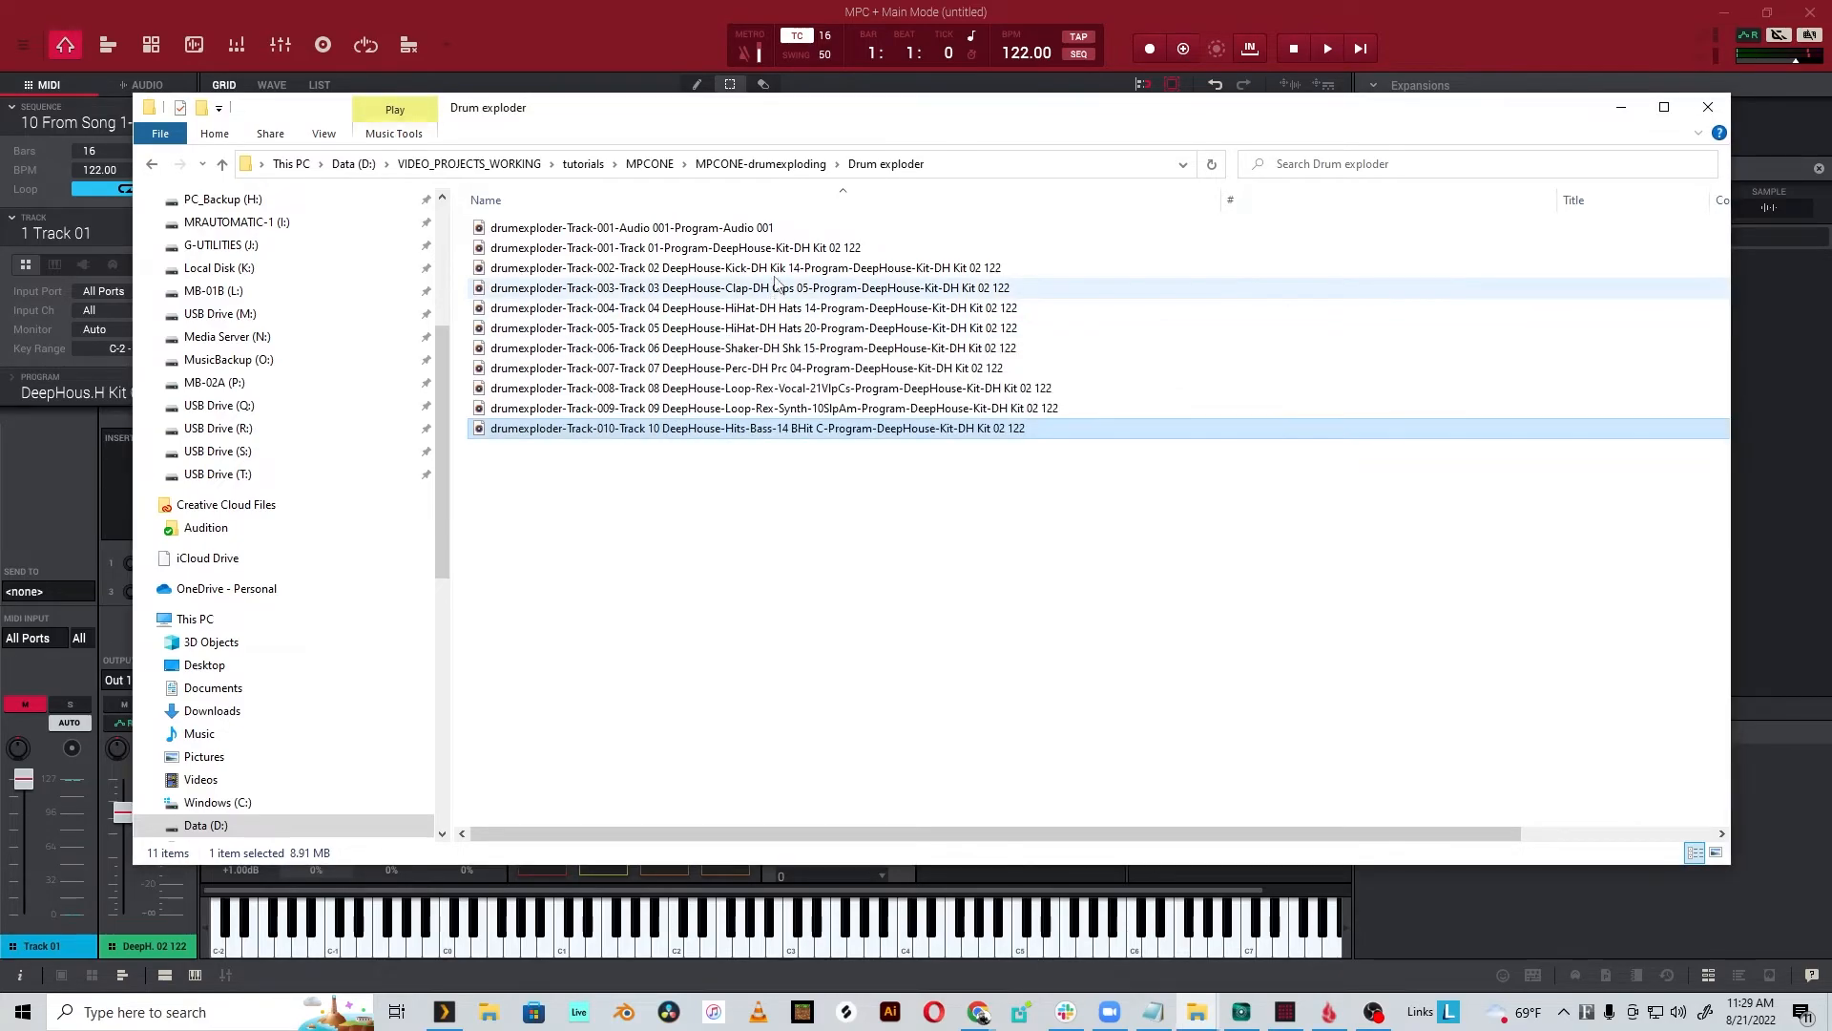
# - Audition the Track 002 kick and Track 003 clap stems in the media player
pyautogui.click(737, 267)
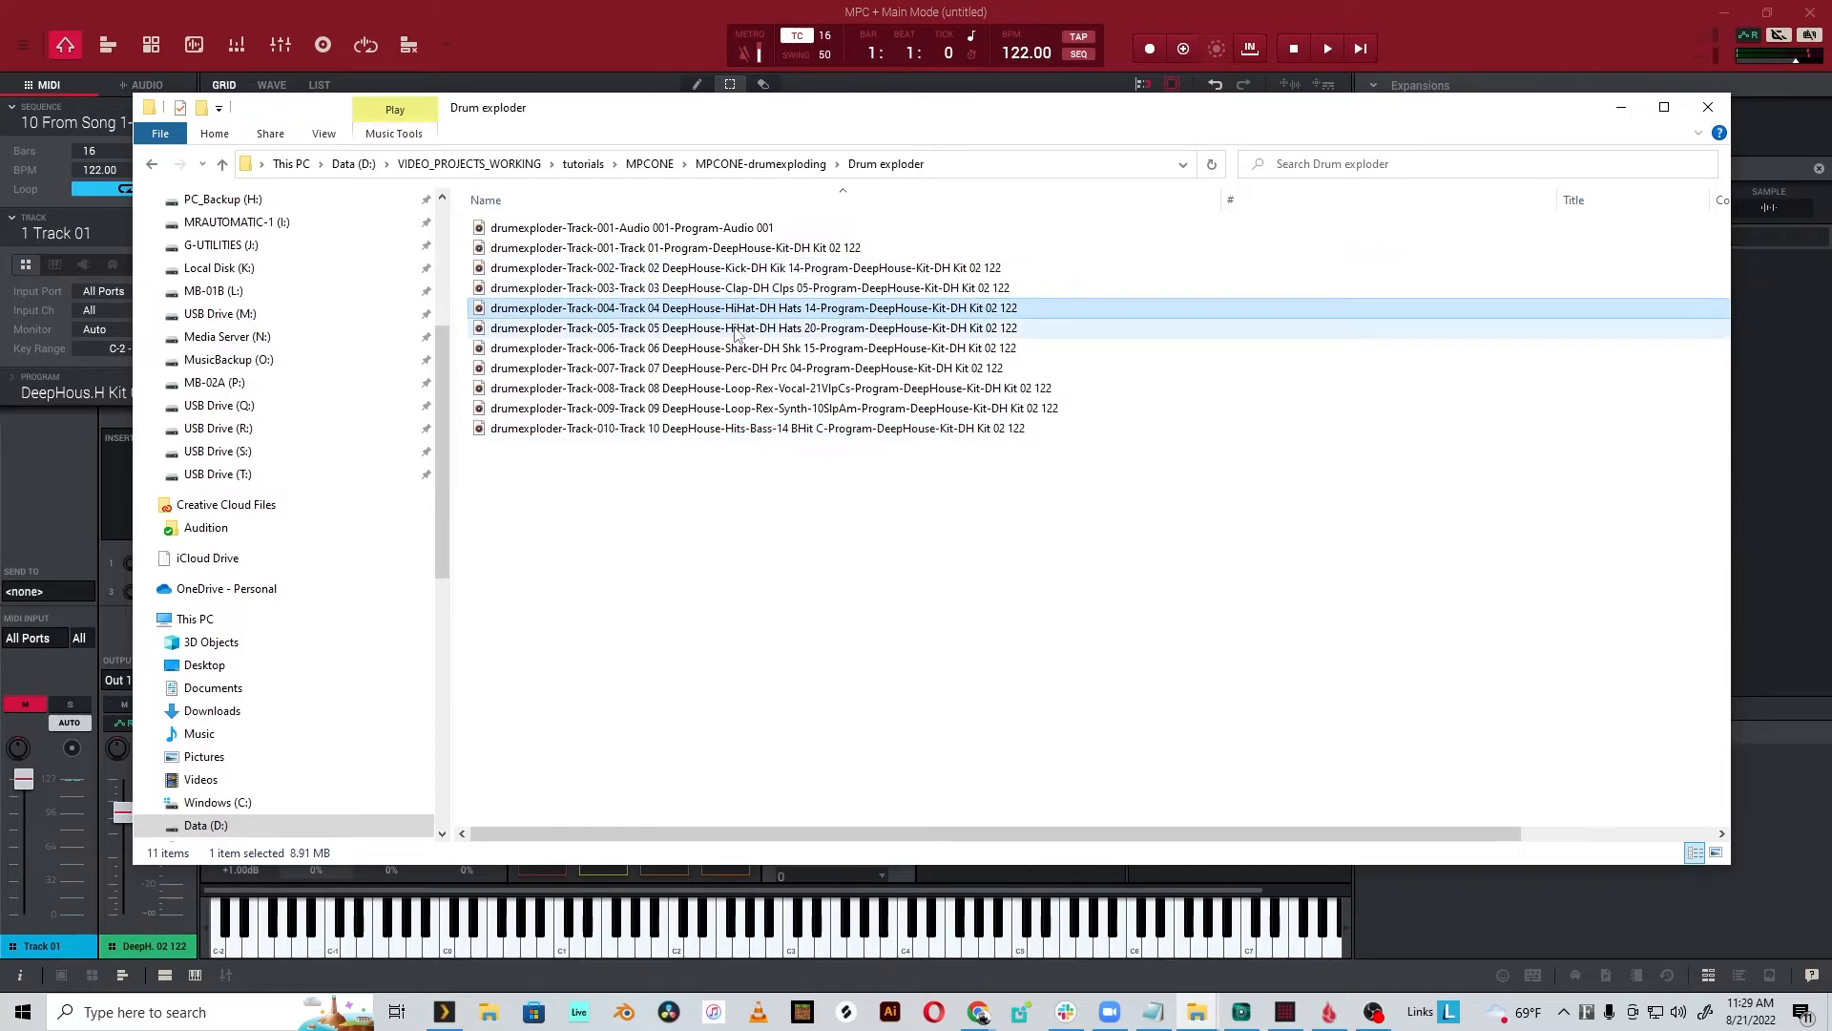
pyautogui.click(741, 267)
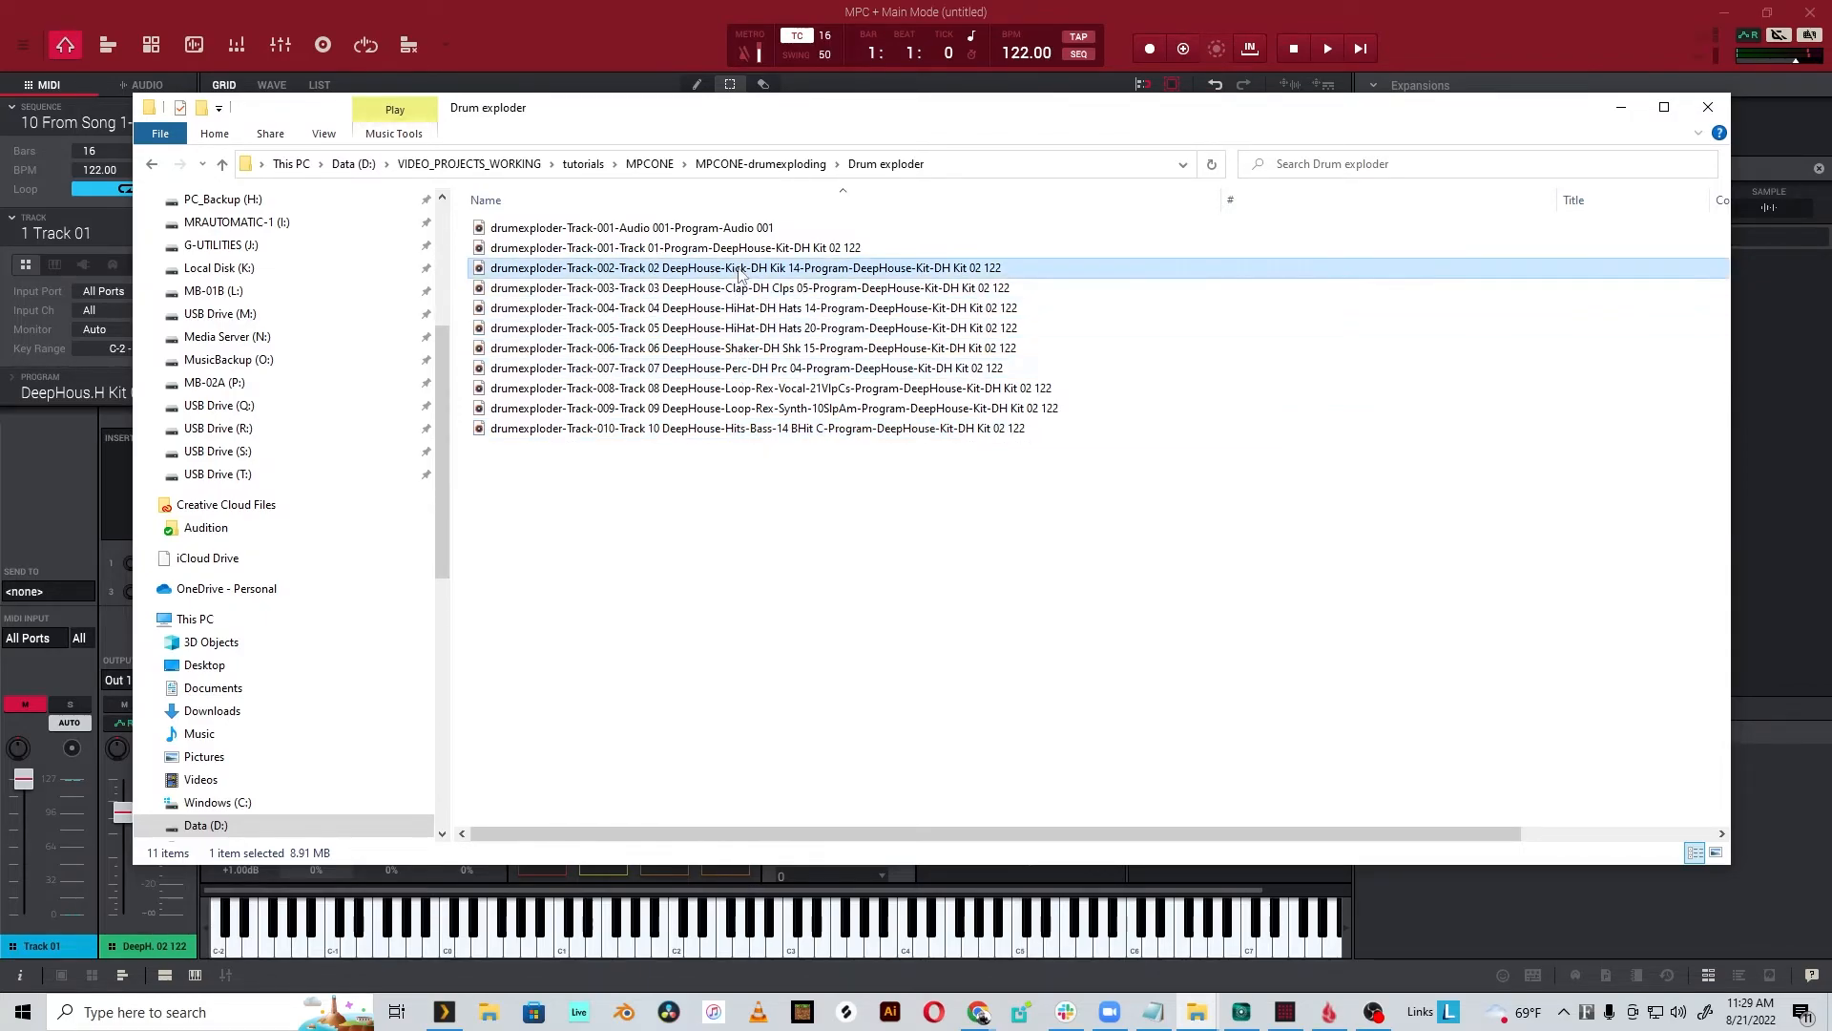
pyautogui.doubleClick(744, 267)
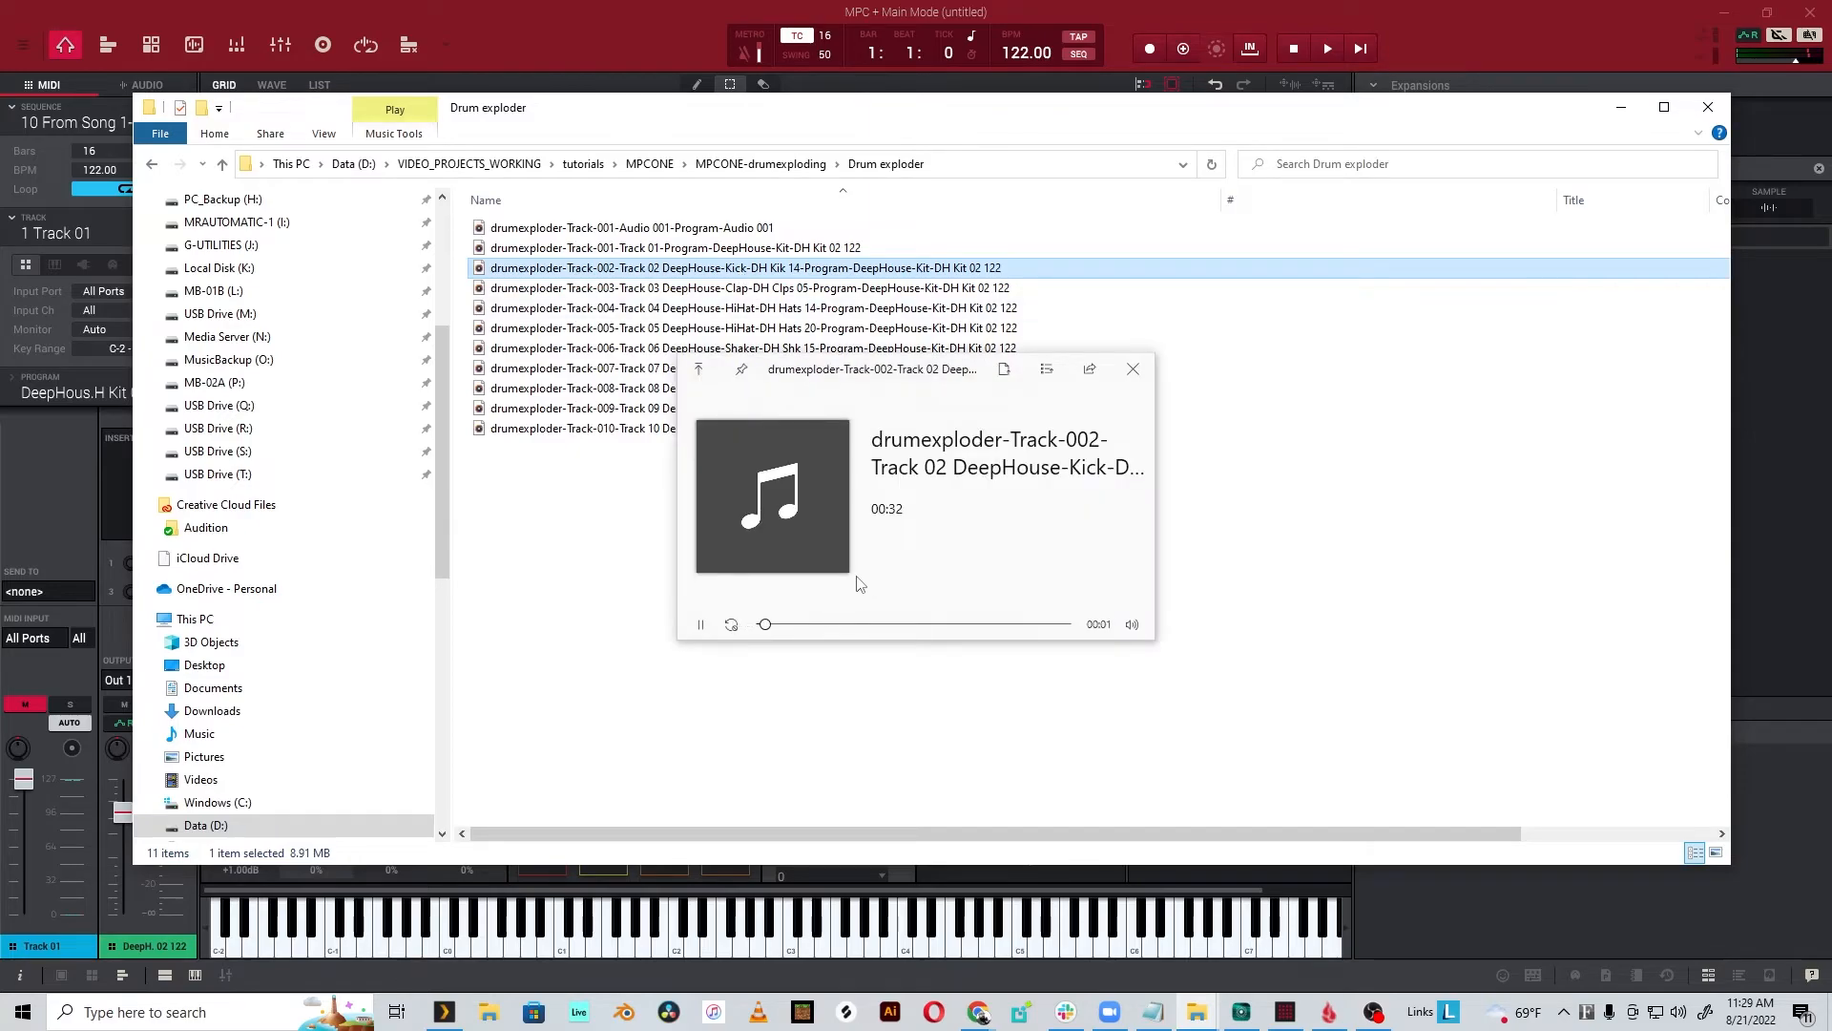
pyautogui.click(756, 287)
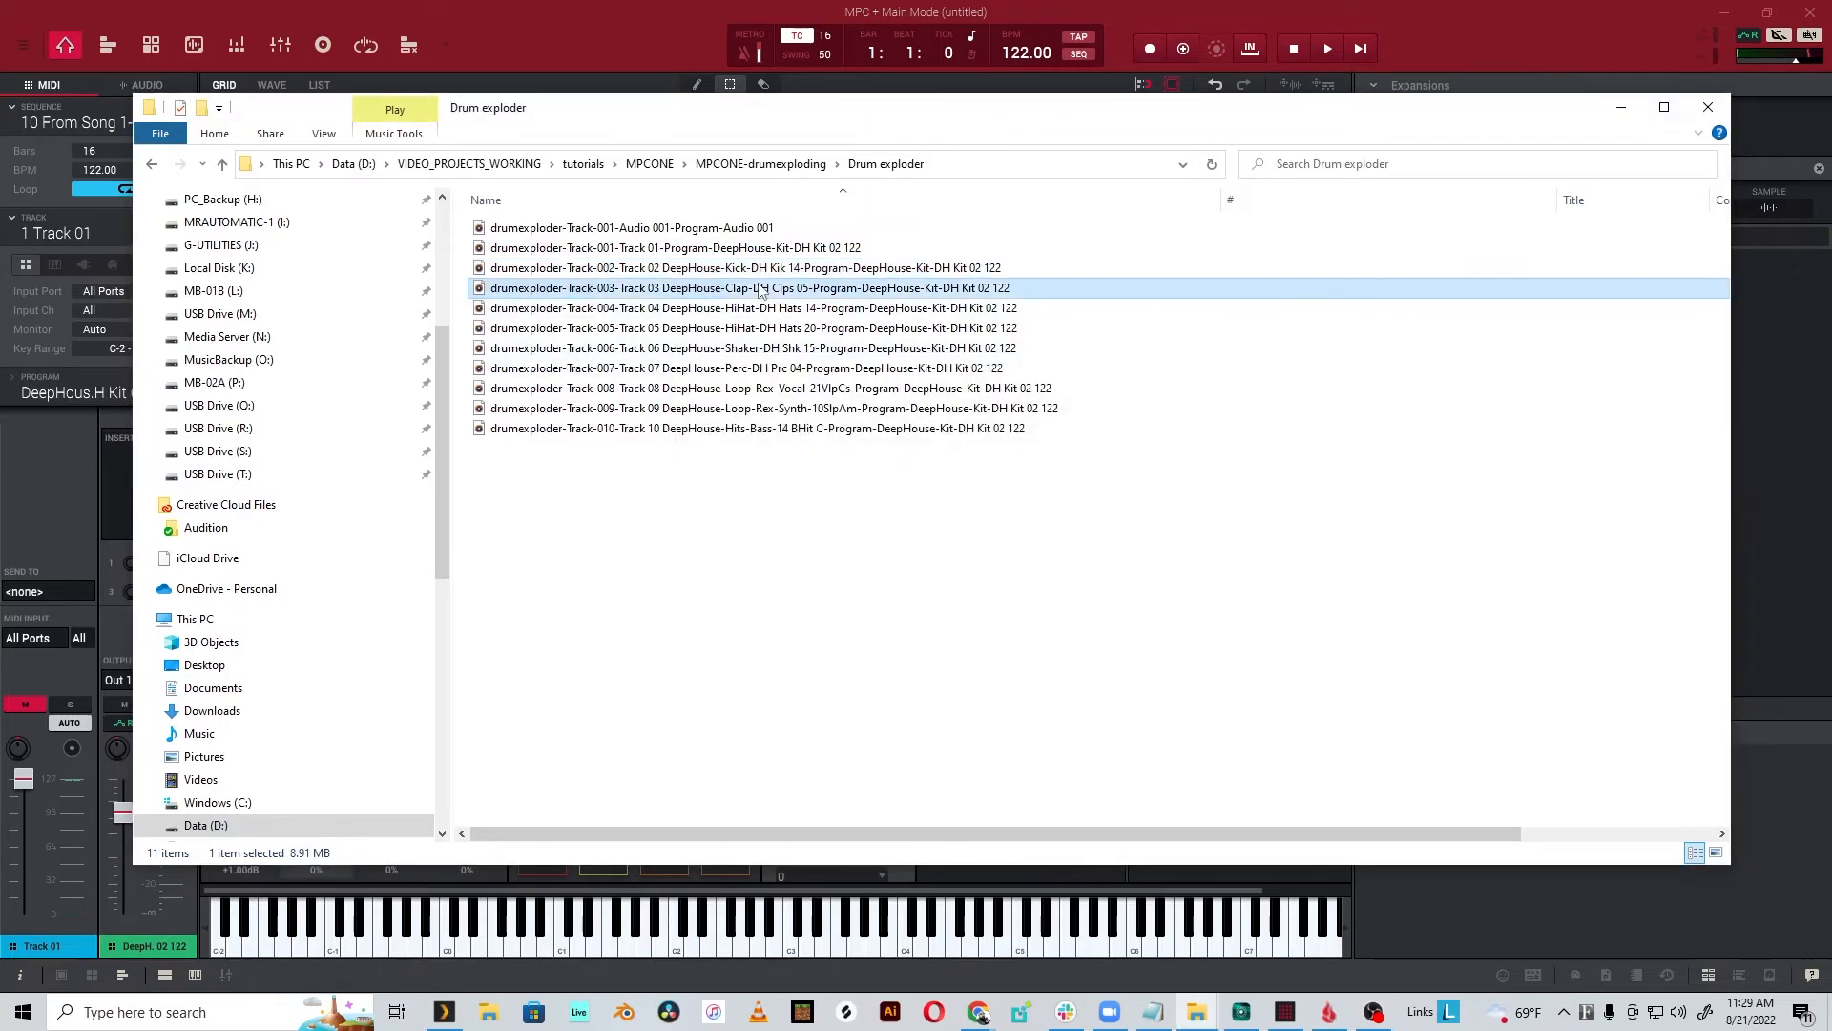
pyautogui.doubleClick(737, 286)
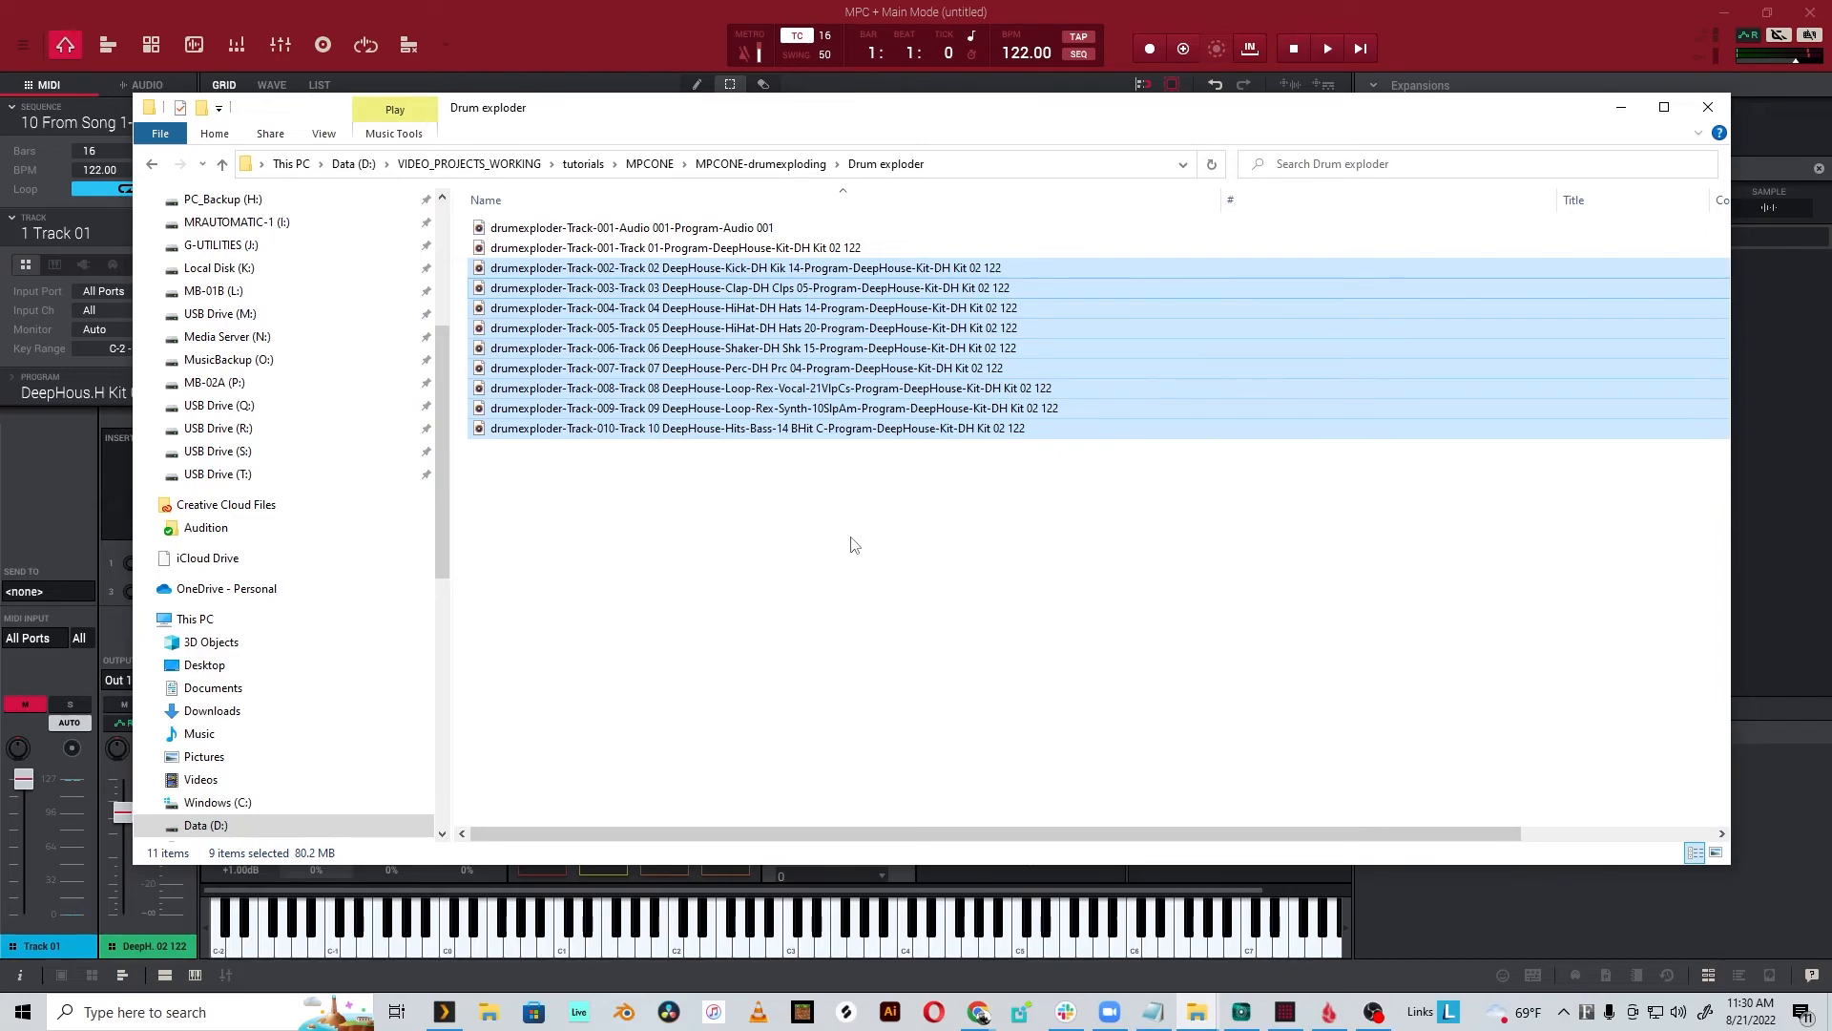
pyautogui.moveTo(865, 521)
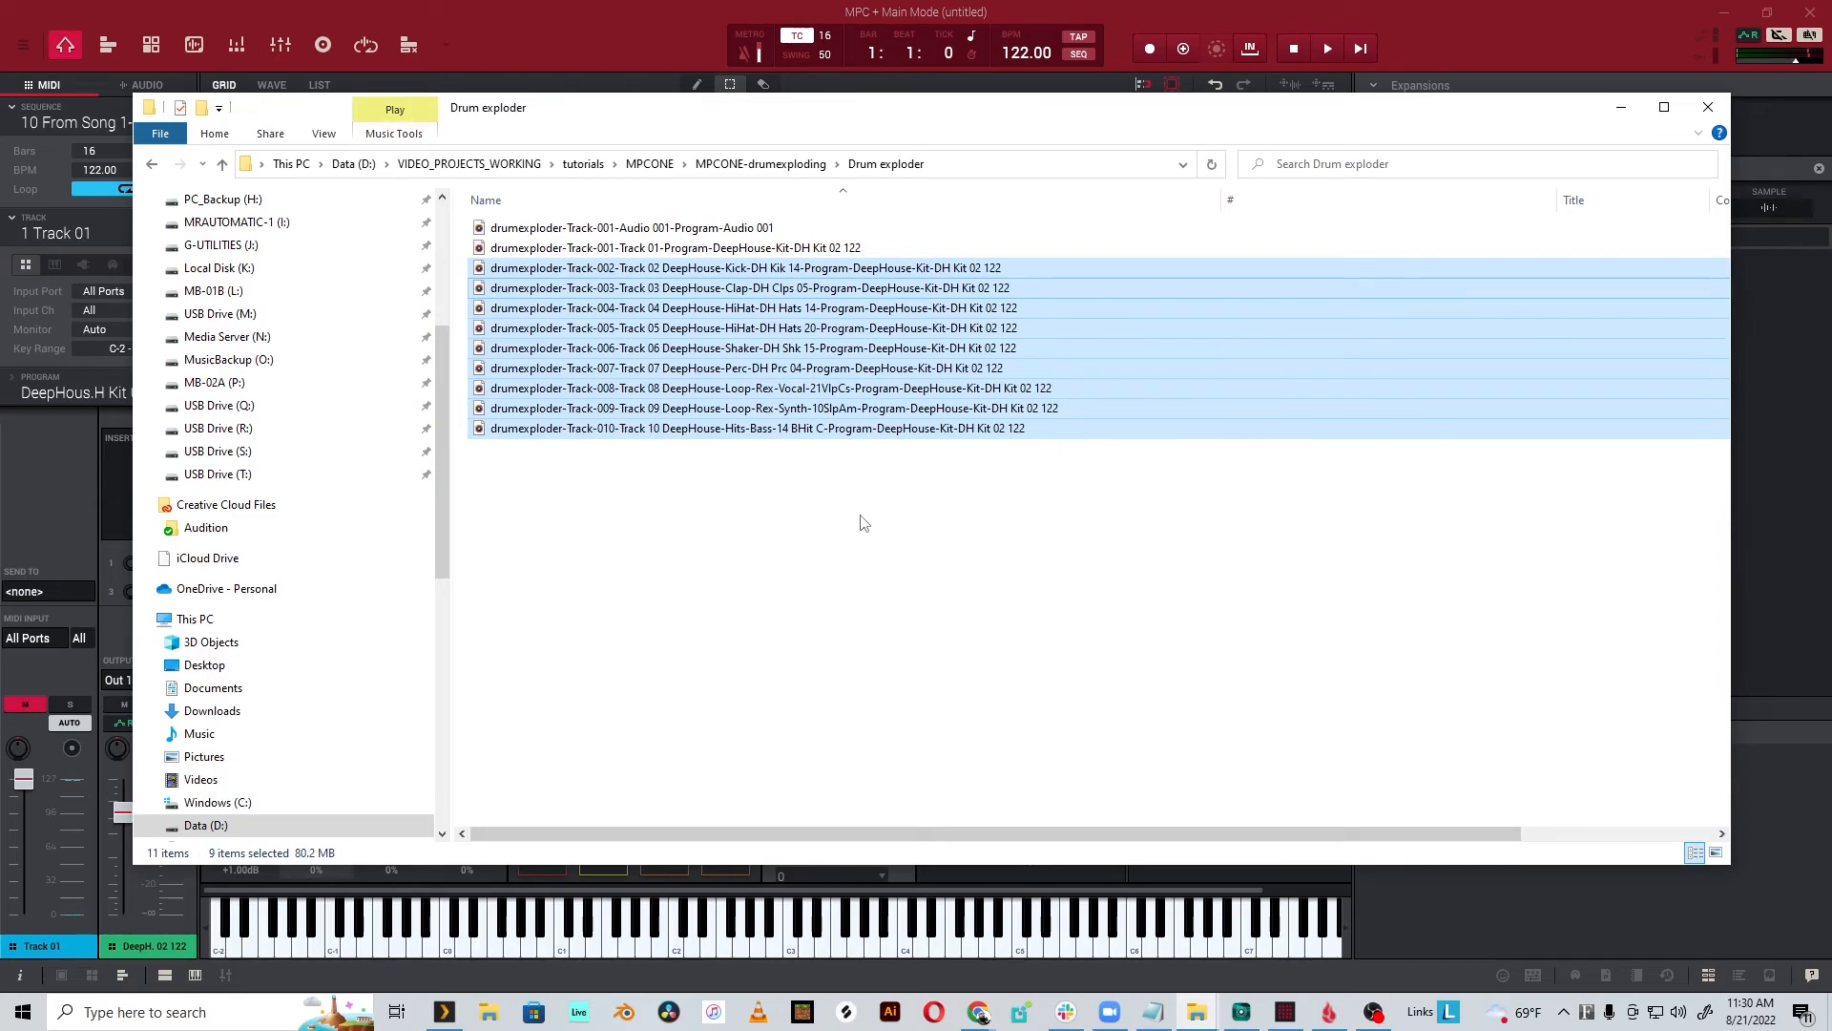